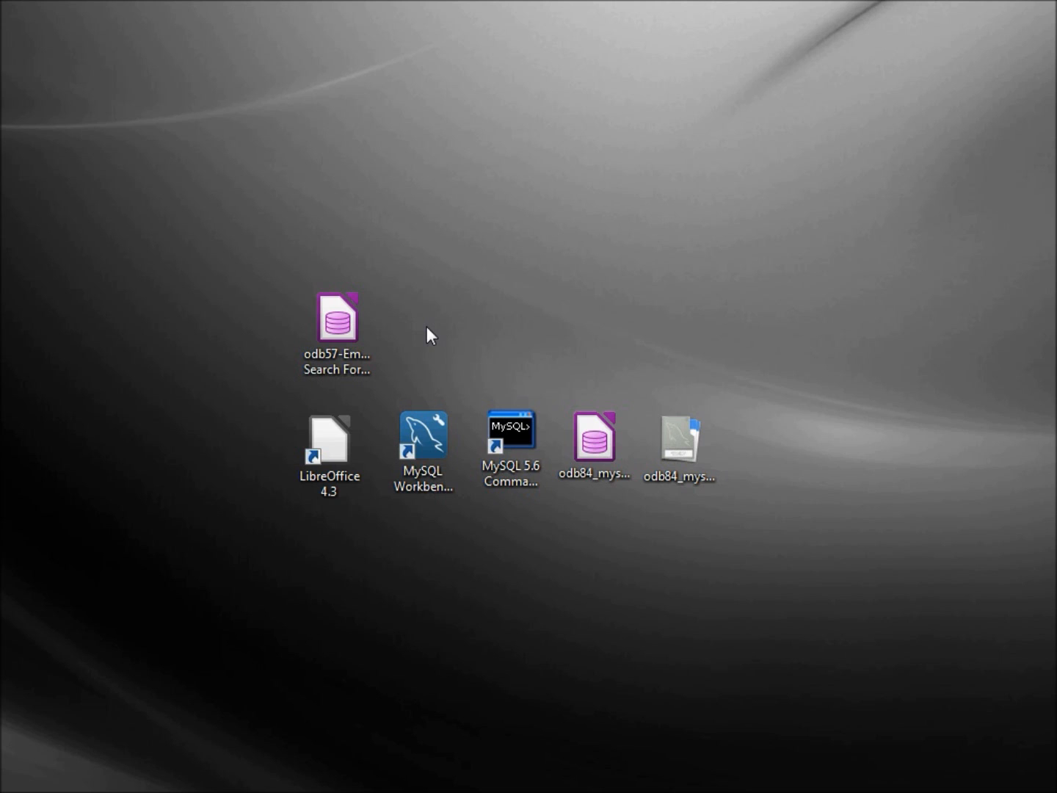
# Open the odb57 Employee Search Form database and run its pt2 search form, focusing Last Name.
pyautogui.click(336, 323)
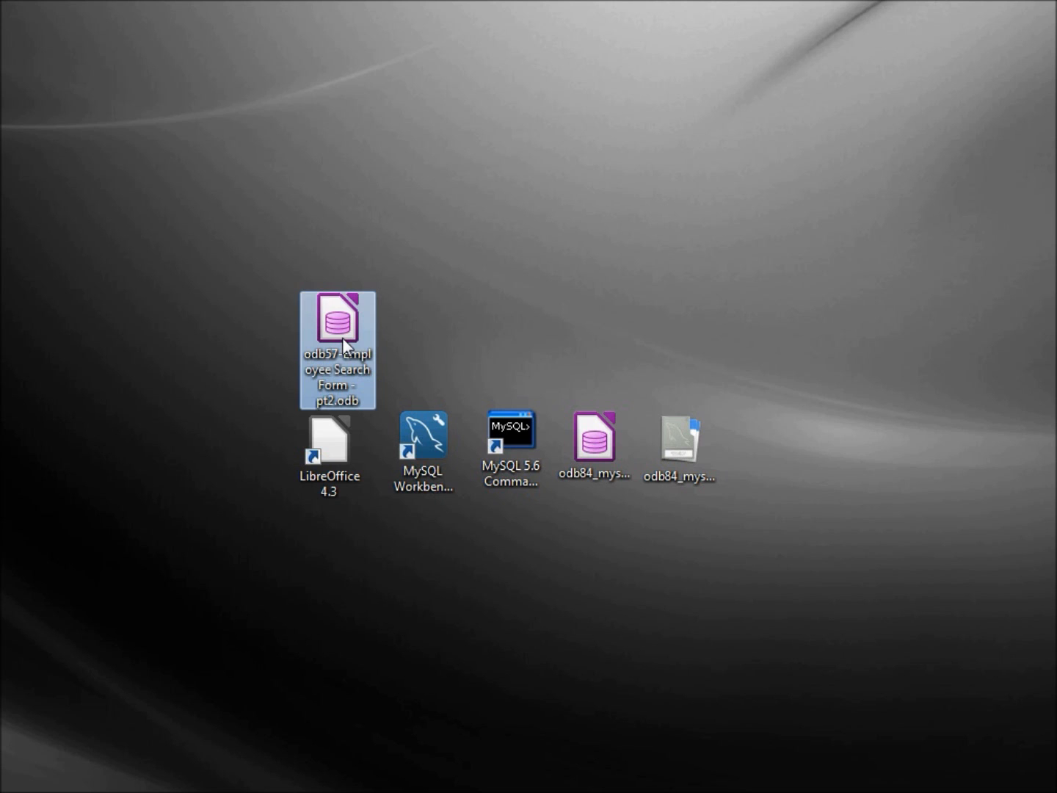
pyautogui.doubleClick(336, 326)
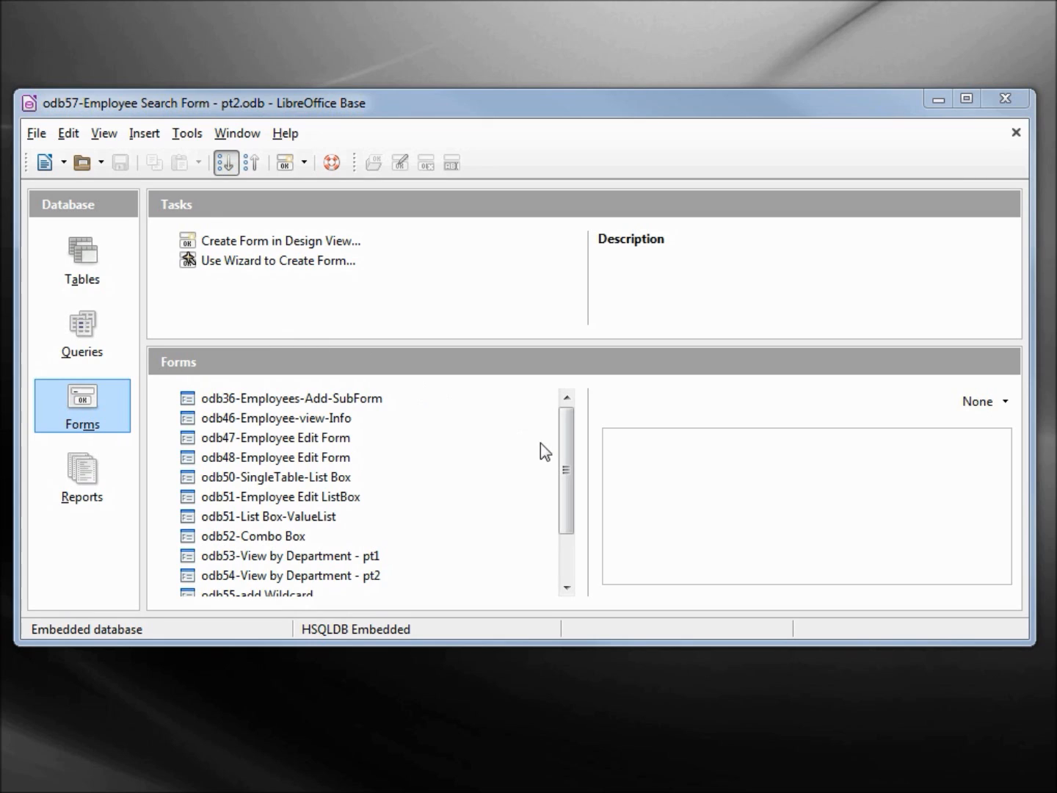
pyautogui.scroll(-3)
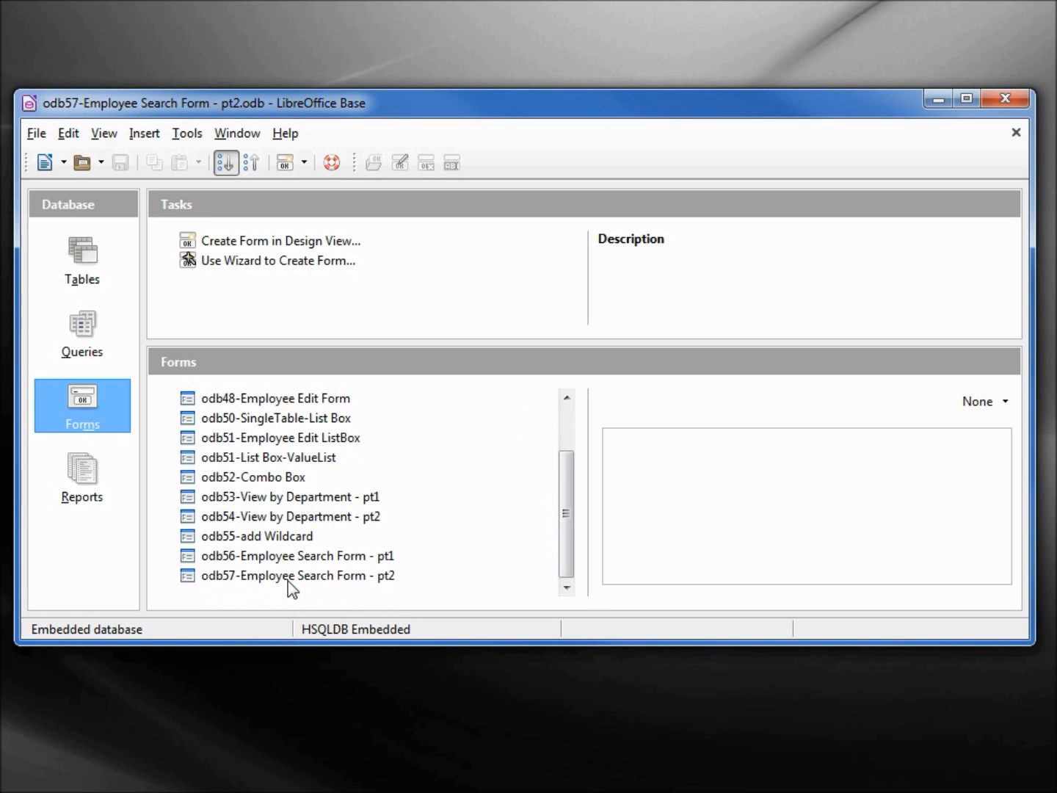
pyautogui.doubleClick(296, 575)
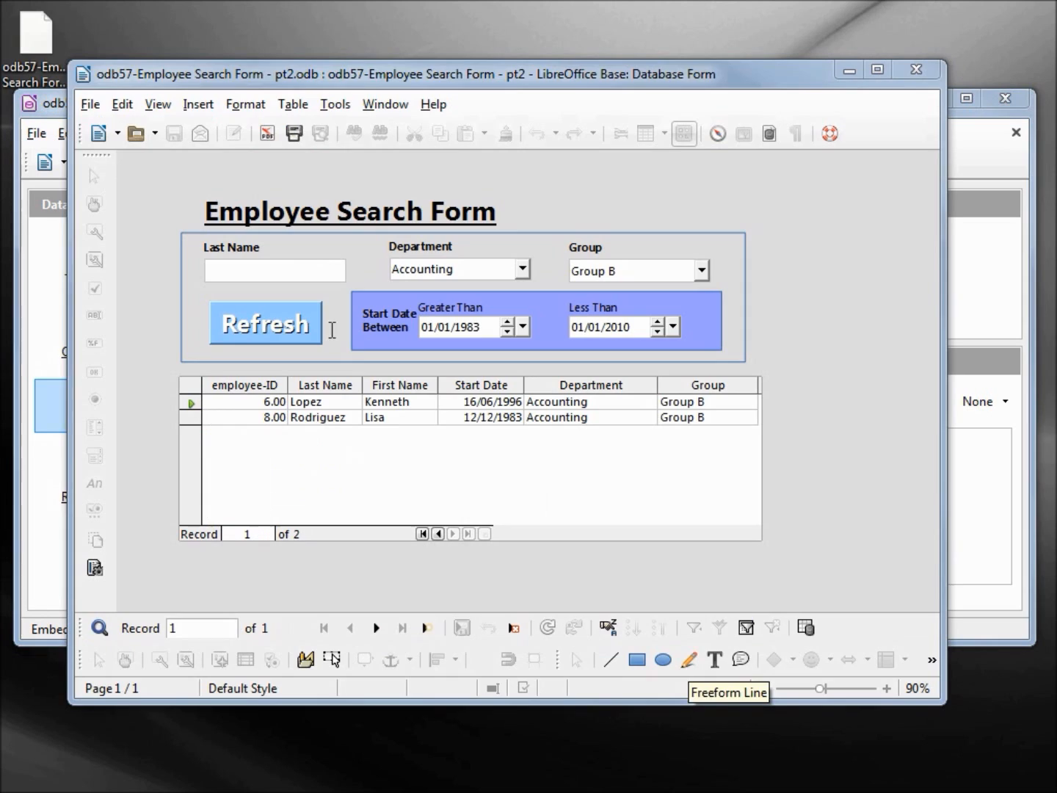
pyautogui.moveTo(746, 242)
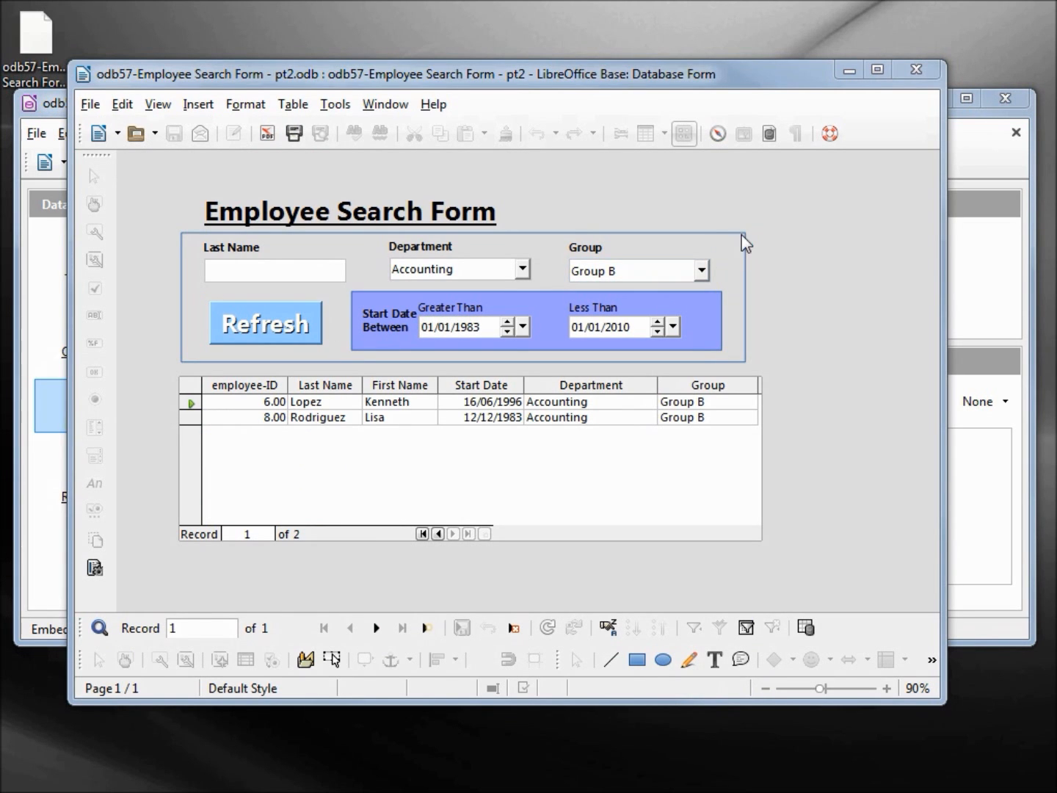
pyautogui.click(274, 270)
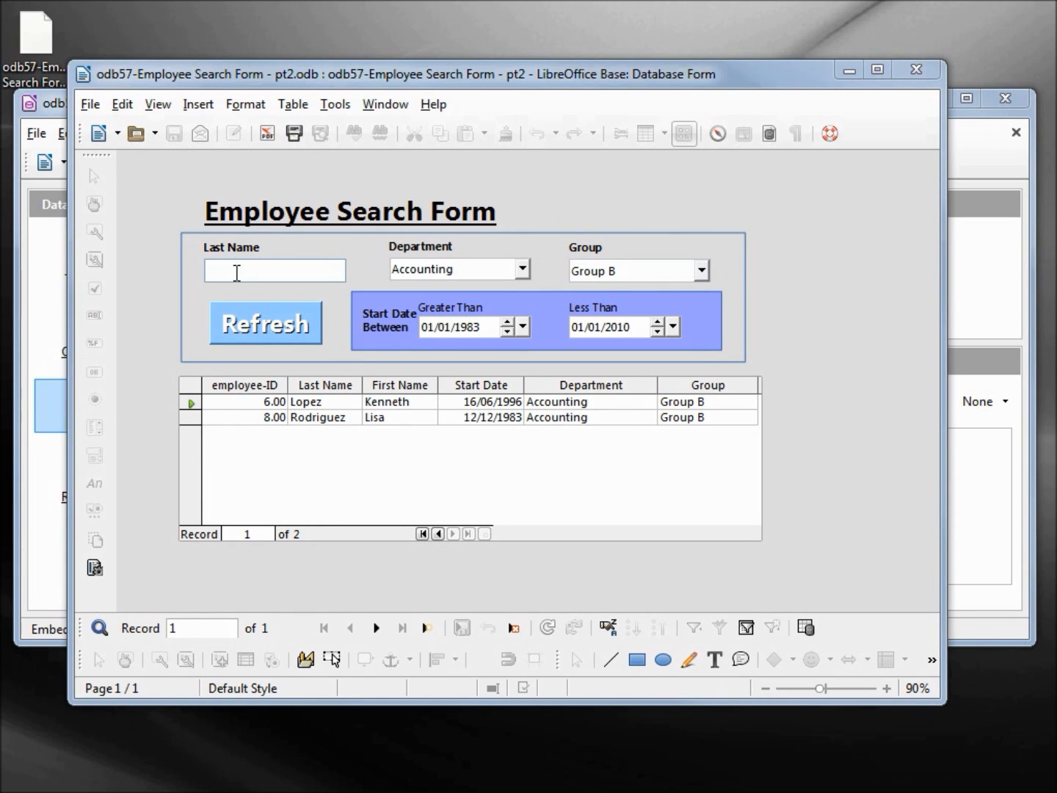
pyautogui.moveTo(623, 270)
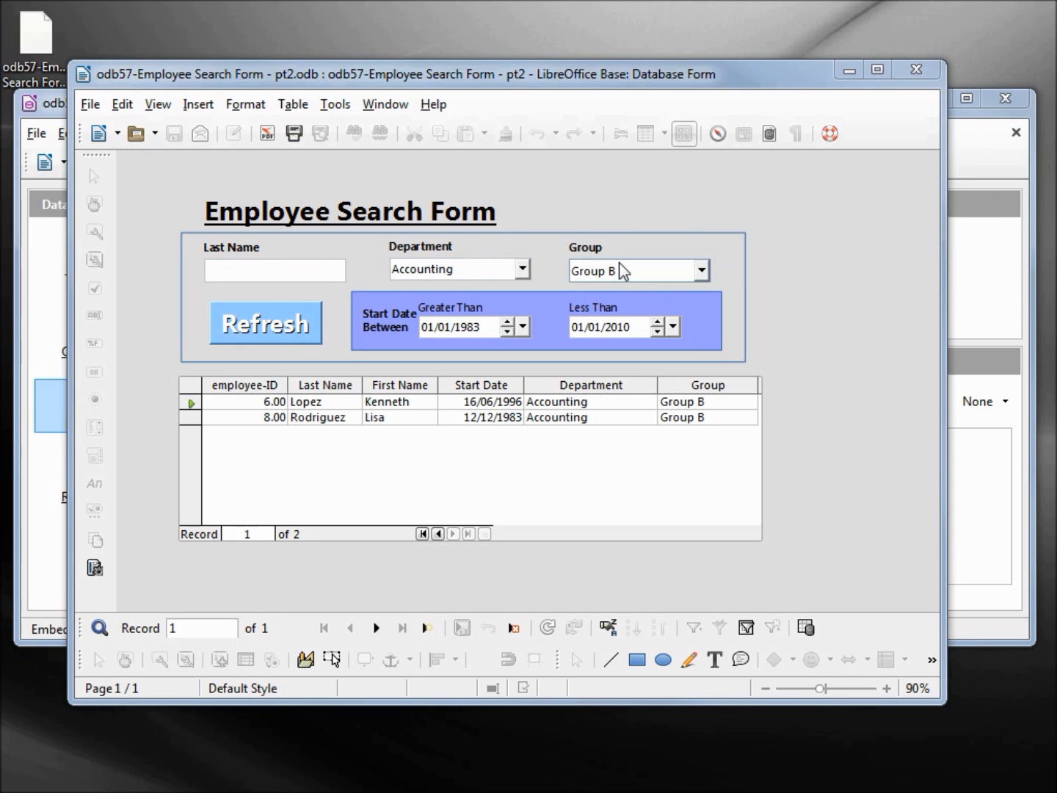
pyautogui.moveTo(467, 326)
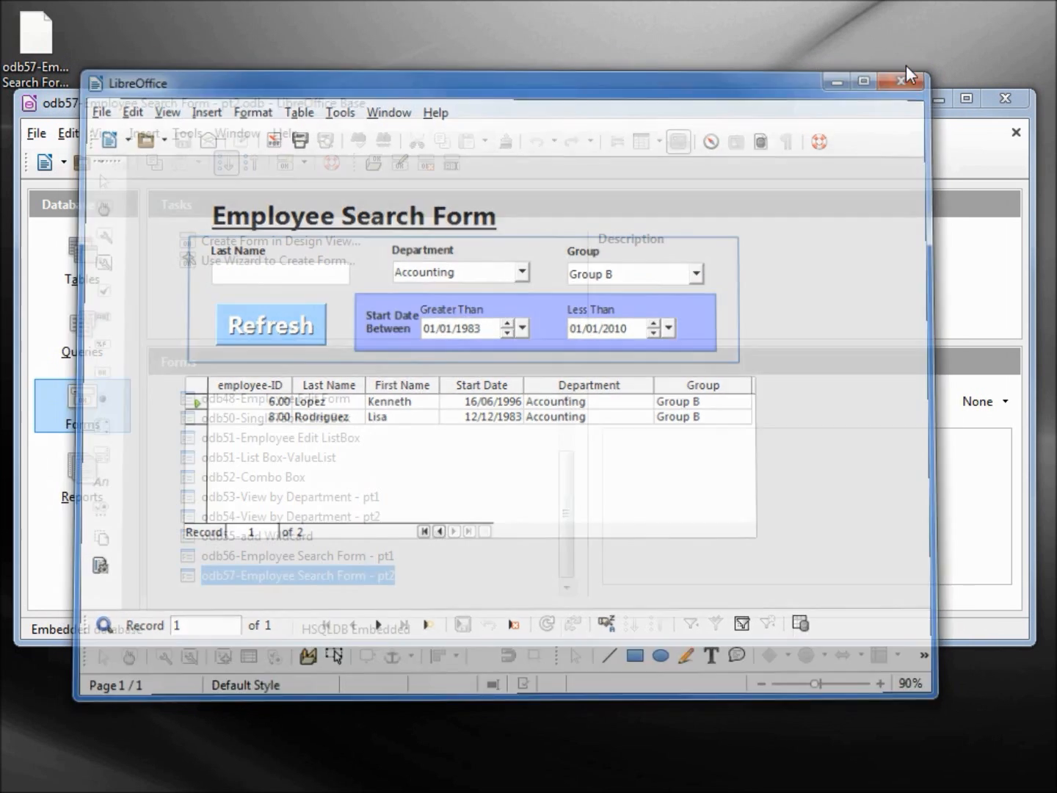
# Delete the tbl_Employees-Original table from the Tables list and confirm the deletion.
pyautogui.click(901, 82)
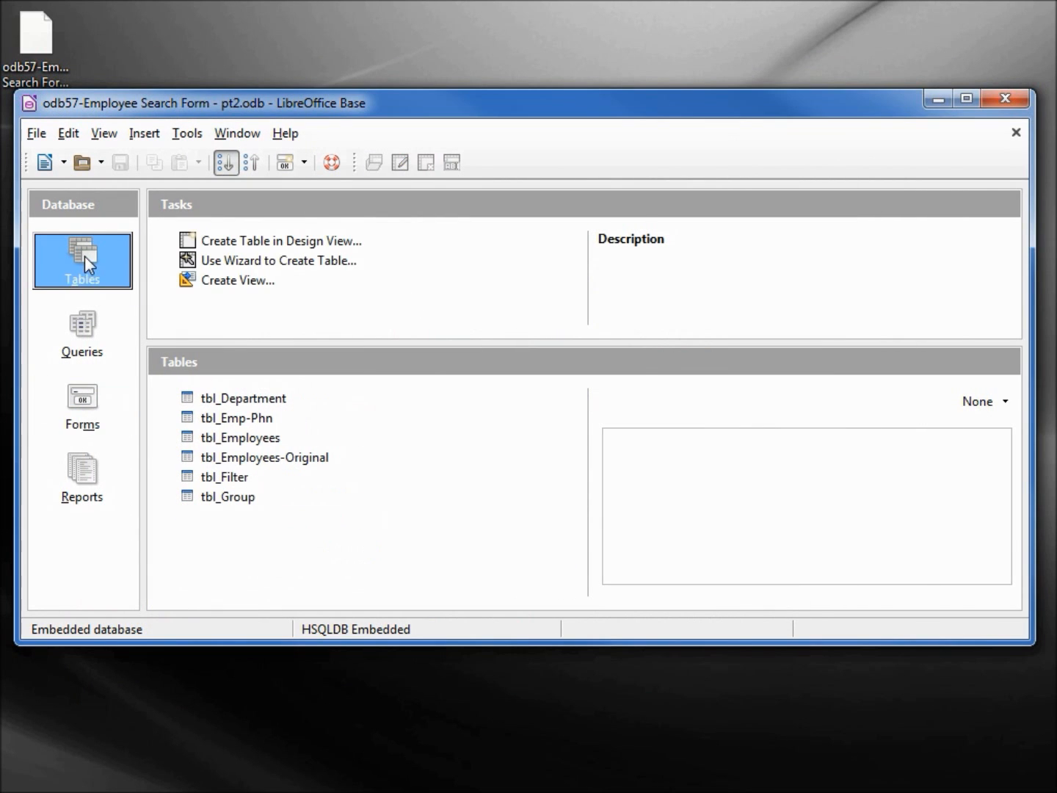
pyautogui.moveTo(264, 420)
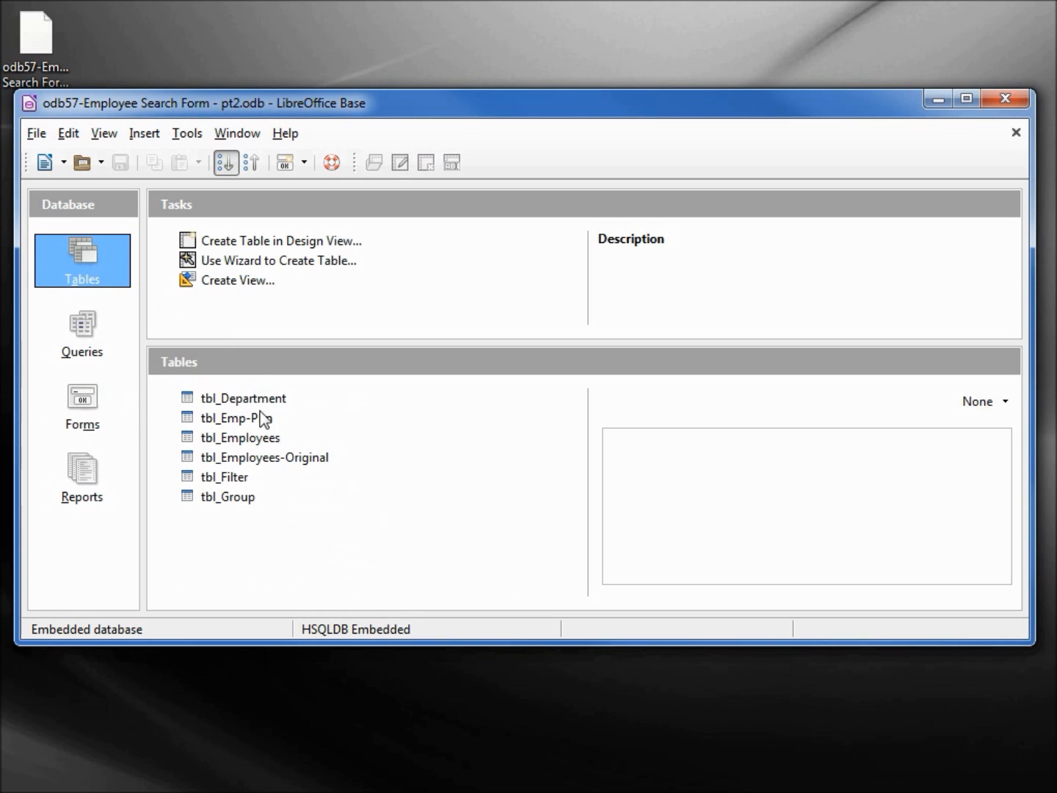
pyautogui.moveTo(274, 462)
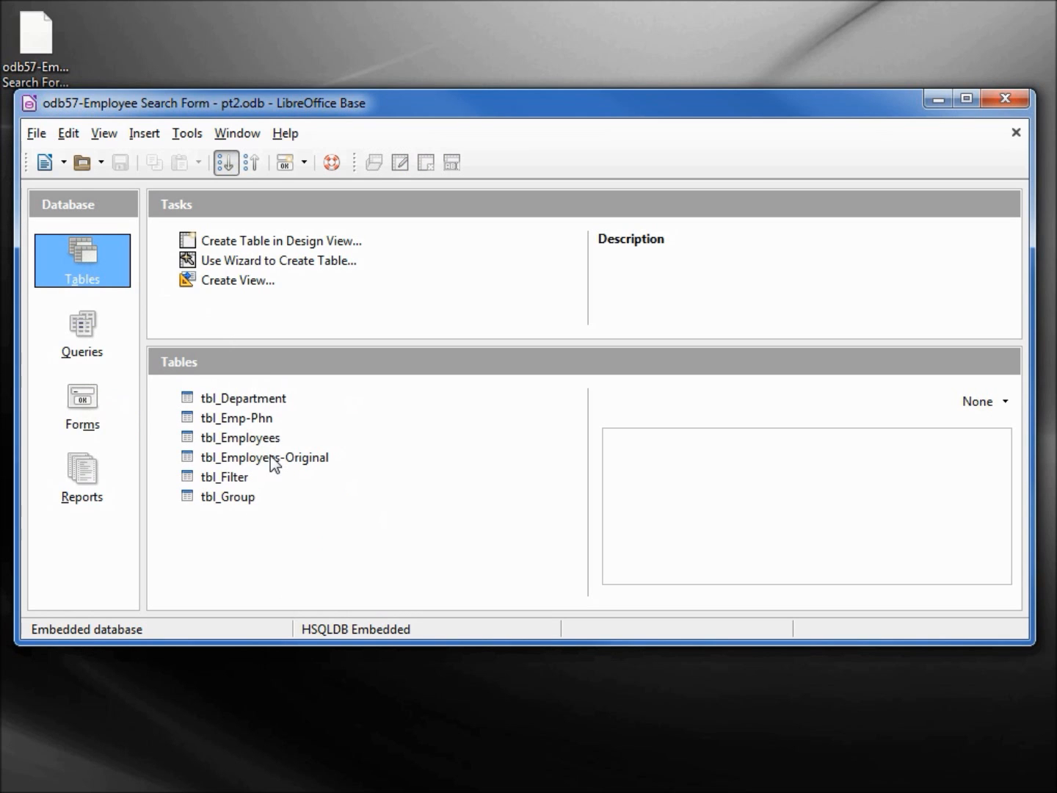
pyautogui.rightClick(264, 456)
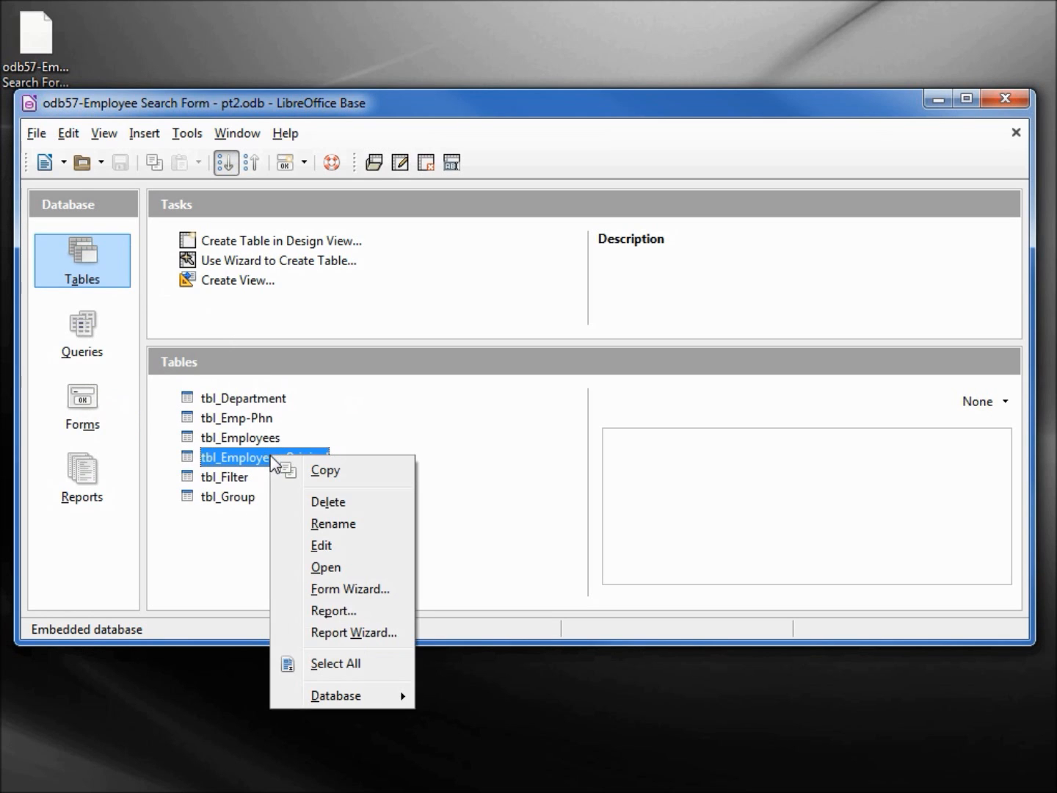
pyautogui.click(327, 502)
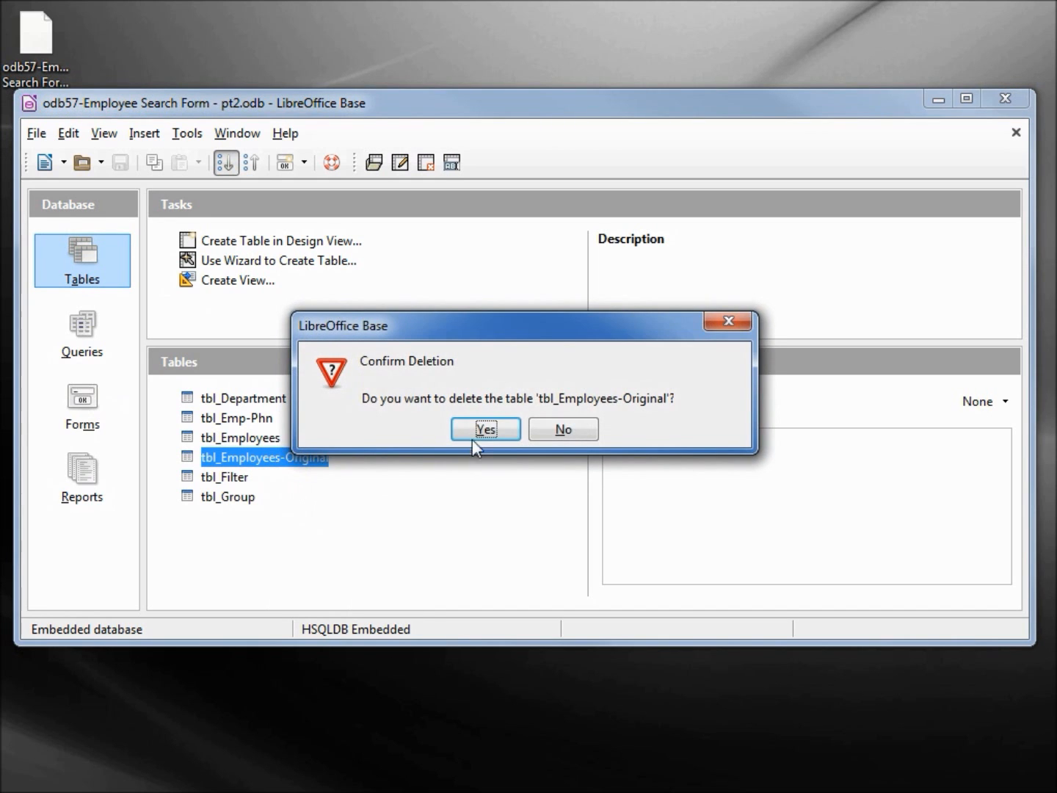
pyautogui.click(484, 429)
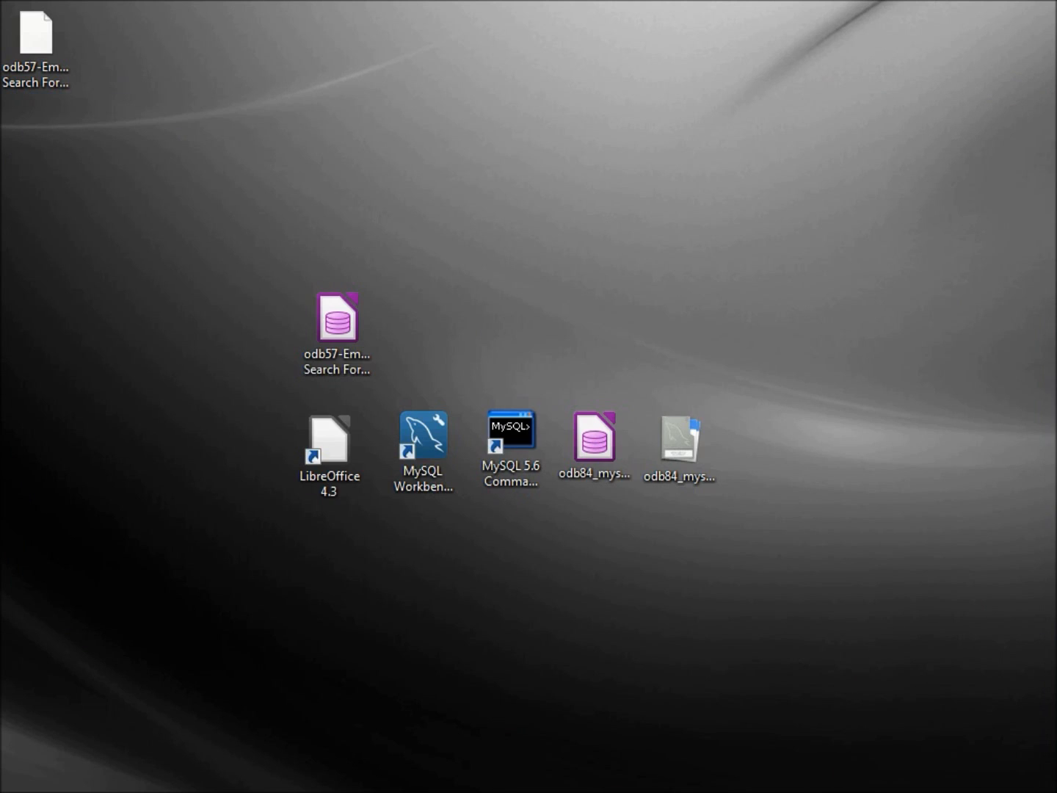
# Launch MySQL Workbench 6.2 CE from its desktop shortcut.
pyautogui.click(511, 447)
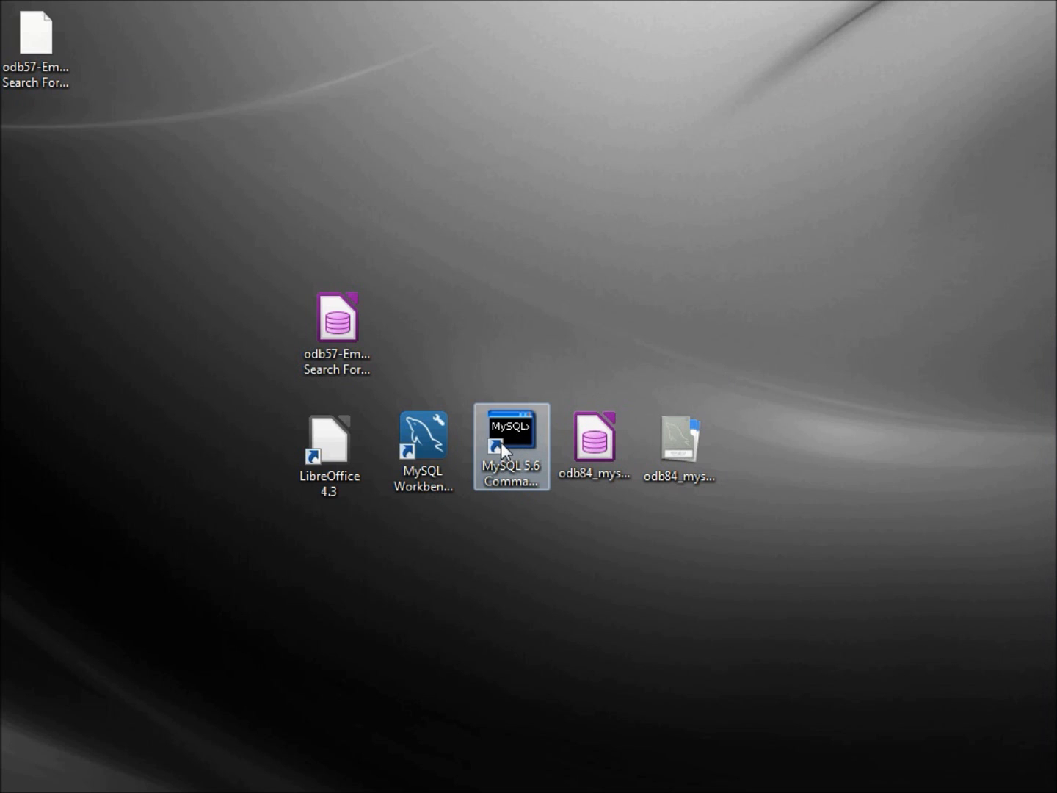
pyautogui.click(422, 447)
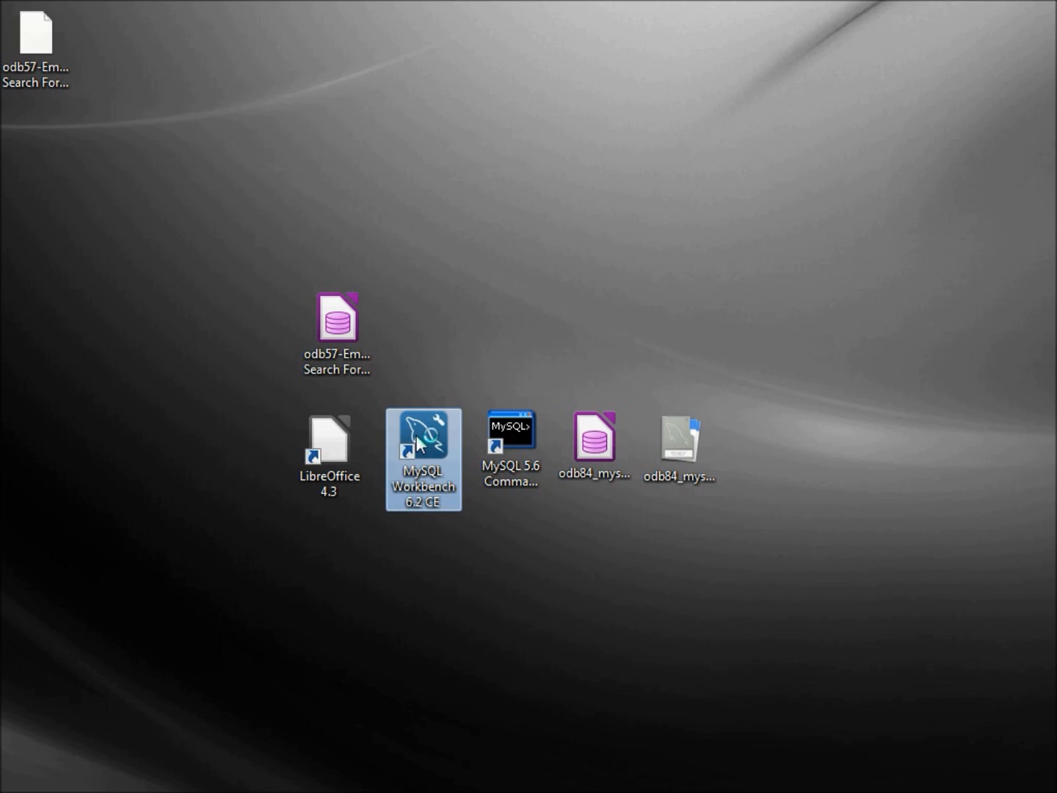
pyautogui.doubleClick(422, 458)
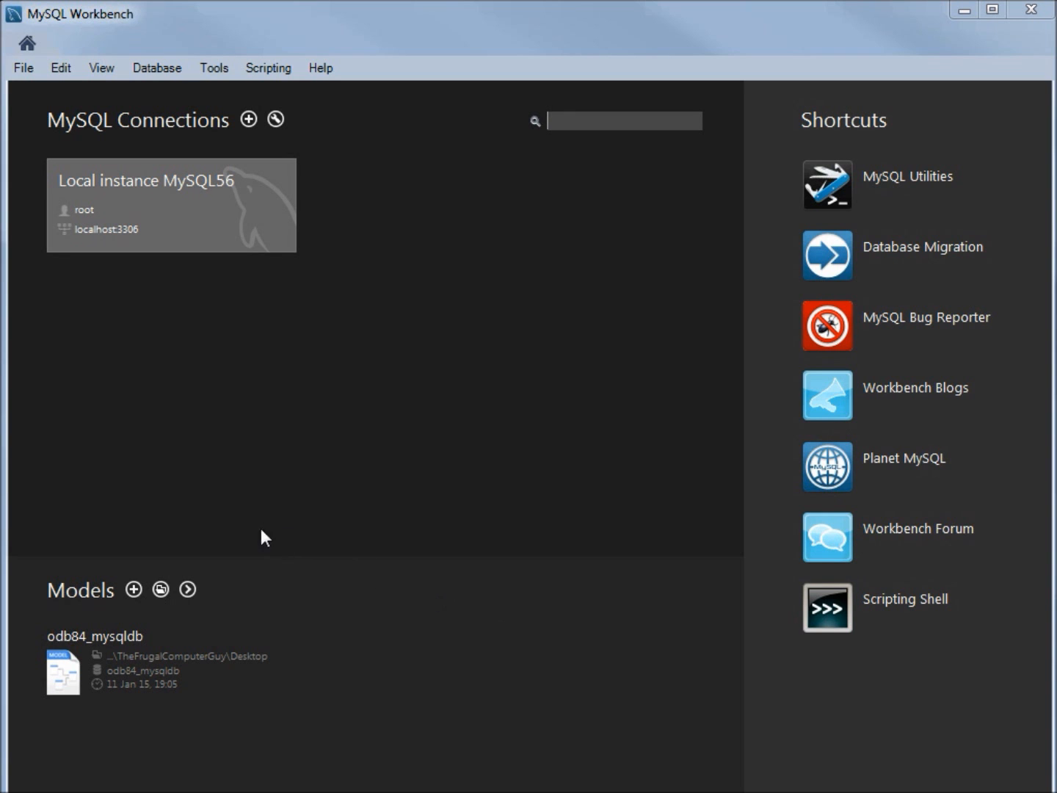
pyautogui.moveTo(132, 590)
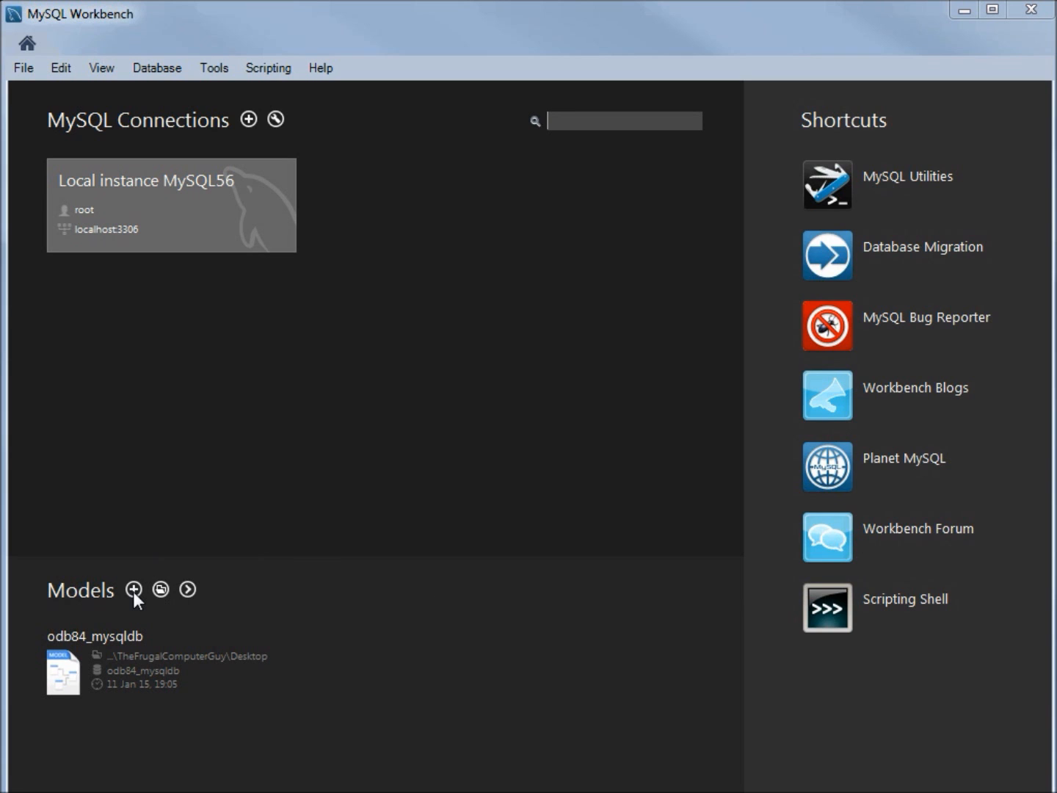
# Create a new empty model and rename its mydb schema to mysql_searchform.
pyautogui.click(133, 591)
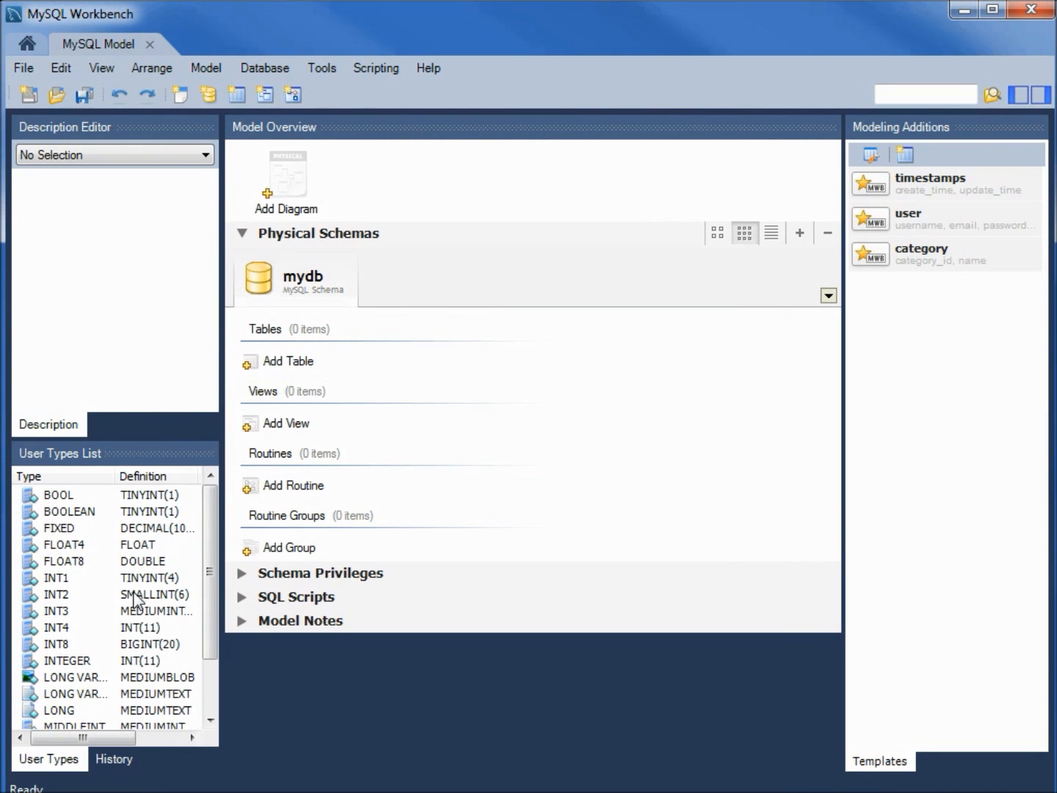
pyautogui.moveTo(292, 285)
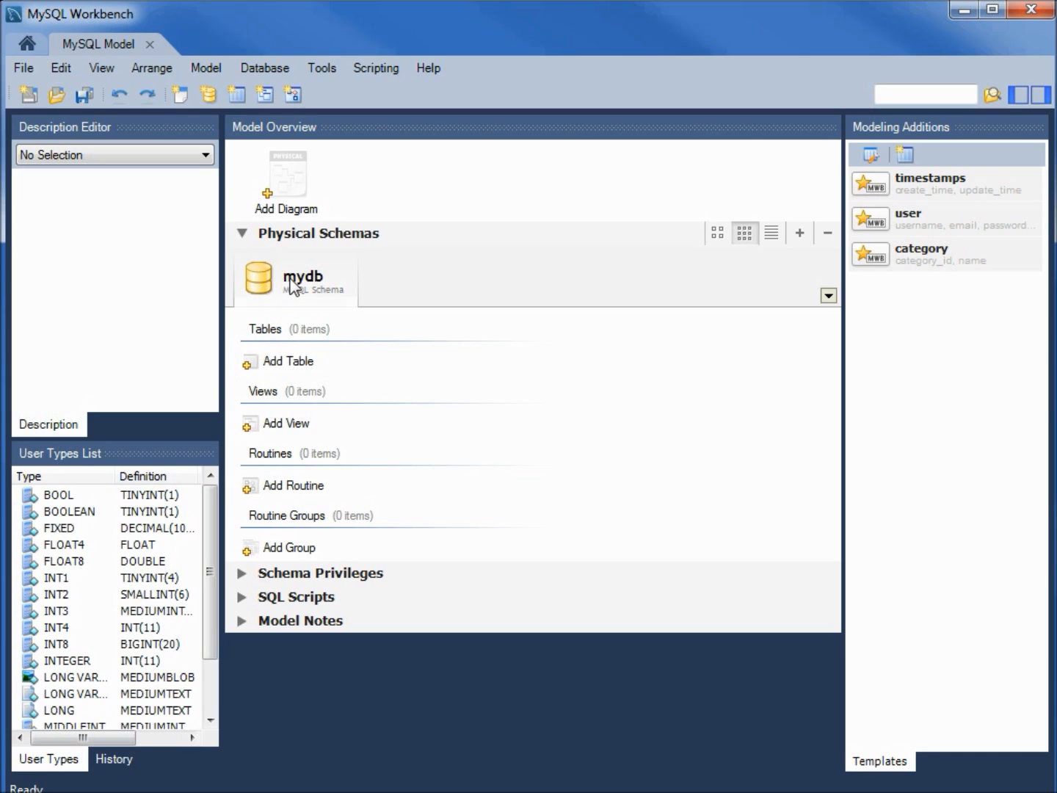
pyautogui.moveTo(304, 292)
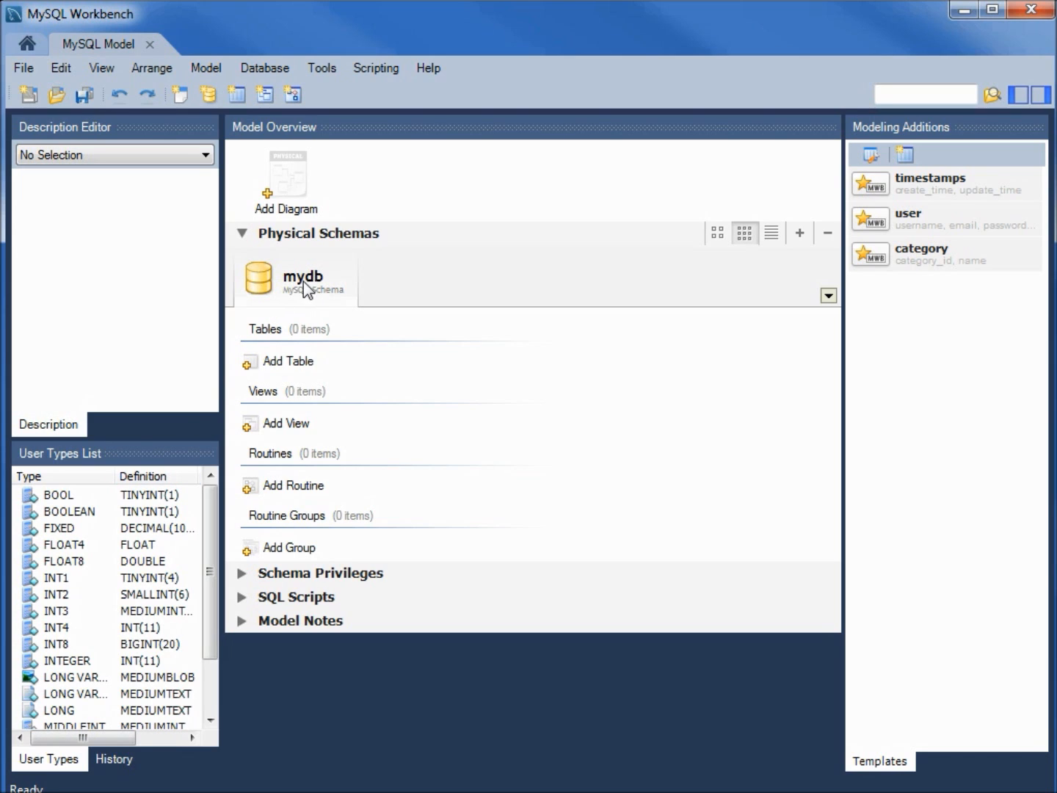
pyautogui.rightClick(304, 282)
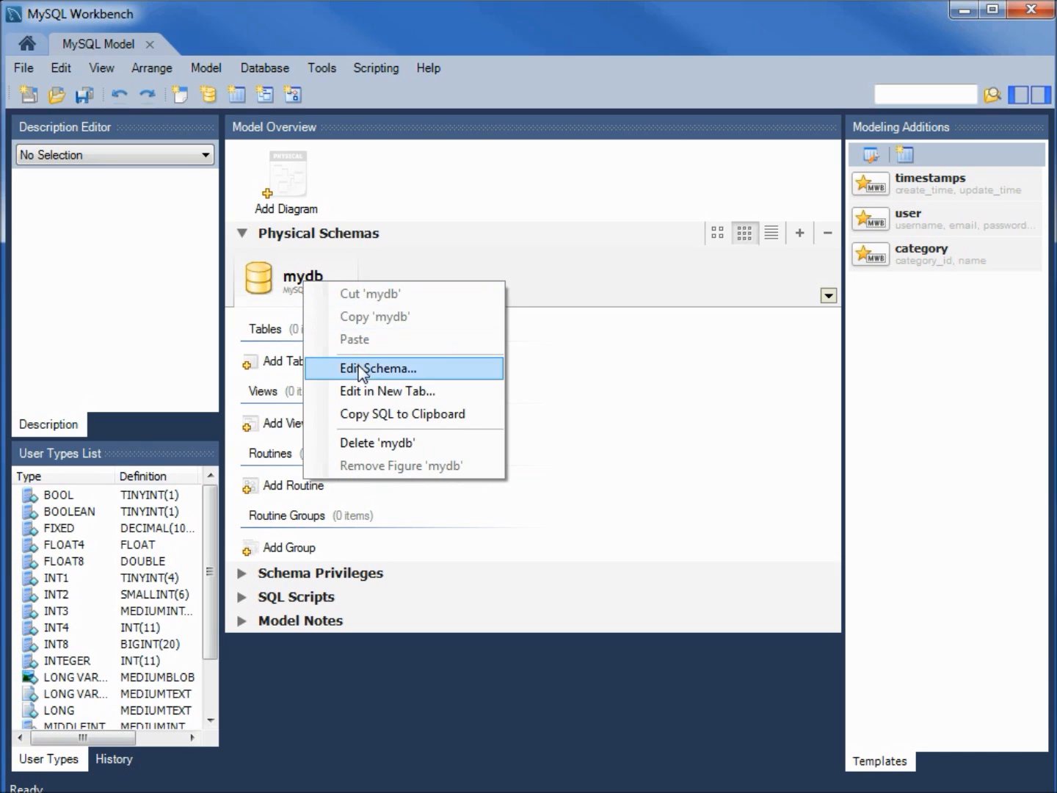
pyautogui.click(379, 367)
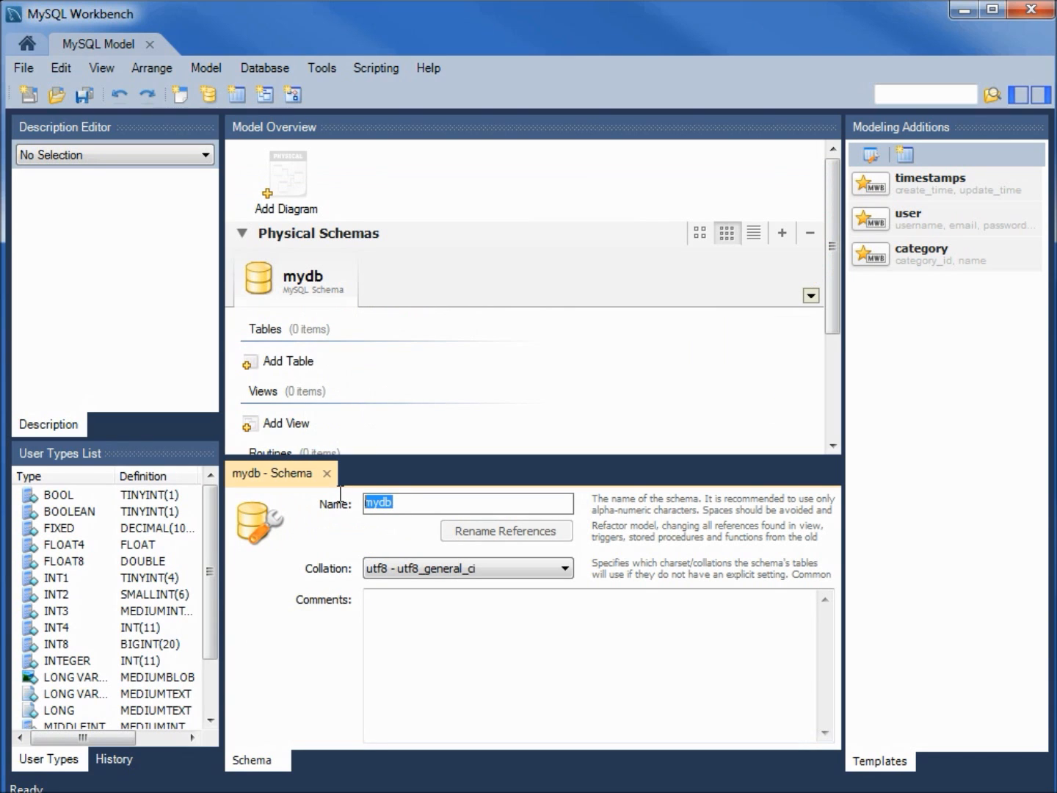
pyautogui.write('mysql_searchform')
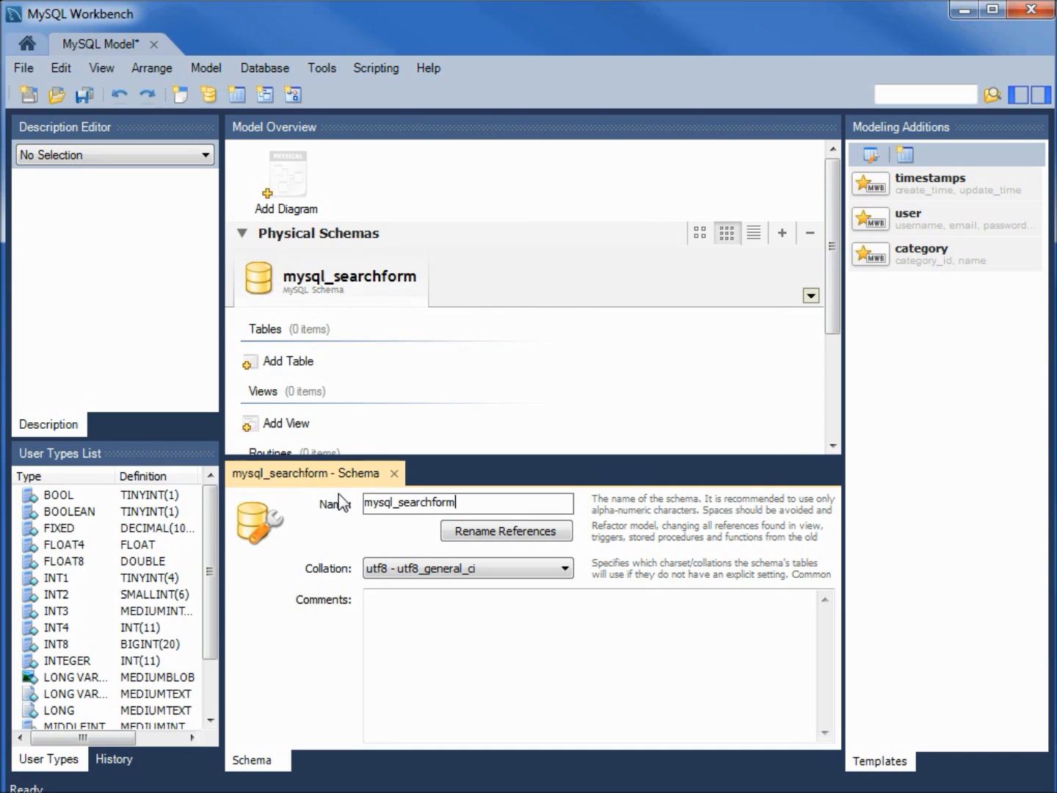
pyautogui.moveTo(288, 177)
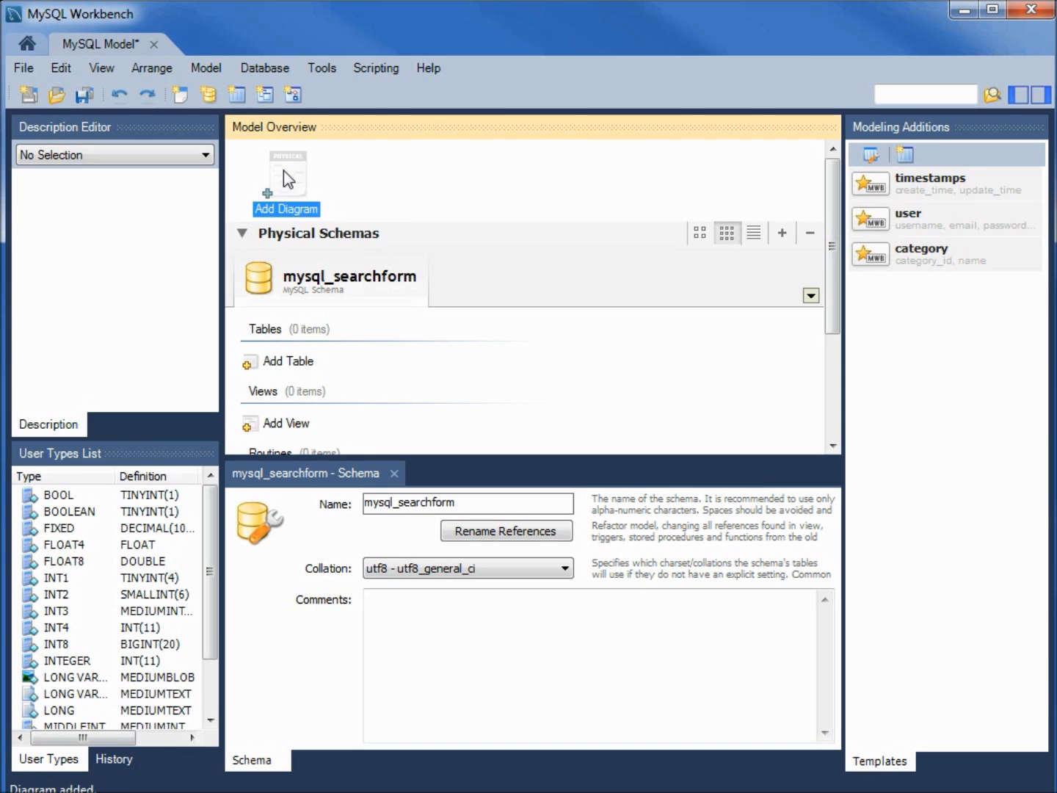
# Add an EER diagram, place table1 on the canvas and bring up its table editor.
pyautogui.click(286, 176)
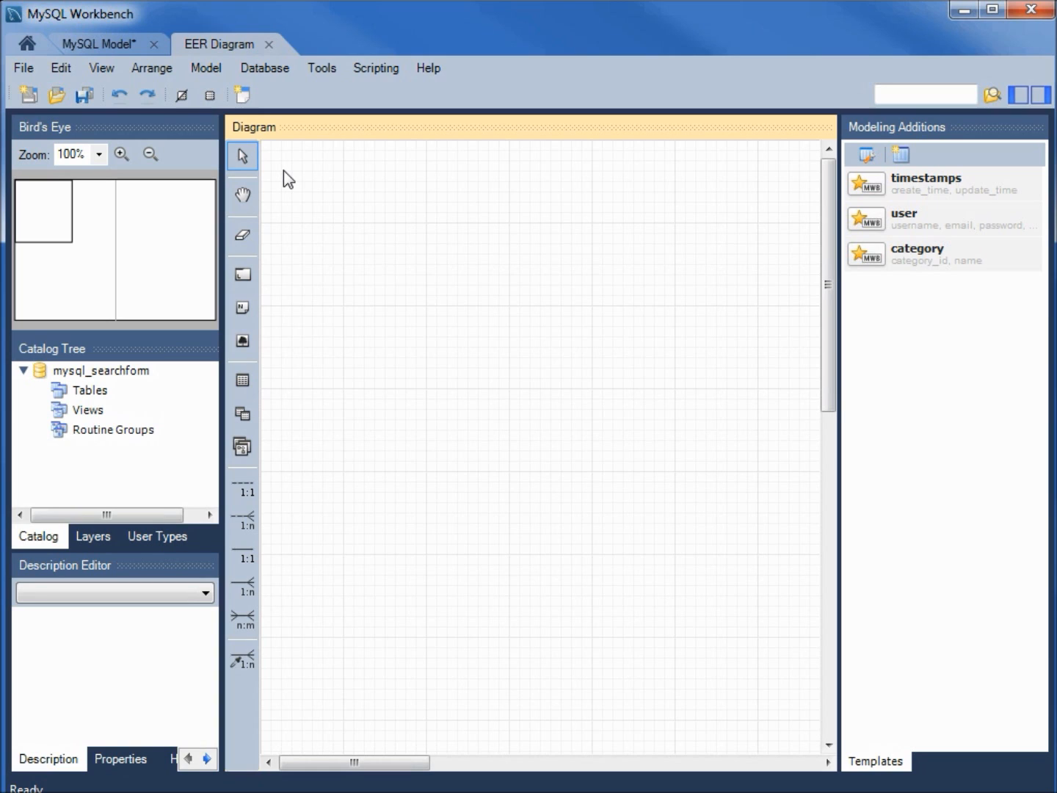
pyautogui.click(243, 378)
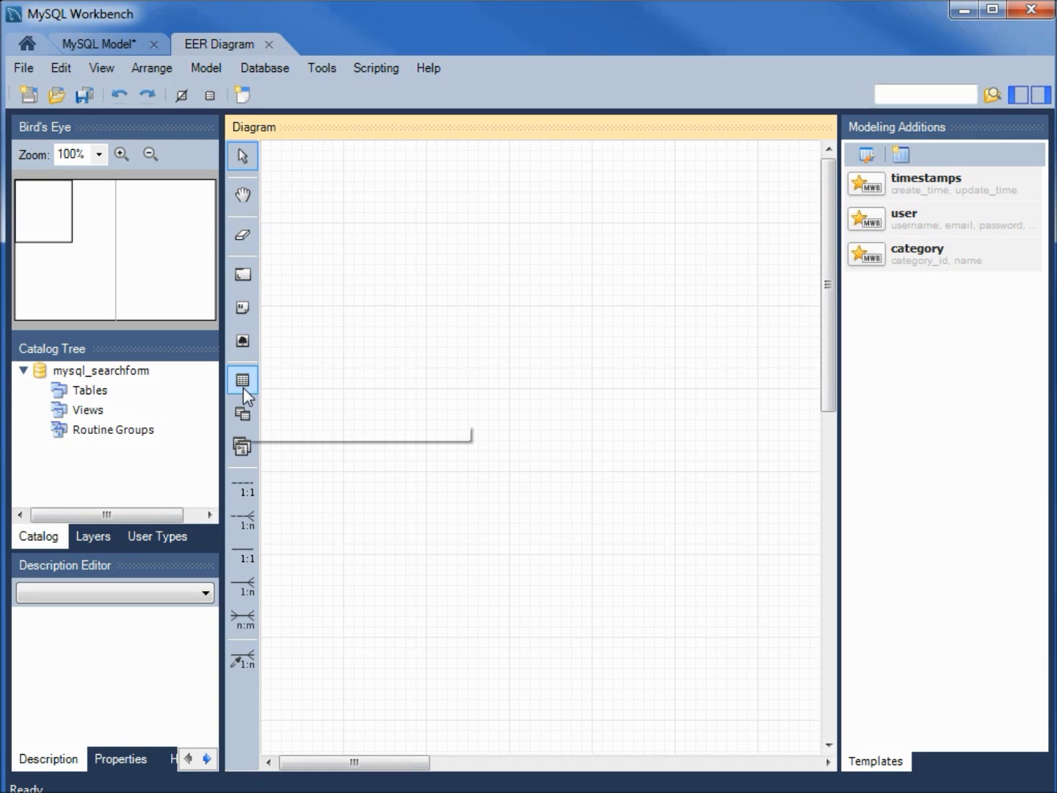
pyautogui.moveTo(242, 379)
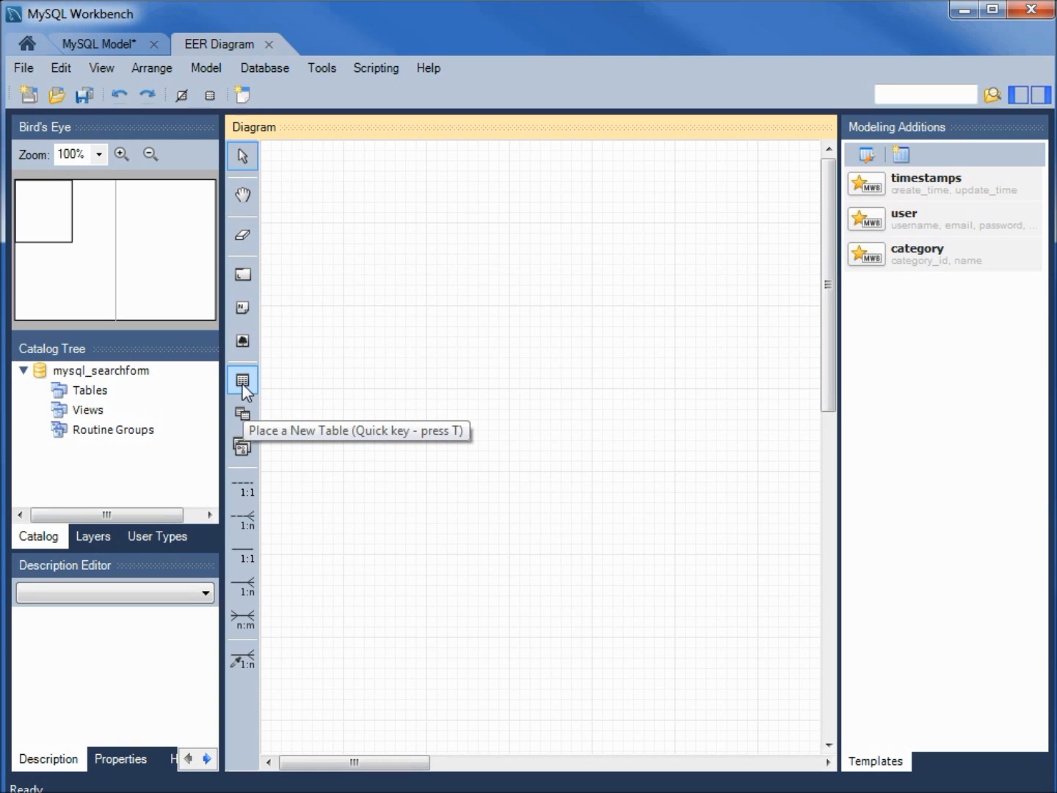
pyautogui.click(242, 380)
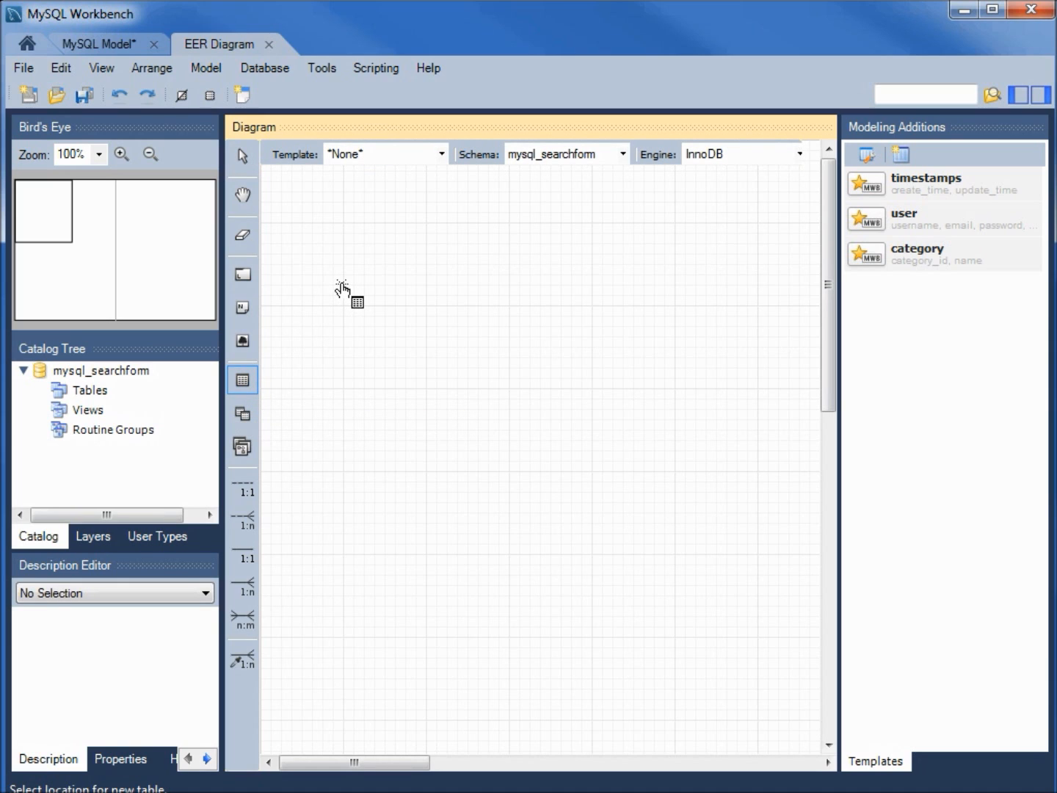
pyautogui.click(345, 297)
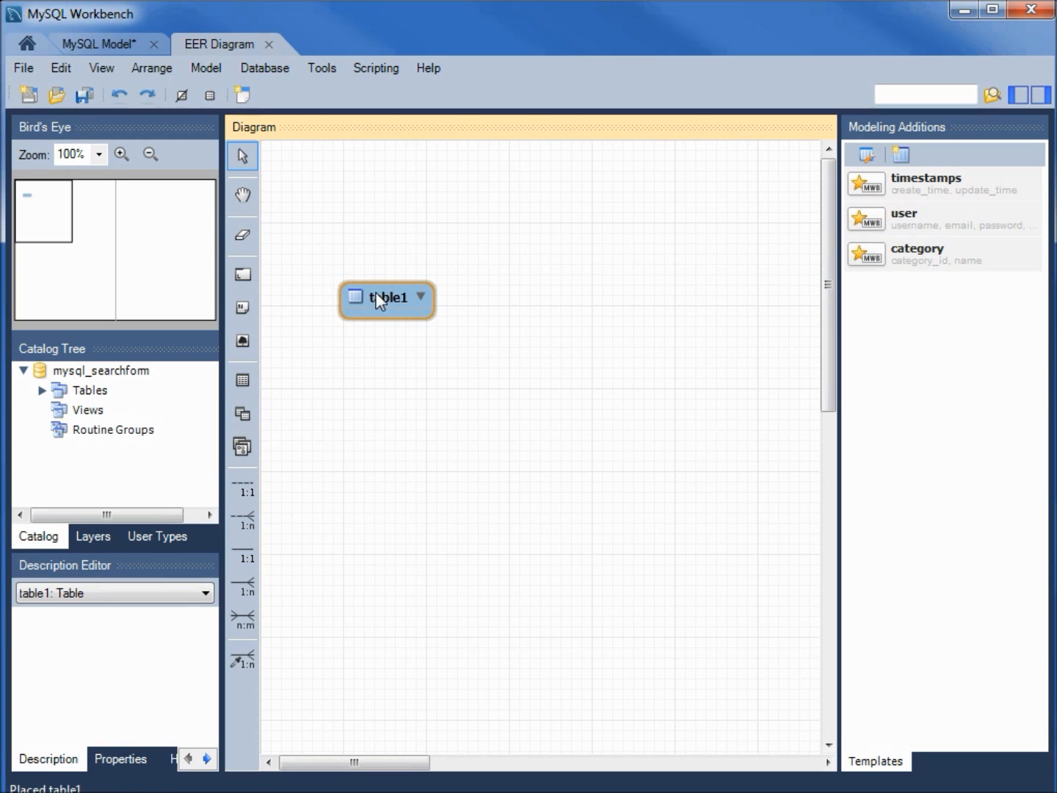
pyautogui.click(387, 298)
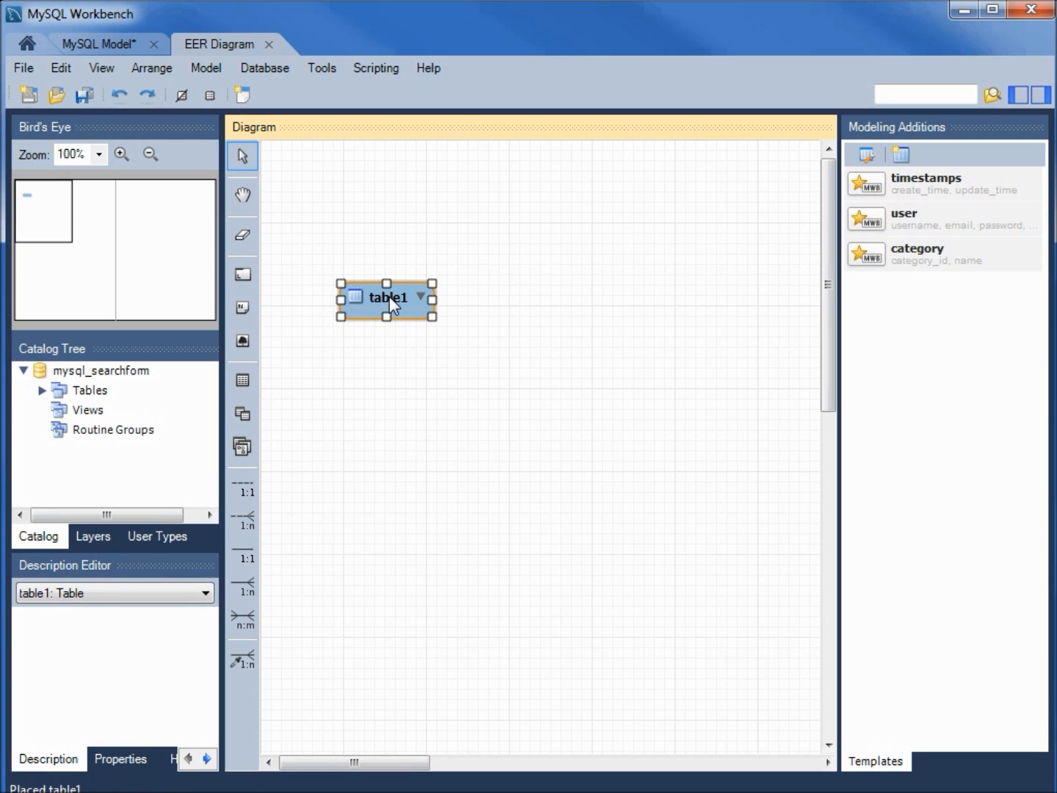
pyautogui.doubleClick(387, 297)
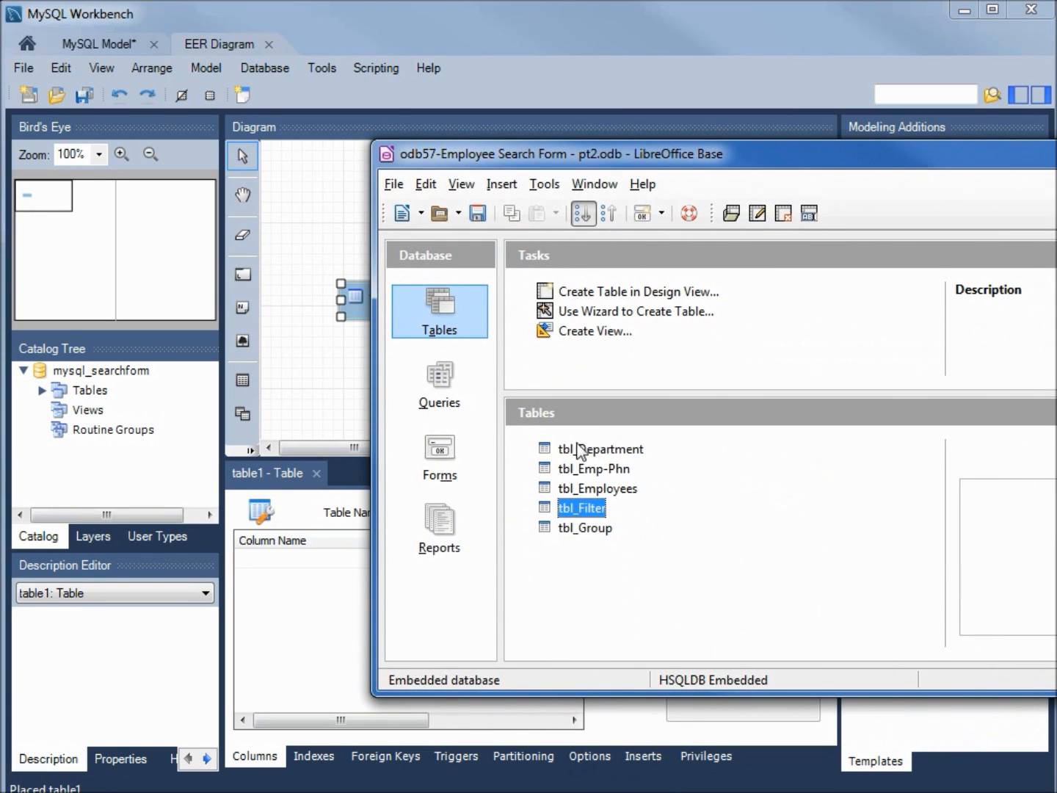
# Show tbl_Department's design in LibreOffice Base to review its fields and types.
pyautogui.click(599, 449)
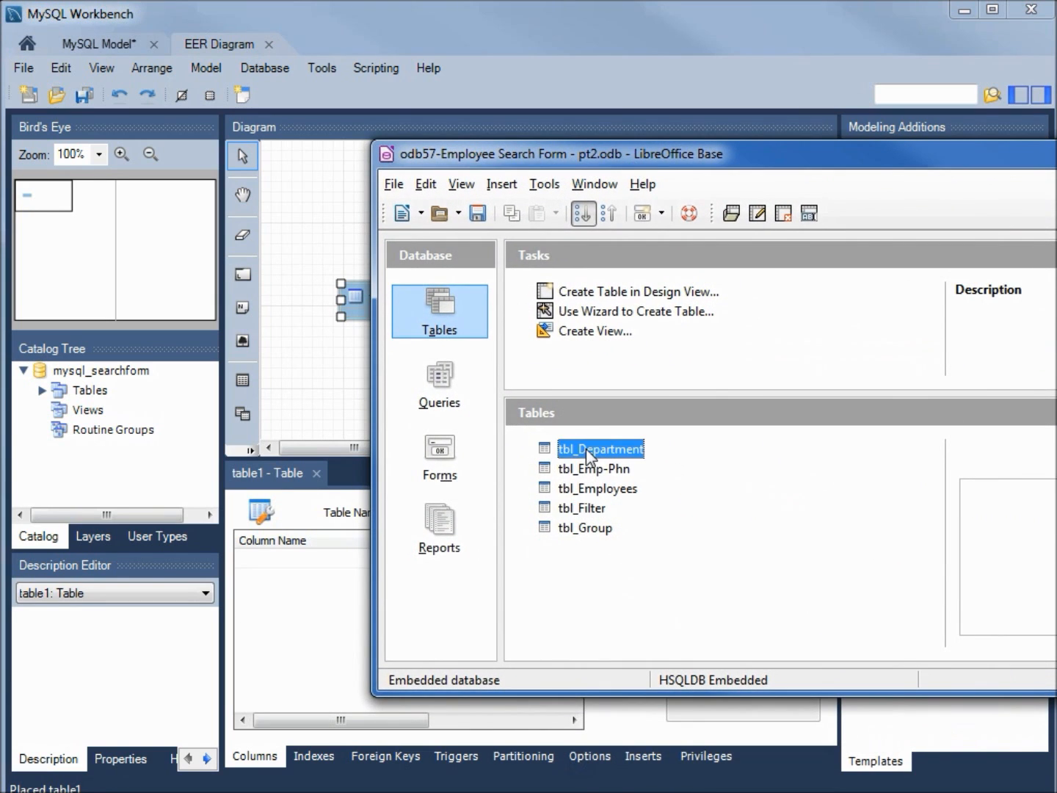
pyautogui.rightClick(599, 449)
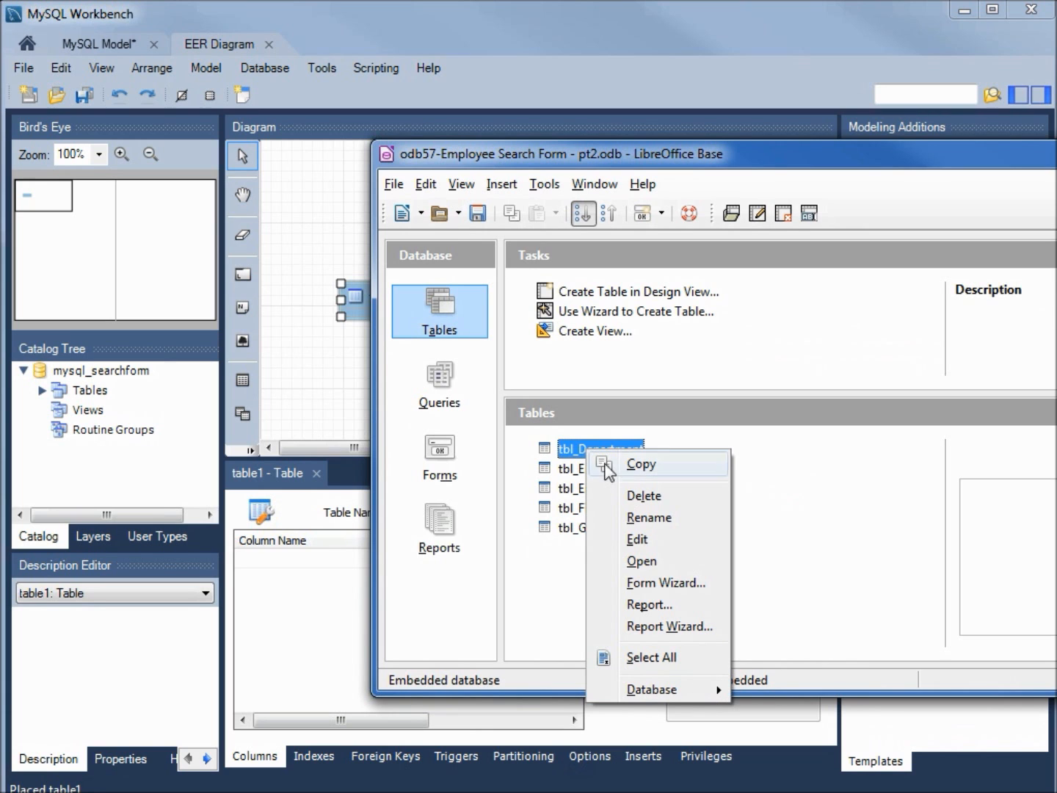
pyautogui.click(638, 539)
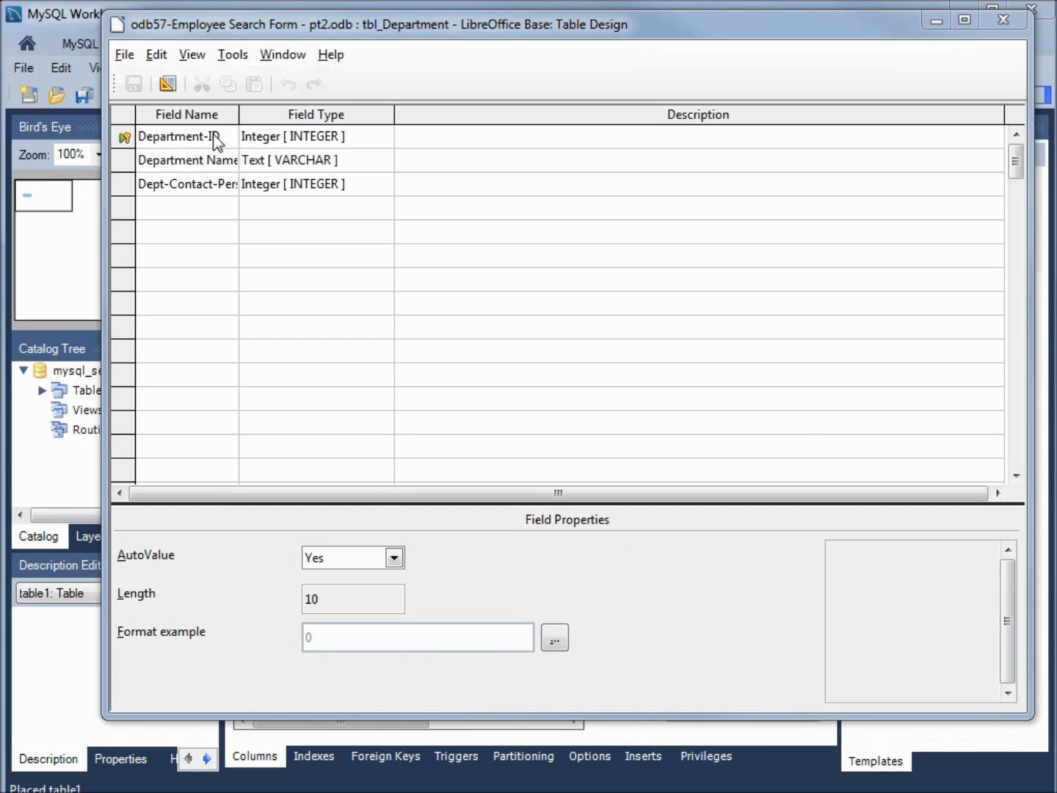
pyautogui.moveTo(214, 177)
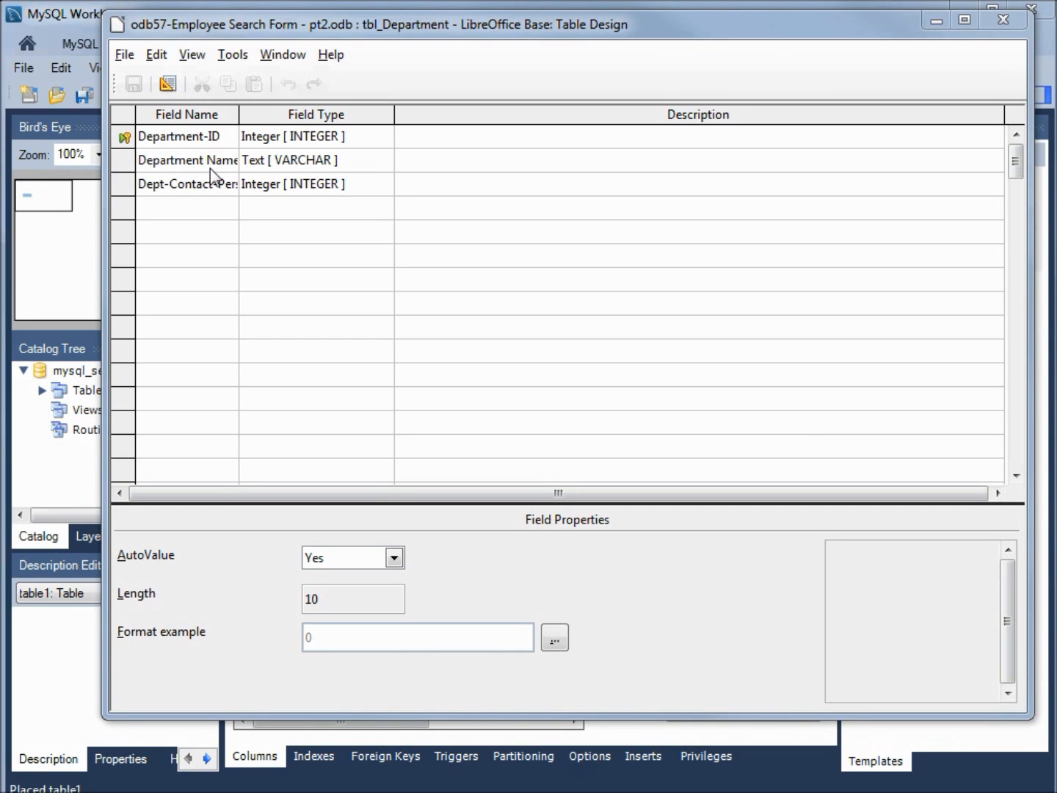
pyautogui.moveTo(184, 198)
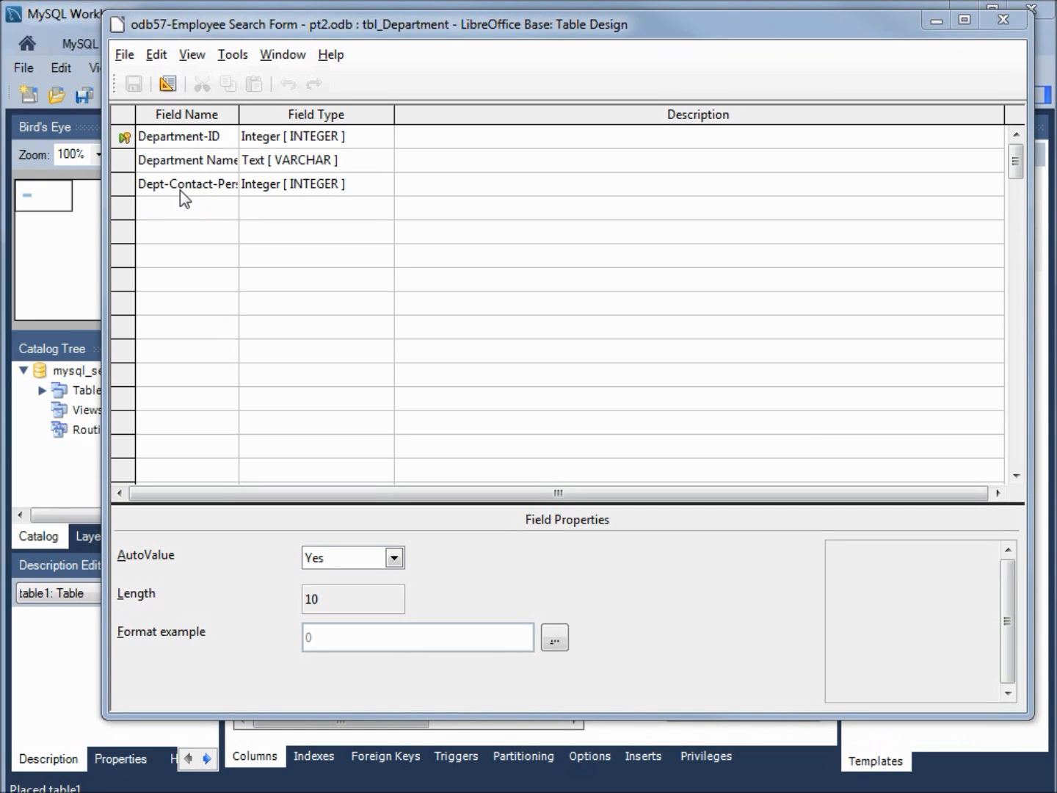
pyautogui.moveTo(267, 144)
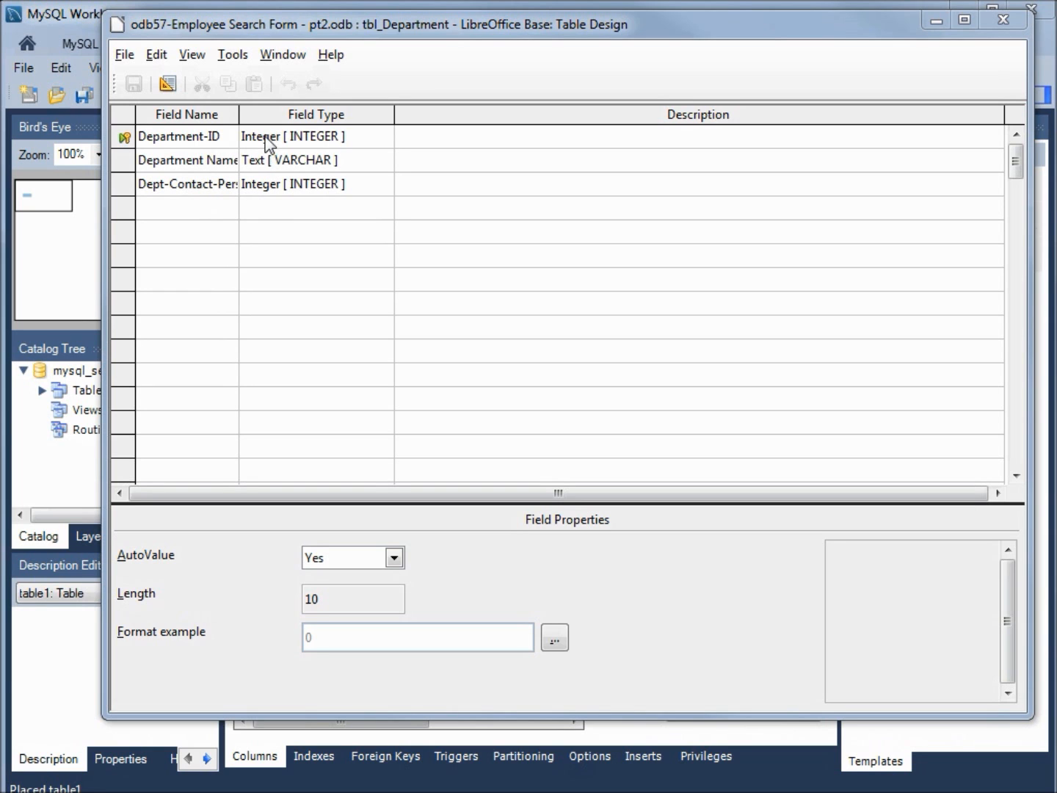
pyautogui.moveTo(304, 15)
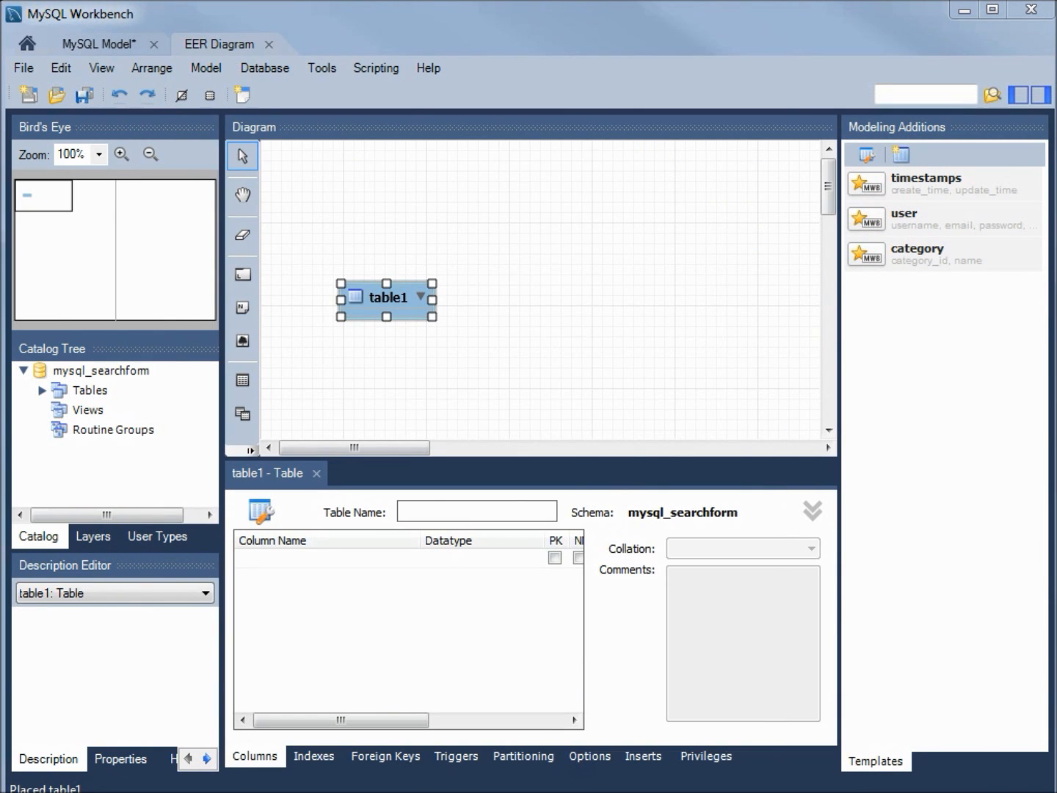
# Rename table1 to tbl_department.
pyautogui.click(476, 511)
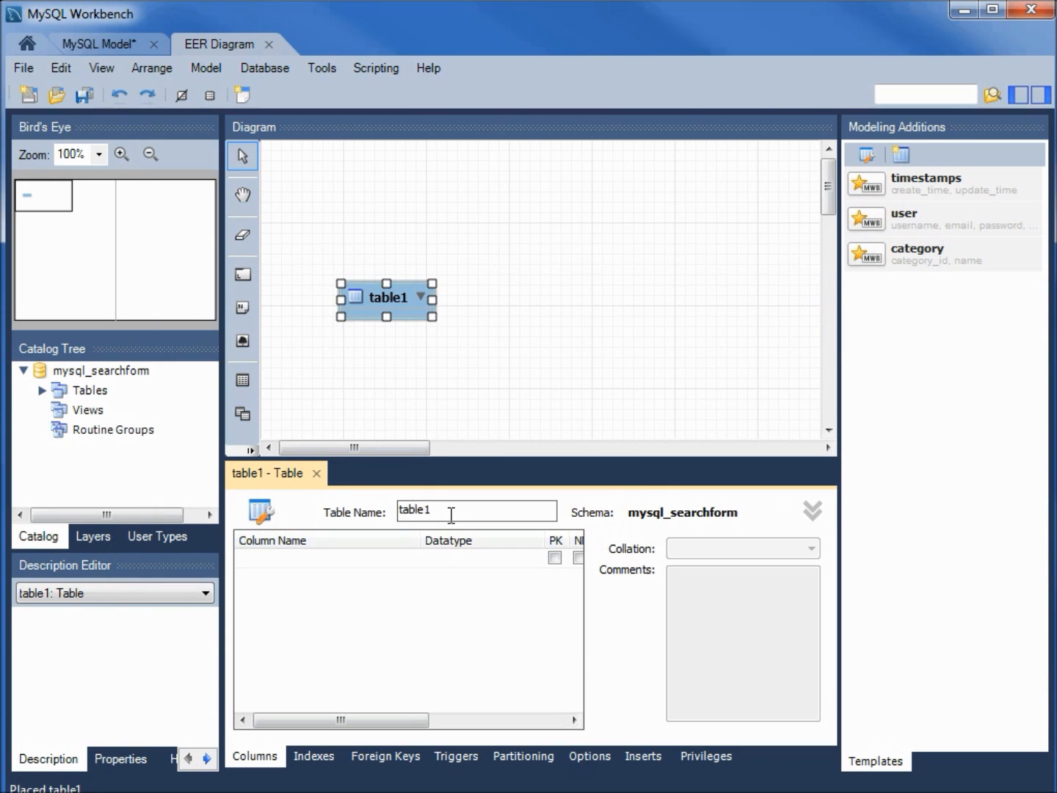
pyautogui.tripleClick(475, 511)
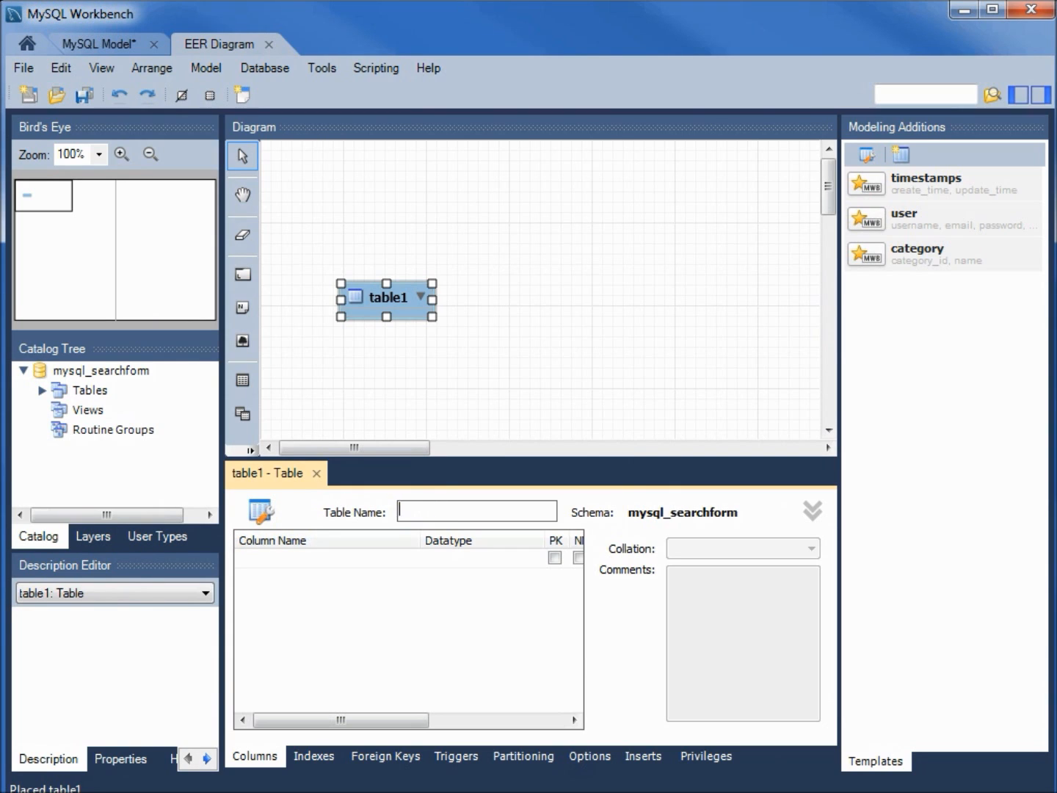
pyautogui.write('tbl_department')
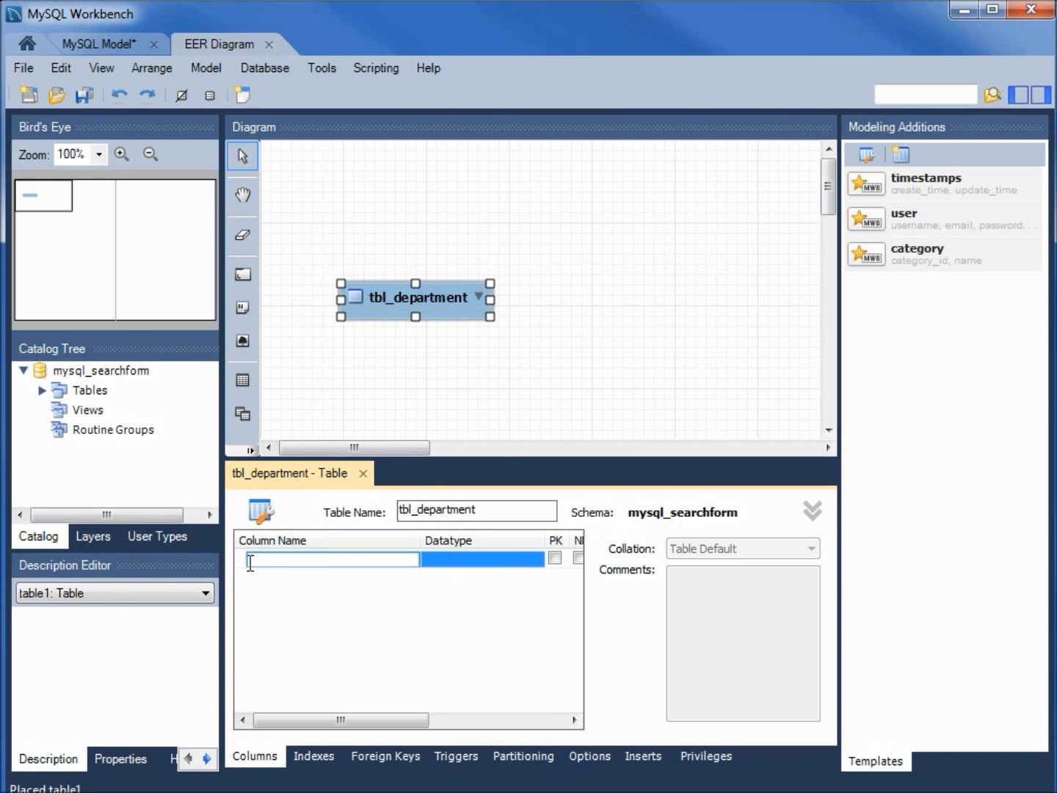
# Add columns Department-ID (INT, PK), Department Name VARCHAR(45) and Dpt-Contact-Person INT.
pyautogui.write('Depa')
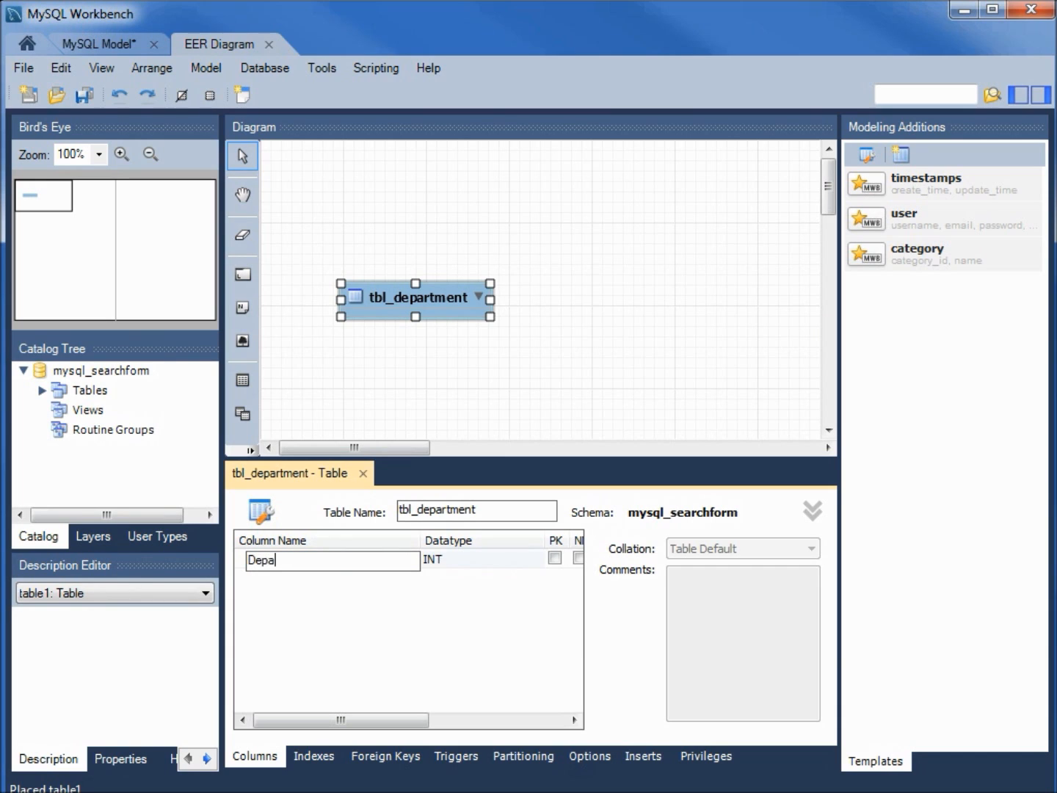
pyautogui.write('rtment')
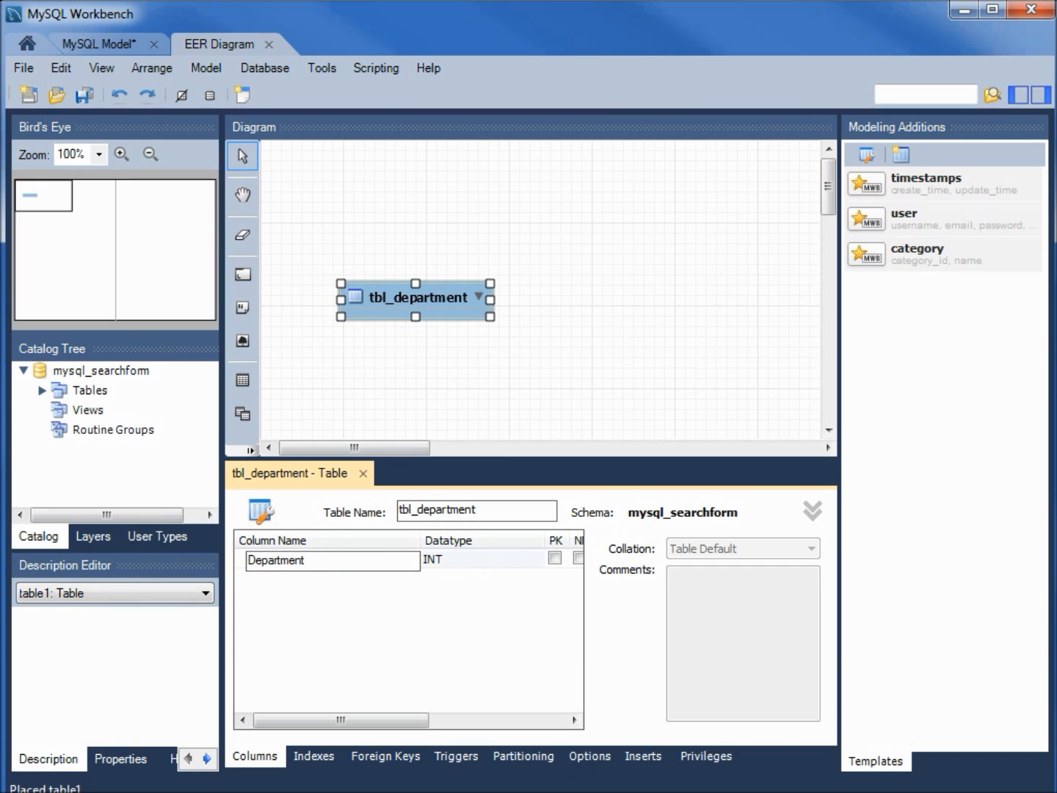
pyautogui.write('-ID')
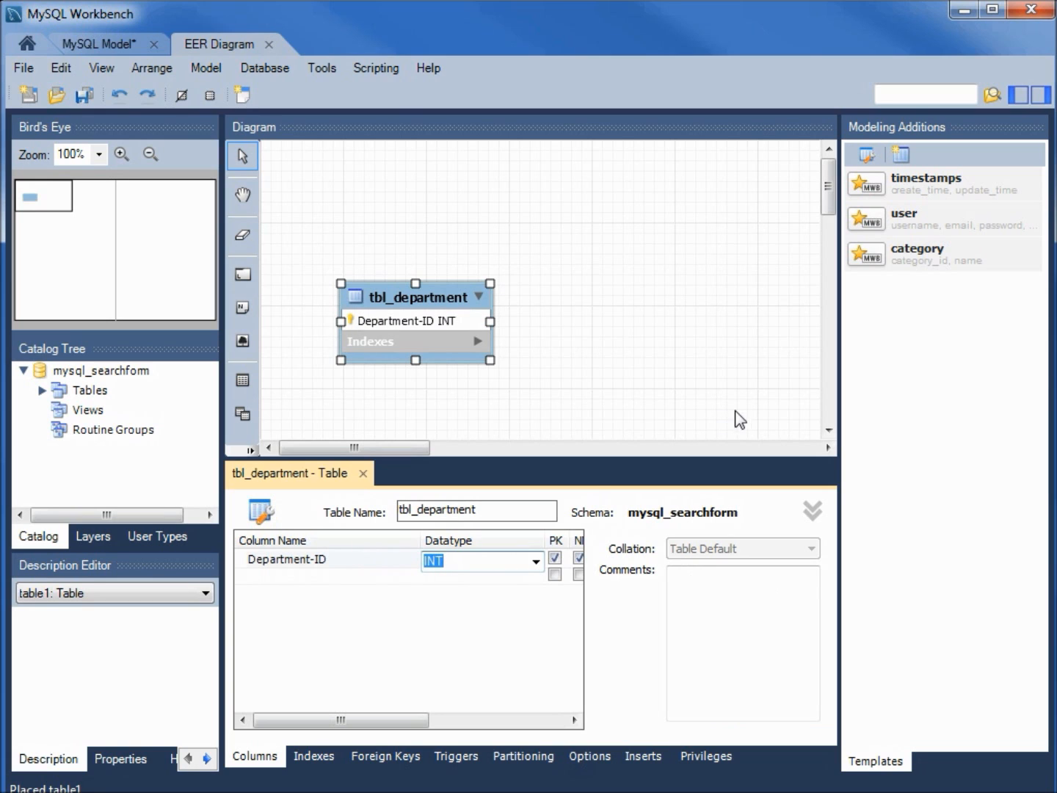
pyautogui.click(1041, 94)
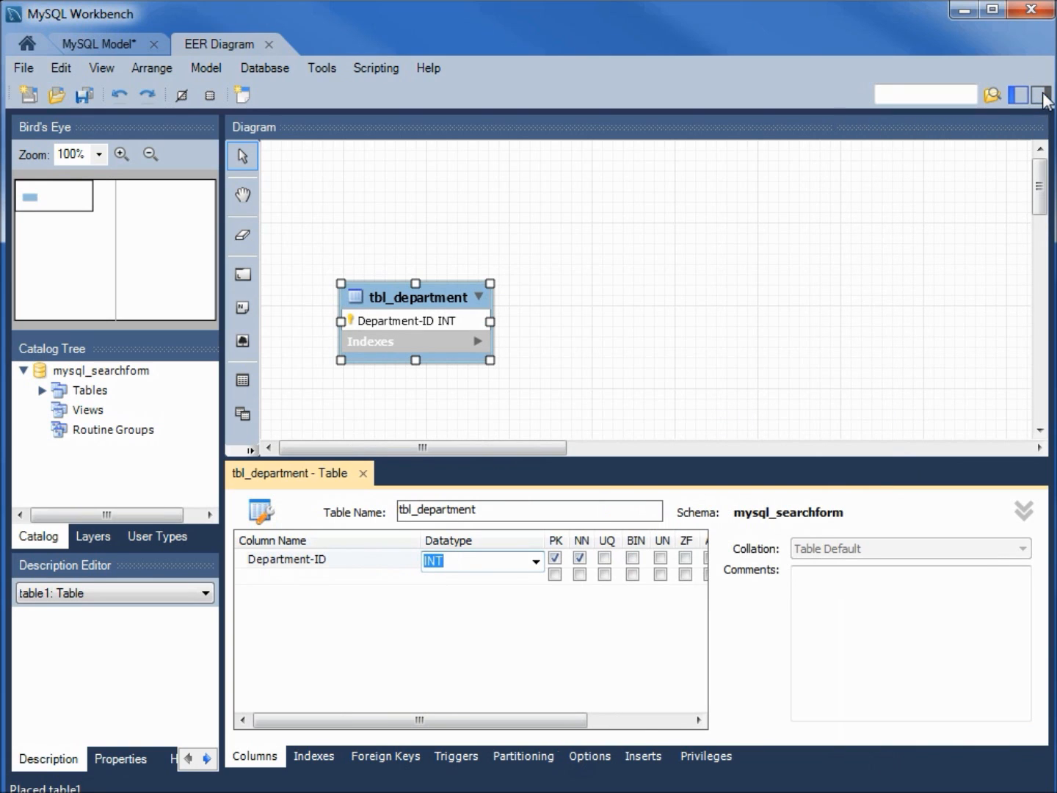
pyautogui.moveTo(871, 516)
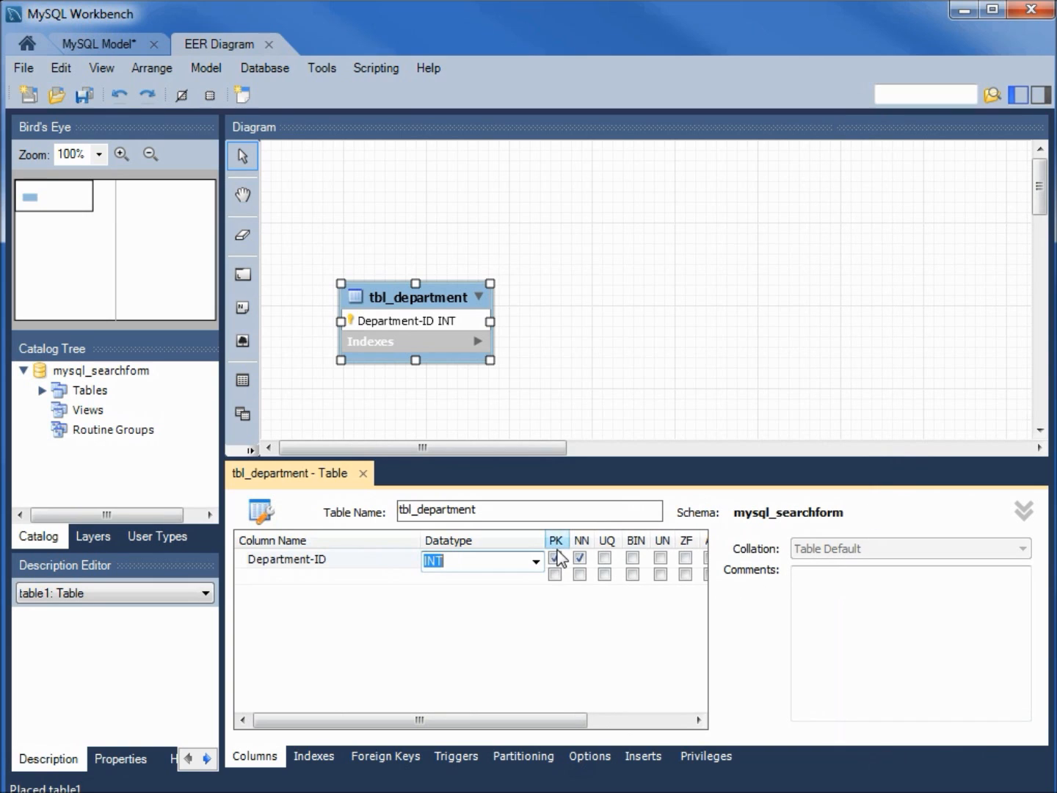
pyautogui.click(308, 577)
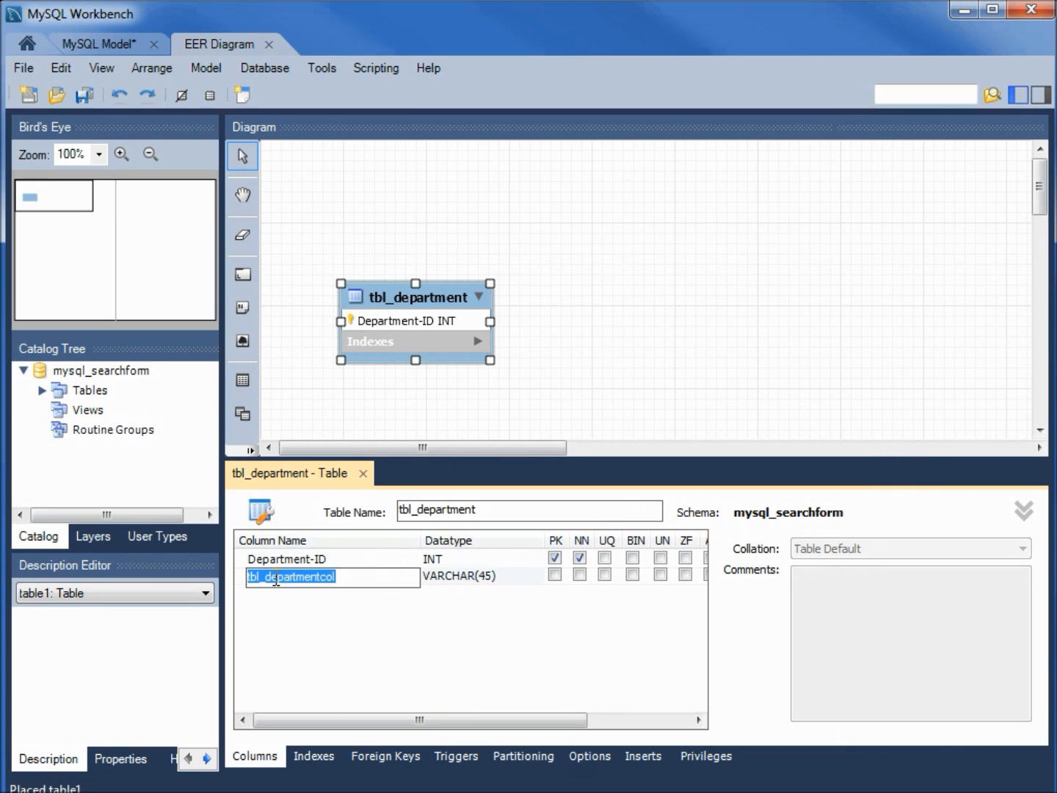
pyautogui.write('Department Name')
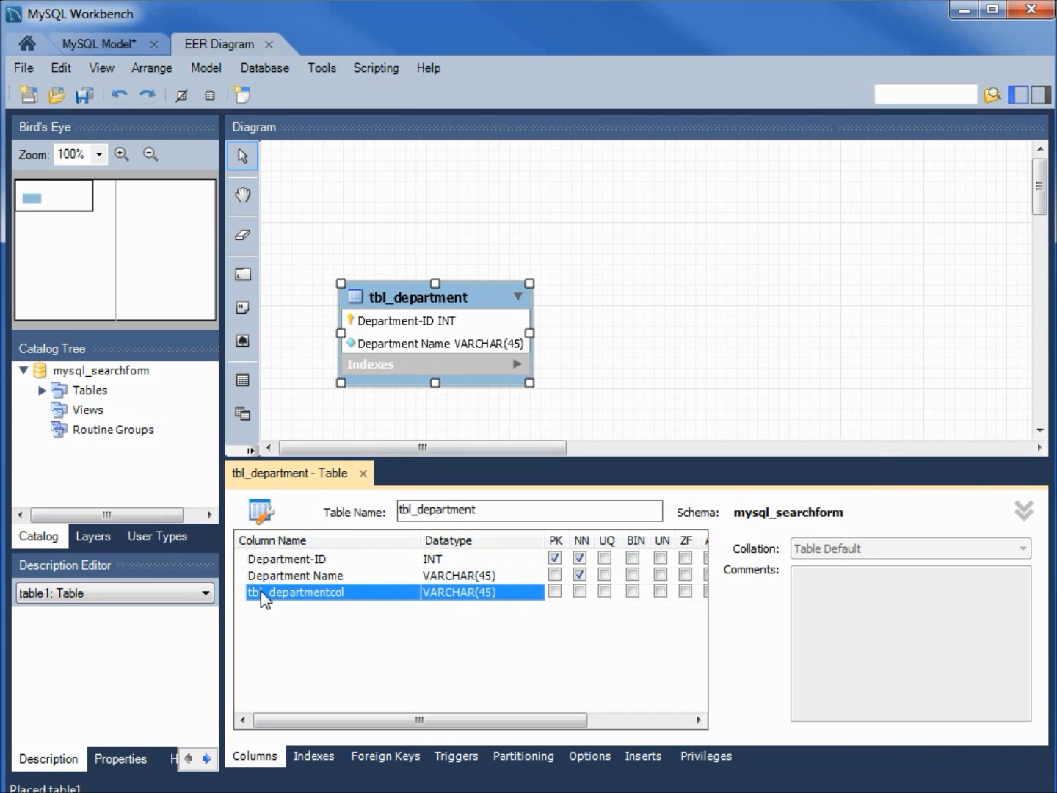
pyautogui.write('Dpt-Contact-Person')
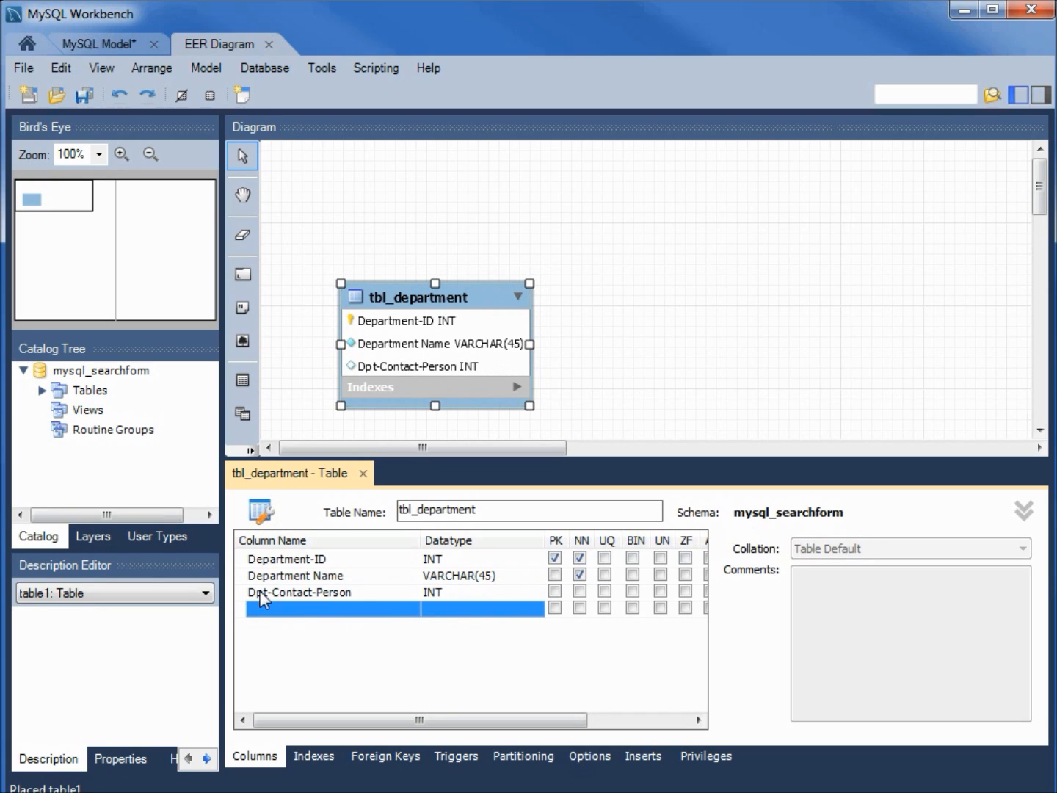
pyautogui.moveTo(323, 619)
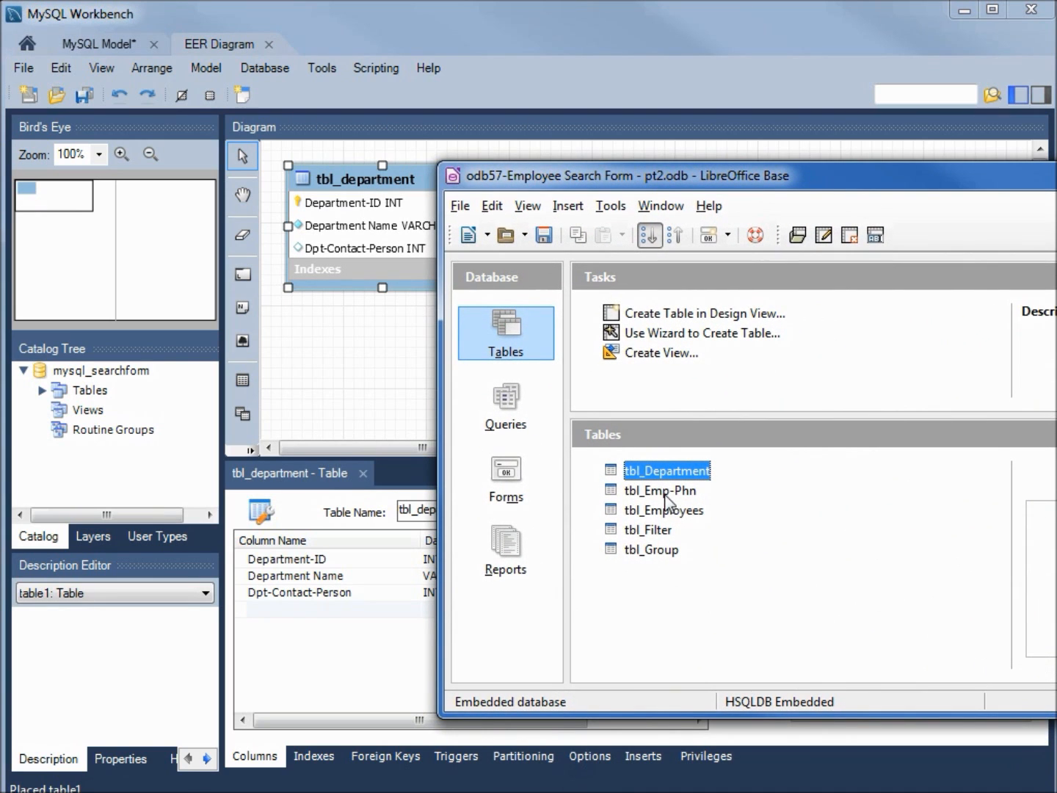
# Show tbl_Emp-Phn's design in LibreOffice Base to review its fields.
pyautogui.rightClick(659, 490)
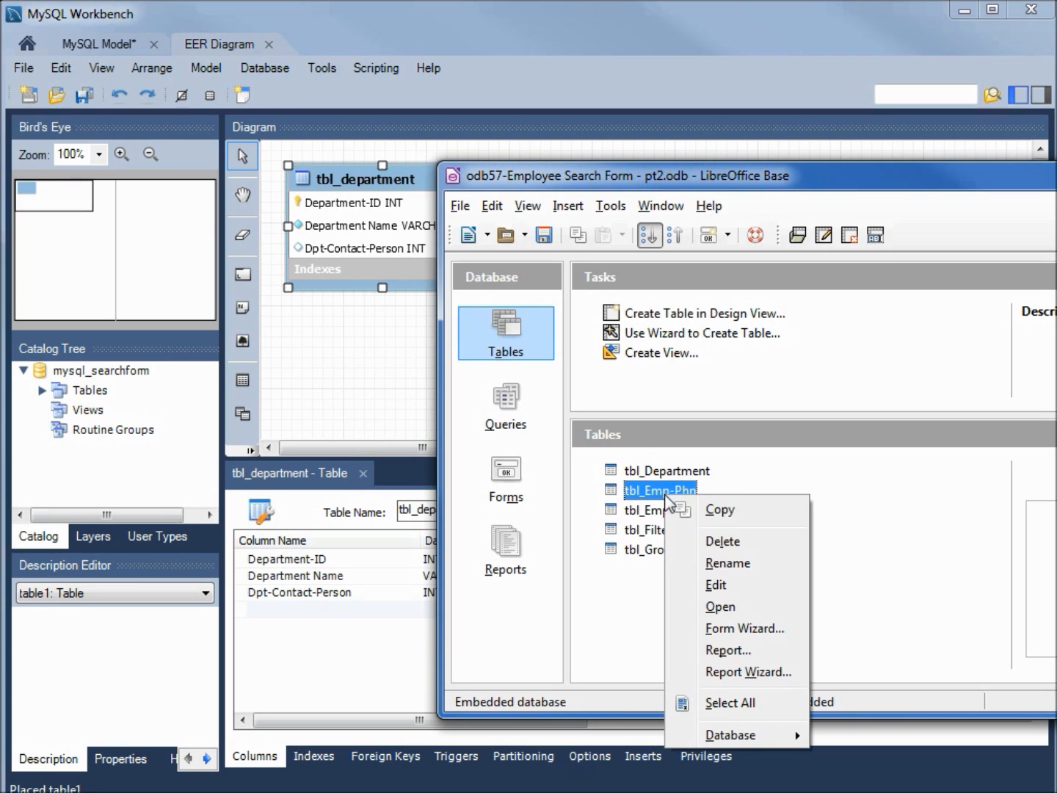
pyautogui.click(727, 590)
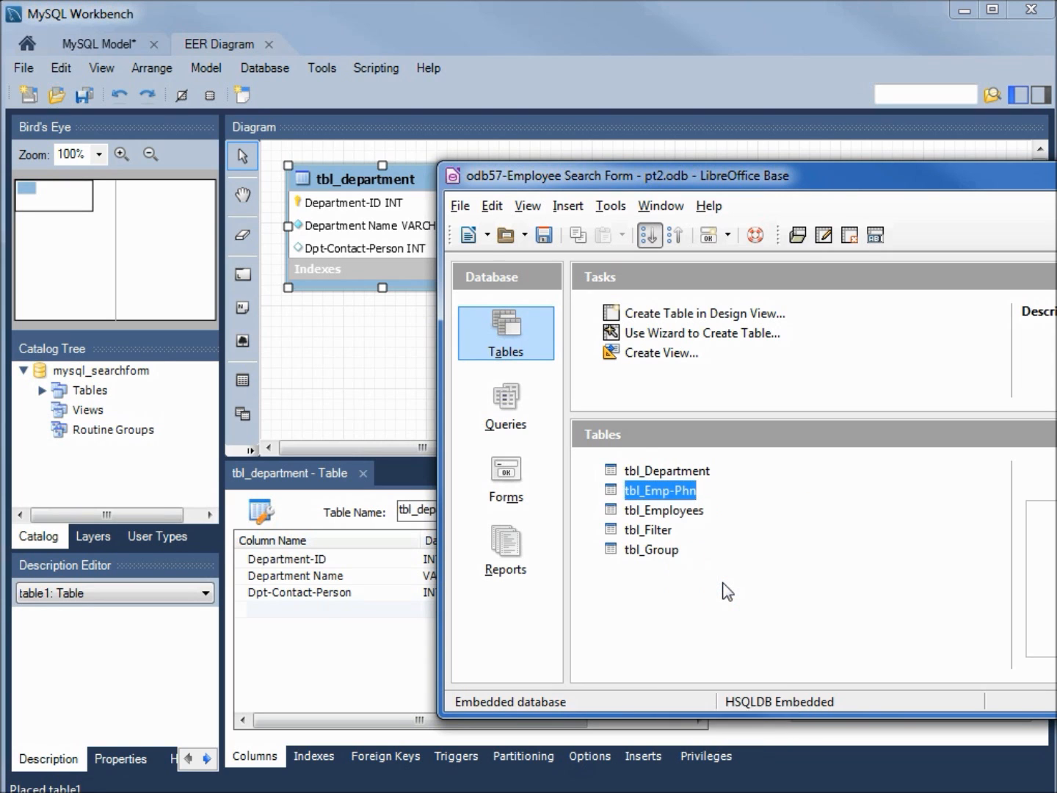
pyautogui.doubleClick(658, 490)
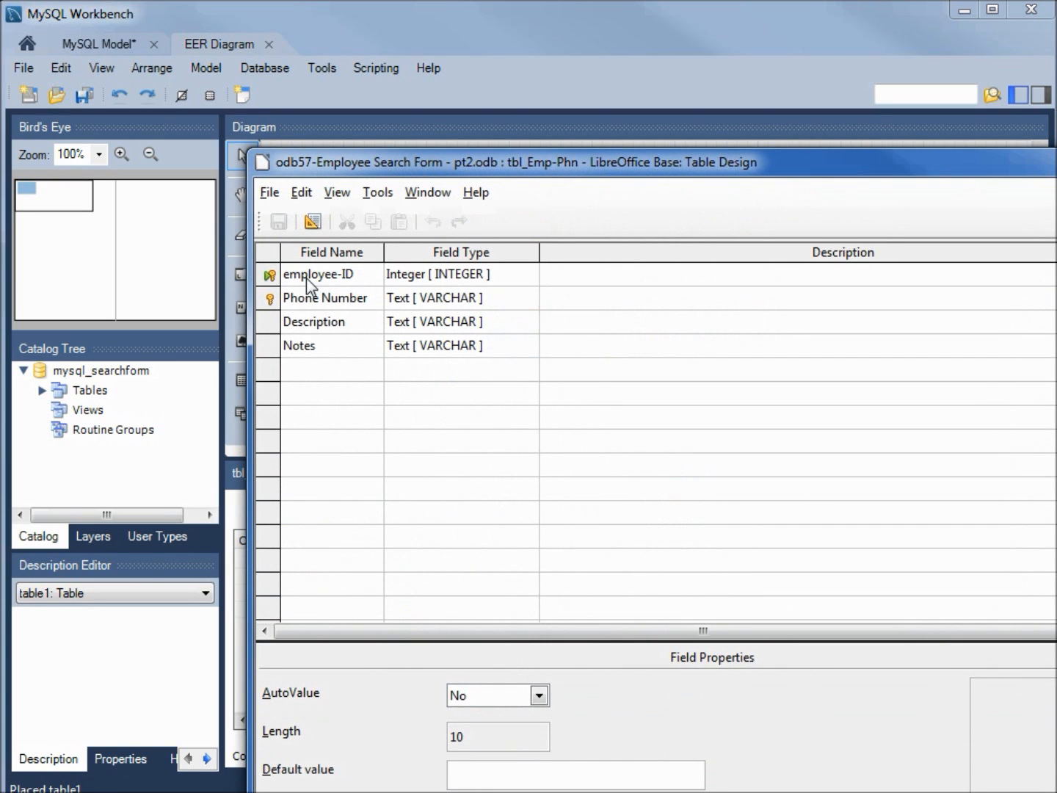
pyautogui.moveTo(367, 320)
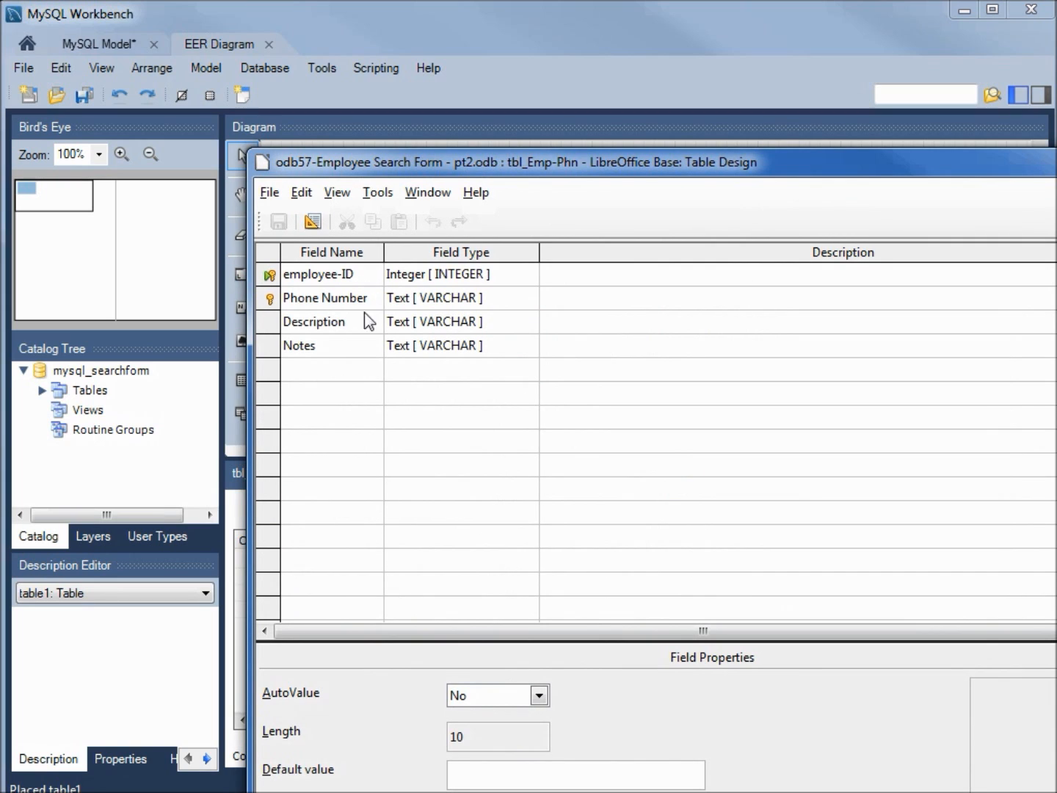
pyautogui.moveTo(340, 335)
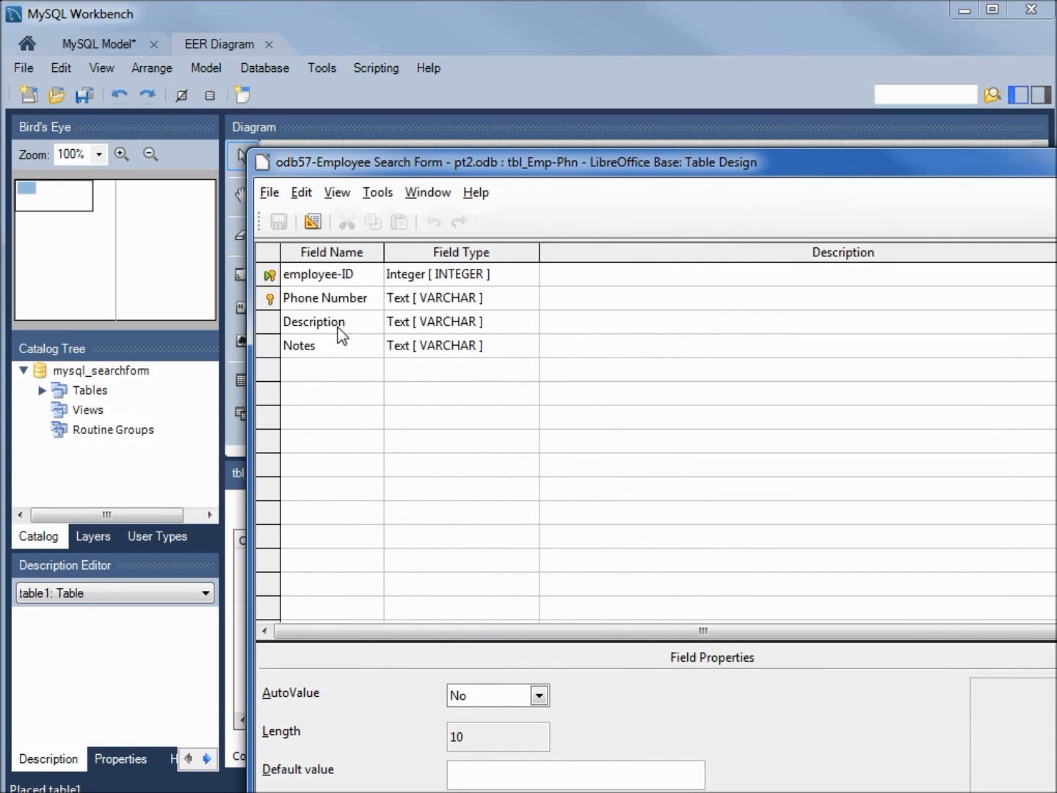
pyautogui.moveTo(317, 359)
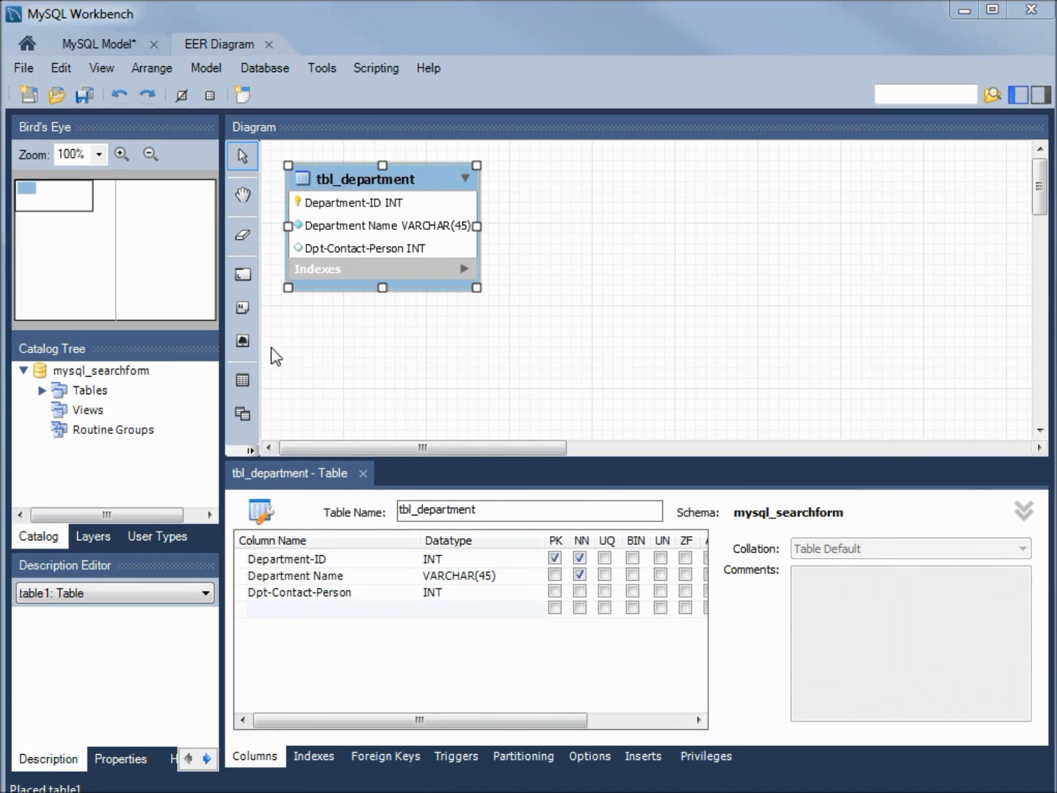
# Place a second table right of tbl_department and rename it tbl_Emp_Phn.
pyautogui.click(241, 379)
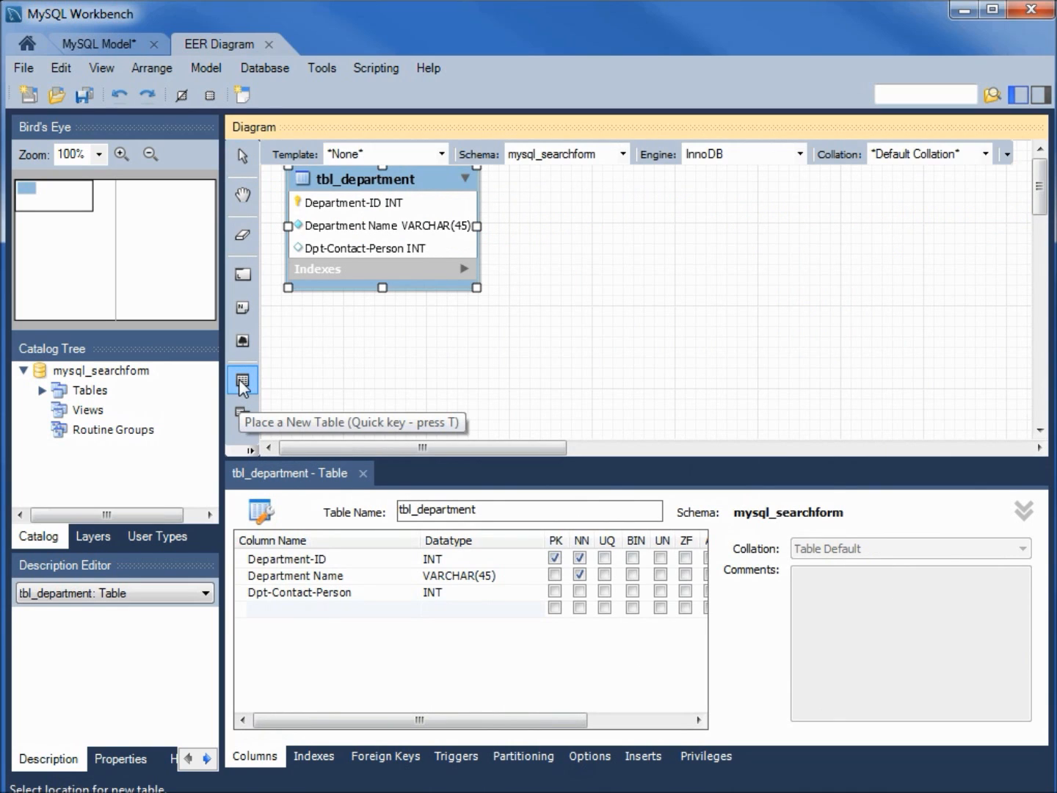
pyautogui.moveTo(557, 214)
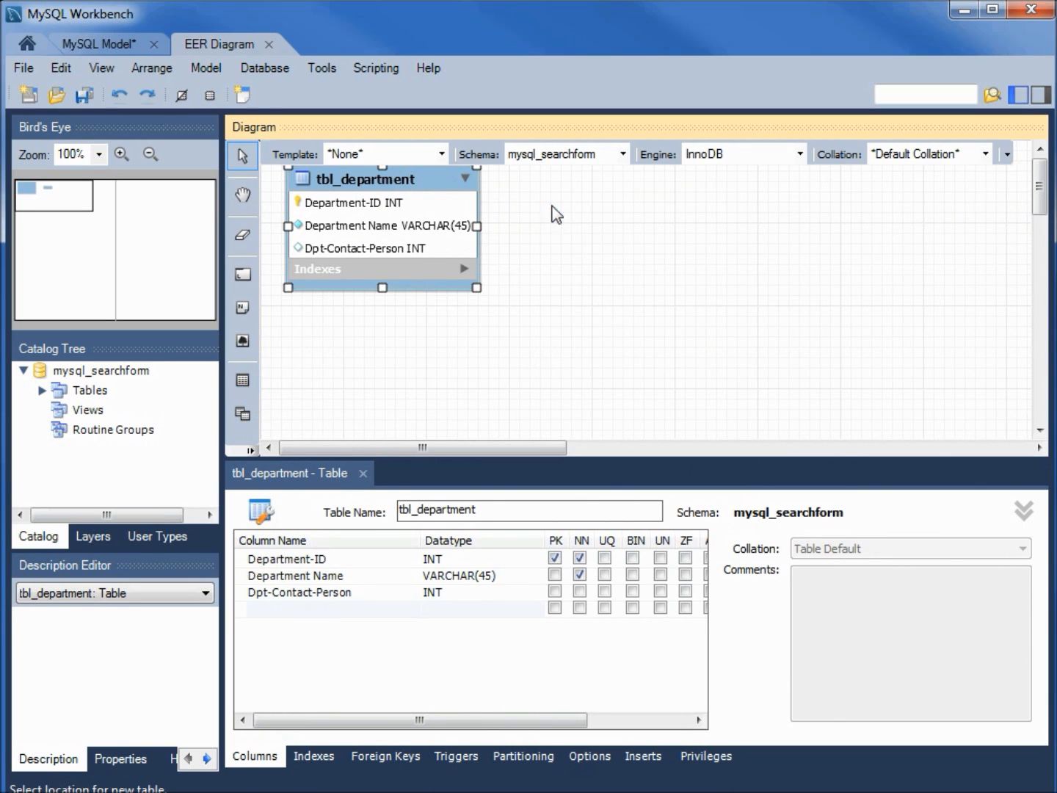
pyautogui.click(596, 222)
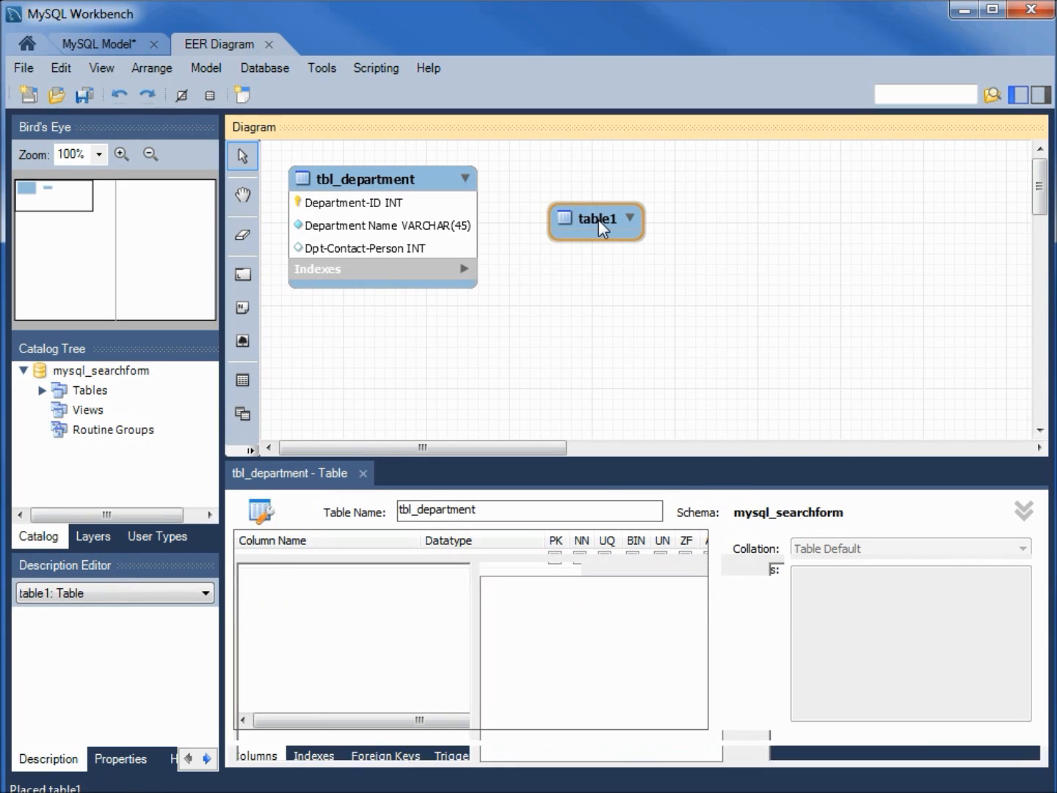
pyautogui.click(596, 220)
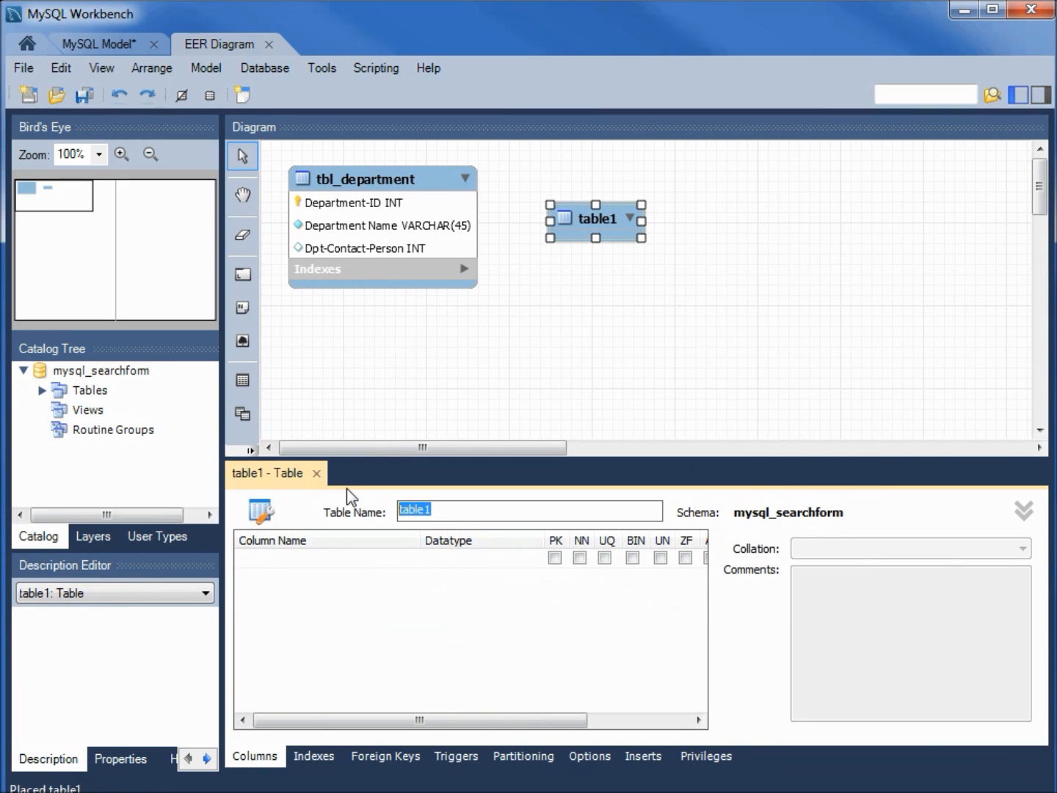
pyautogui.write('tbl_Emp_Phn')
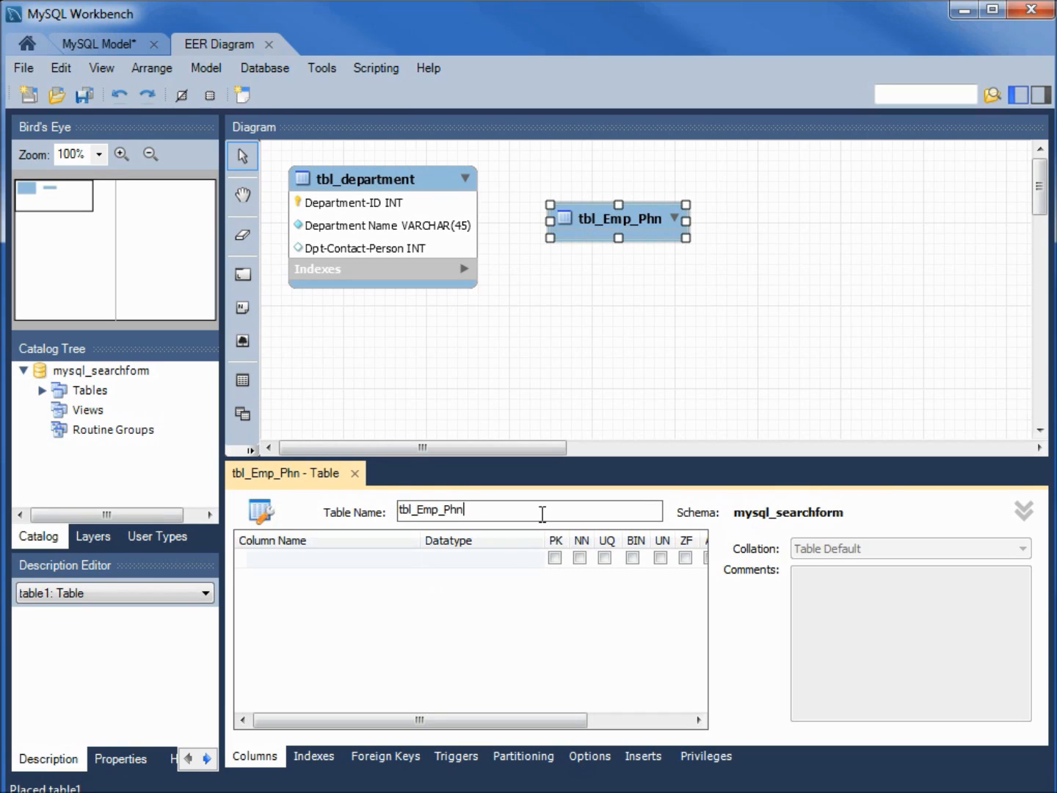
pyautogui.moveTo(294, 565)
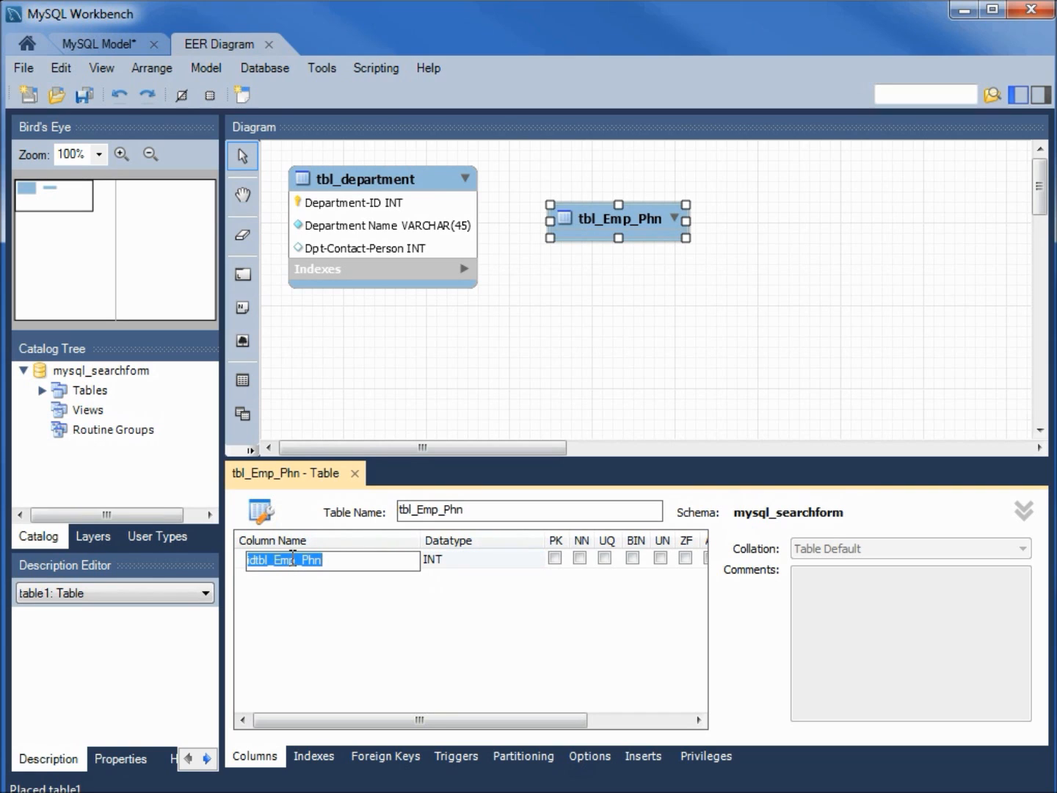
# Add employee-ID and Phone Number columns as the primary key of tbl_Emp_Phn.
pyautogui.write('employee-ID')
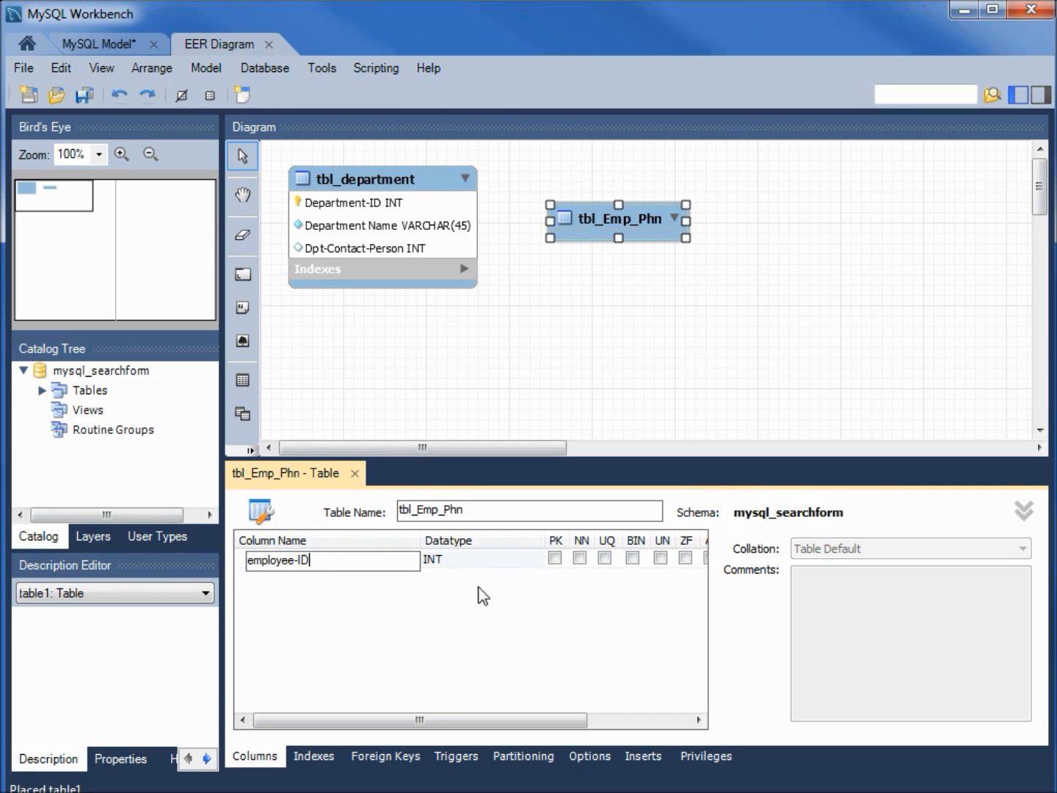
pyautogui.click(555, 561)
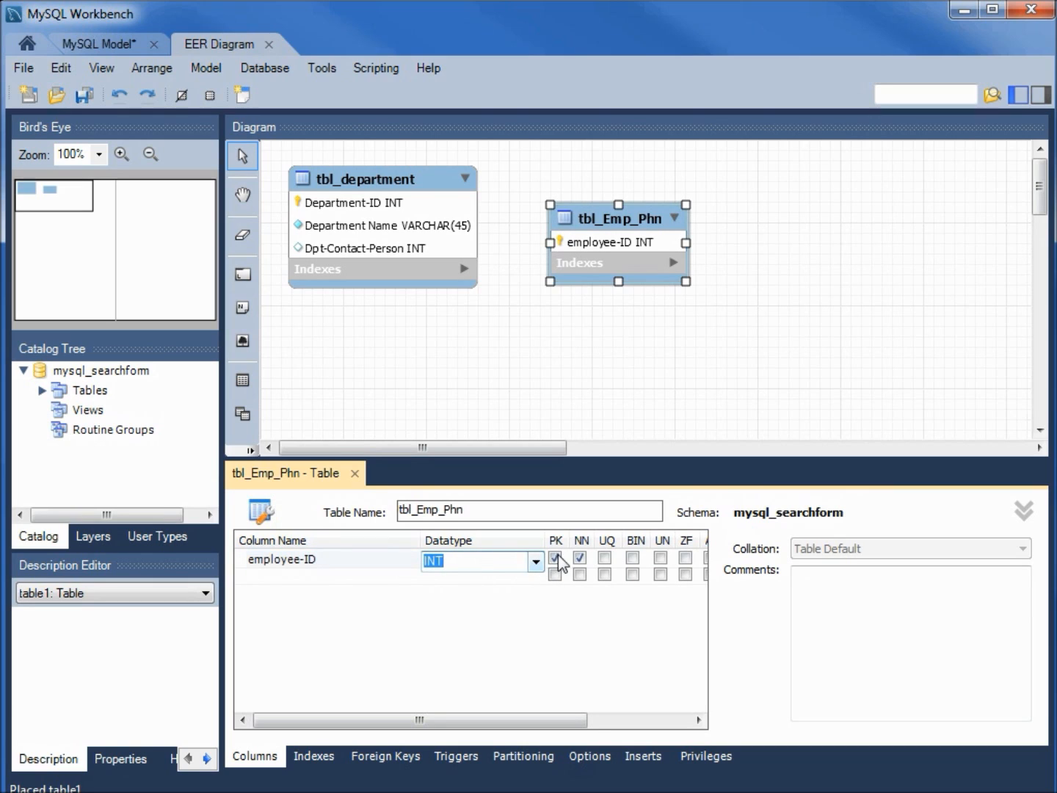
pyautogui.click(555, 558)
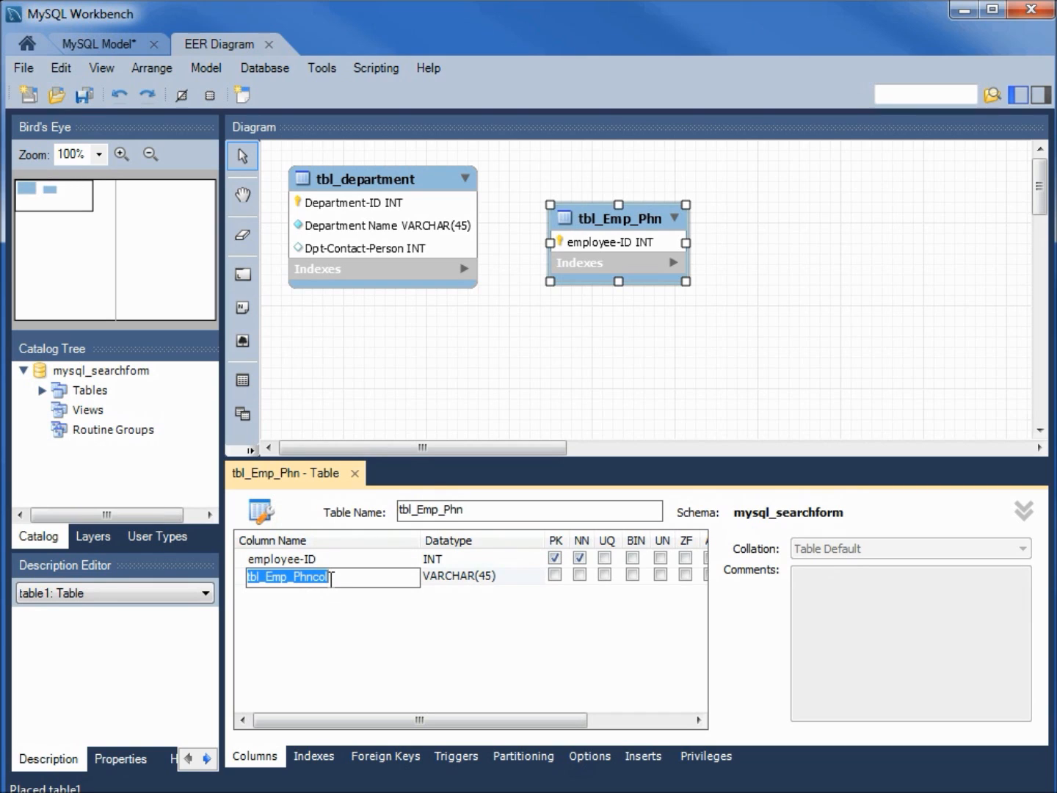
pyautogui.write('Phone Number')
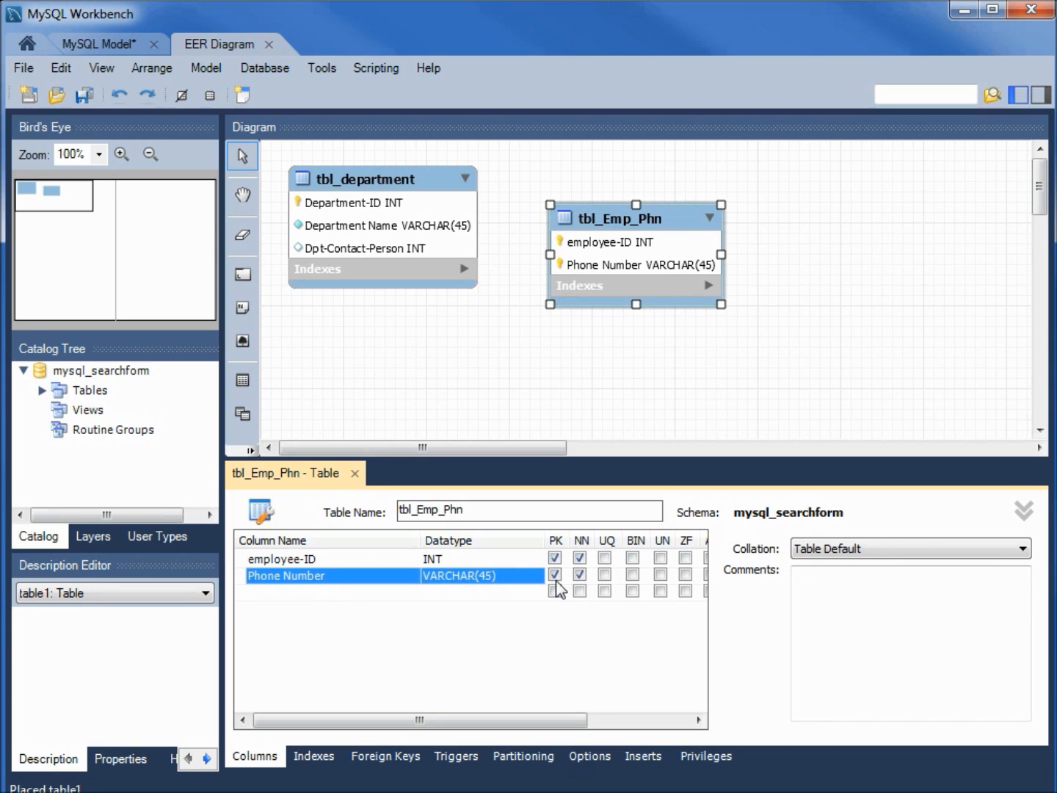
pyautogui.moveTo(446, 609)
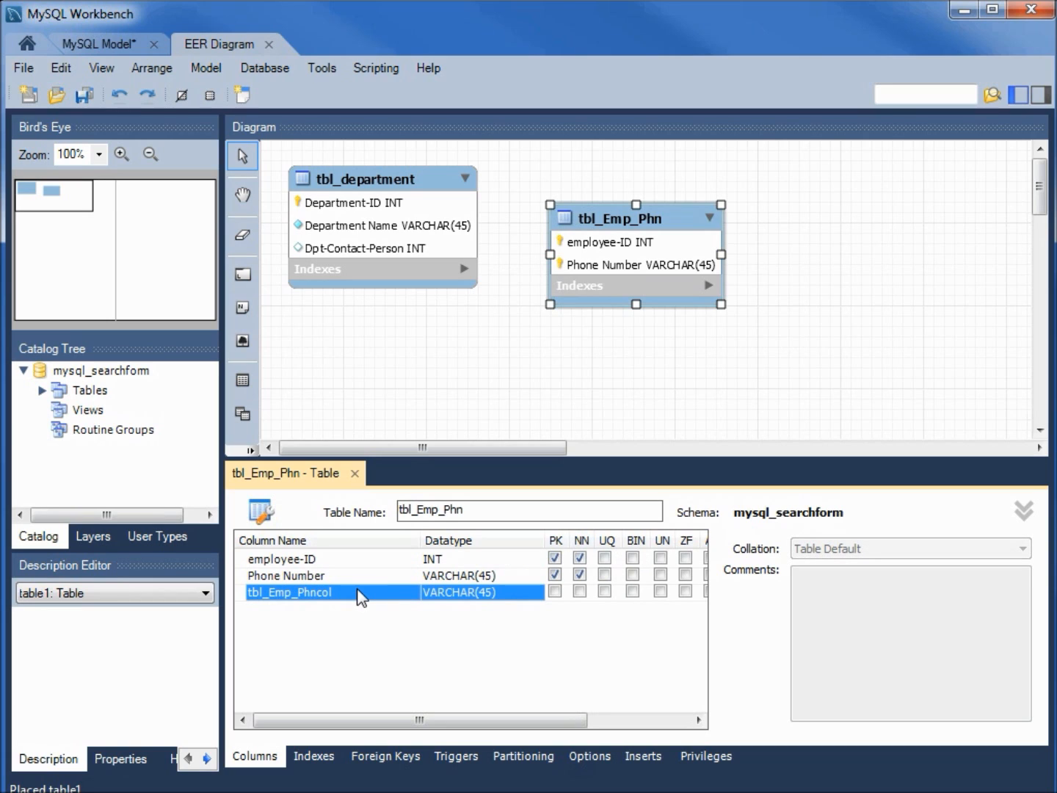
# Add Description VARCHAR(45) and Notes columns, setting Notes to MEDIUMTEXT.
pyautogui.doubleClick(288, 593)
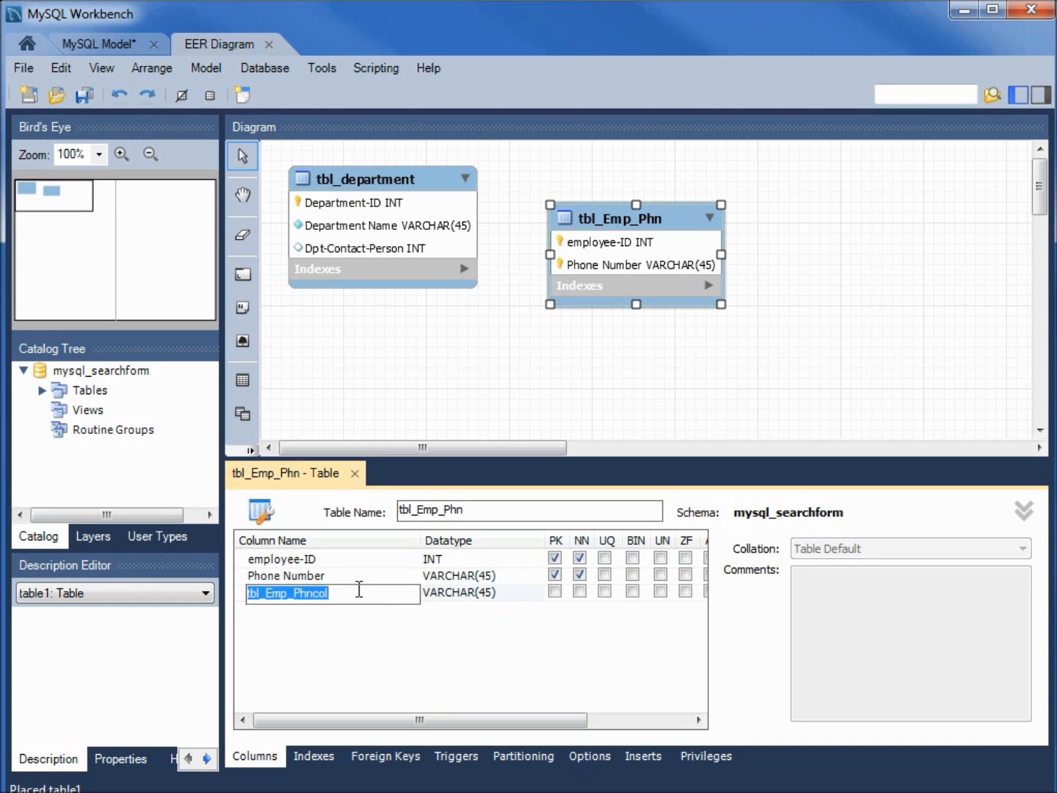
pyautogui.write('Des')
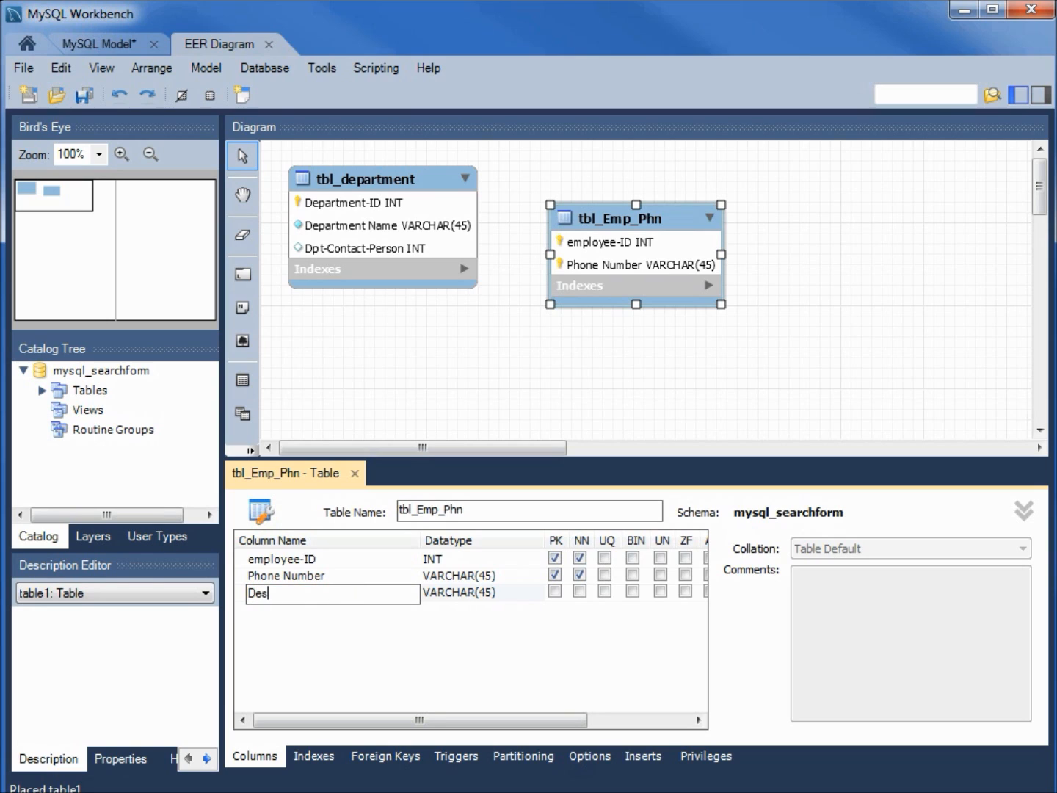
pyautogui.write('cription')
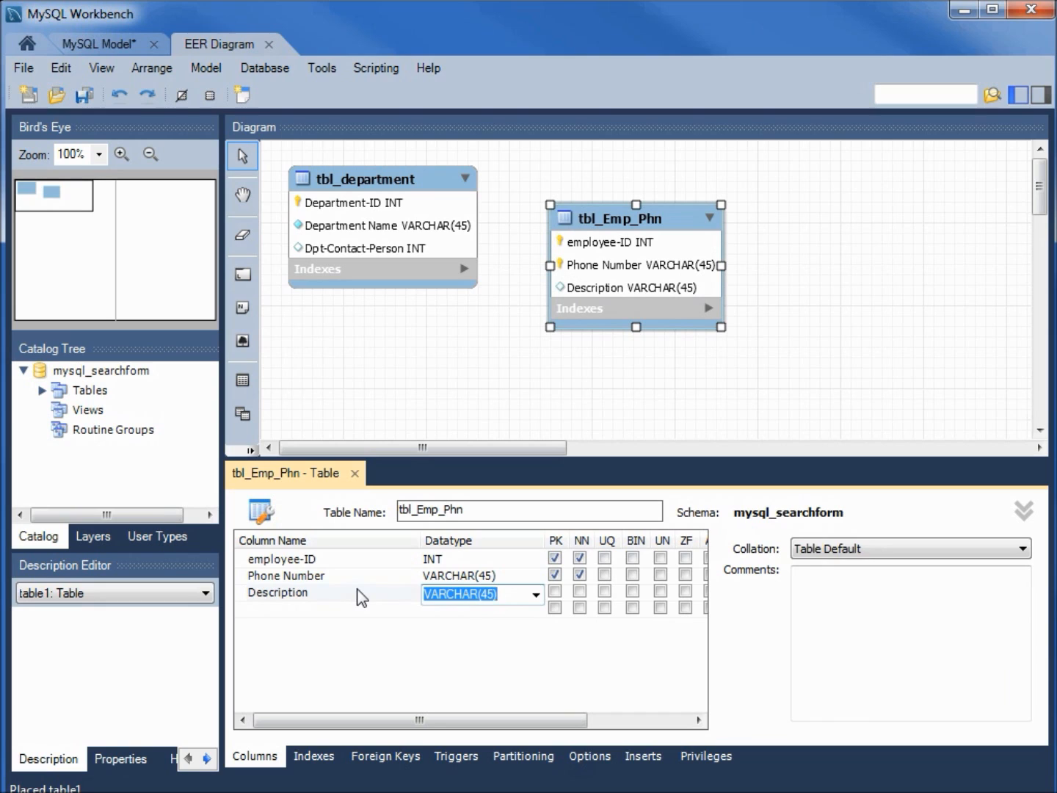
pyautogui.write('Notes')
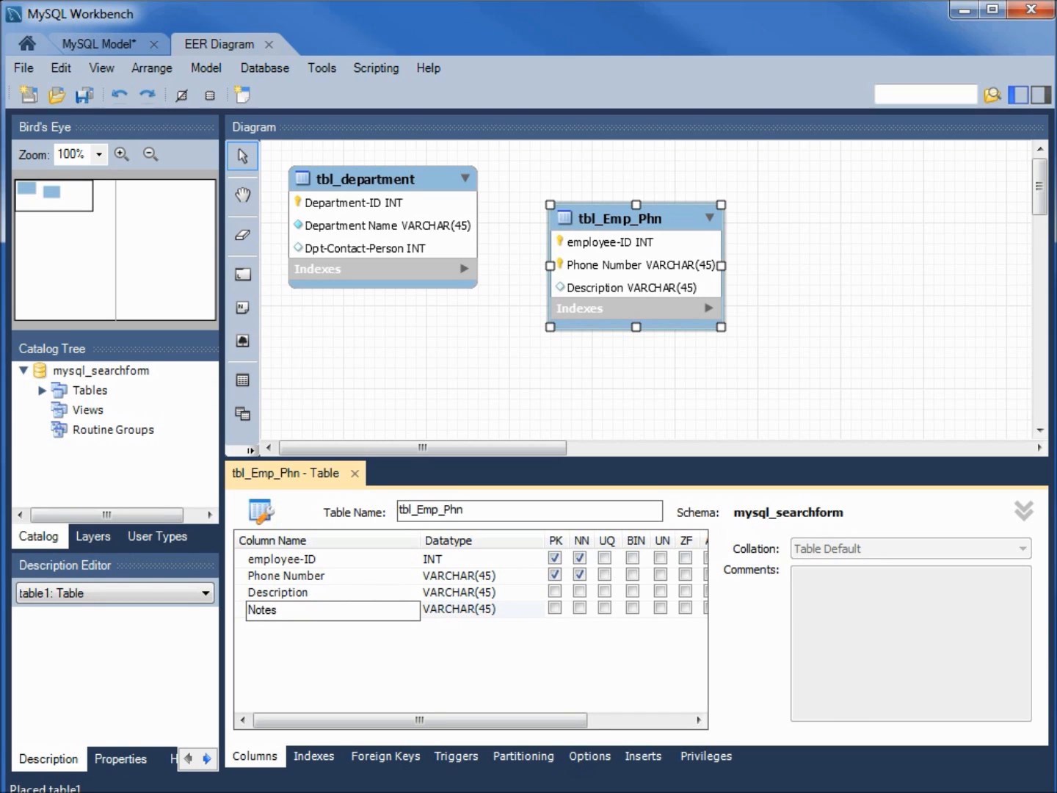
pyautogui.click(481, 611)
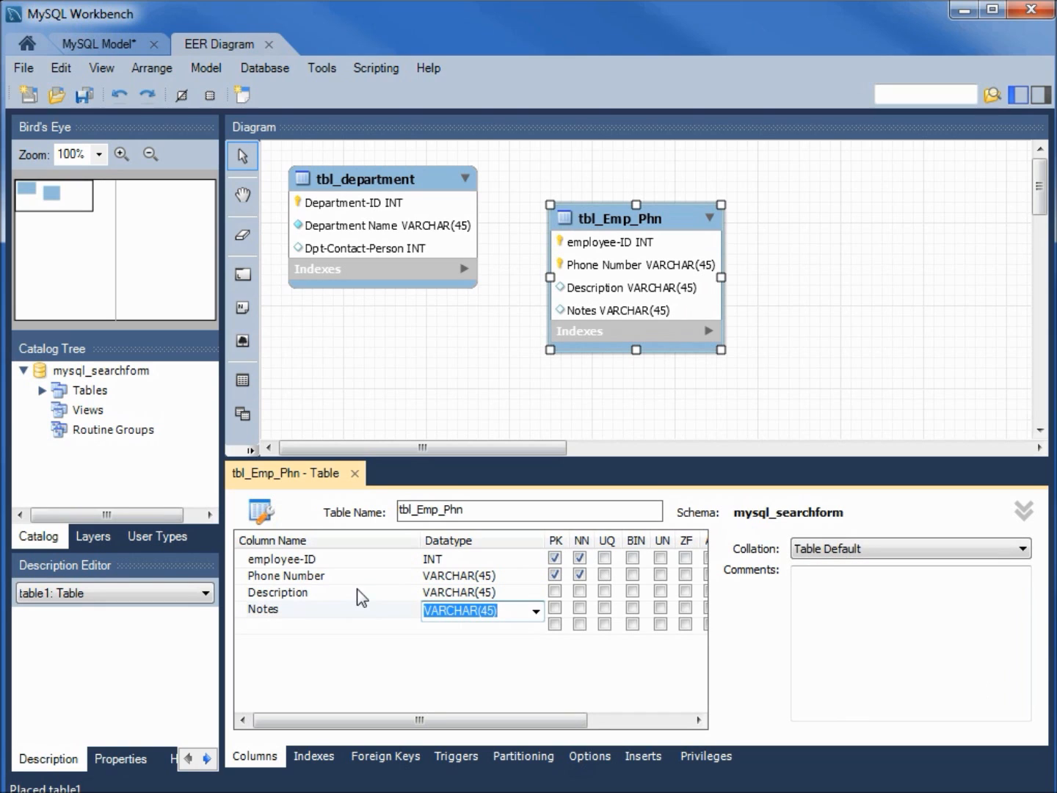
pyautogui.click(537, 611)
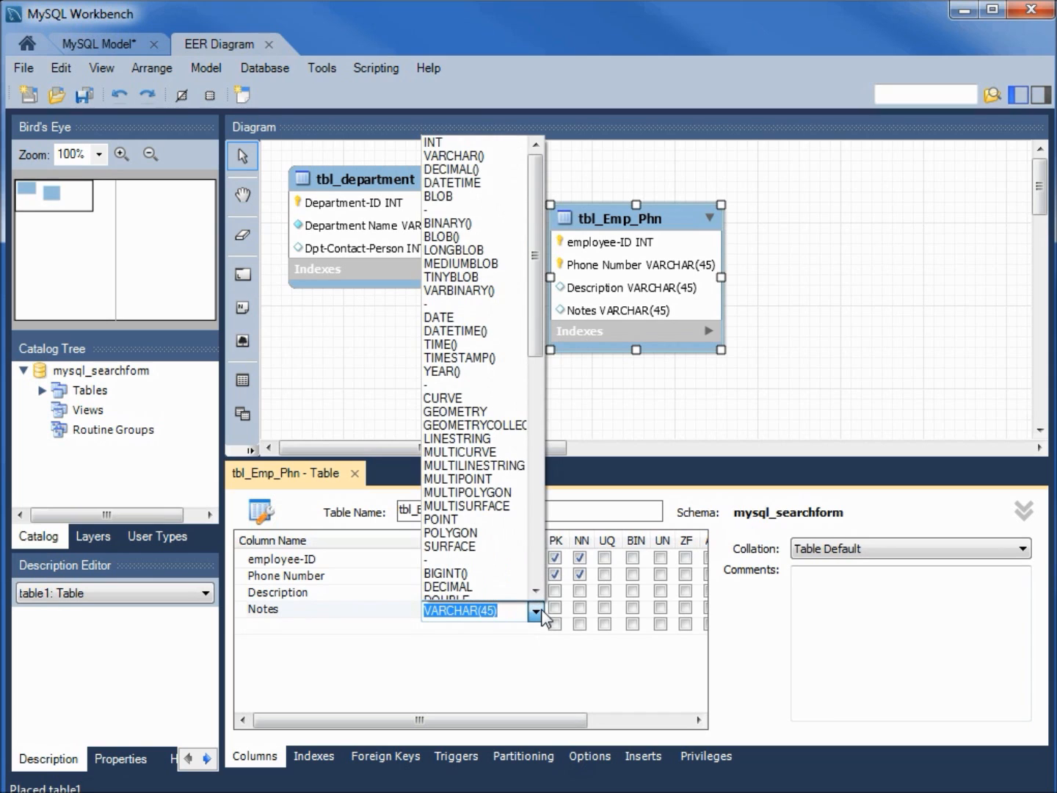
pyautogui.moveTo(541, 619)
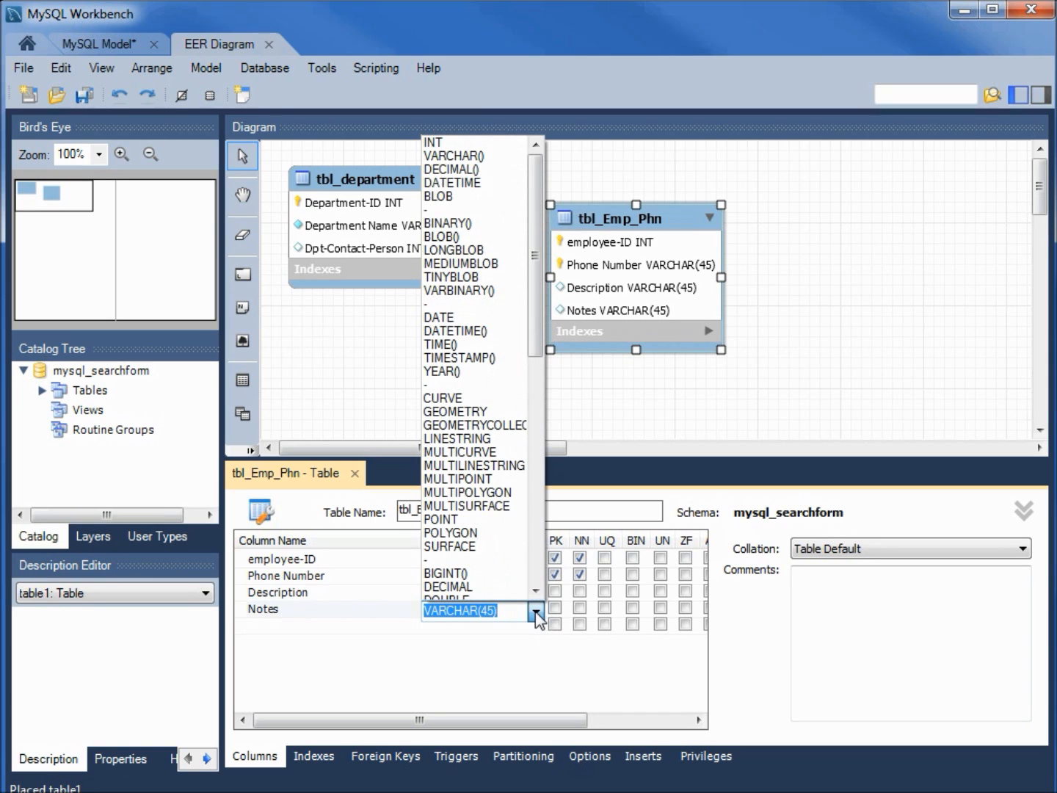
pyautogui.scroll(-3)
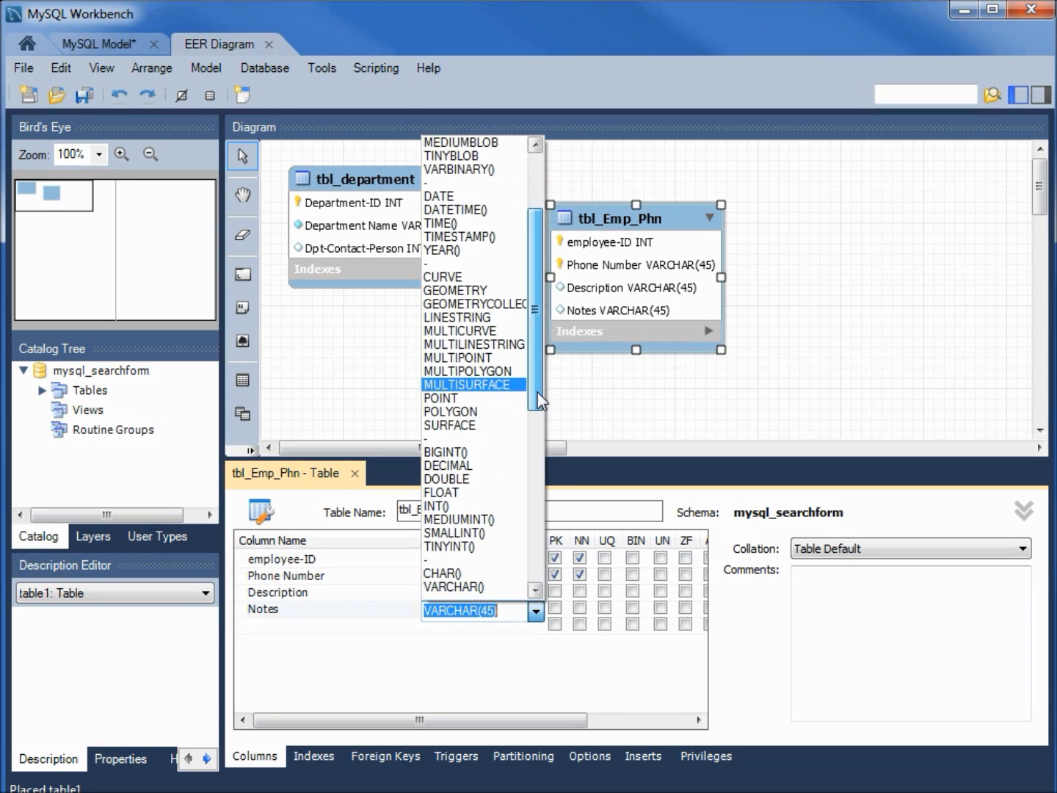
pyautogui.scroll(-3)
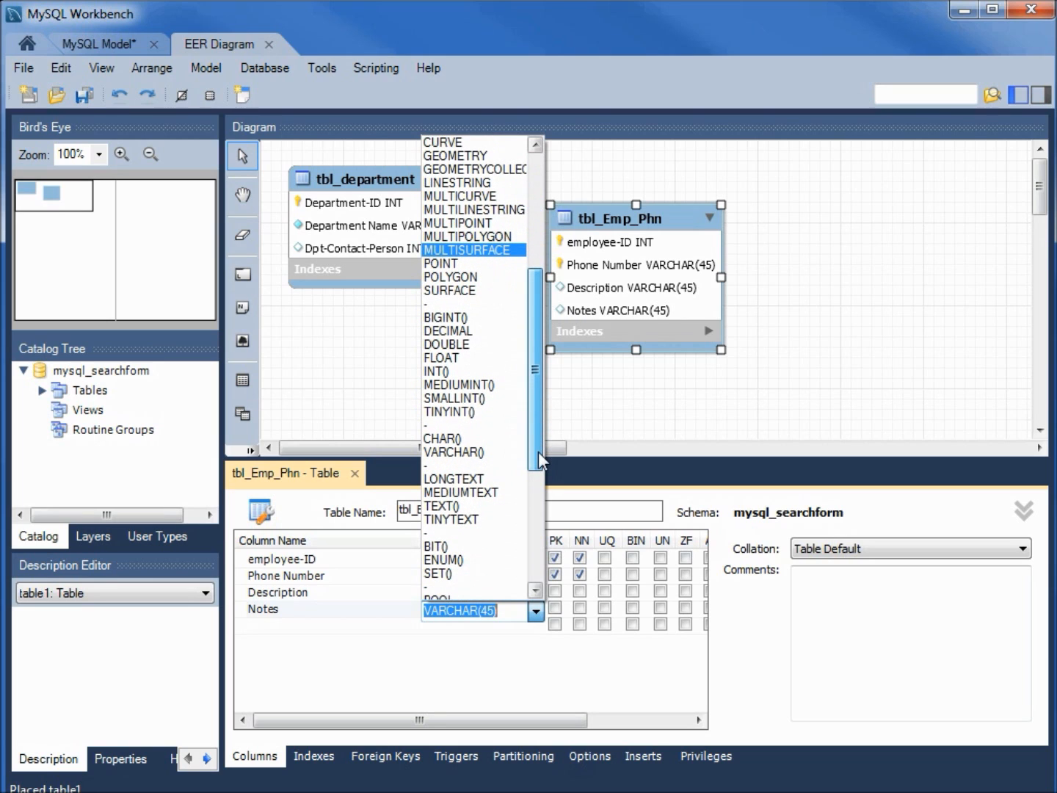
pyautogui.click(461, 492)
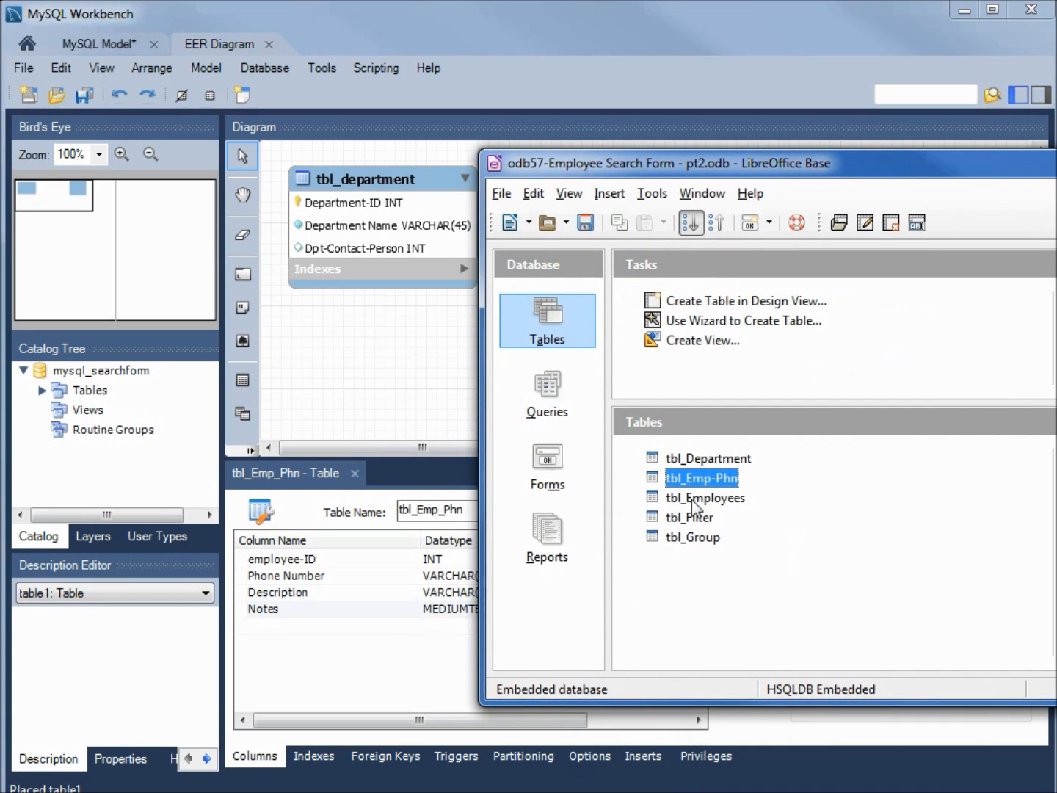
# Review tbl_Employees in Base's Table Design, then pick the Place a New Table tool in Workbench.
pyautogui.click(704, 498)
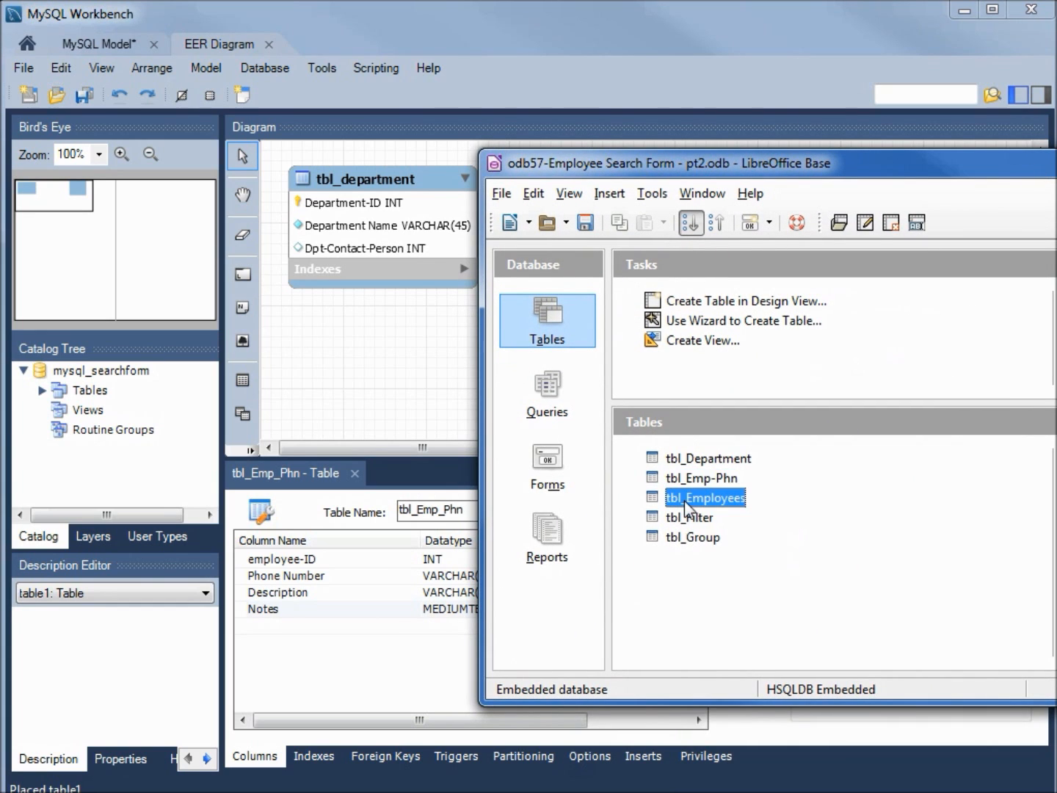
pyautogui.doubleClick(704, 496)
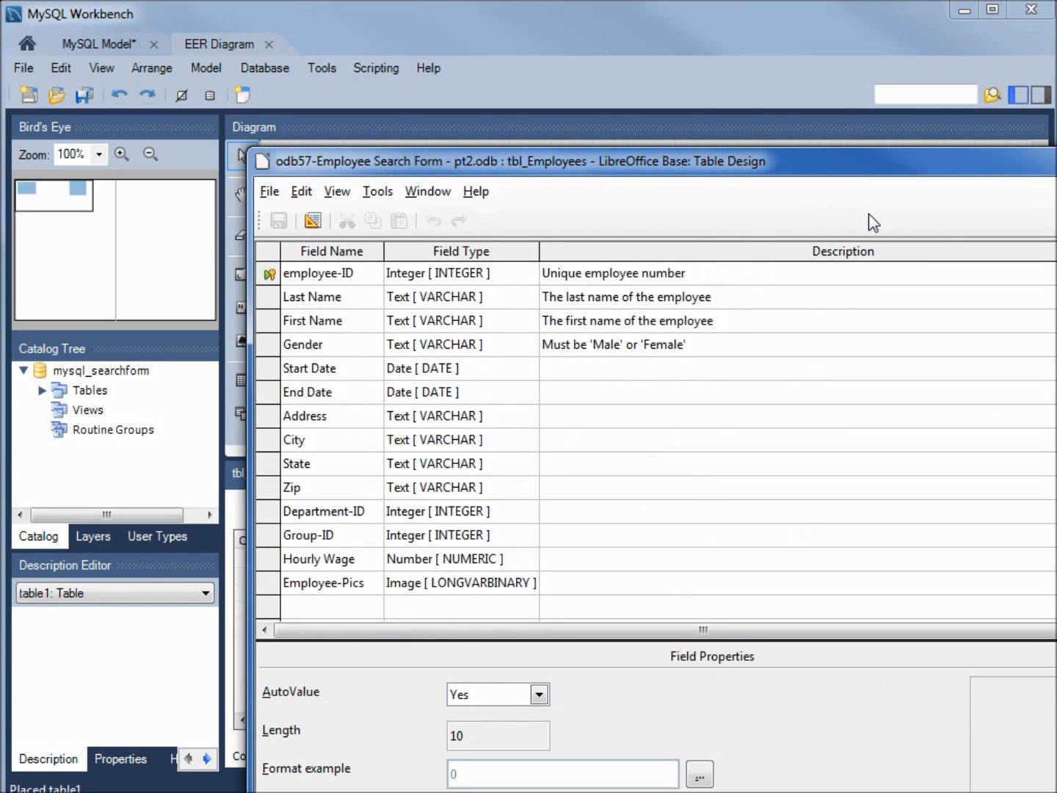
pyautogui.moveTo(364, 279)
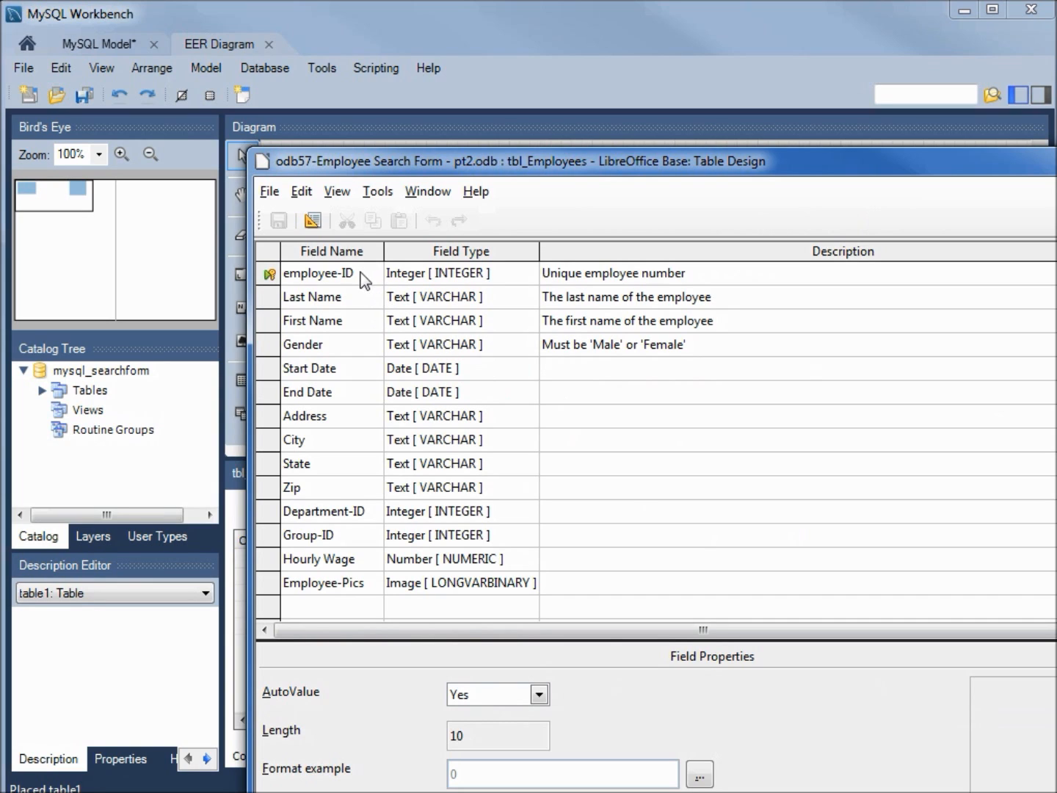
pyautogui.moveTo(355, 332)
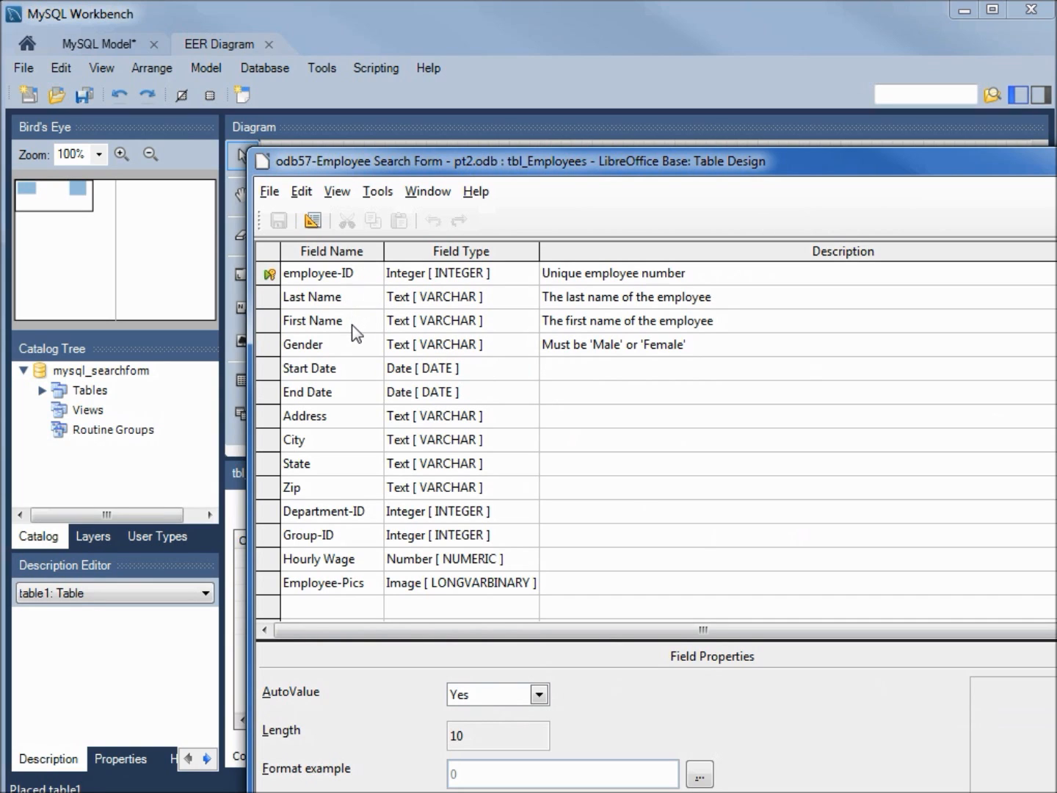
pyautogui.moveTo(435, 378)
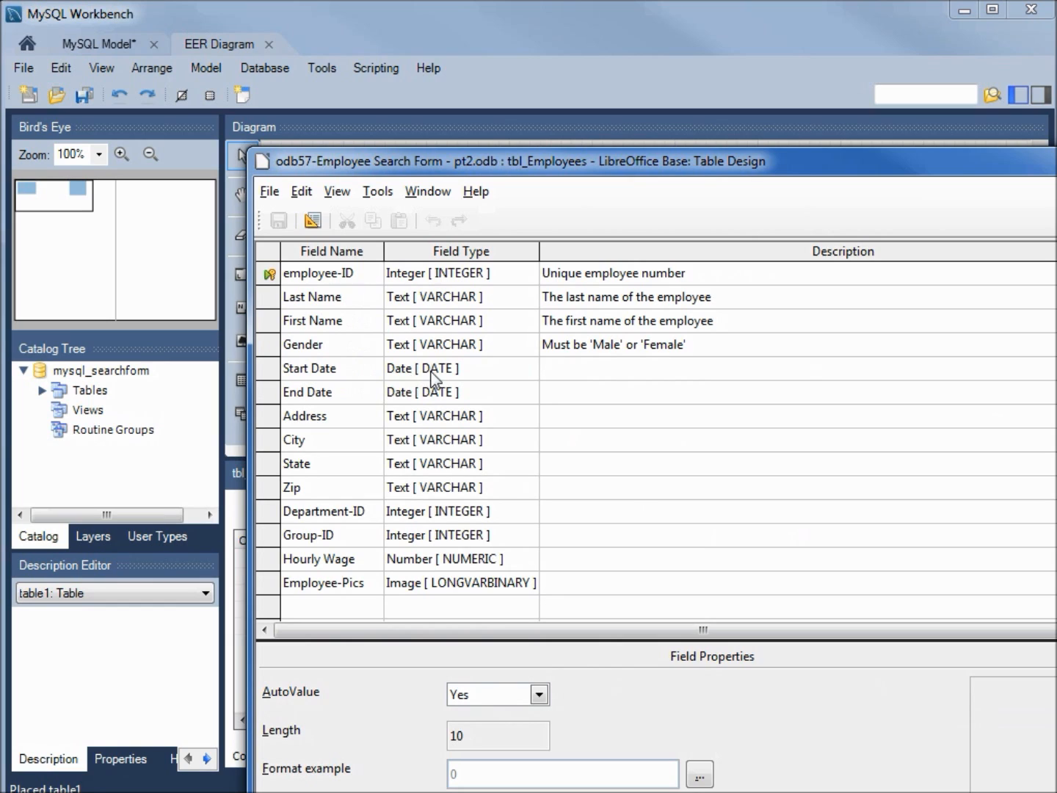
pyautogui.moveTo(447, 573)
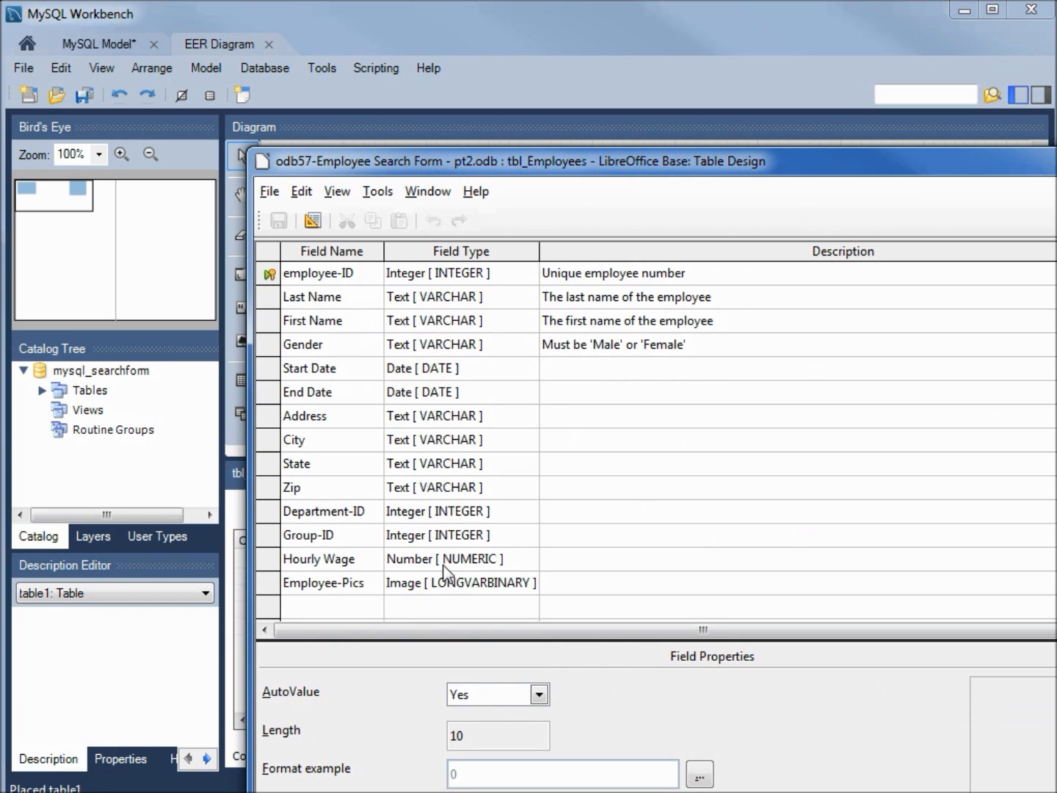
pyautogui.moveTo(411, 599)
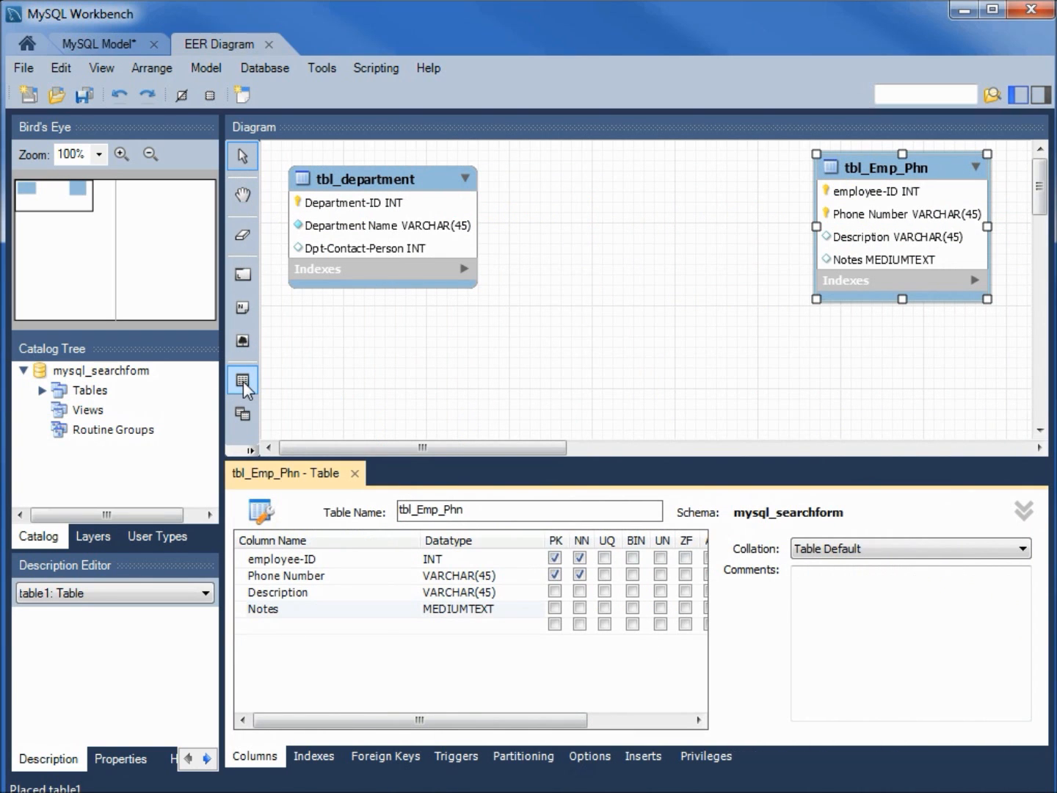
pyautogui.click(242, 379)
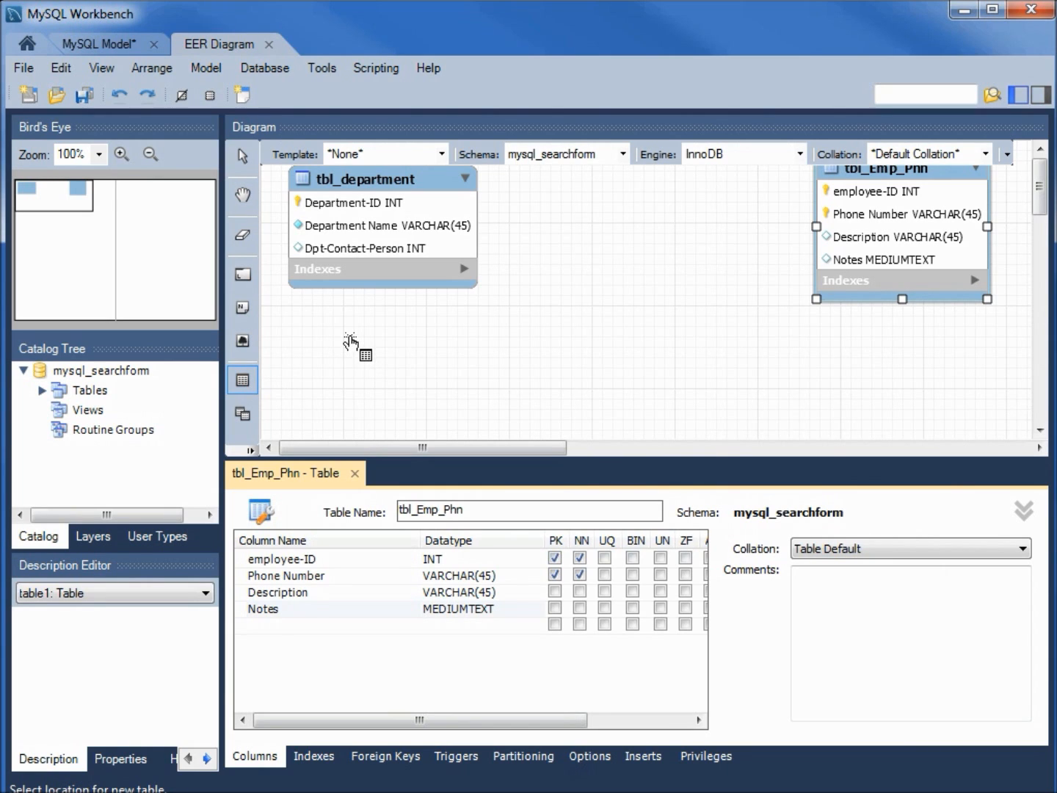
# Place a table named tbl_employees with an employee-ID INT primary key column.
pyautogui.click(358, 344)
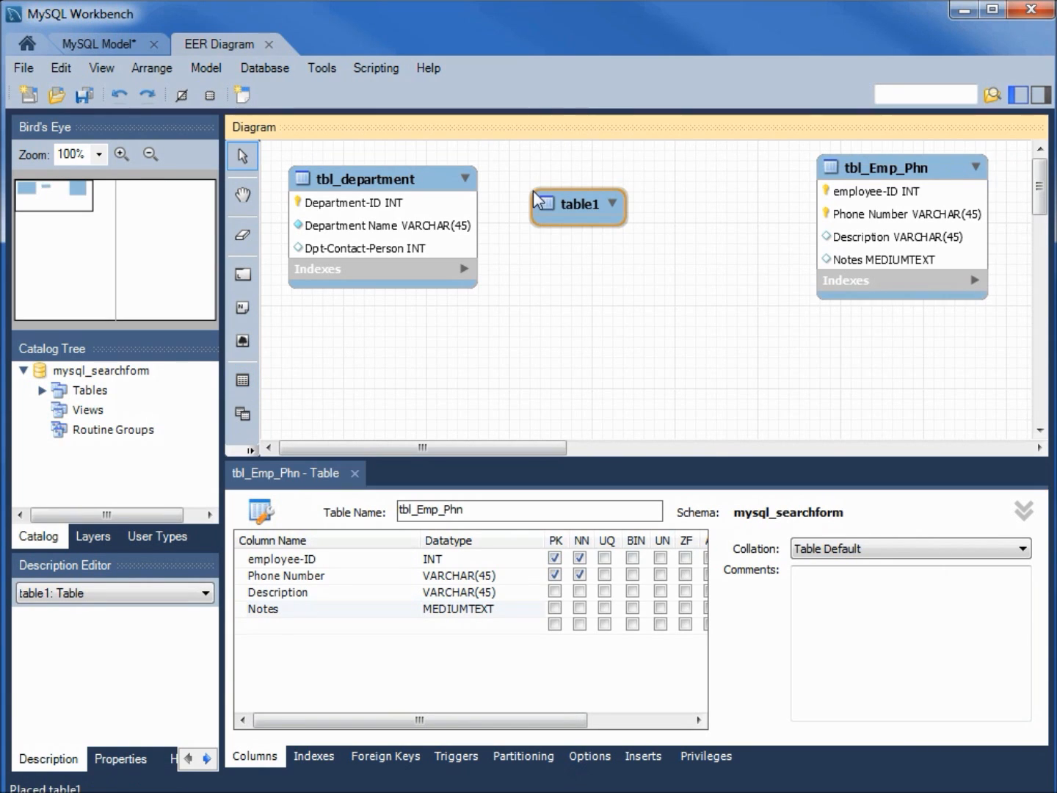
pyautogui.click(577, 204)
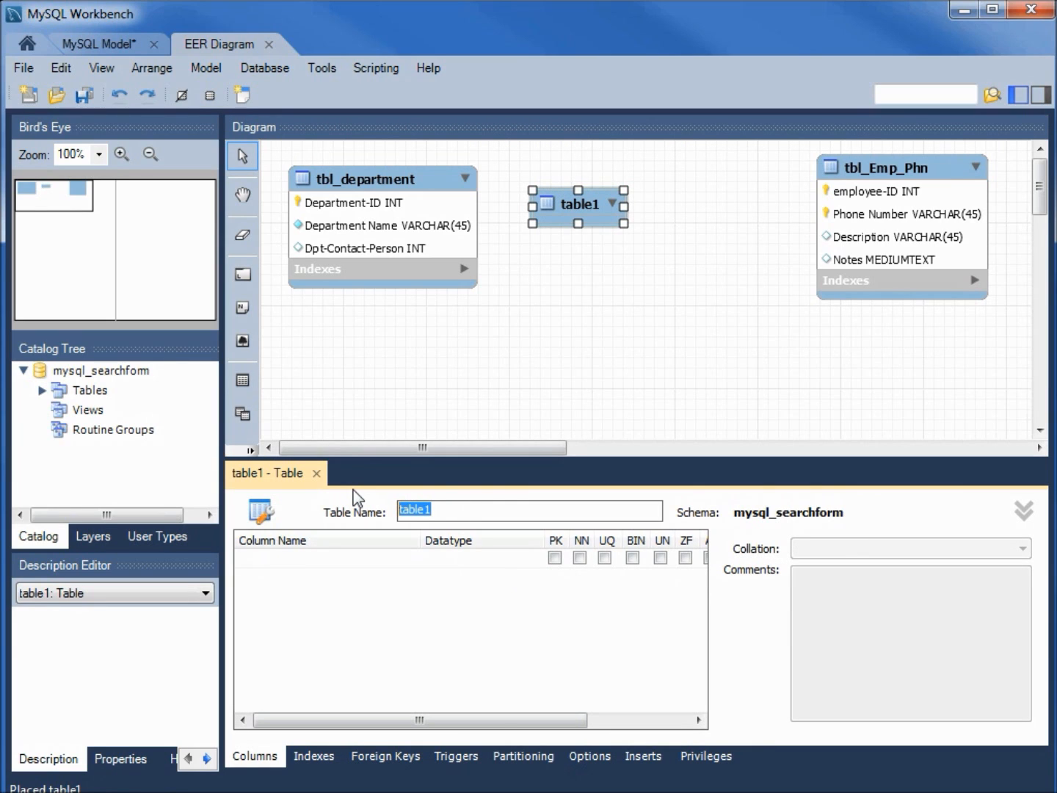
pyautogui.write('tbl_employees')
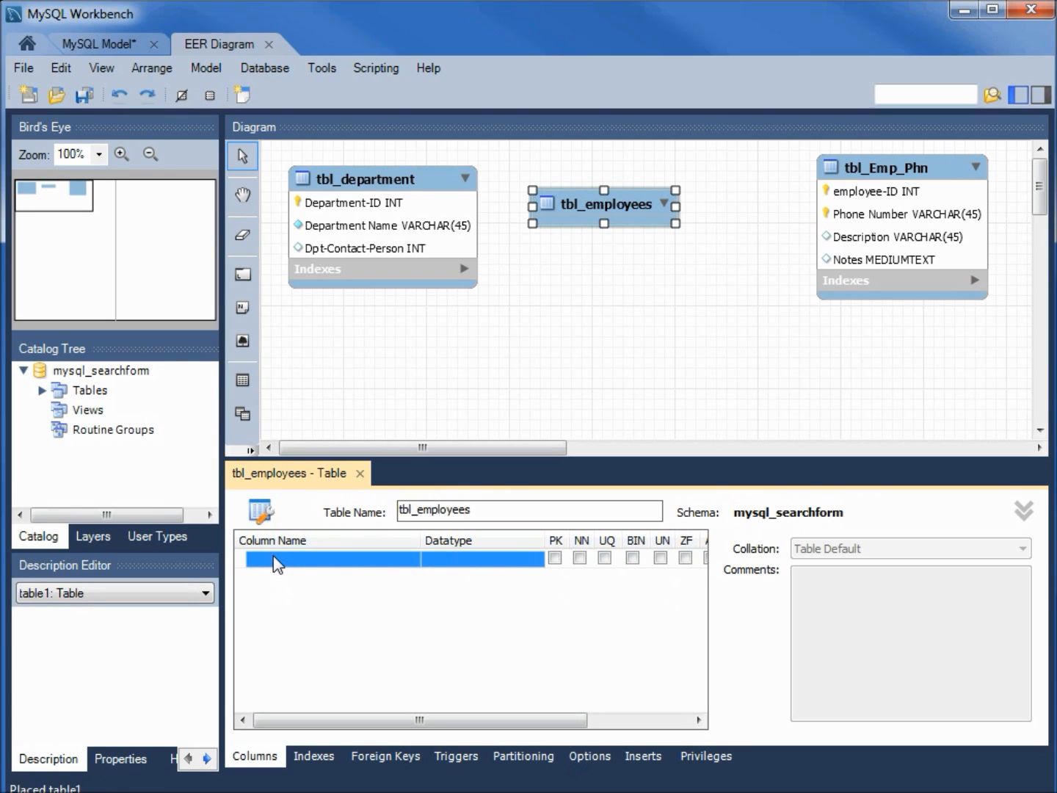
pyautogui.click(330, 559)
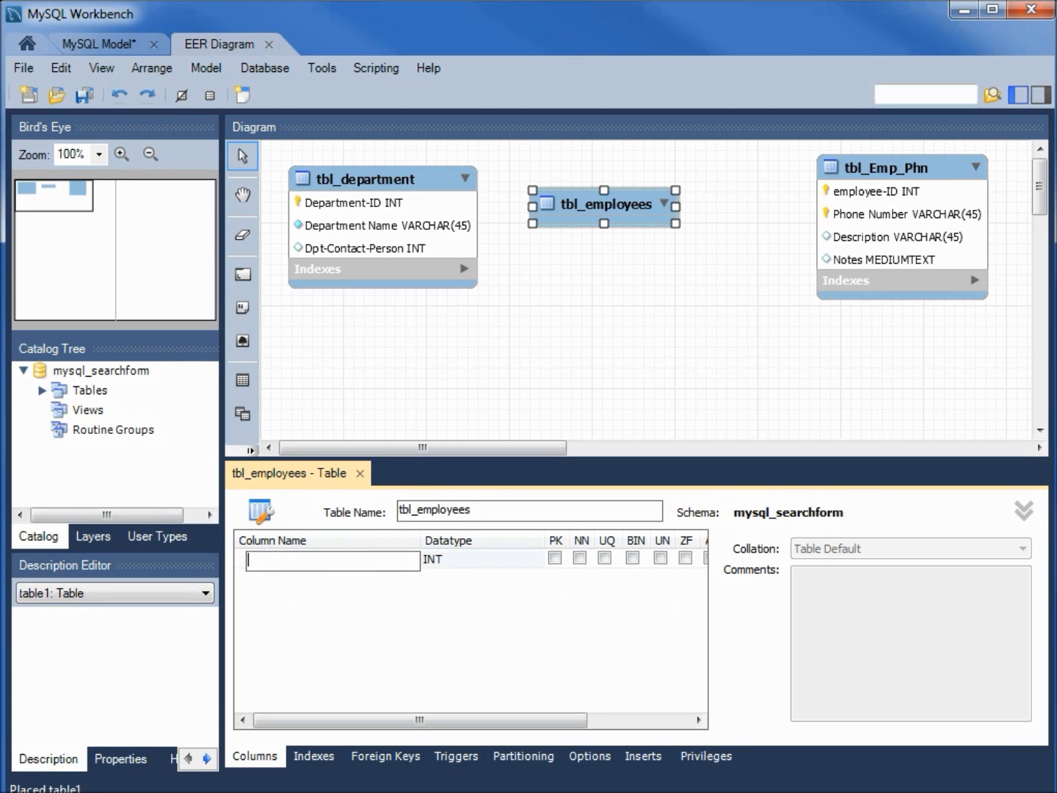
pyautogui.write('employee-ID')
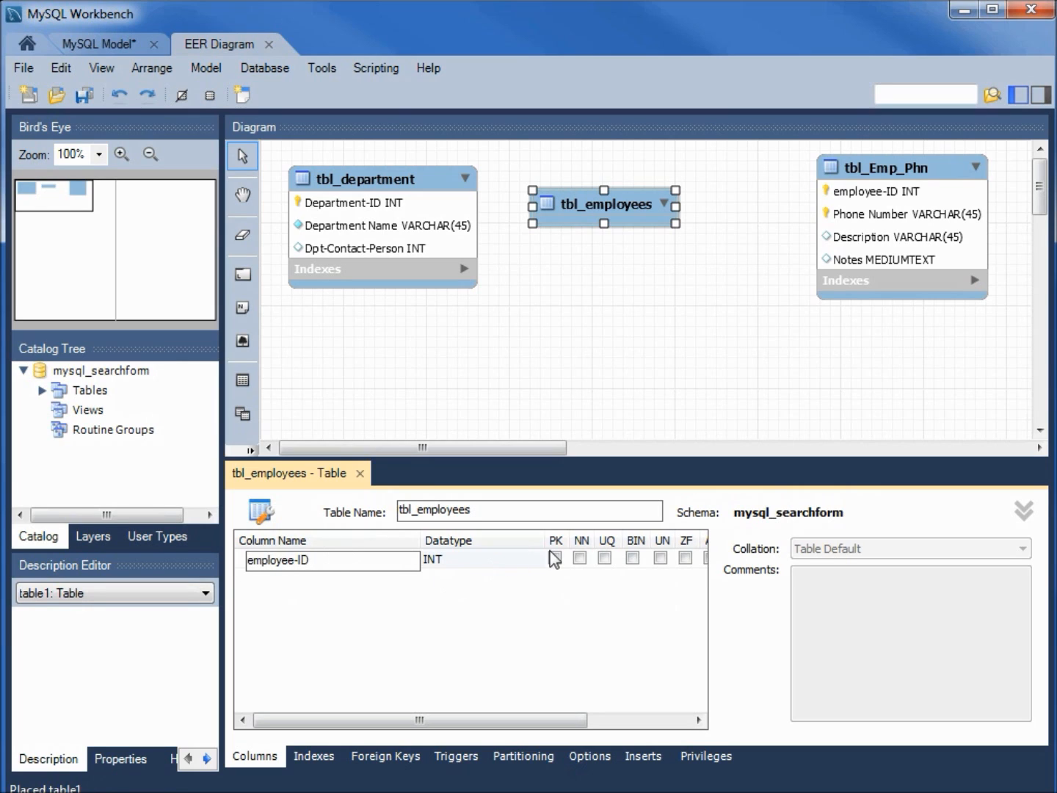
pyautogui.click(555, 558)
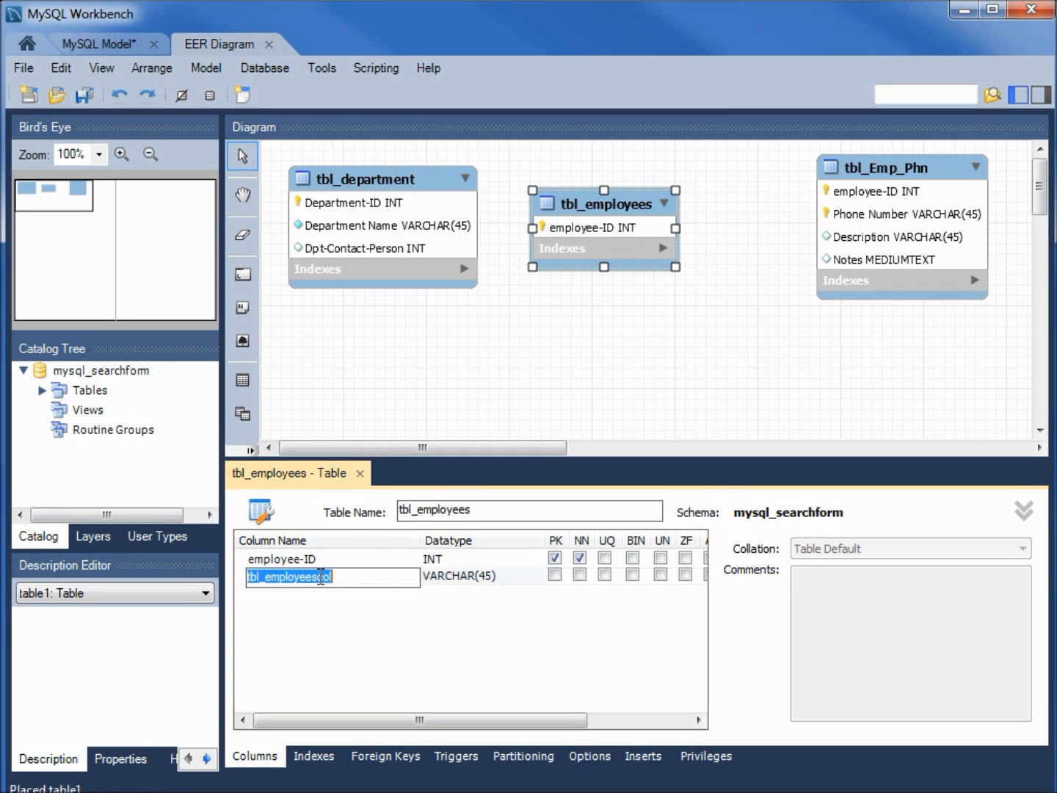
# Add Last Name and First Name VARCHAR(45) columns to tbl_employees.
pyautogui.write('Last Name')
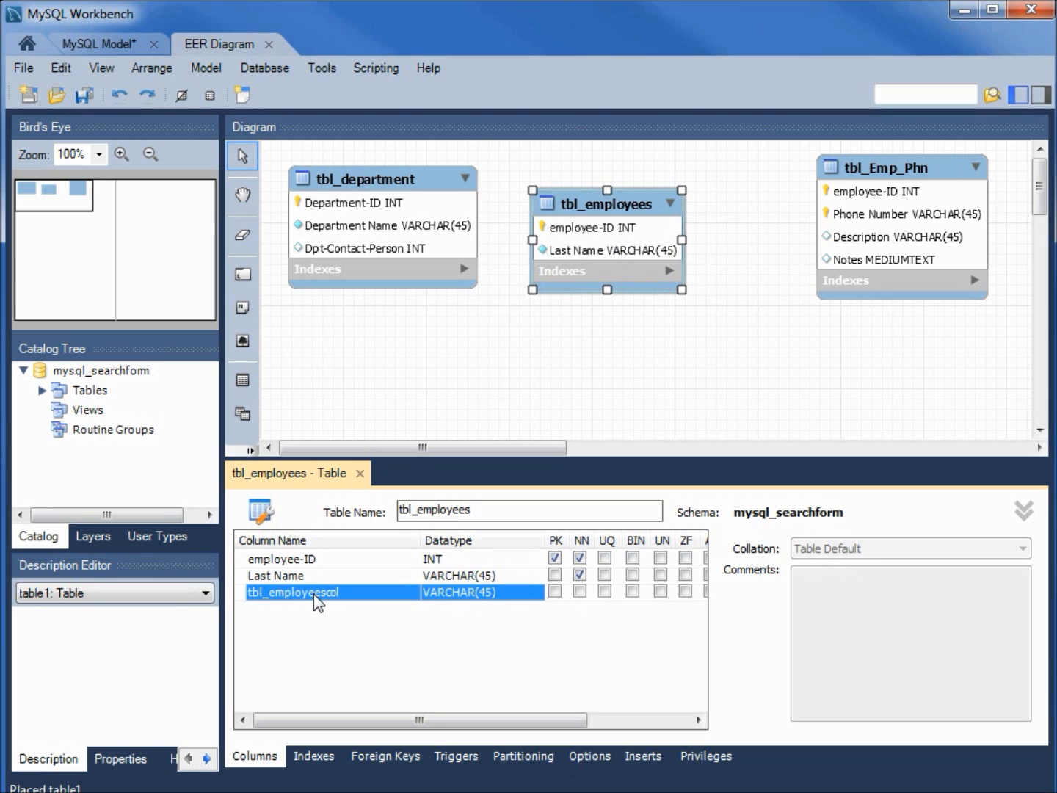
pyautogui.write('First Name')
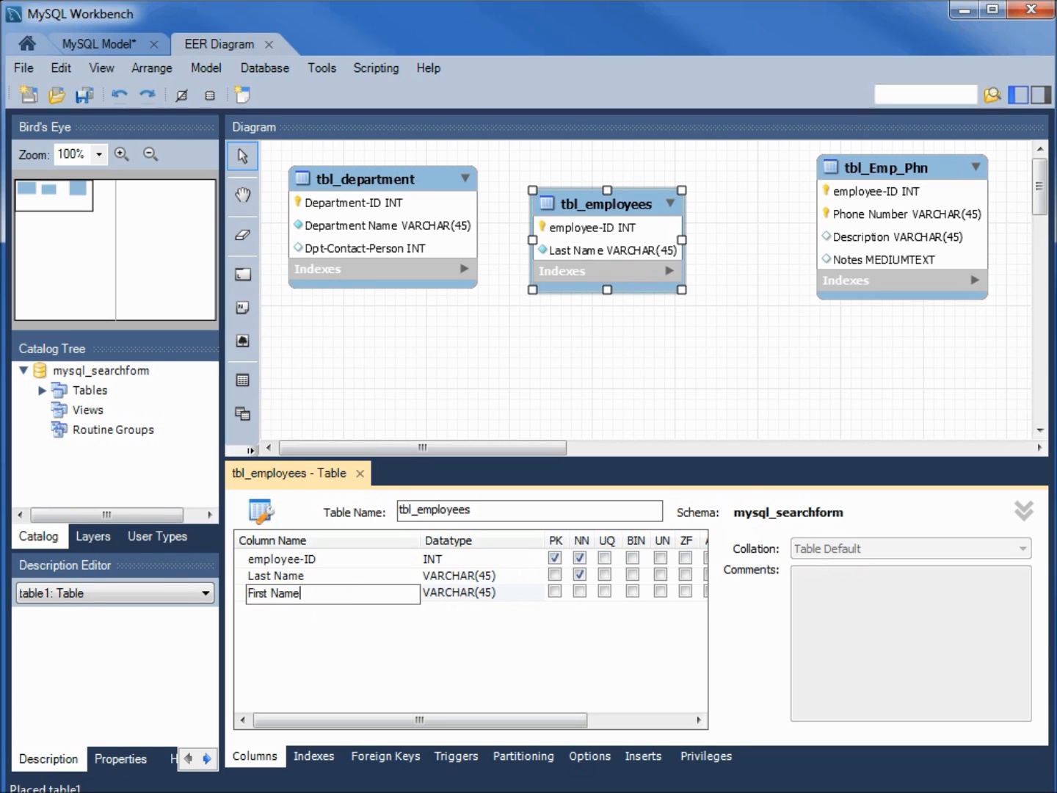
pyautogui.moveTo(481, 604)
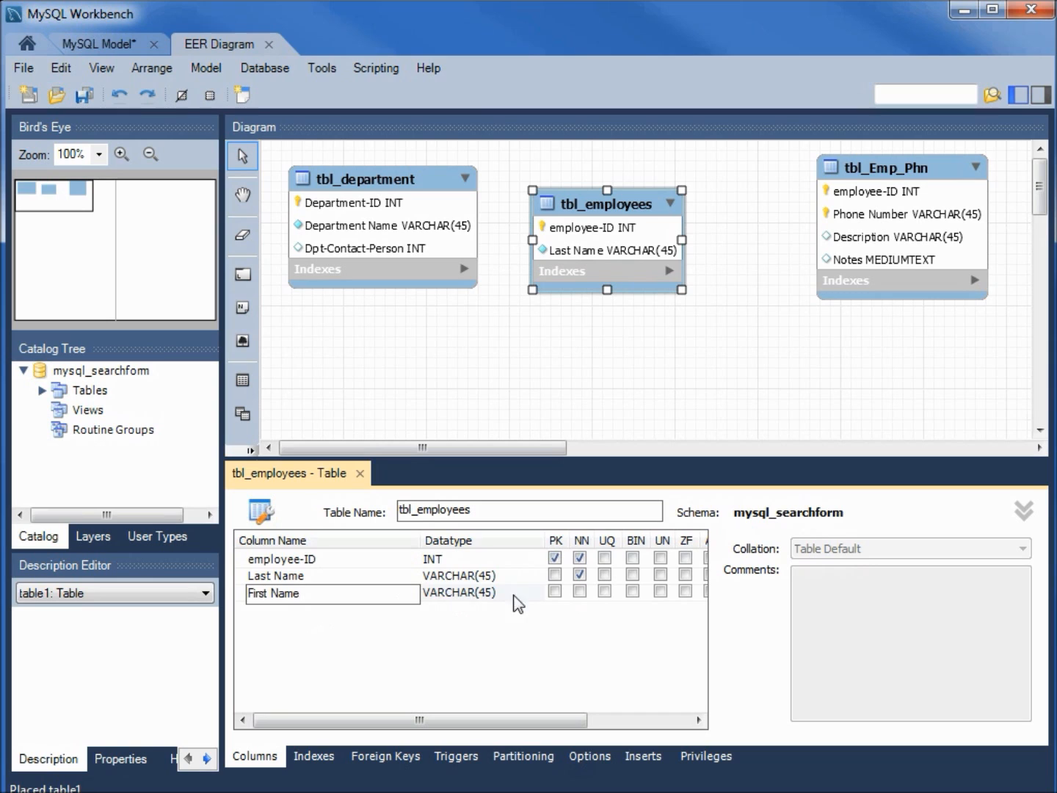
pyautogui.click(330, 593)
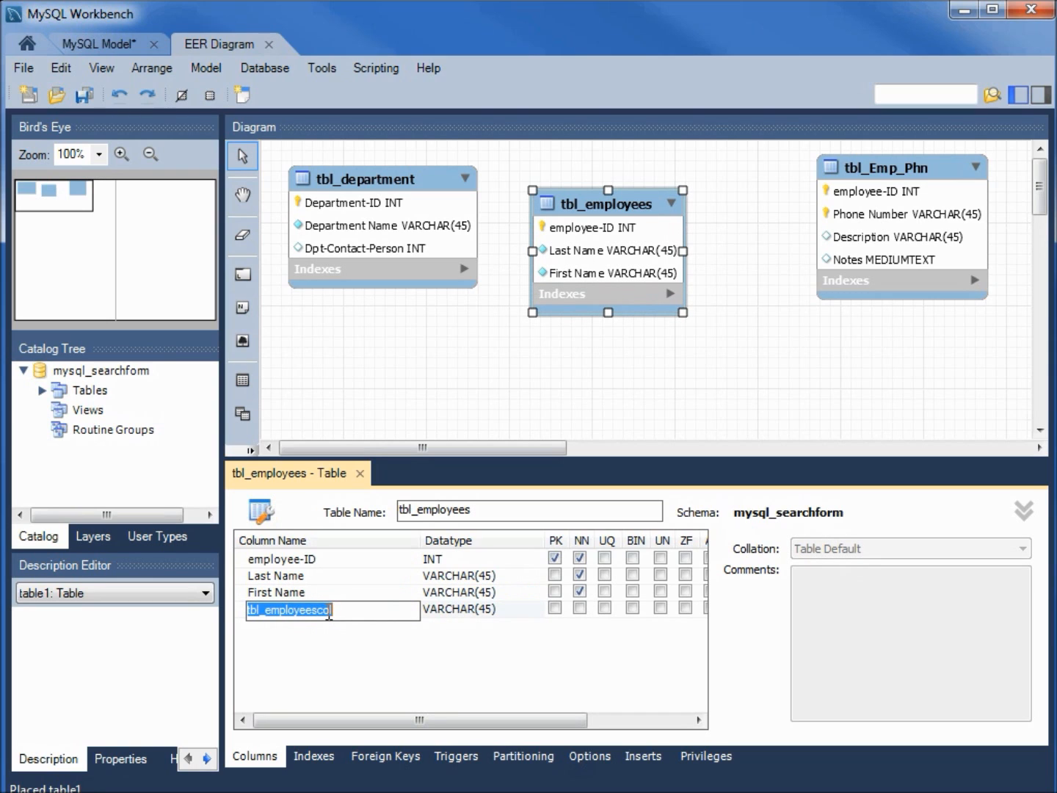
# Add Gender VARCHAR(8) and Start Date as a DATE column.
pyautogui.write('Gender')
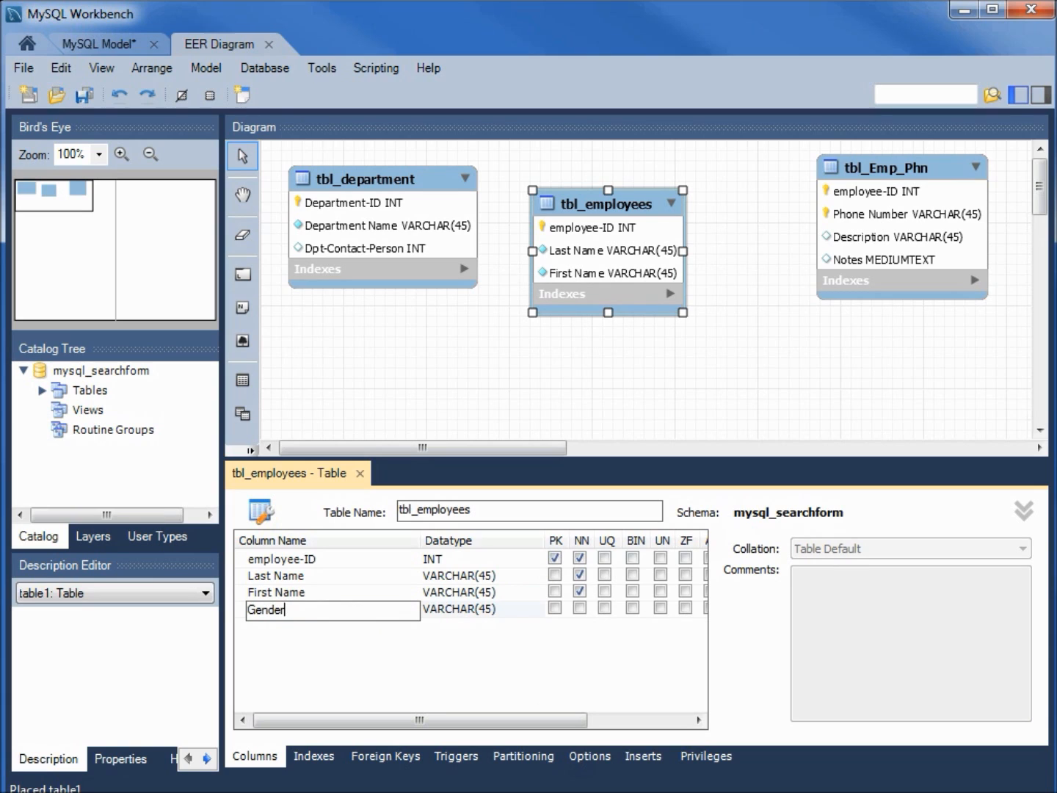
pyautogui.moveTo(564, 622)
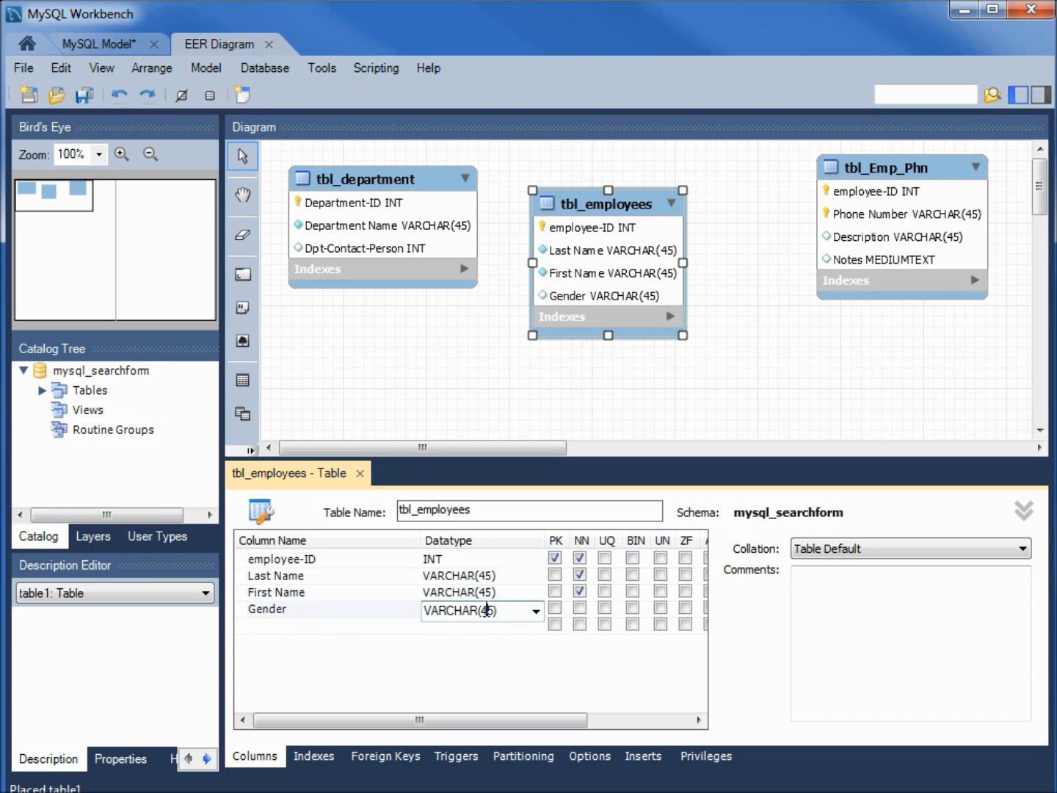
pyautogui.write('8')
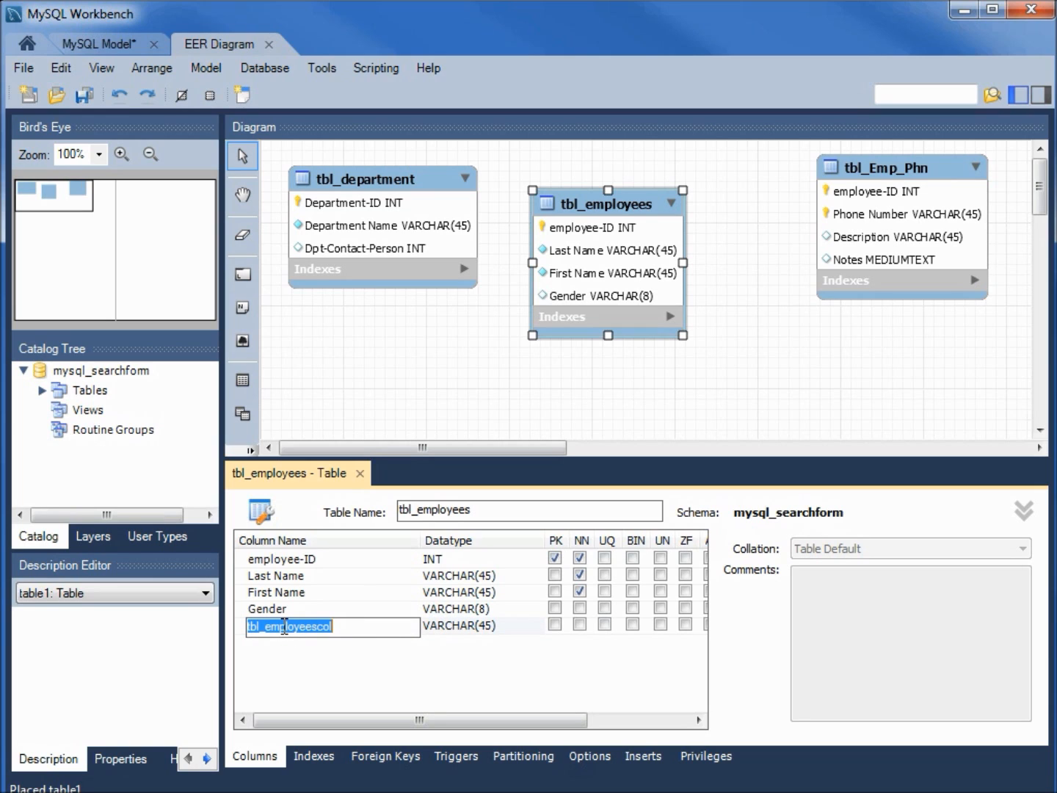
pyautogui.write('Start Date')
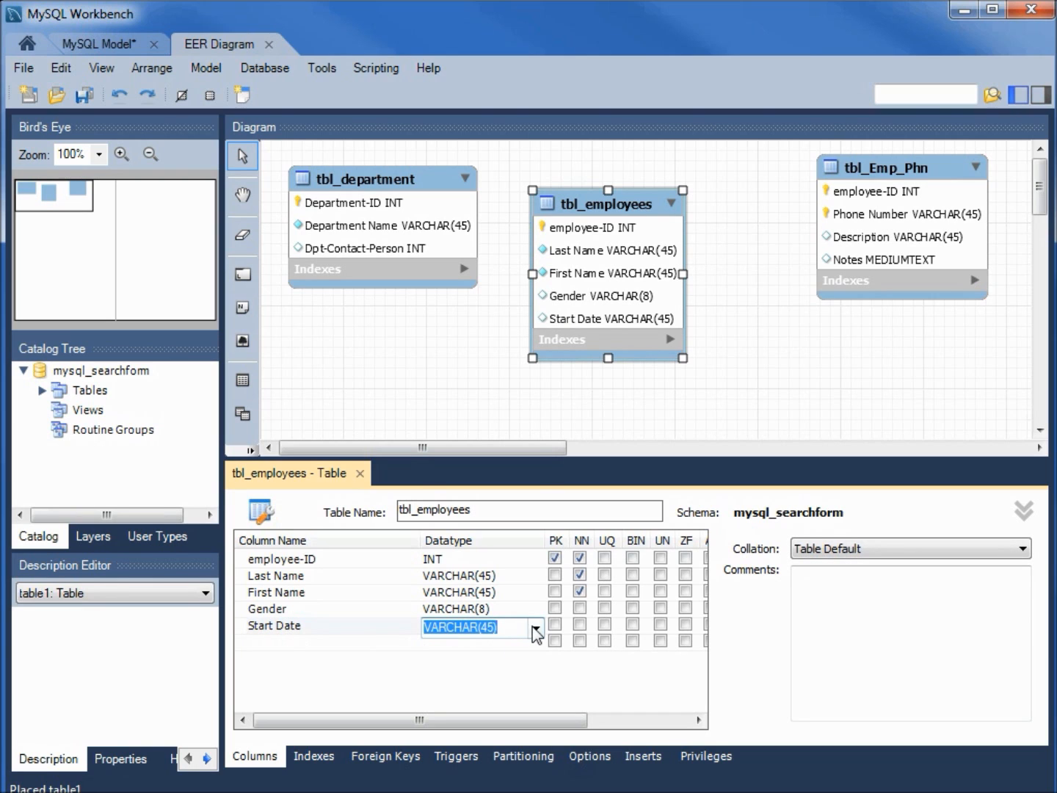
pyautogui.click(535, 629)
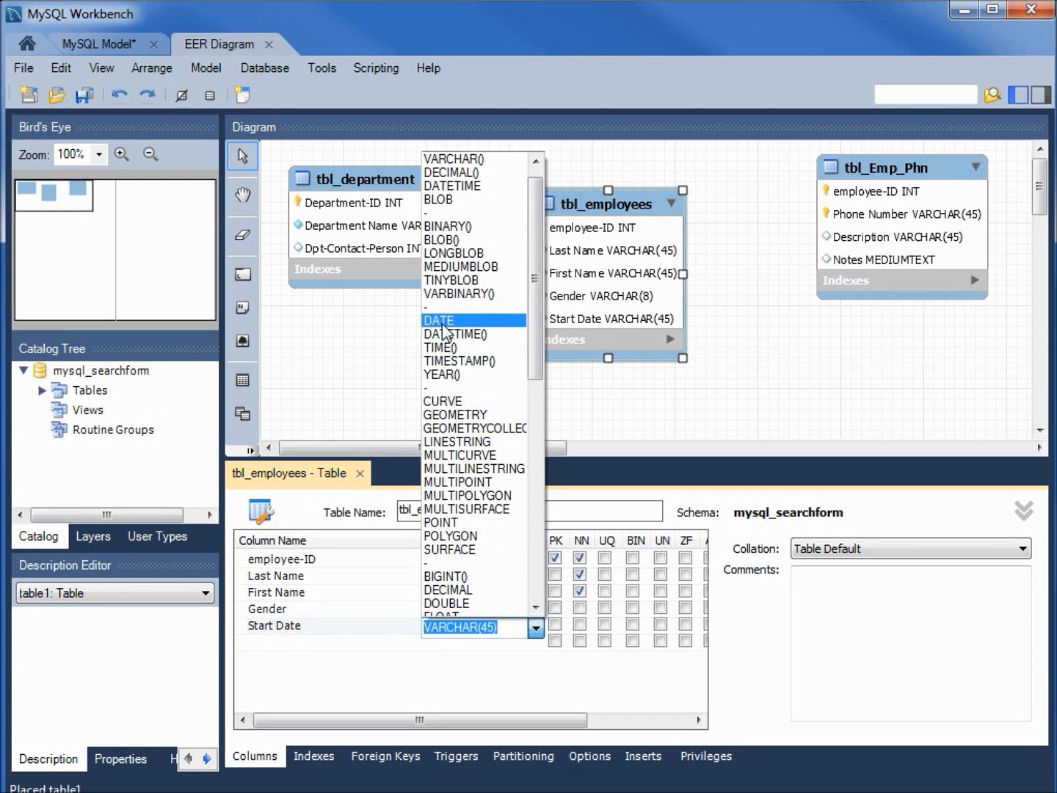
pyautogui.click(437, 320)
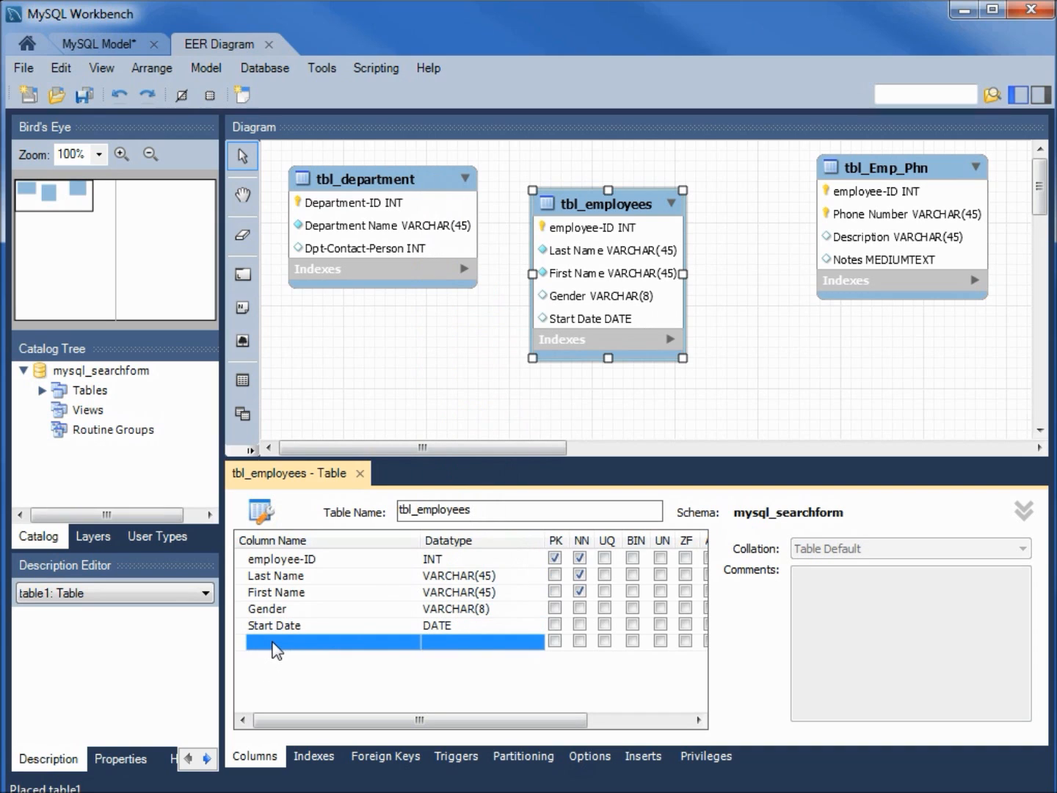
# Add End Date DATE, Address VARCHAR(45), and begin a City column.
pyautogui.write('End Date')
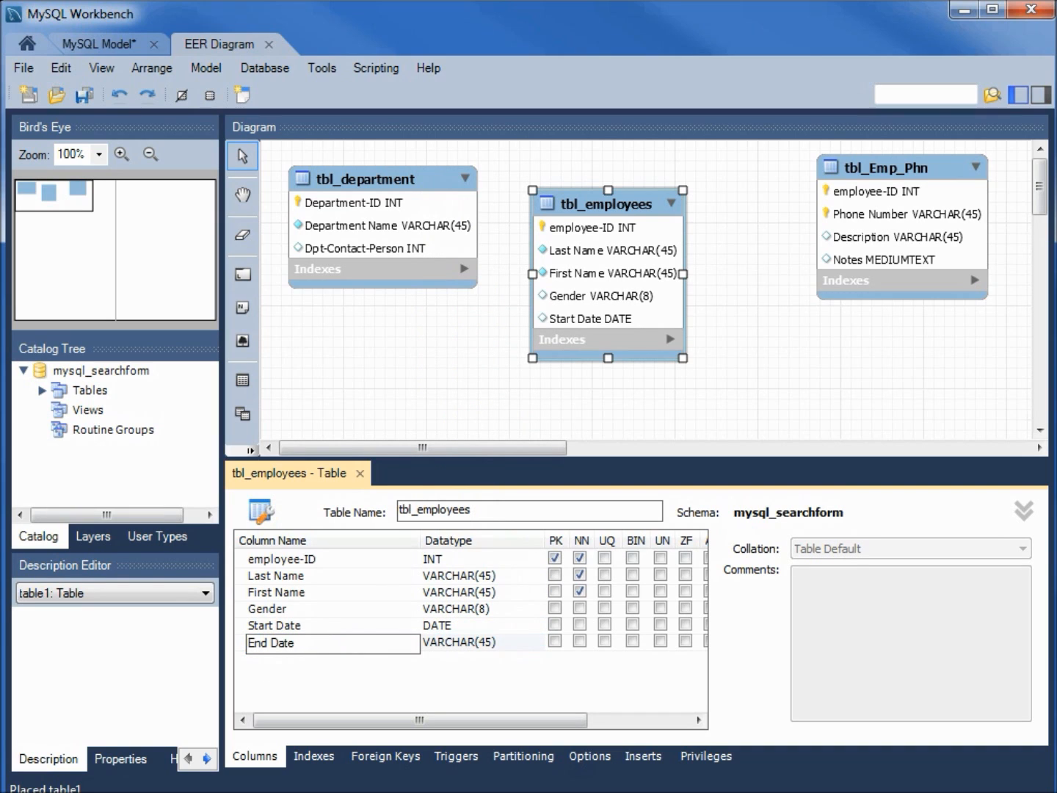
pyautogui.click(481, 643)
pyautogui.write('DATE')
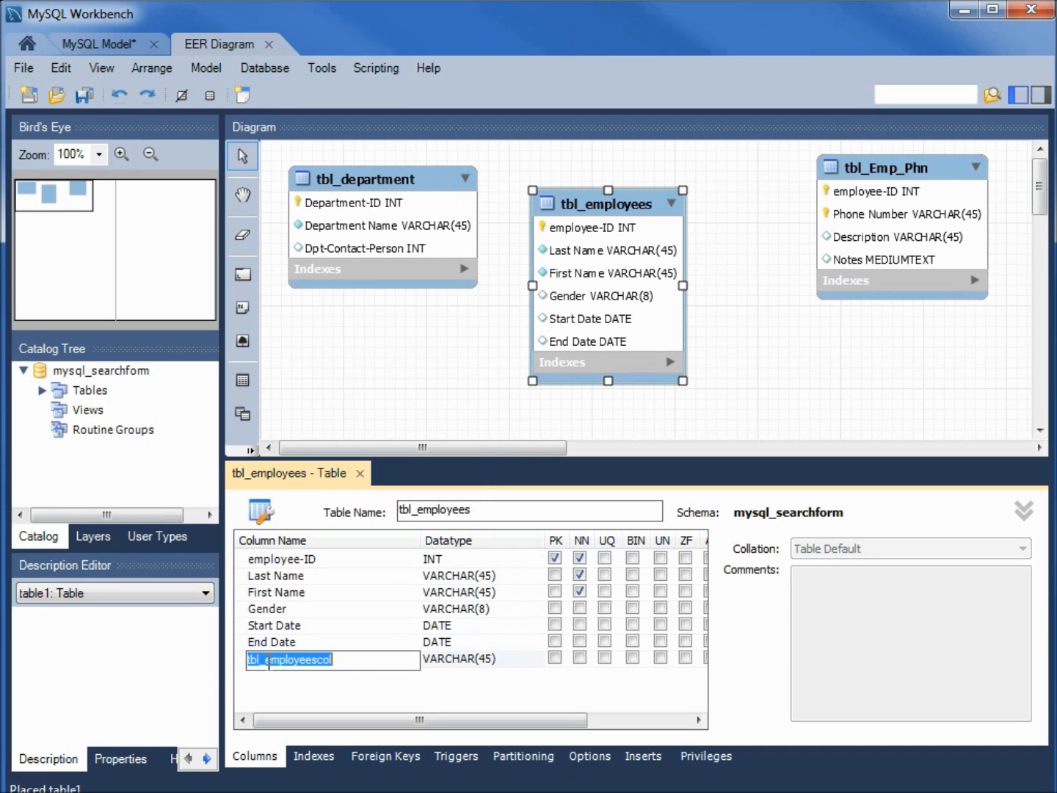
pyautogui.write('Address')
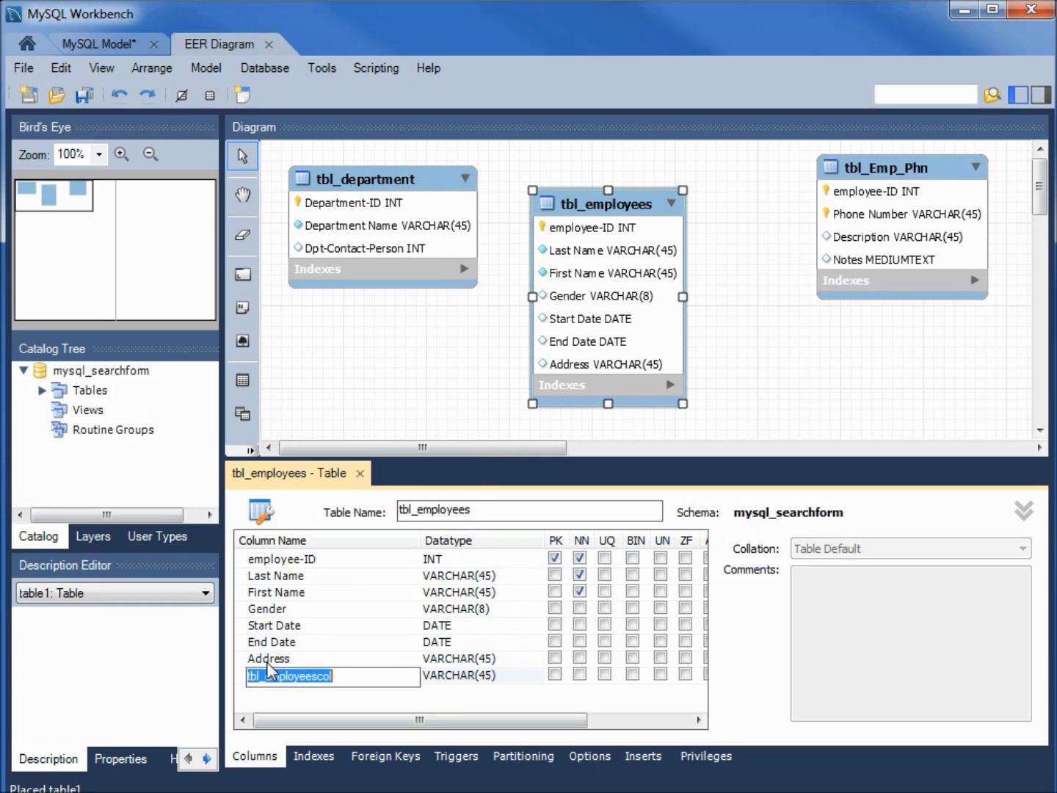
pyautogui.write('City')
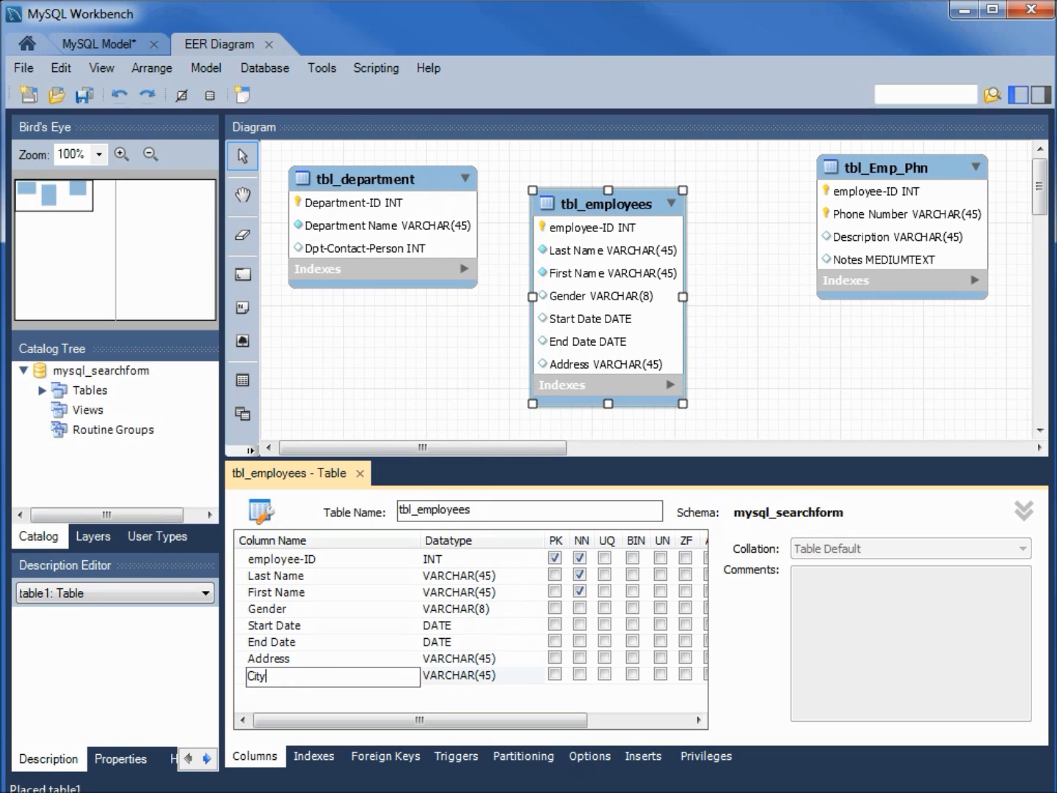
# Add State, Zip VARCHAR(45), Department-ID and Group-ID INT, and begin Hourly Wage.
pyautogui.press('Return')
pyautogui.write('State')
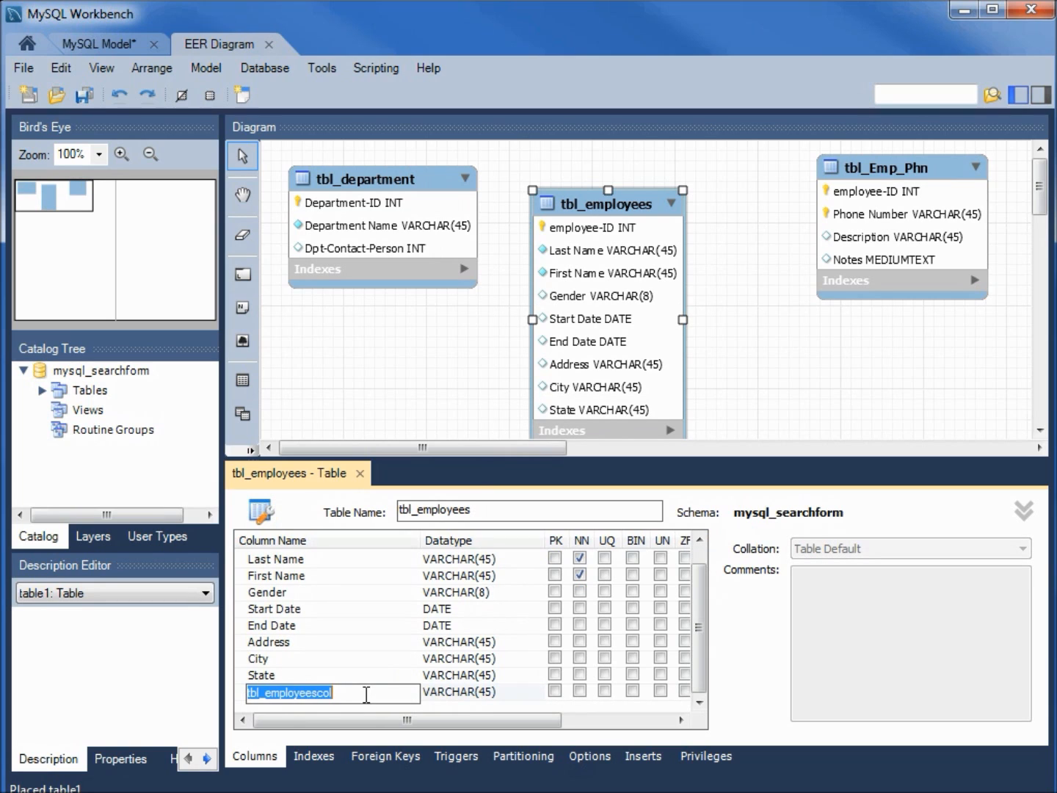
pyautogui.write('Zip')
pyautogui.write('Department-ID')
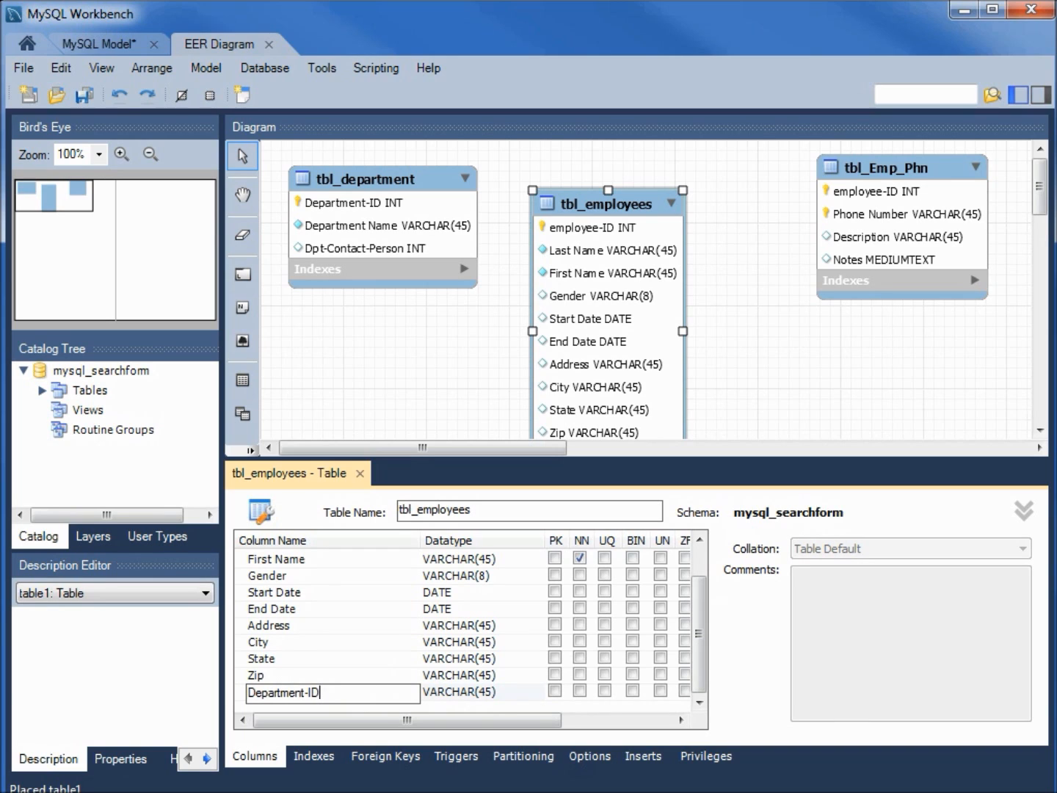
pyautogui.click(477, 693)
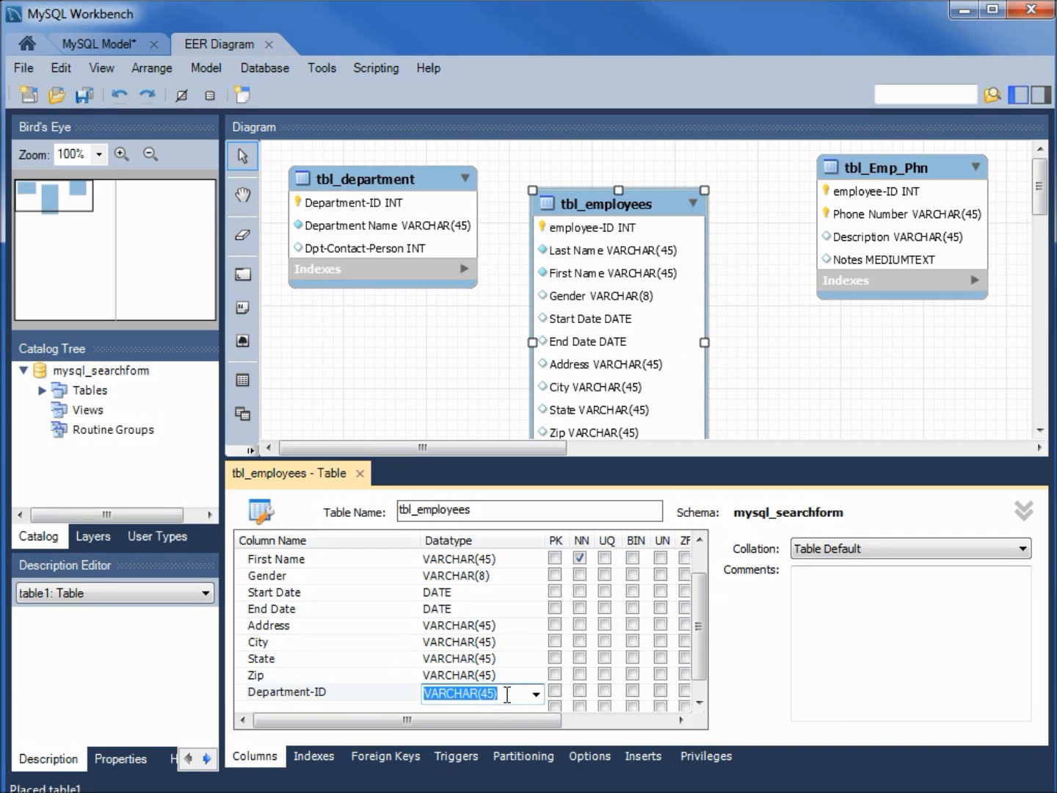
pyautogui.write('INT')
pyautogui.write('Group-ID')
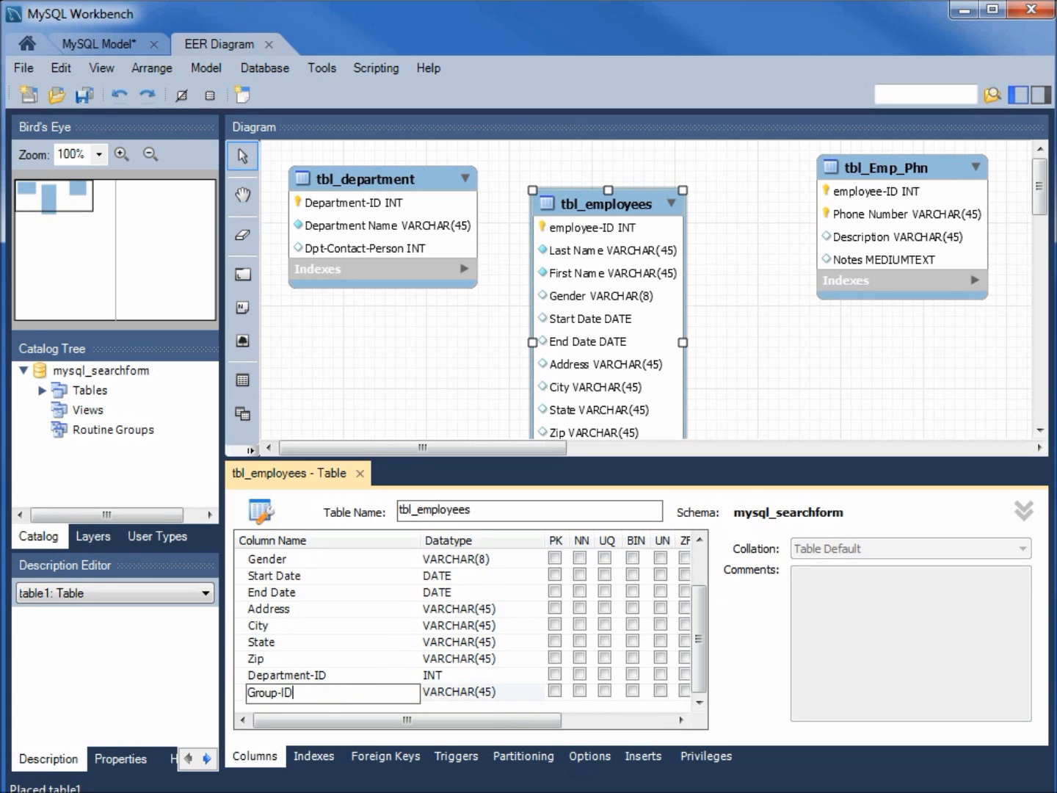
pyautogui.click(477, 693)
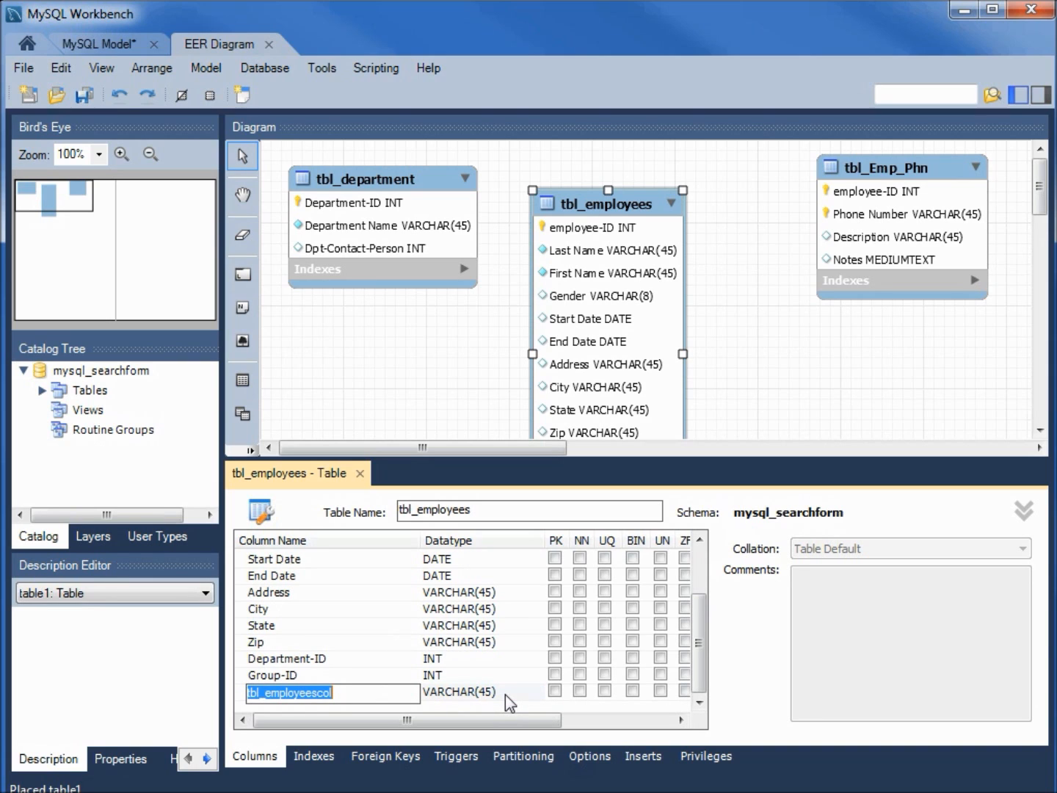
pyautogui.write('Hourly Wage')
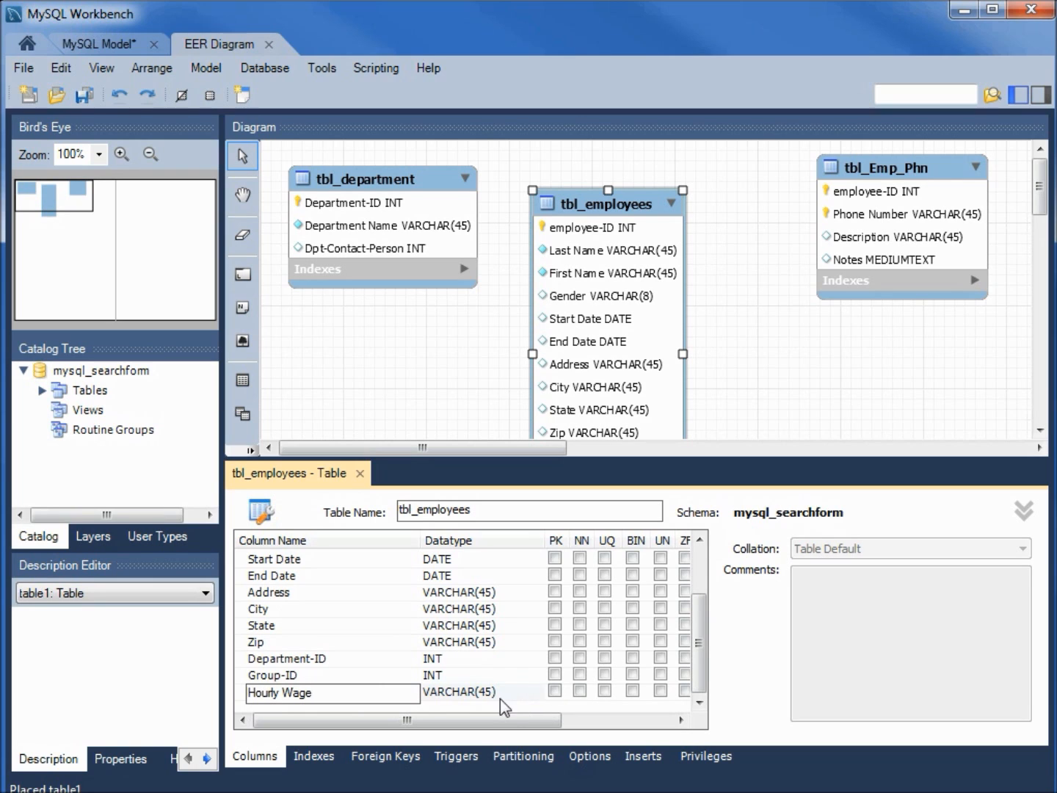
# Set Hourly Wage's datatype to DECIMAL(11,2).
pyautogui.click(477, 692)
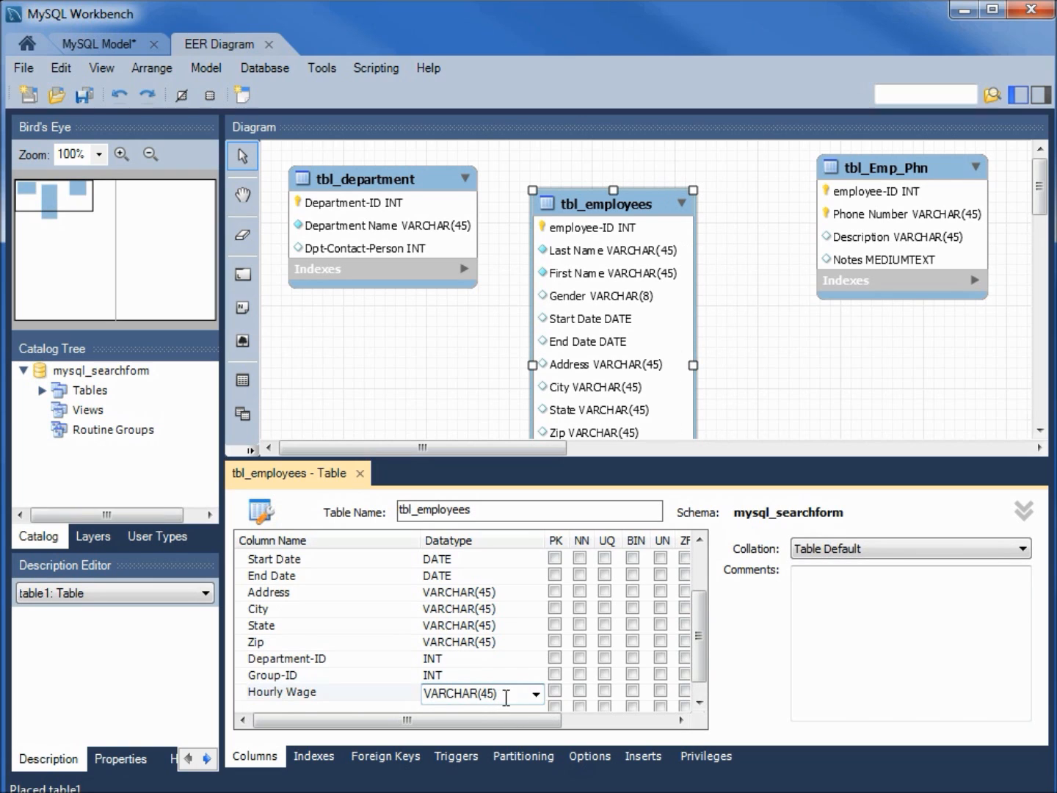
pyautogui.click(535, 693)
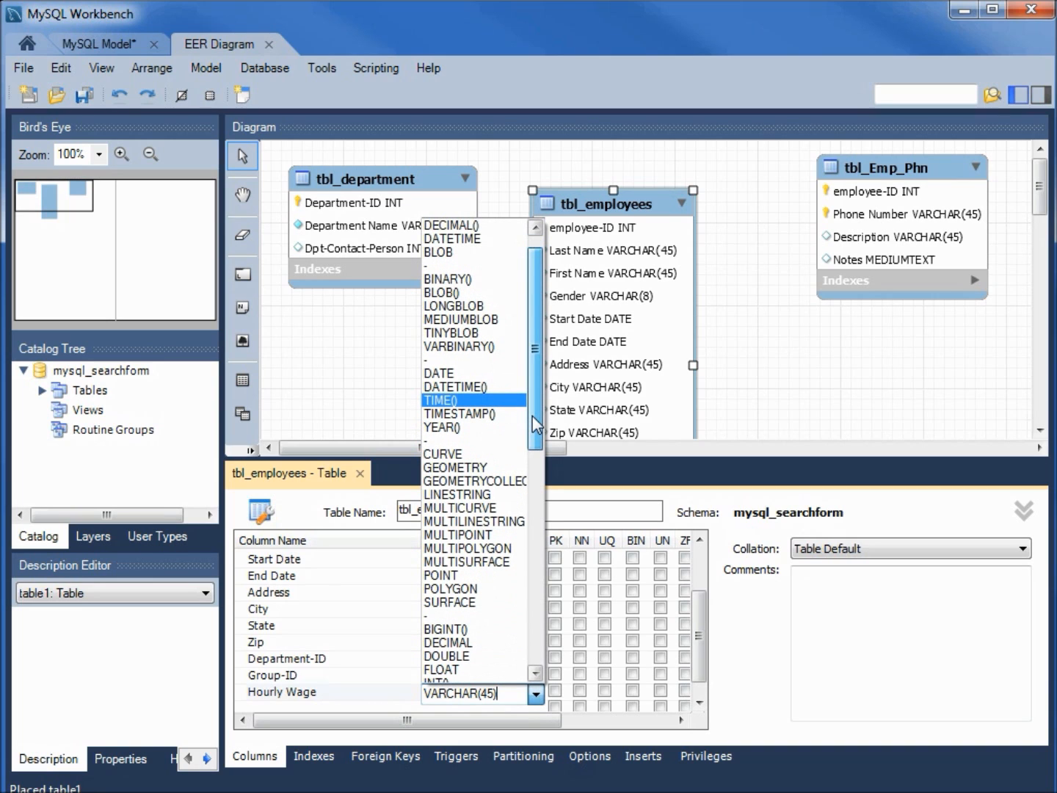
pyautogui.scroll(-3)
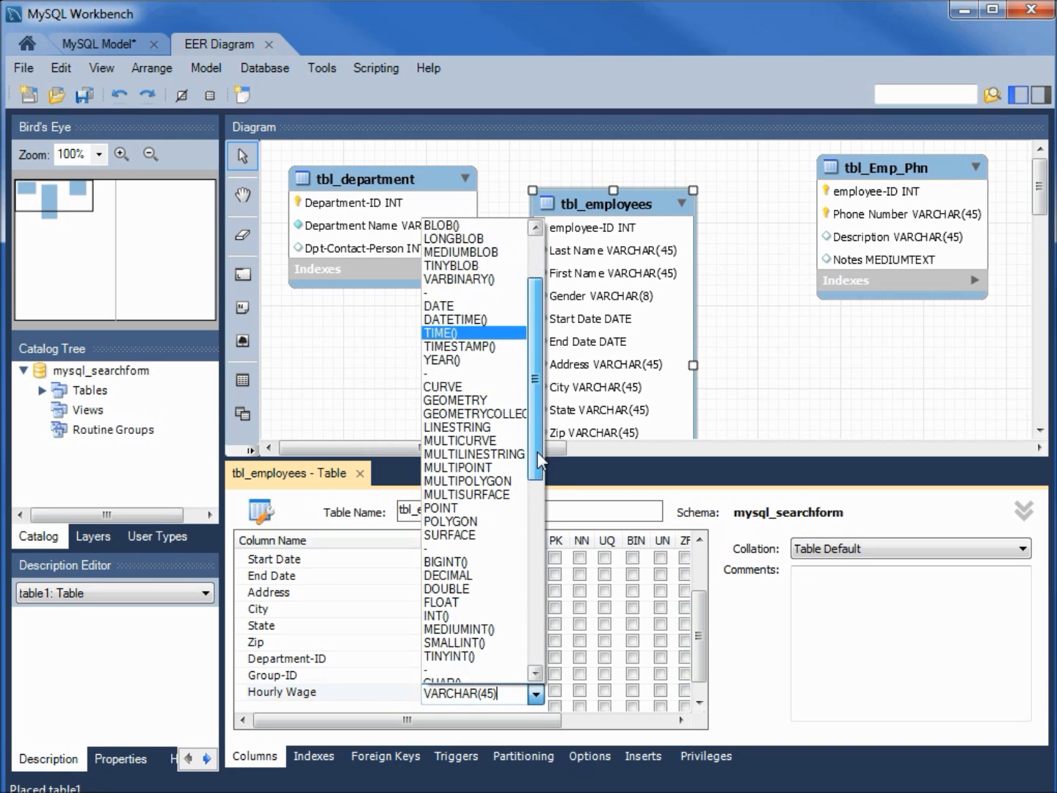
pyautogui.scroll(-3)
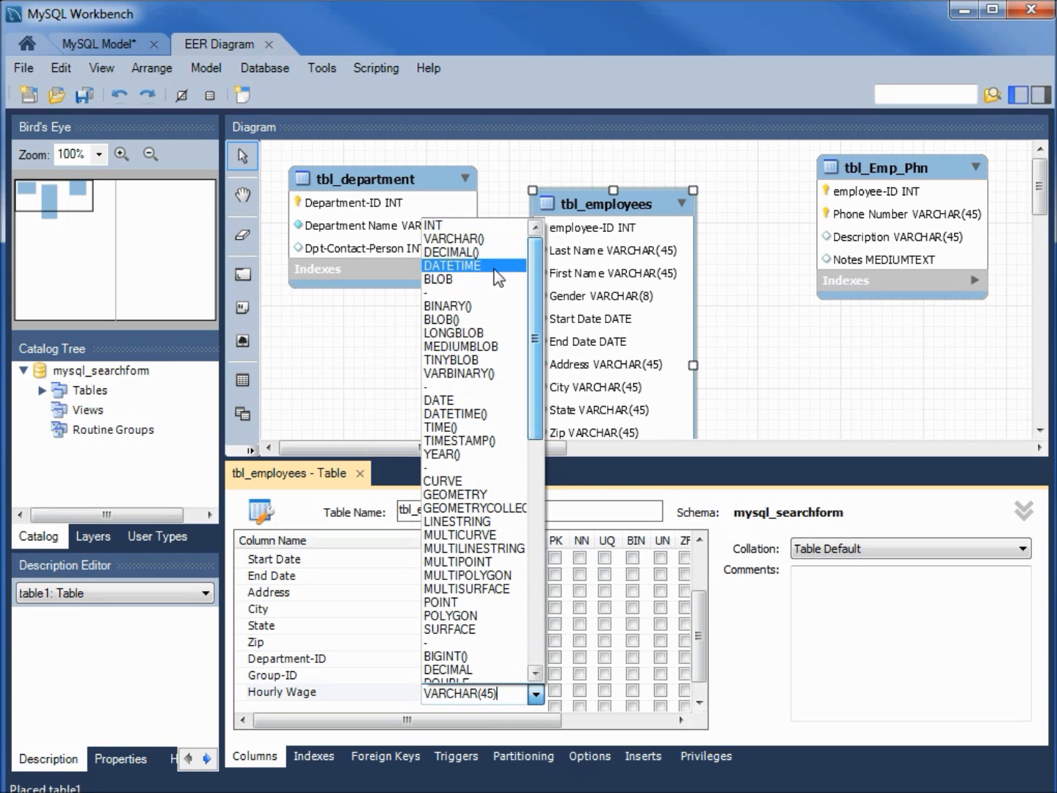
pyautogui.click(448, 669)
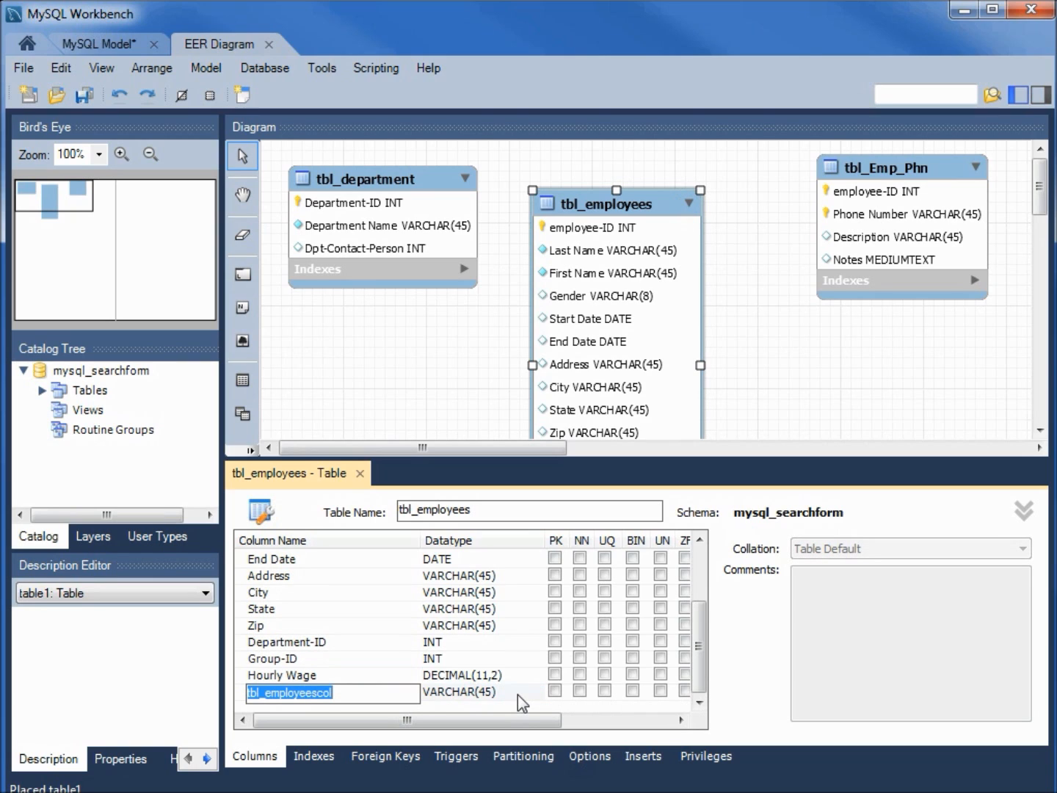
# Add an Employee-Pic column of type MEDIUMBLOB.
pyautogui.write('Employ')
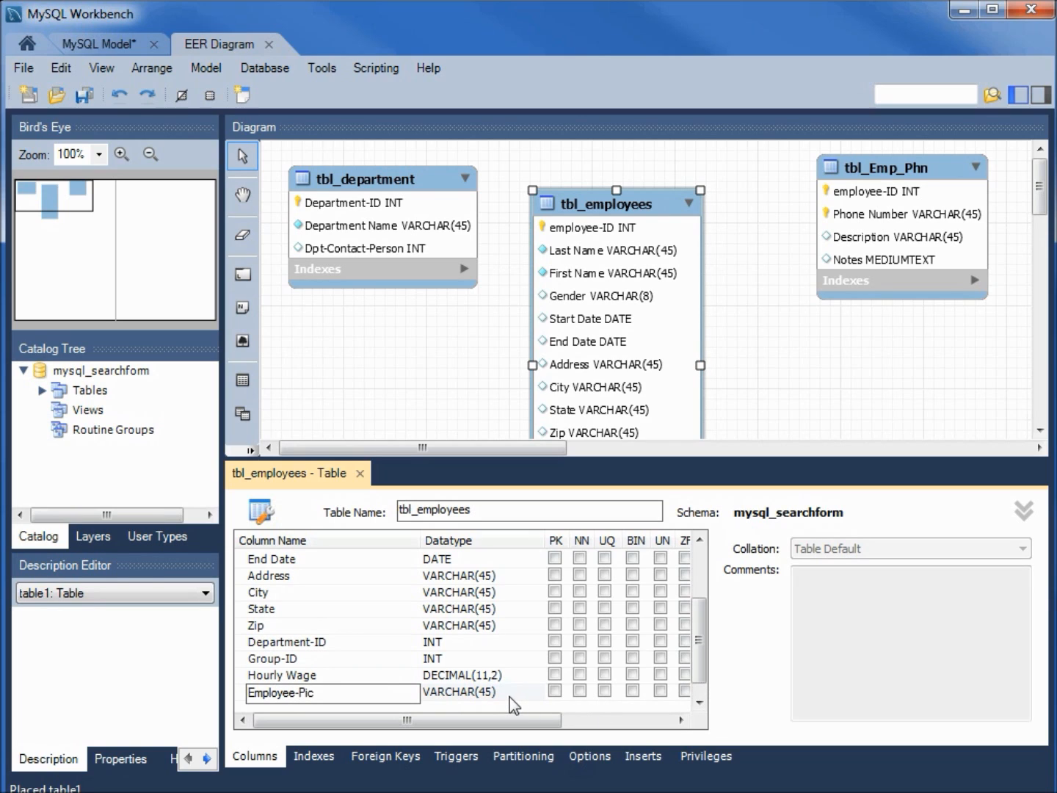
pyautogui.click(482, 693)
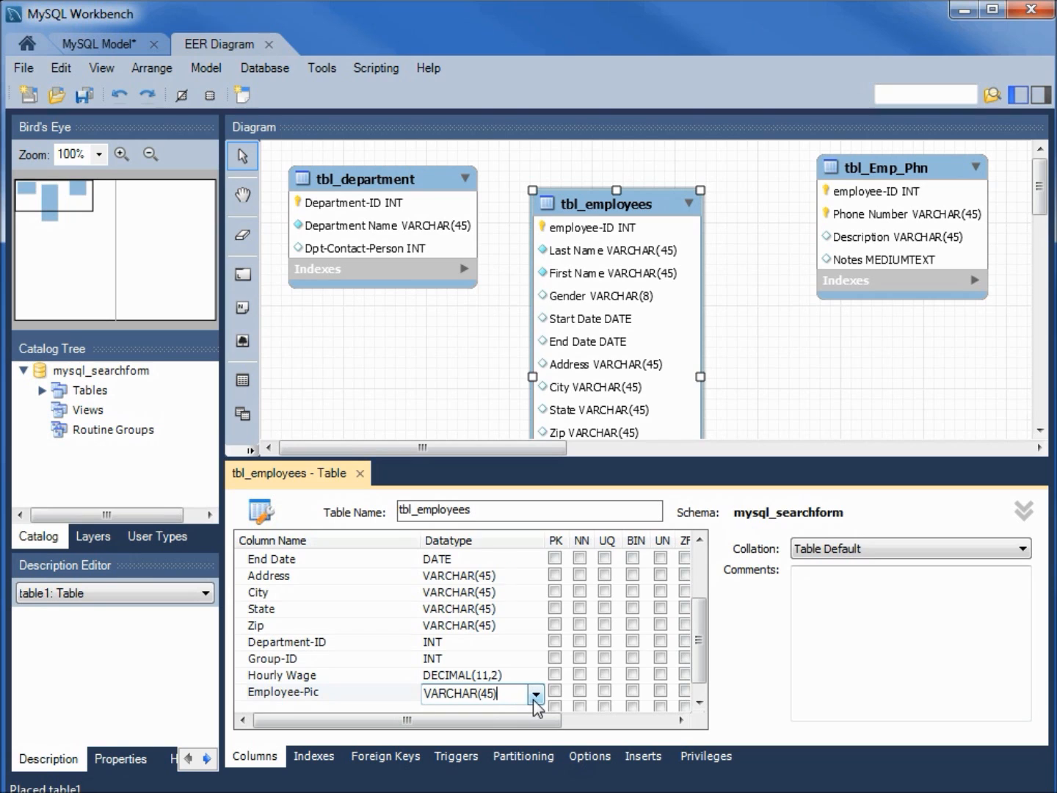
pyautogui.click(537, 694)
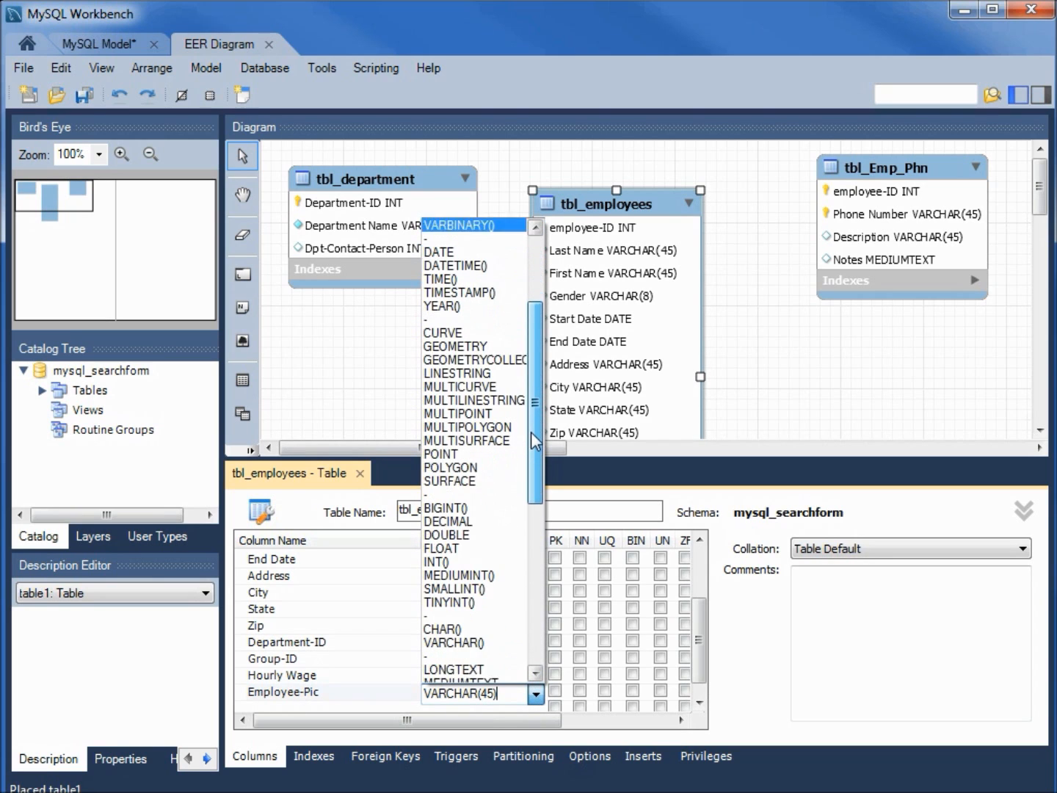
pyautogui.scroll(-3)
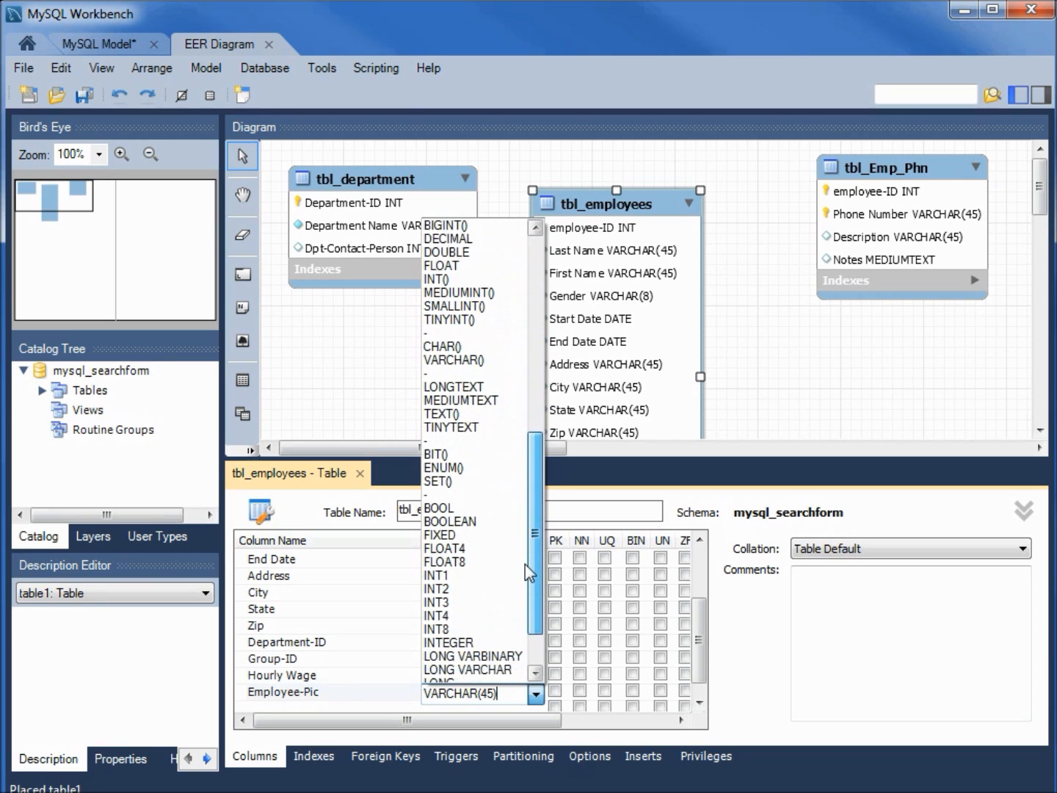
pyautogui.scroll(-3)
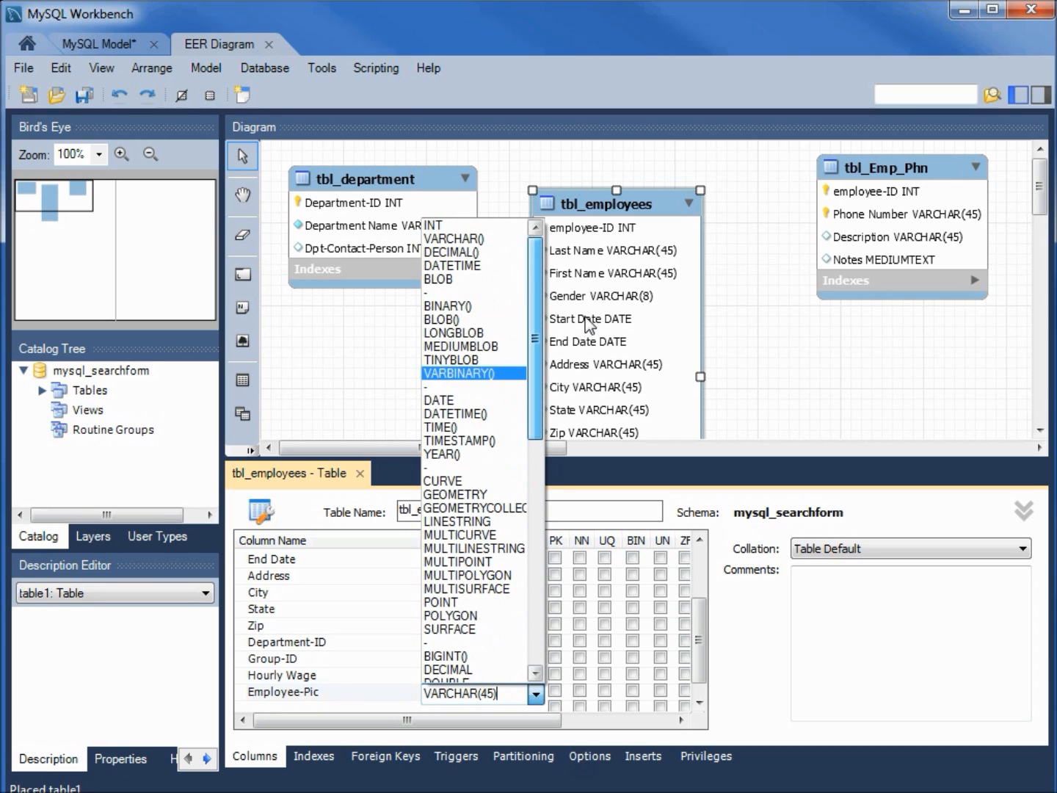
pyautogui.moveTo(473, 320)
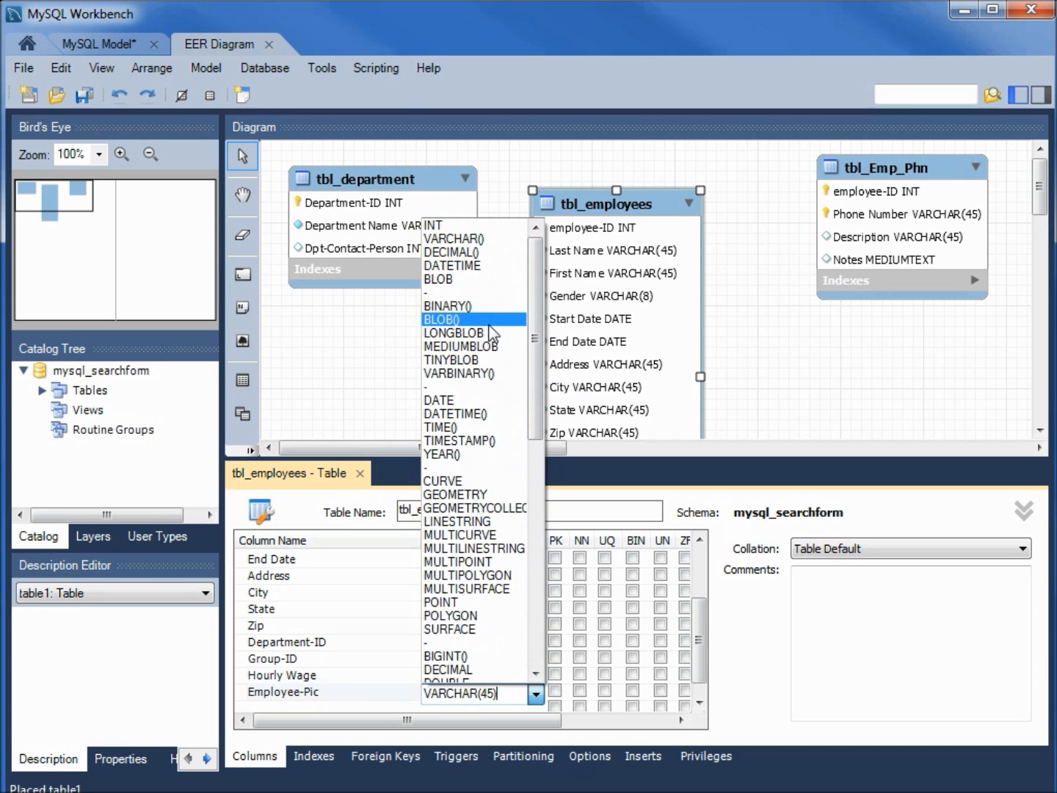
pyautogui.moveTo(473, 346)
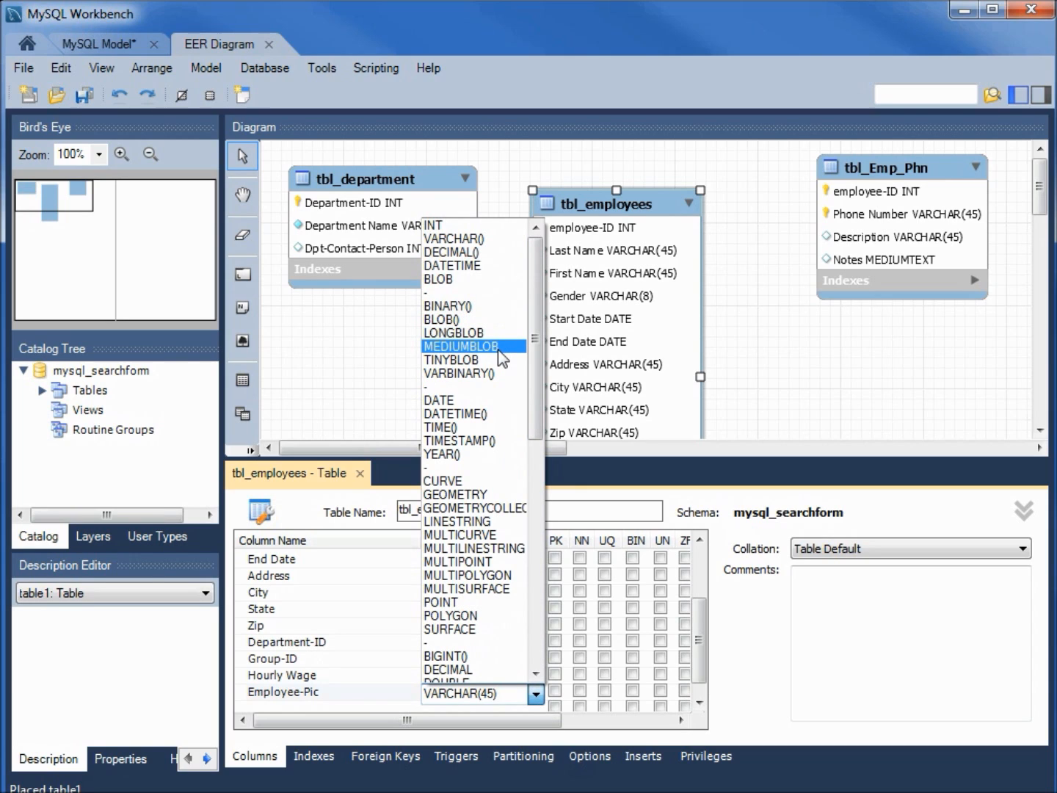
pyautogui.click(461, 346)
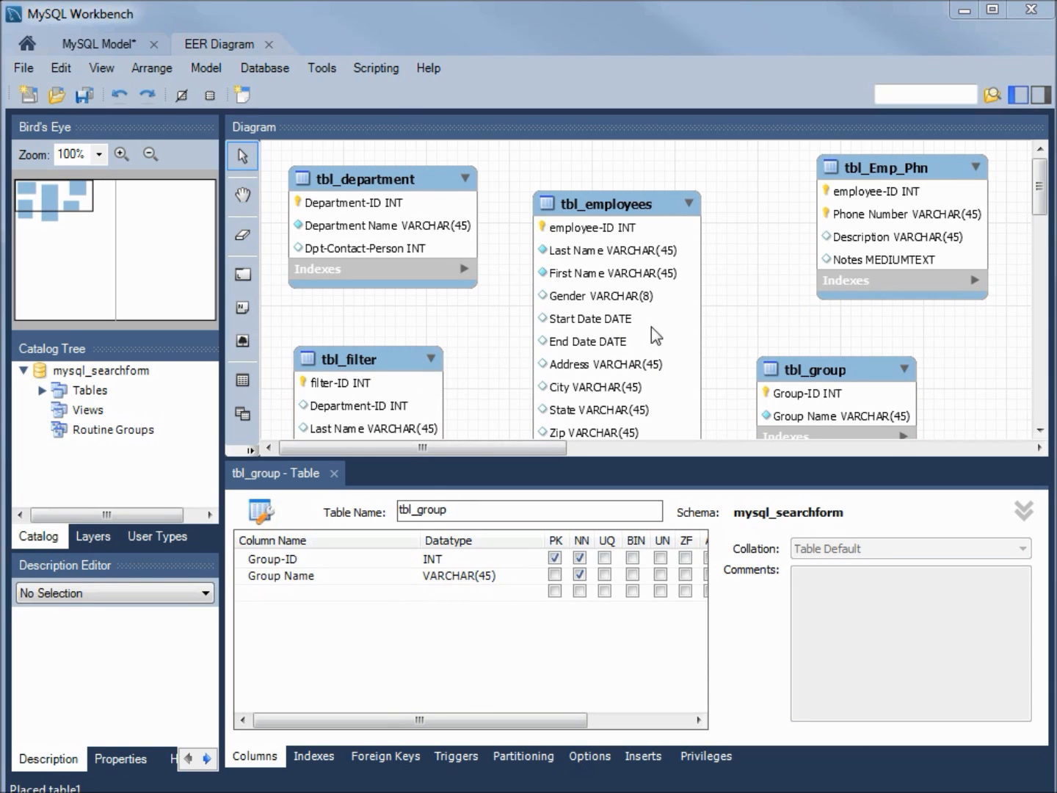
pyautogui.moveTo(1042, 205)
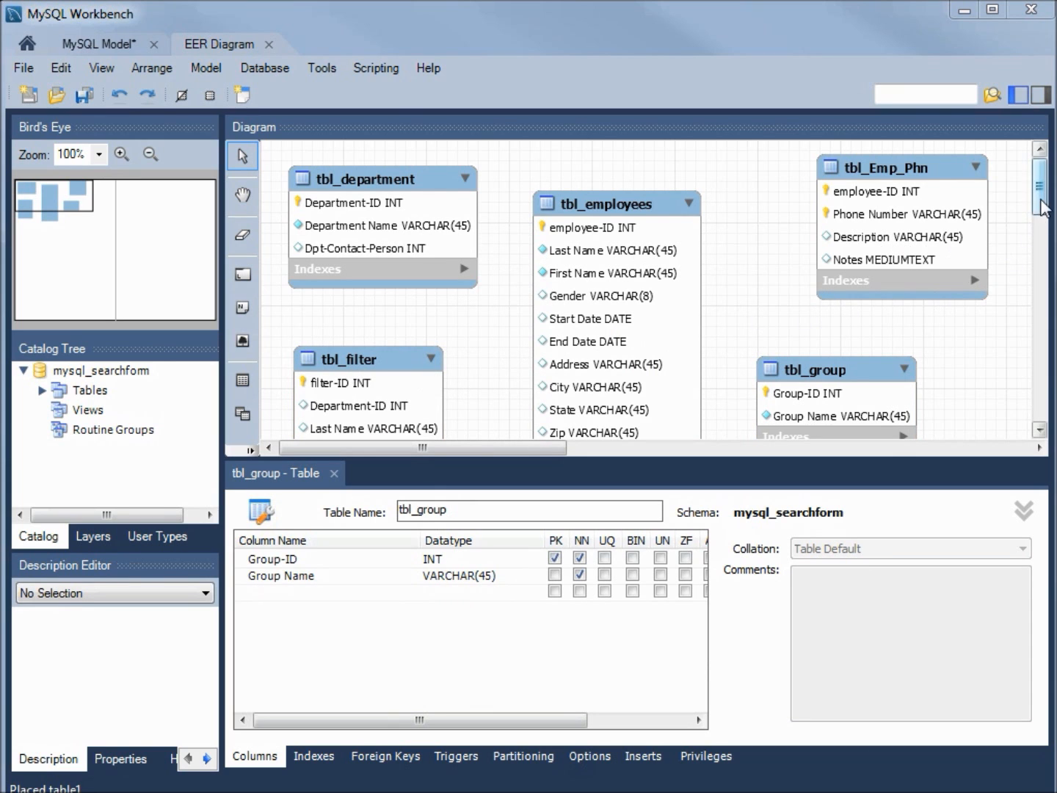
# Scroll the column editor while adding tbl_filter and tbl_group with Group-ID as primary key.
pyautogui.scroll(-3)
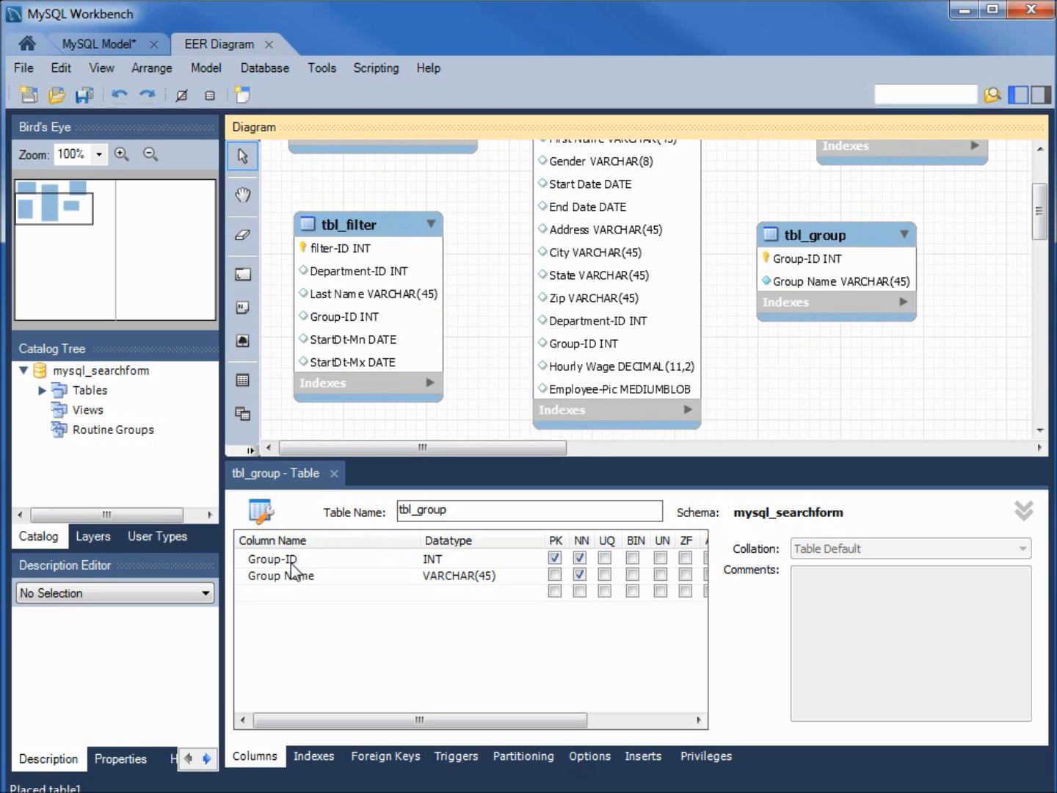
pyautogui.moveTo(470, 588)
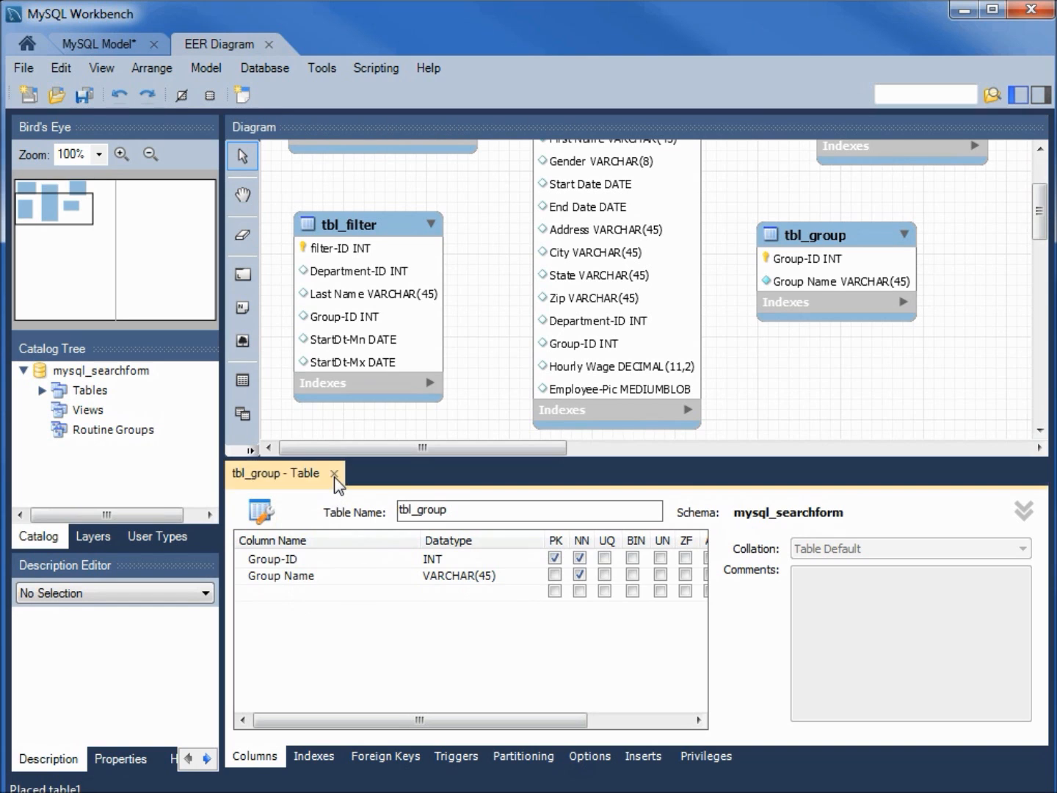
# Close tbl_group's editor and show tbl_filter's columns in the table editor.
pyautogui.click(333, 473)
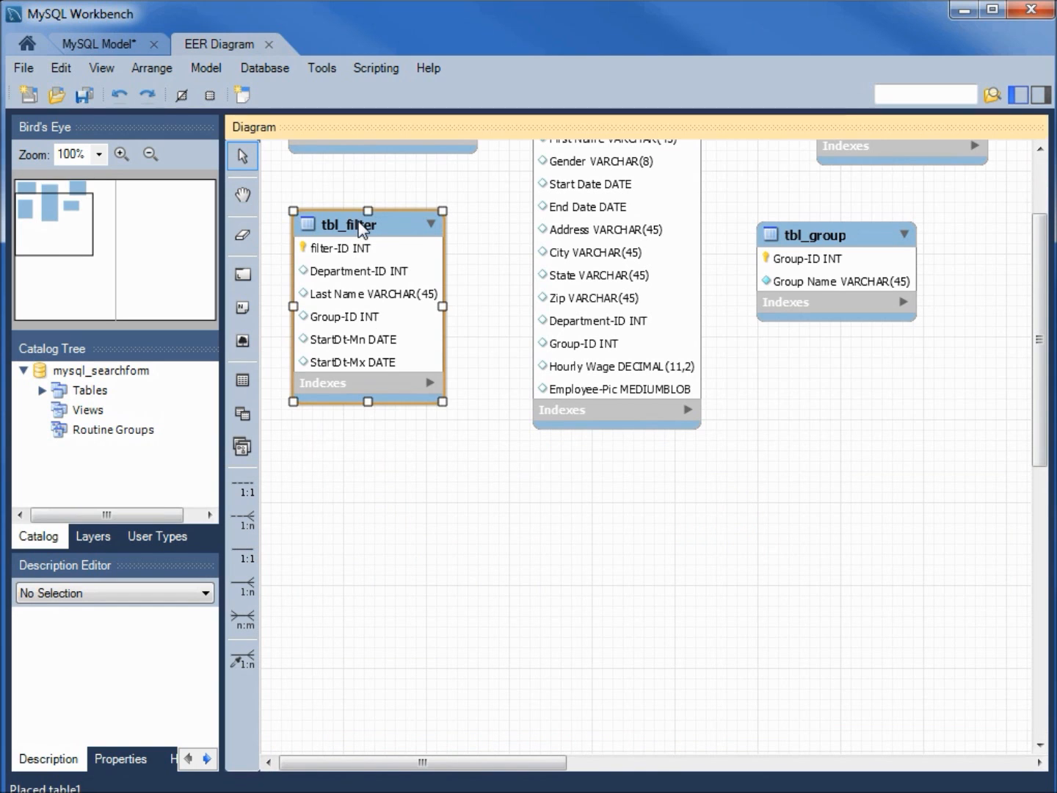
pyautogui.doubleClick(350, 225)
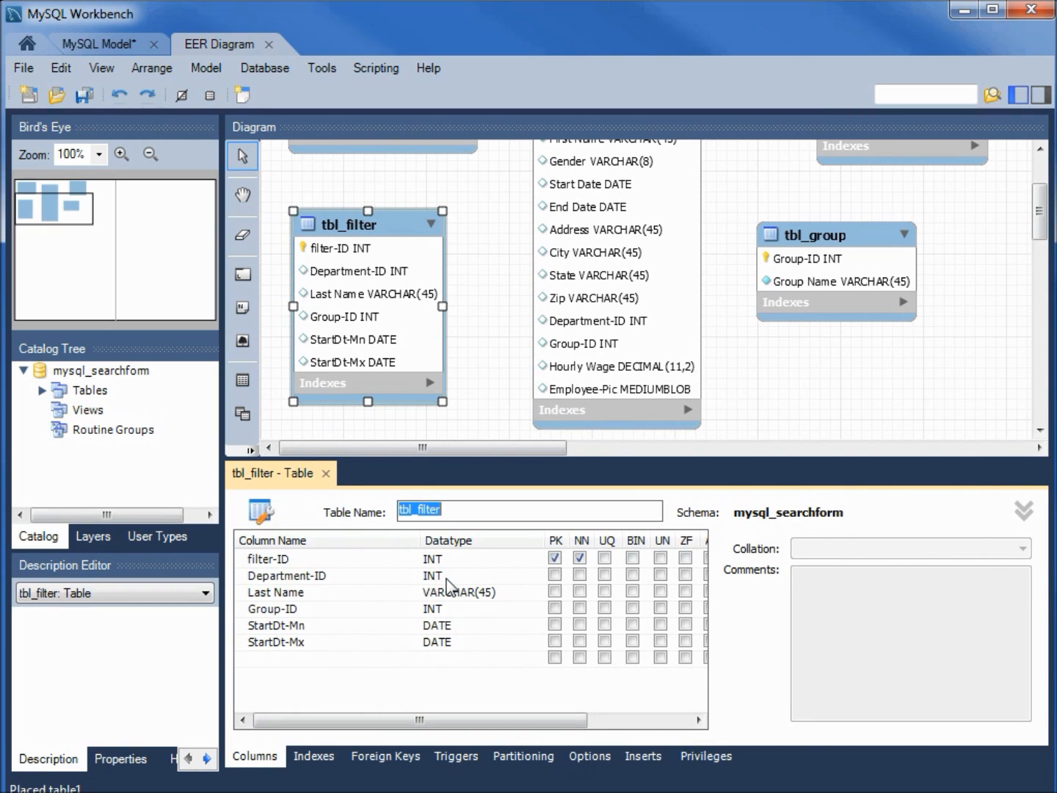
pyautogui.moveTo(479, 604)
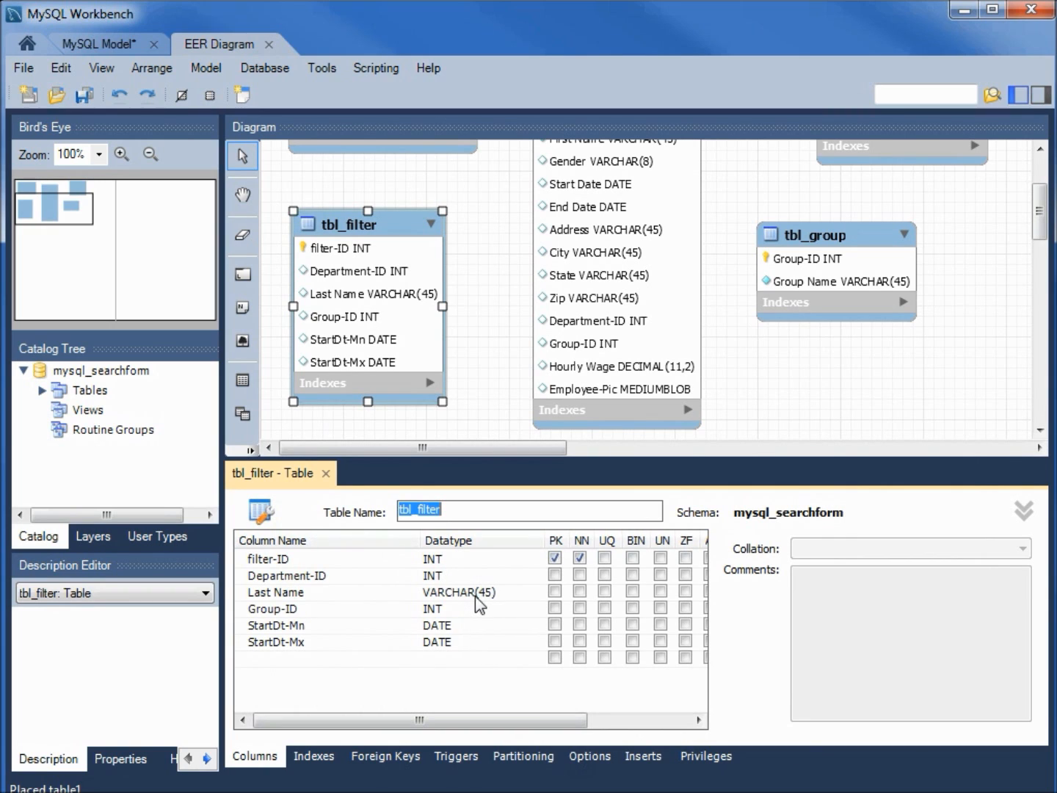
pyautogui.moveTo(458, 619)
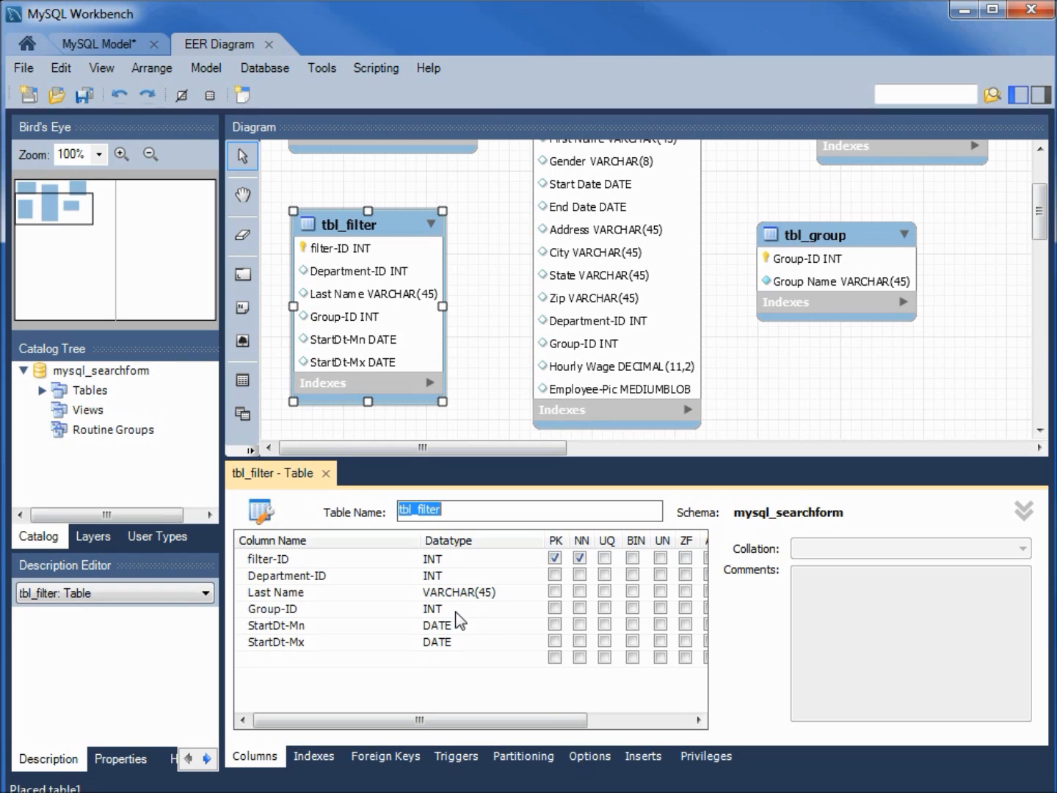
pyautogui.moveTo(457, 627)
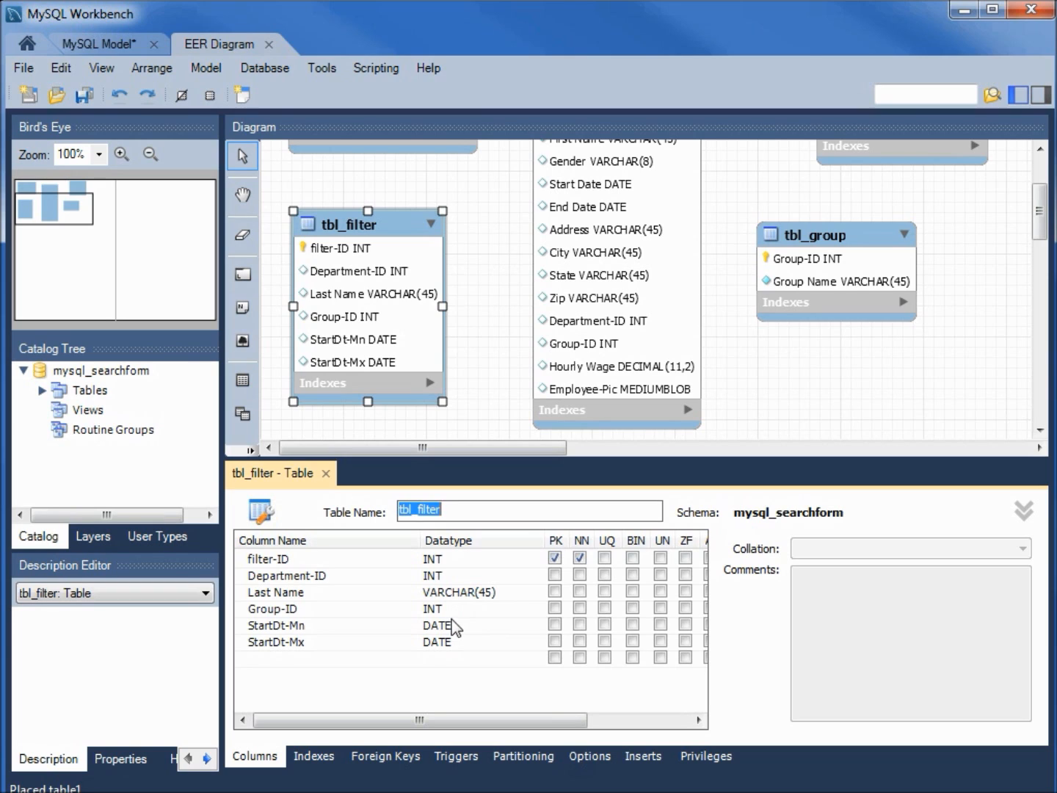
pyautogui.moveTo(460, 649)
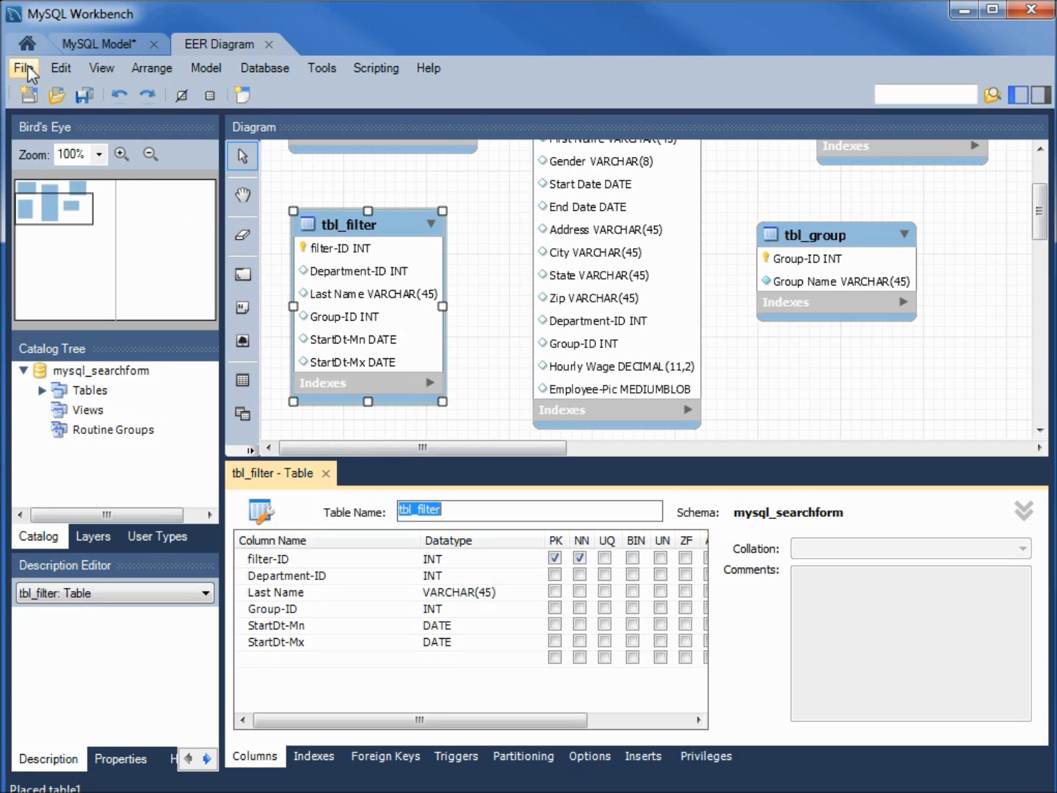
# Save the model to the Desktop as mysql_searchform.mwb.
pyautogui.click(24, 68)
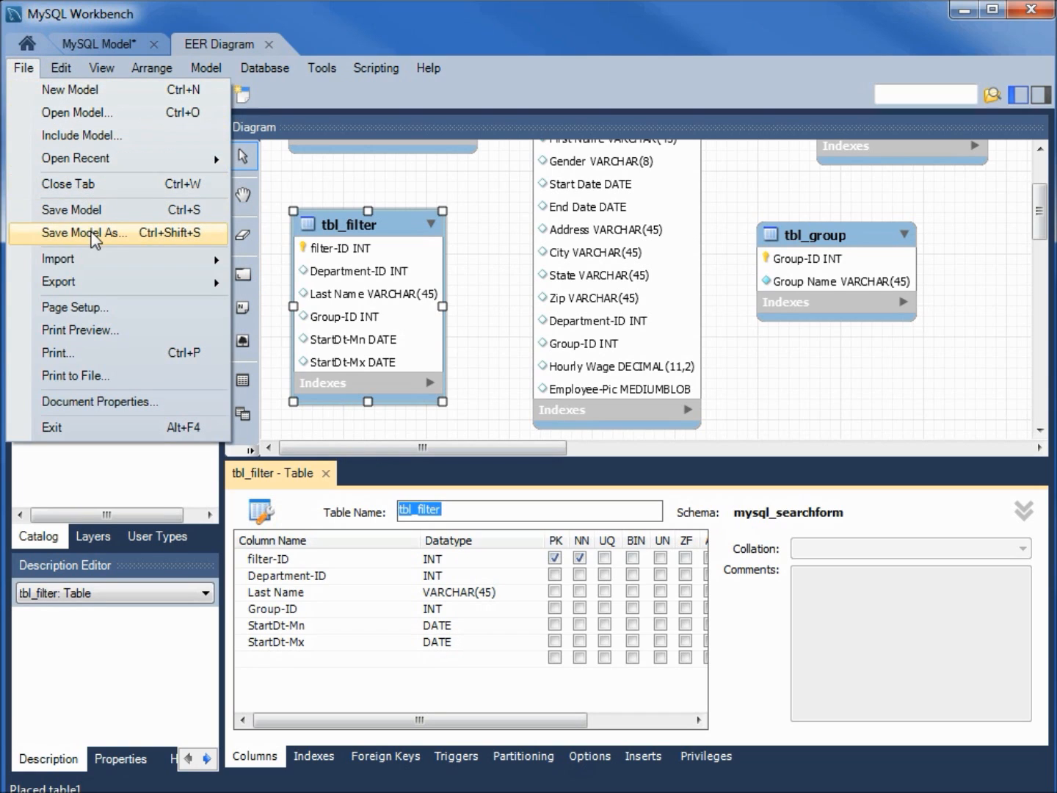
pyautogui.click(85, 232)
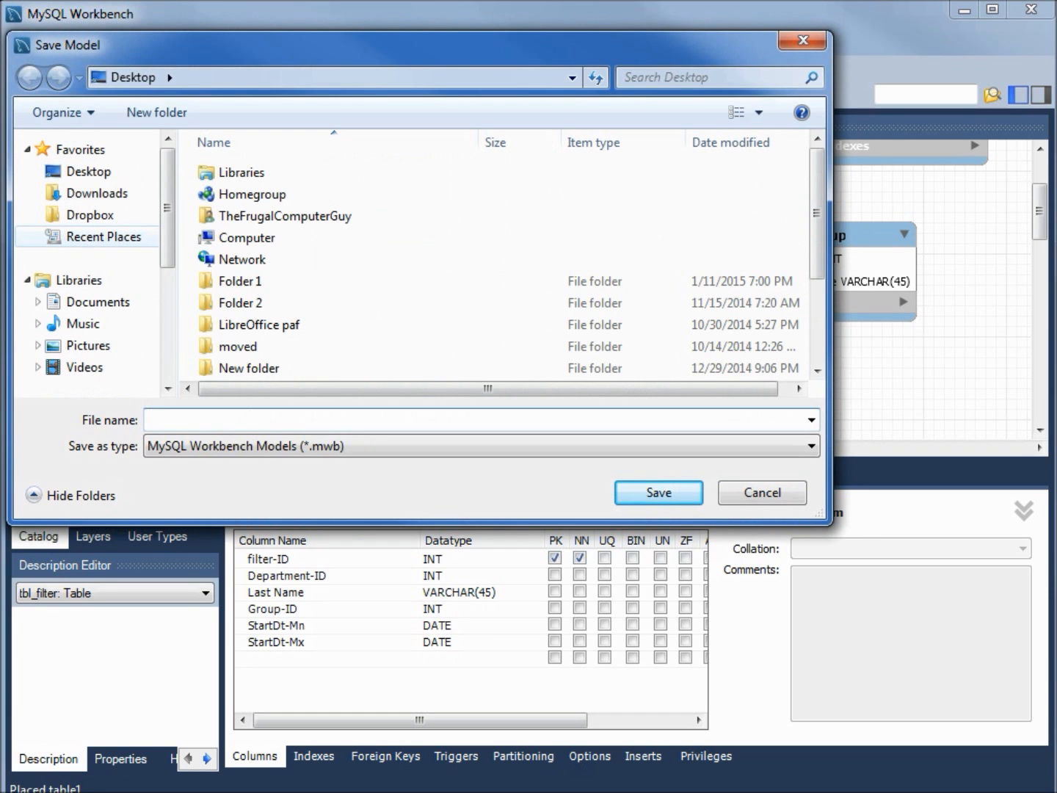
pyautogui.write('mysql_searchform')
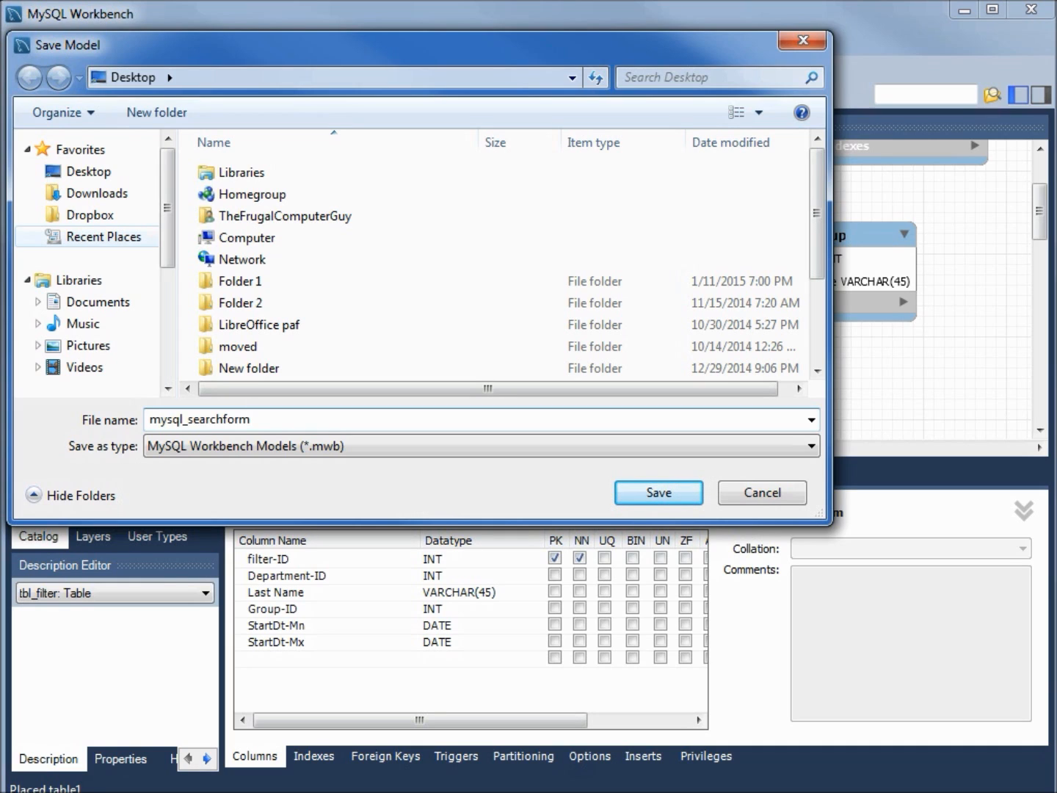
pyautogui.write('.mw')
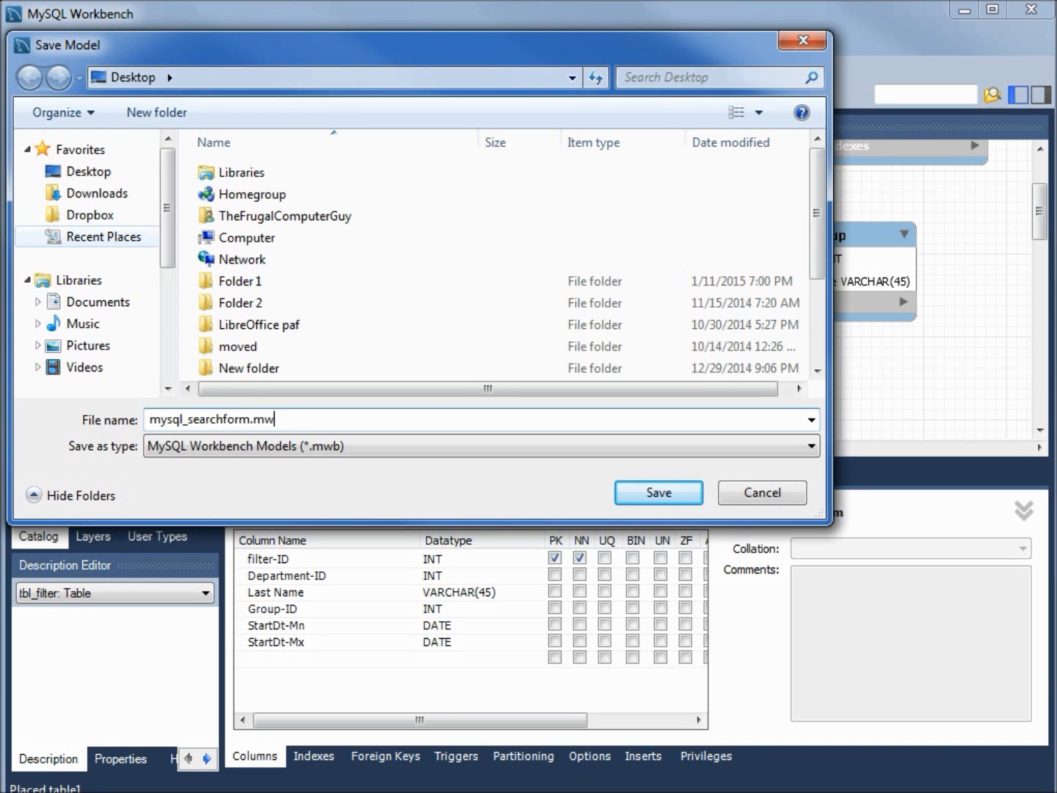
pyautogui.write('b')
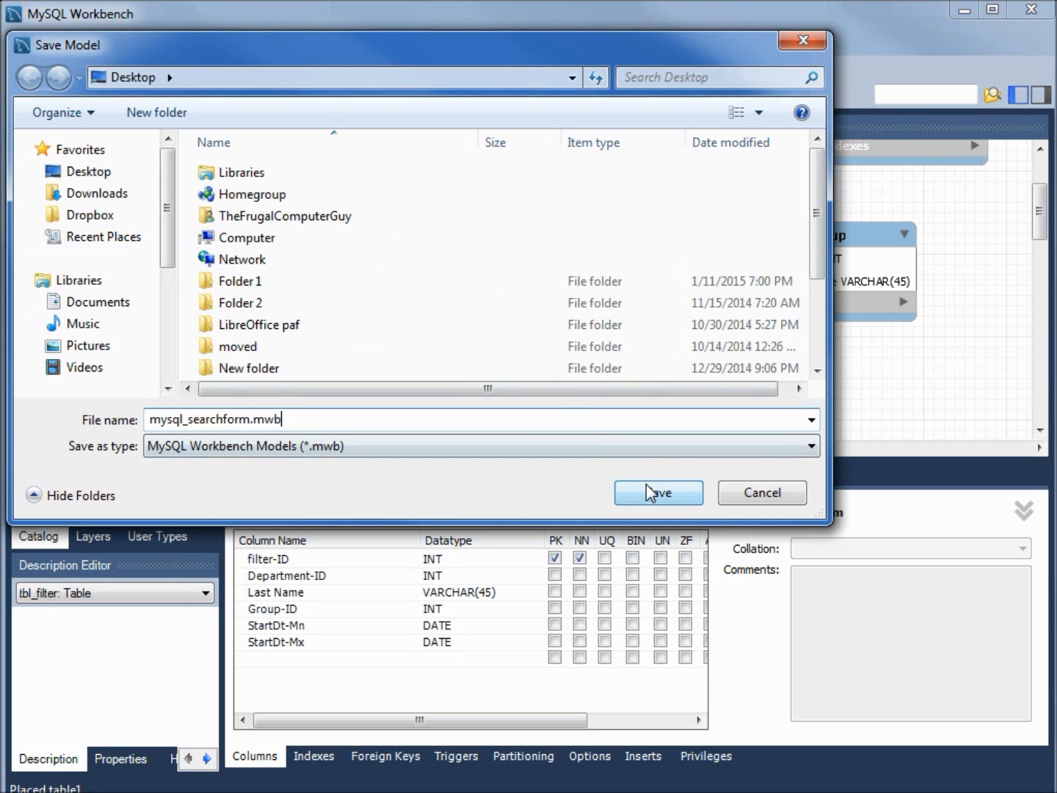
pyautogui.click(658, 492)
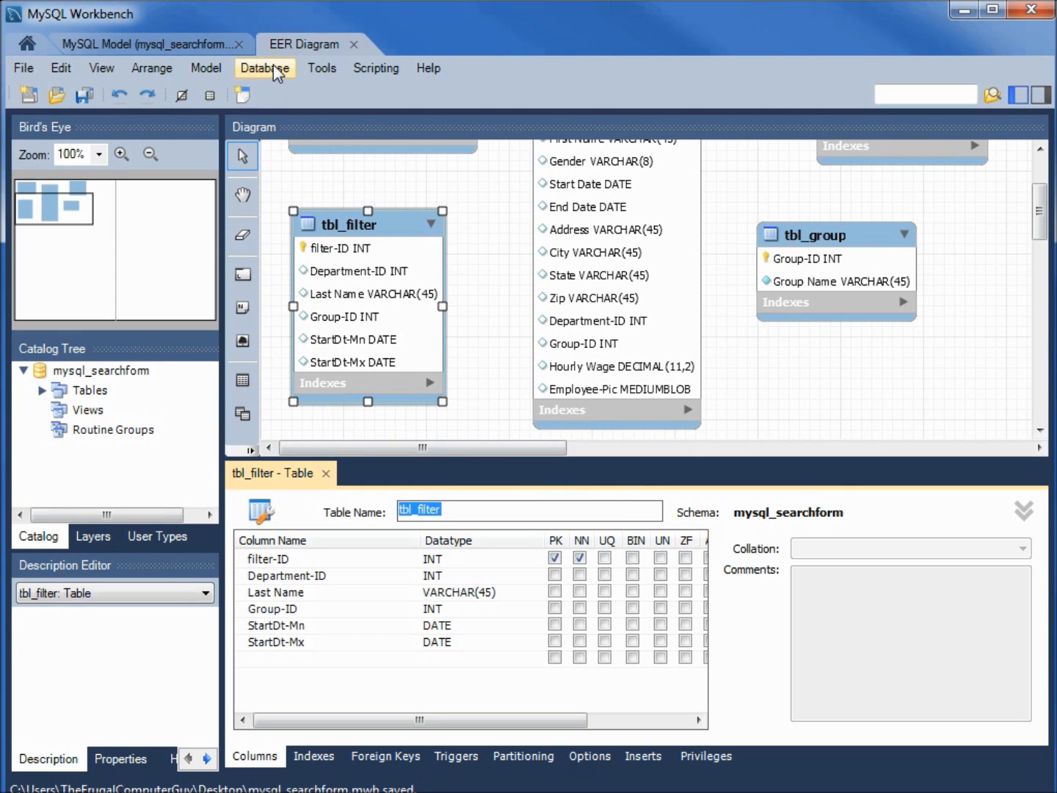
# Start Forward Engineer to Database, advance to object selection, and enter the root password.
pyautogui.click(264, 68)
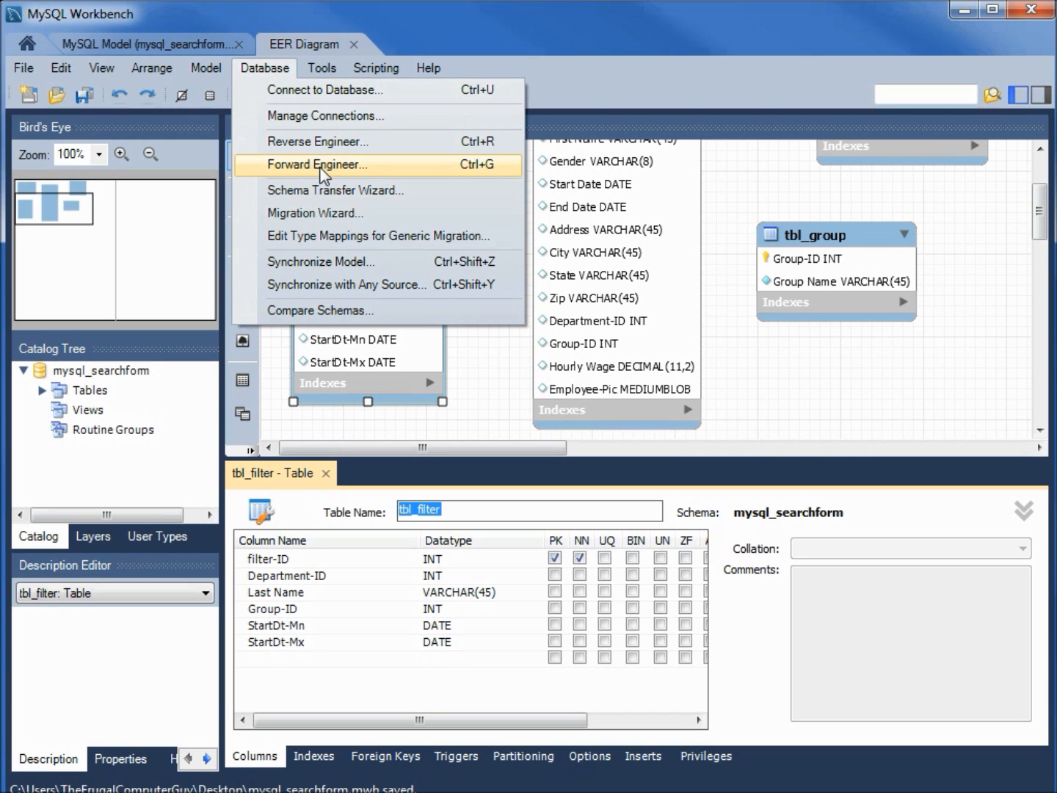
pyautogui.click(317, 164)
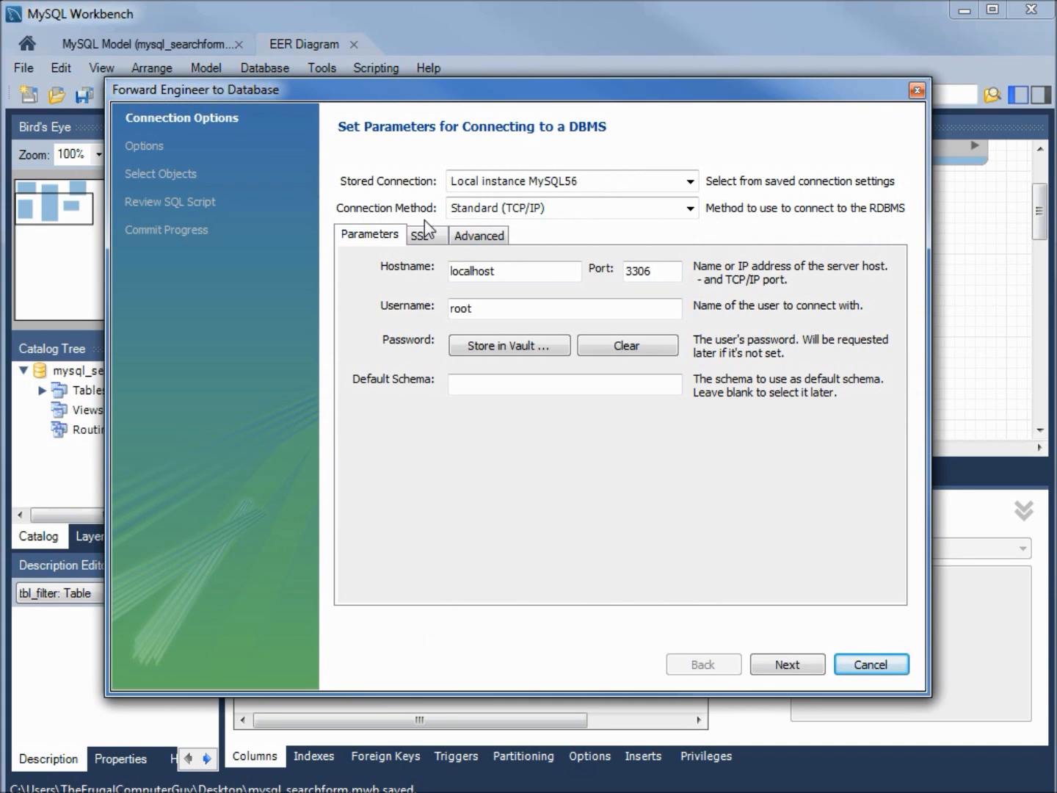
pyautogui.moveTo(448, 197)
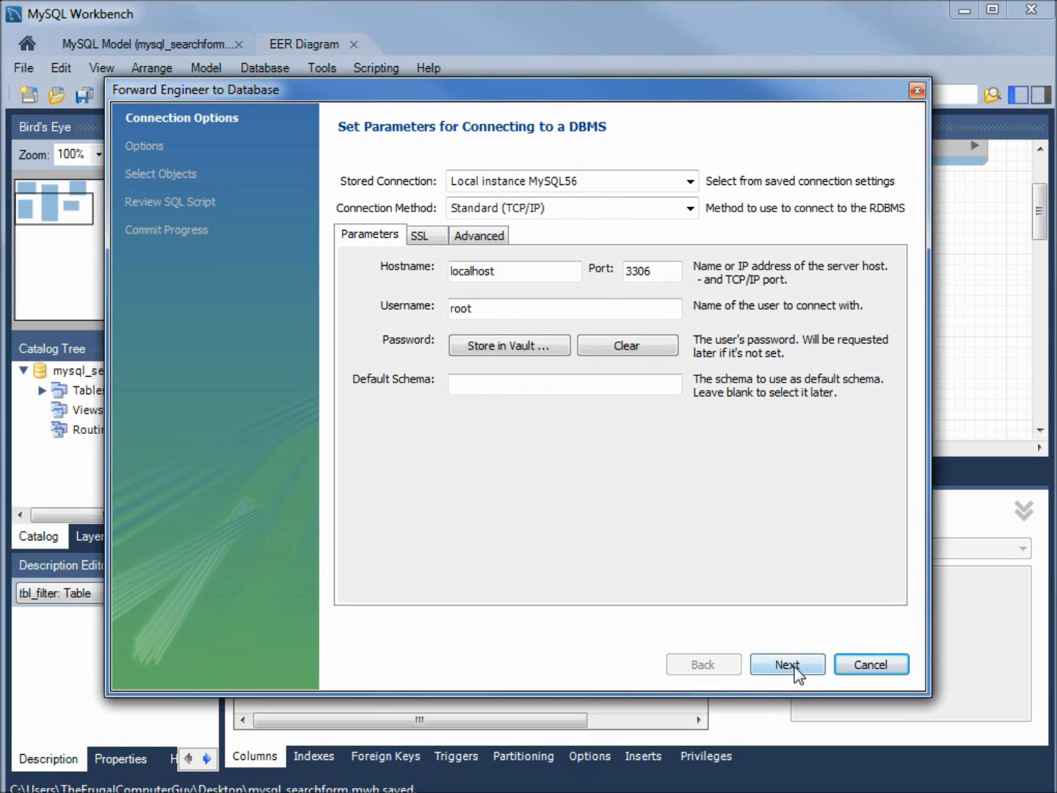
pyautogui.click(787, 663)
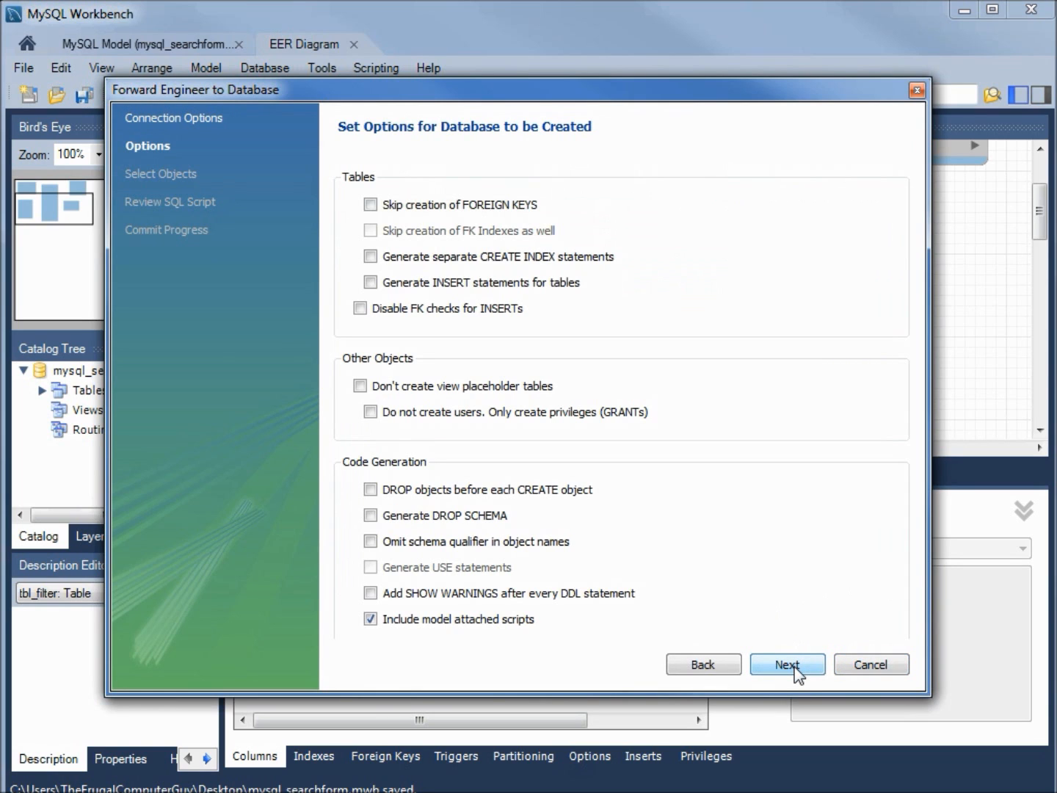
pyautogui.click(787, 664)
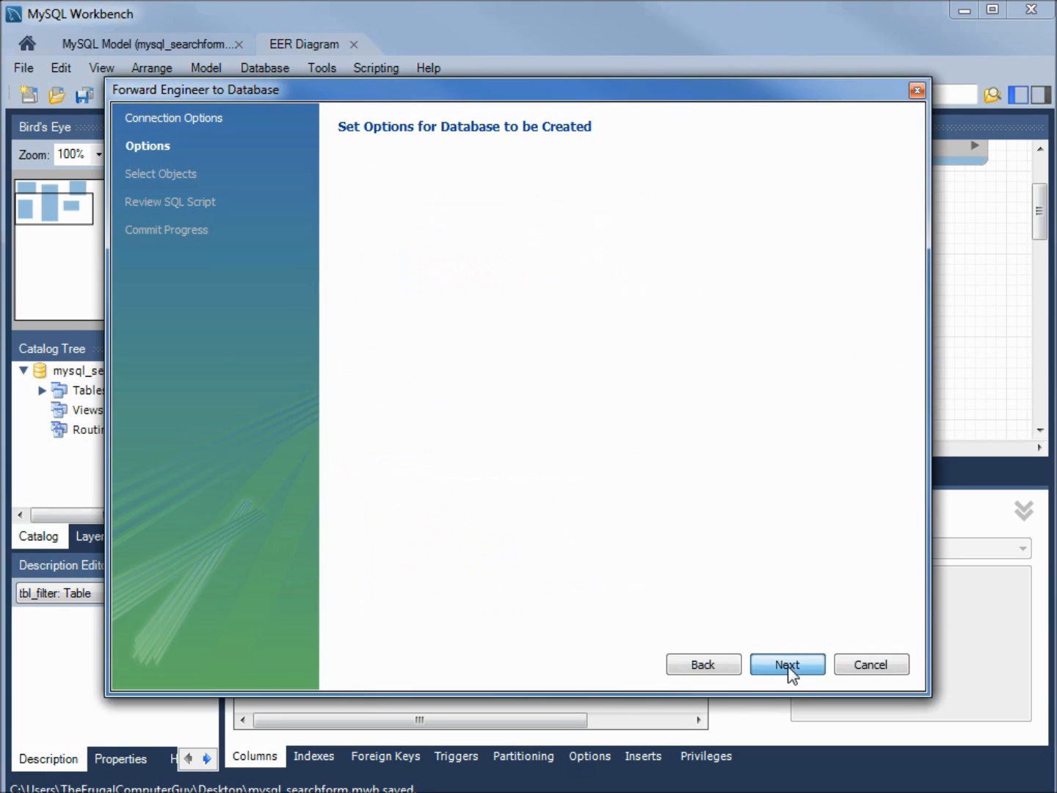
pyautogui.click(787, 664)
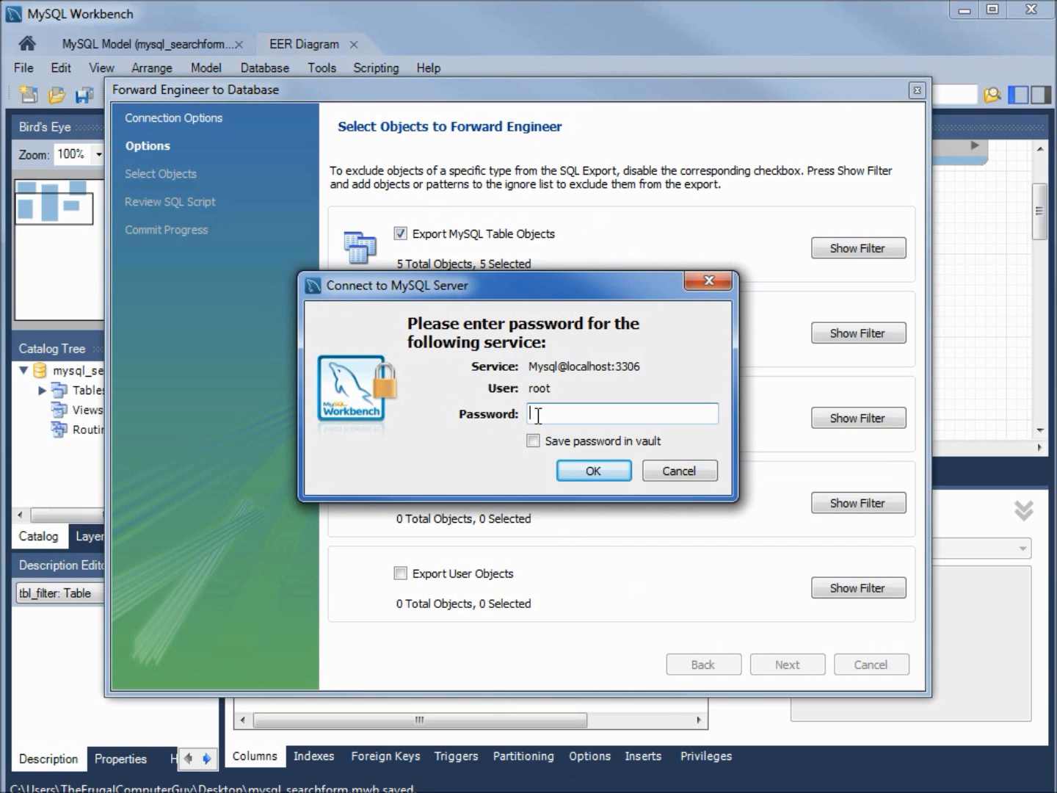
pyautogui.write('*')
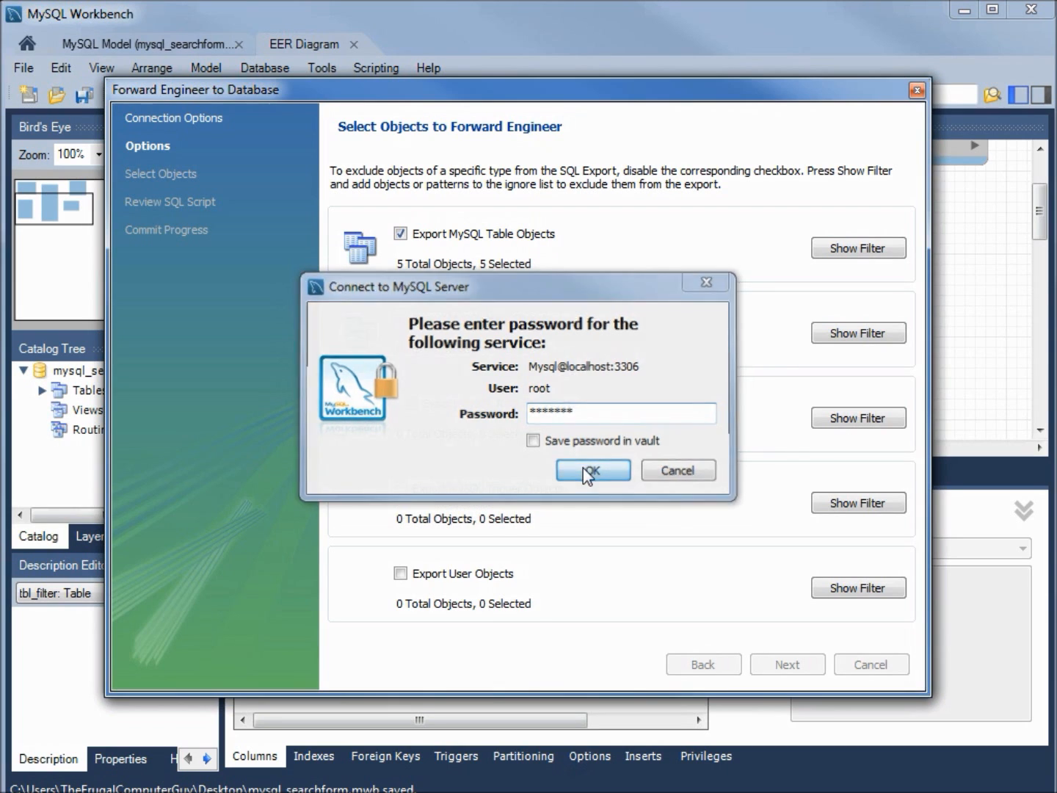
# Submit the password, generate the SQL script for the 5 tables, and read it through tbl_group.
pyautogui.click(593, 470)
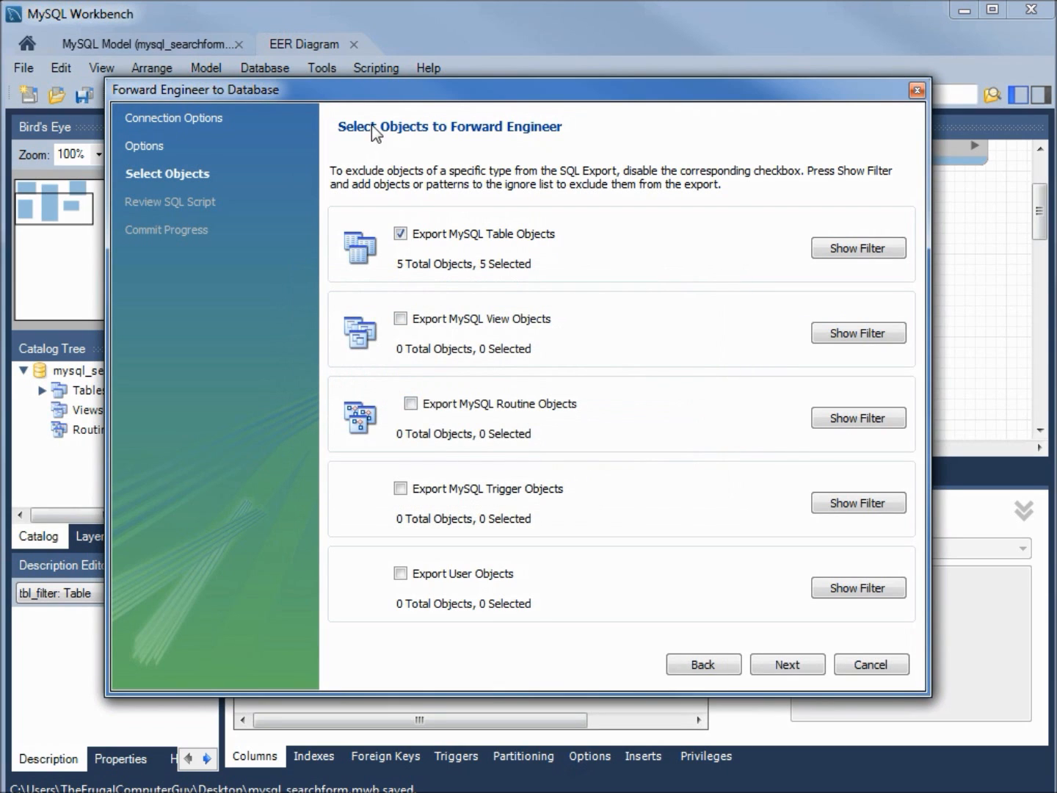
pyautogui.moveTo(541, 141)
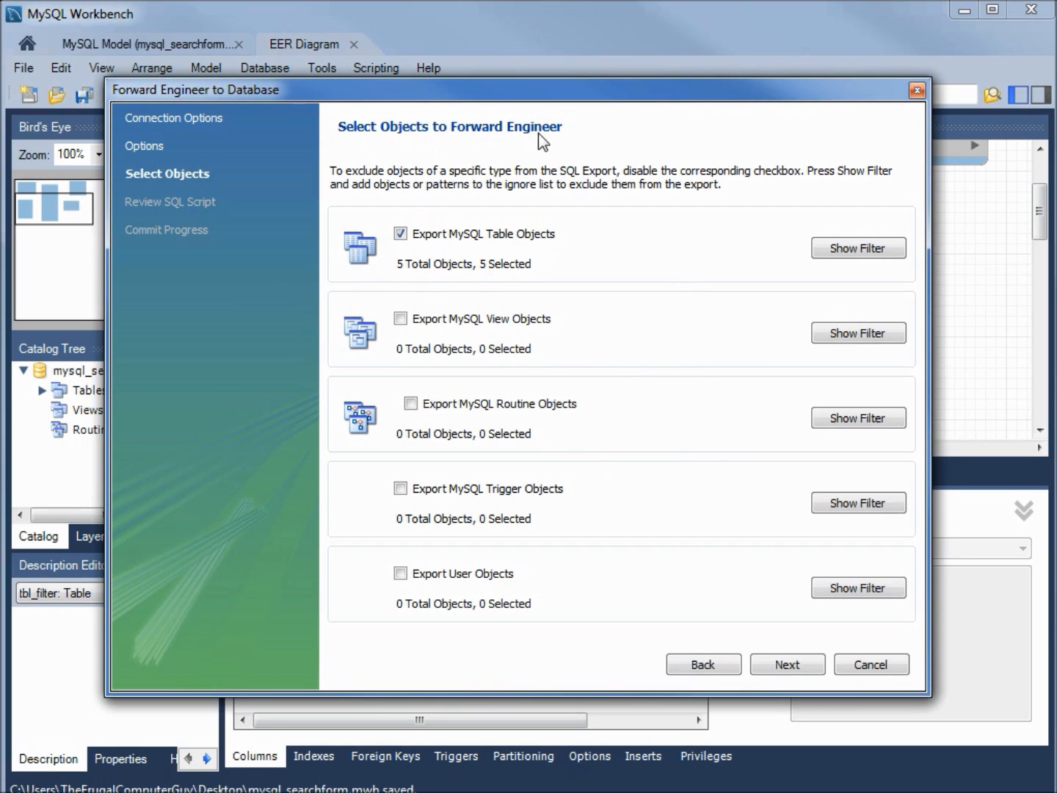
pyautogui.moveTo(446, 281)
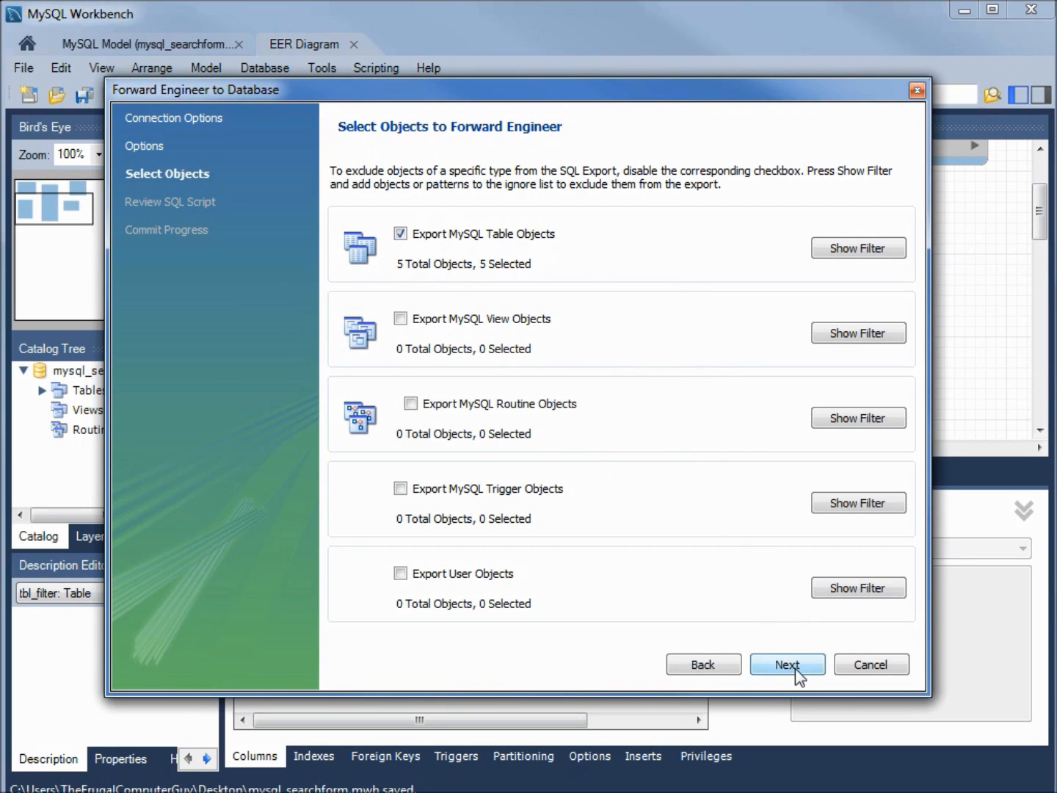
pyautogui.click(787, 663)
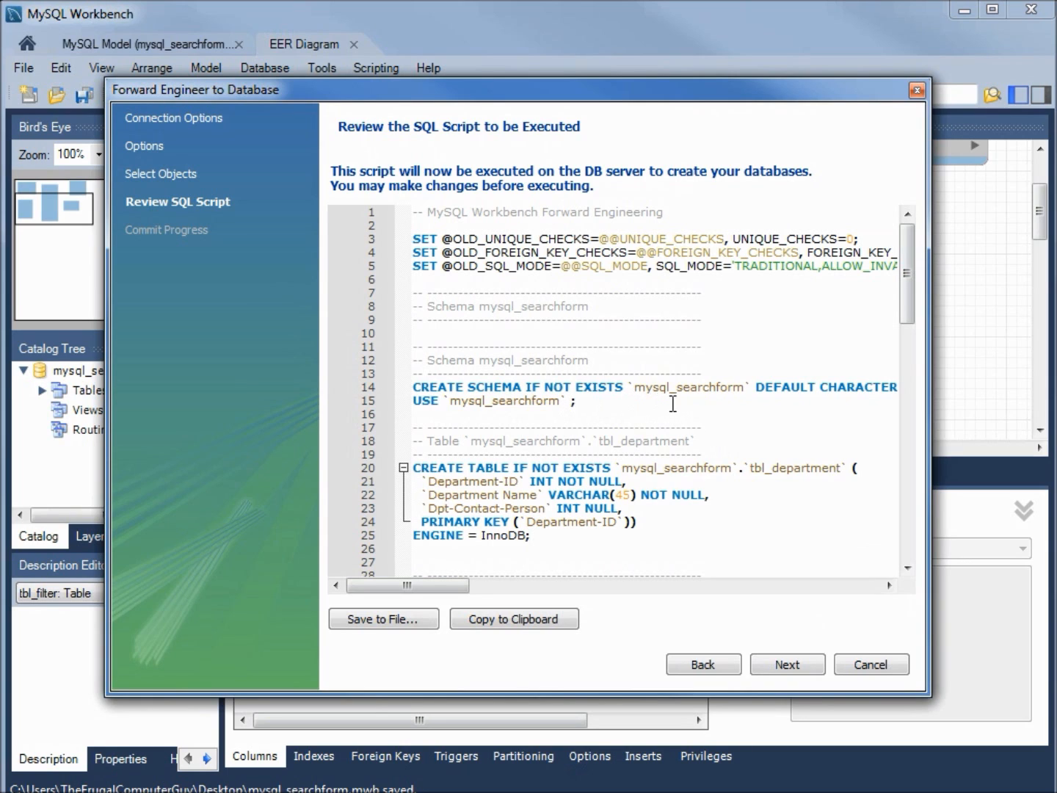
pyautogui.moveTo(746, 400)
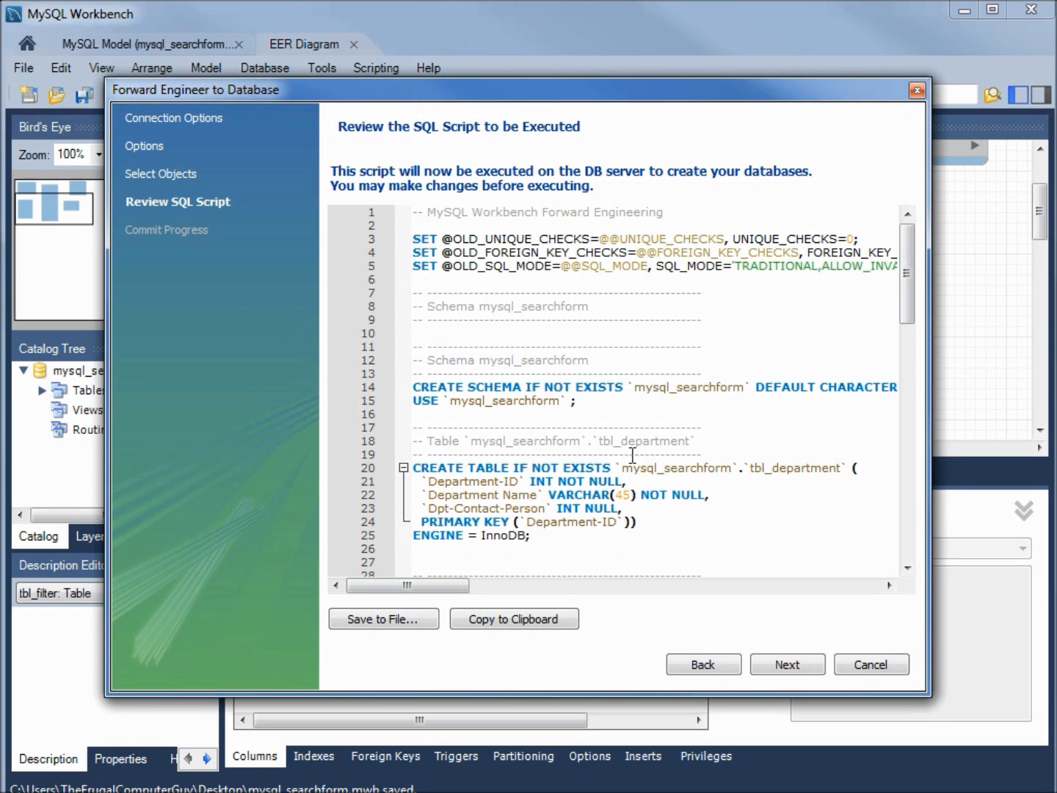
pyautogui.moveTo(587, 467)
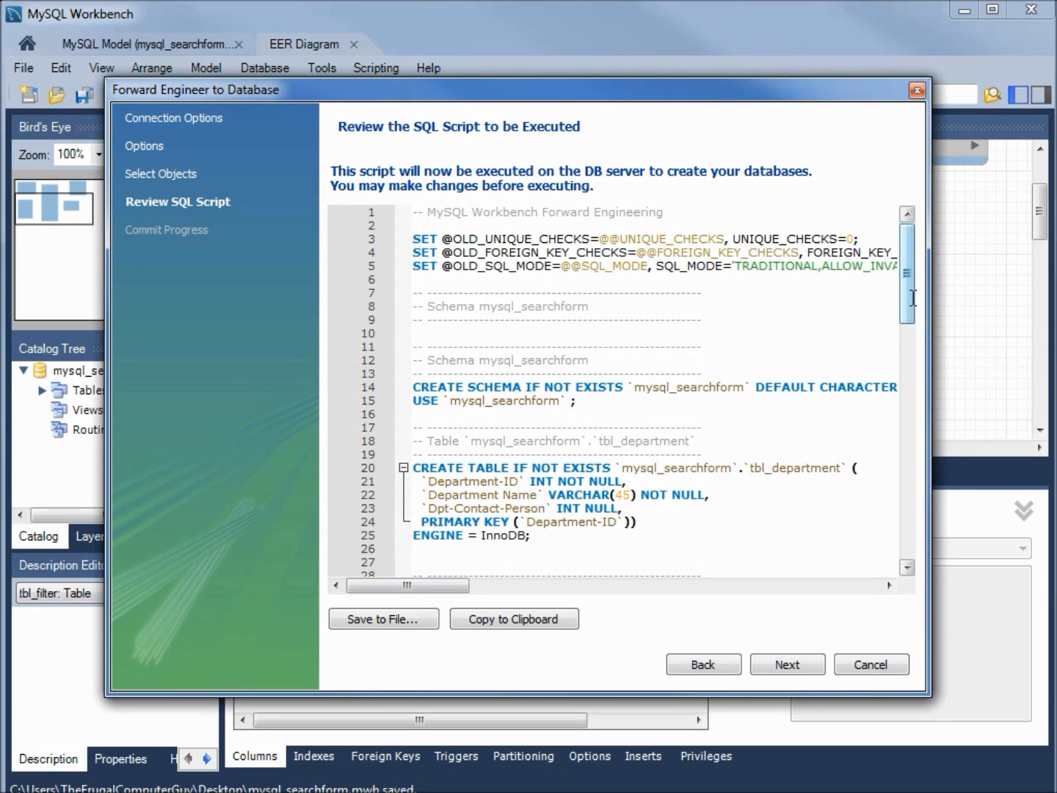
pyautogui.scroll(-3)
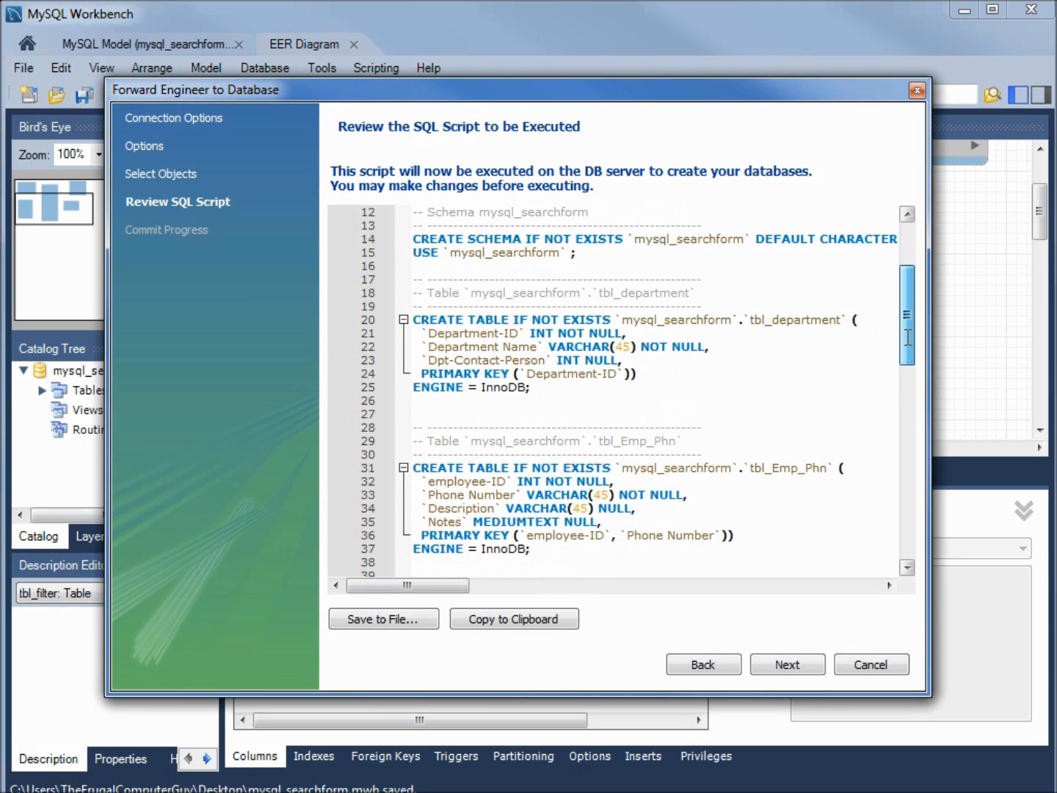
pyautogui.scroll(-3)
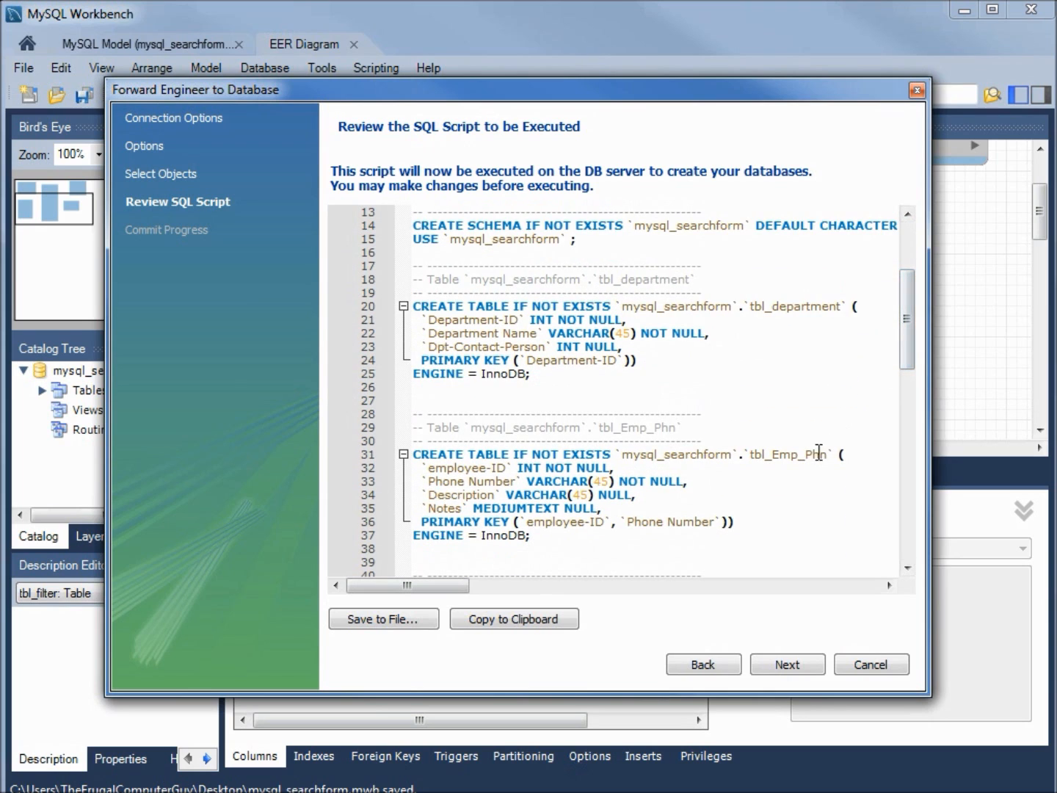
pyautogui.scroll(-3)
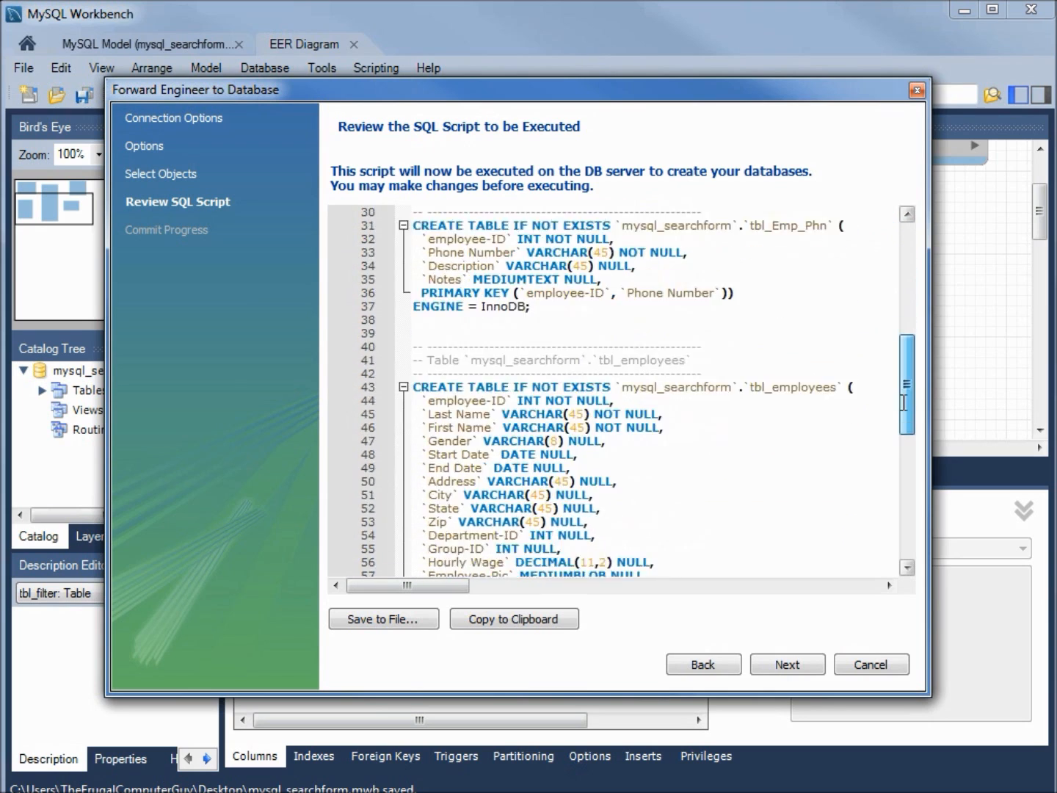
pyautogui.scroll(-3)
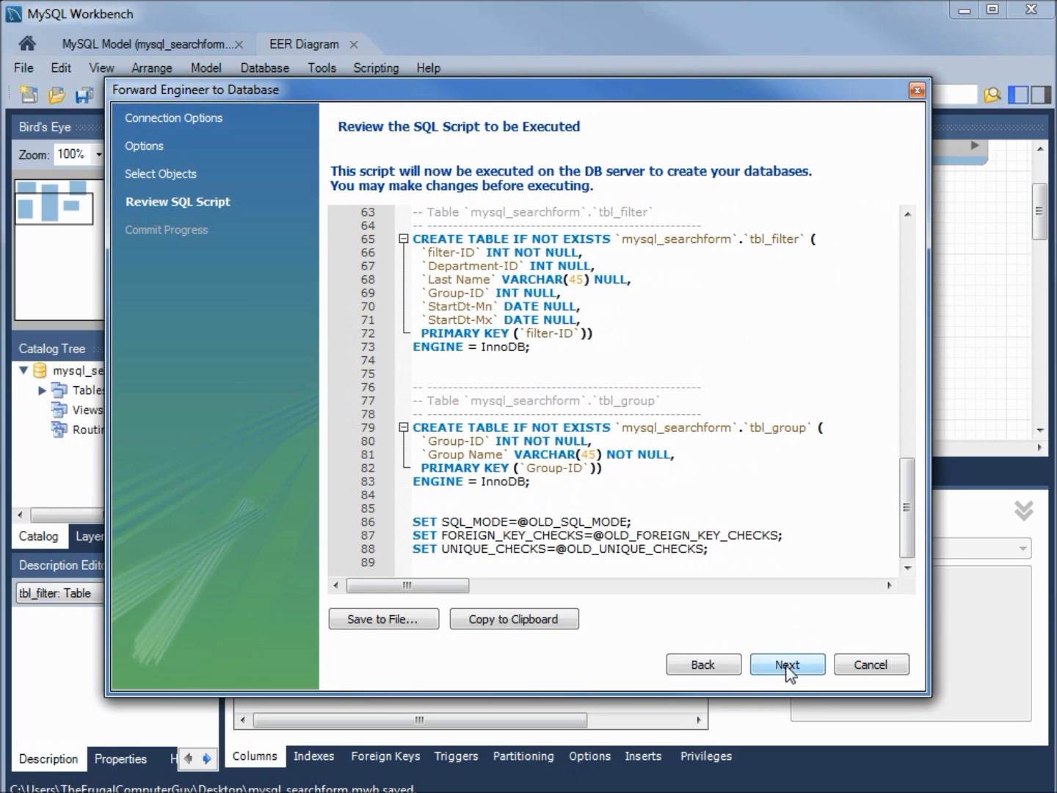
# Run the forward-engineer script to create mysql_searchform on the server, finish the wizard, and return home.
pyautogui.click(787, 663)
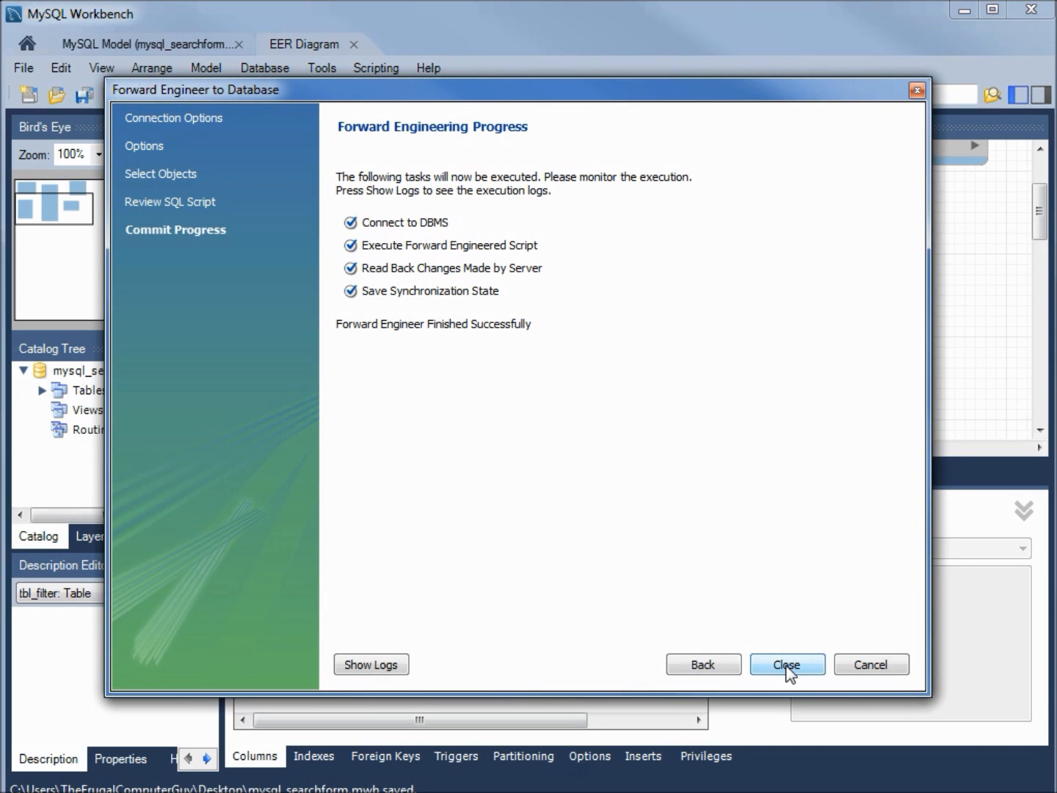
pyautogui.click(787, 664)
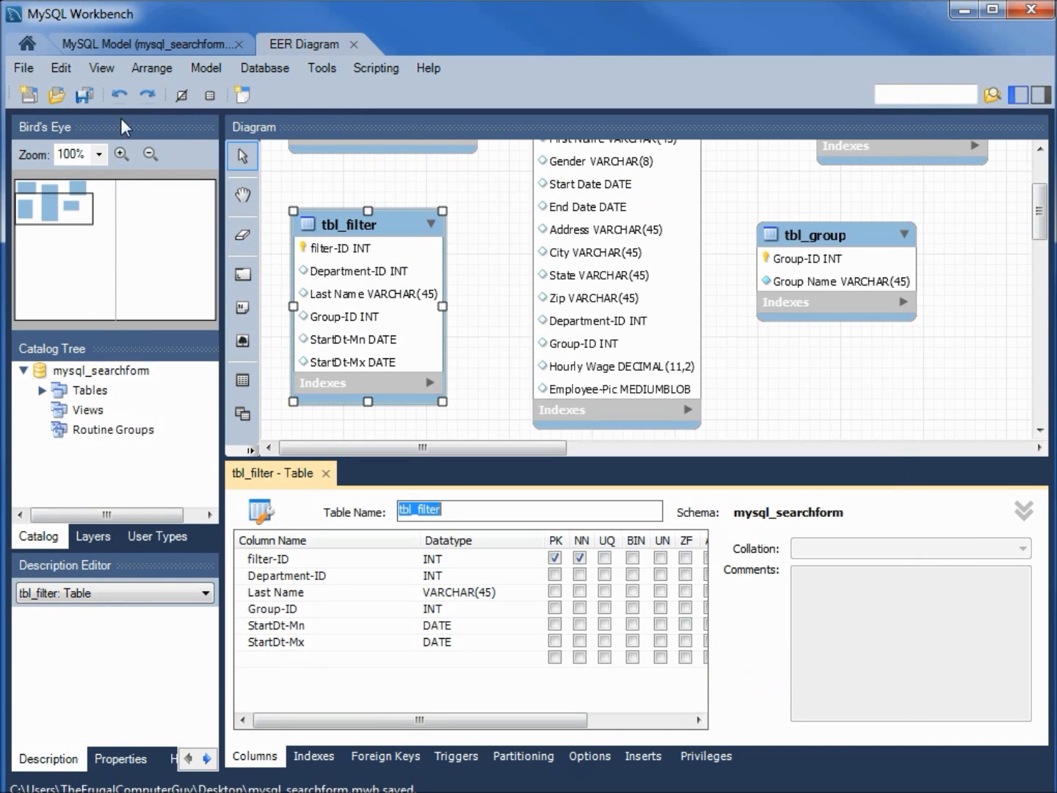
pyautogui.moveTo(31, 41)
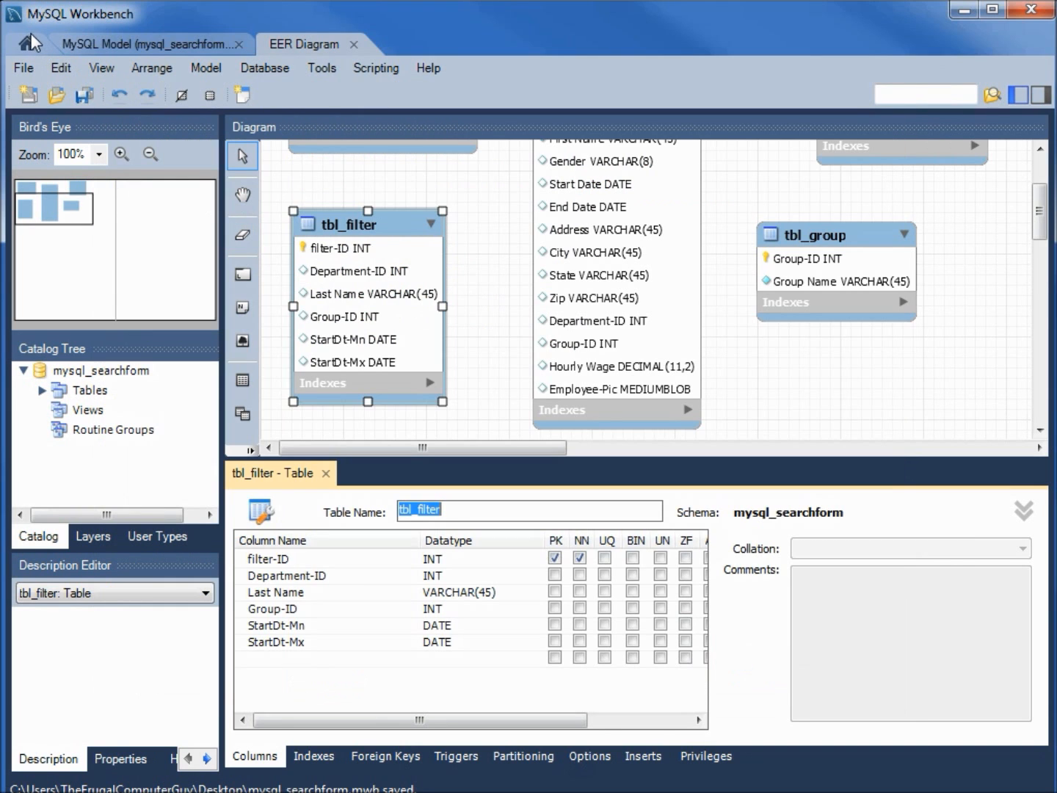
pyautogui.click(27, 44)
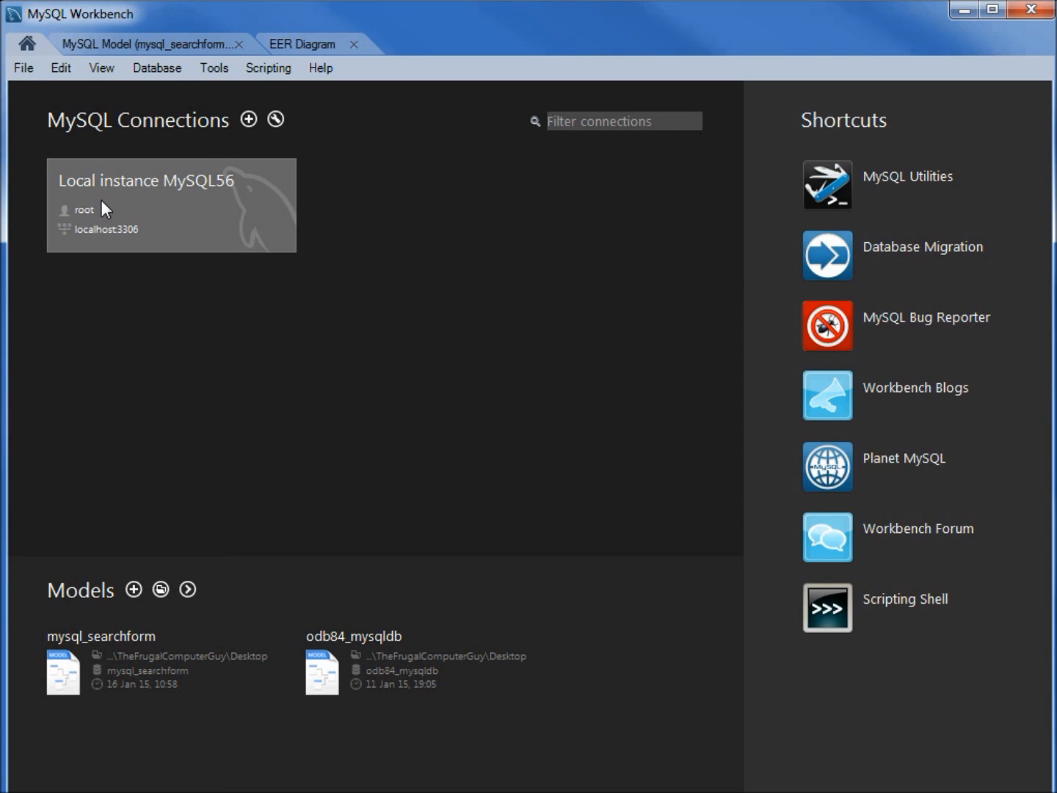
# Connect to Local instance MySQL56 and expand mysql_searchform to list its five tables.
pyautogui.doubleClick(170, 204)
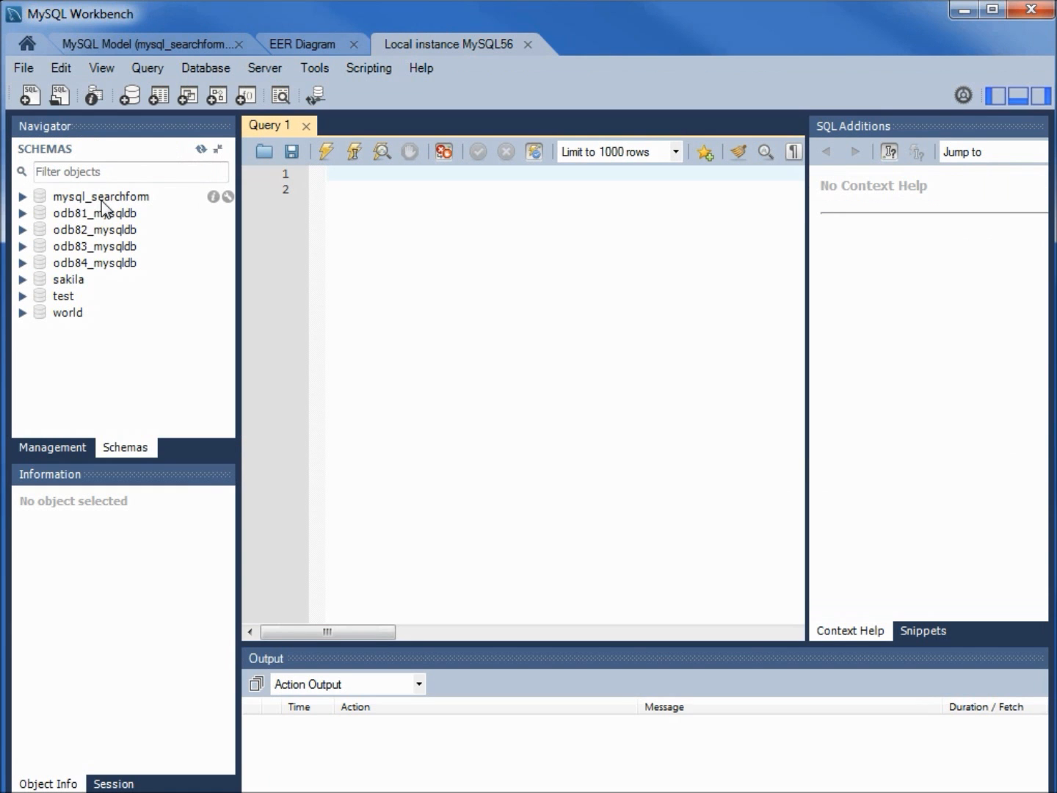
pyautogui.click(330, 173)
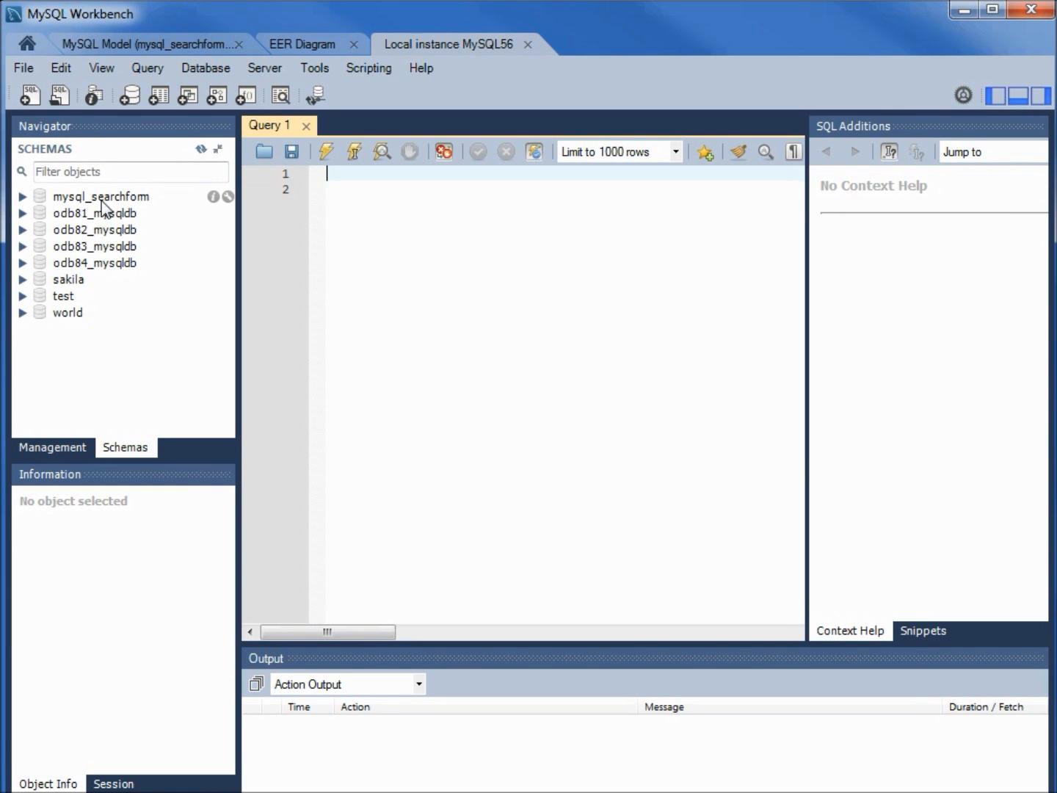
pyautogui.moveTo(71, 212)
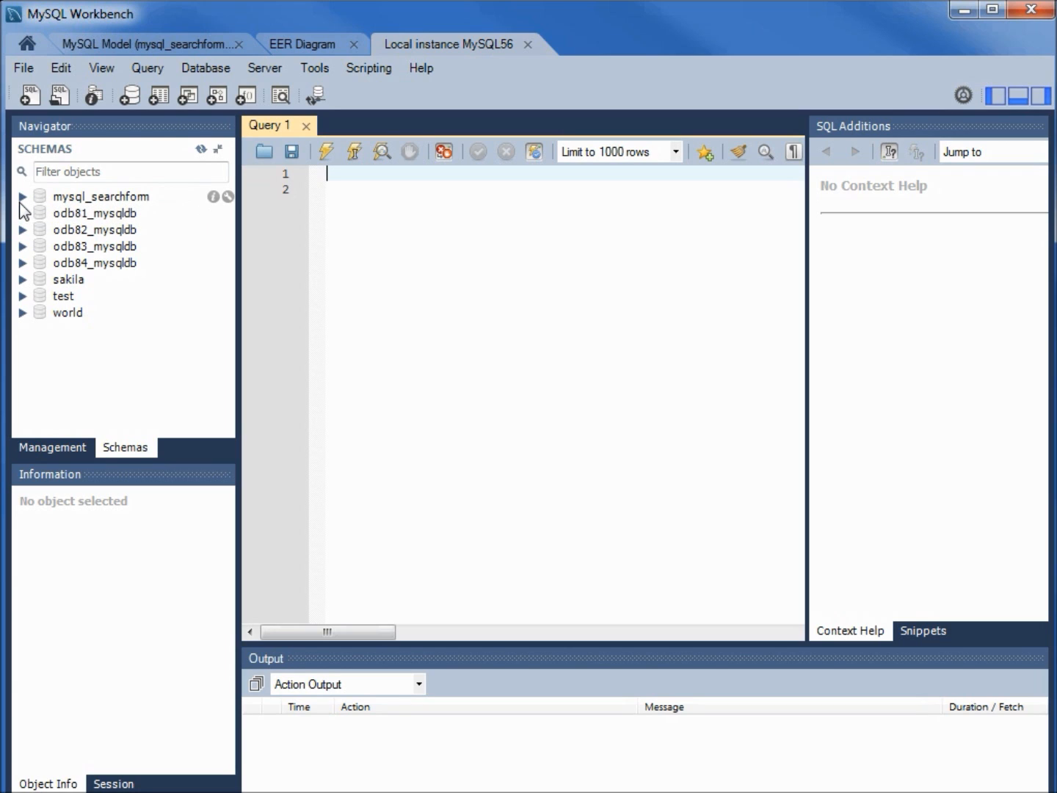
pyautogui.click(24, 197)
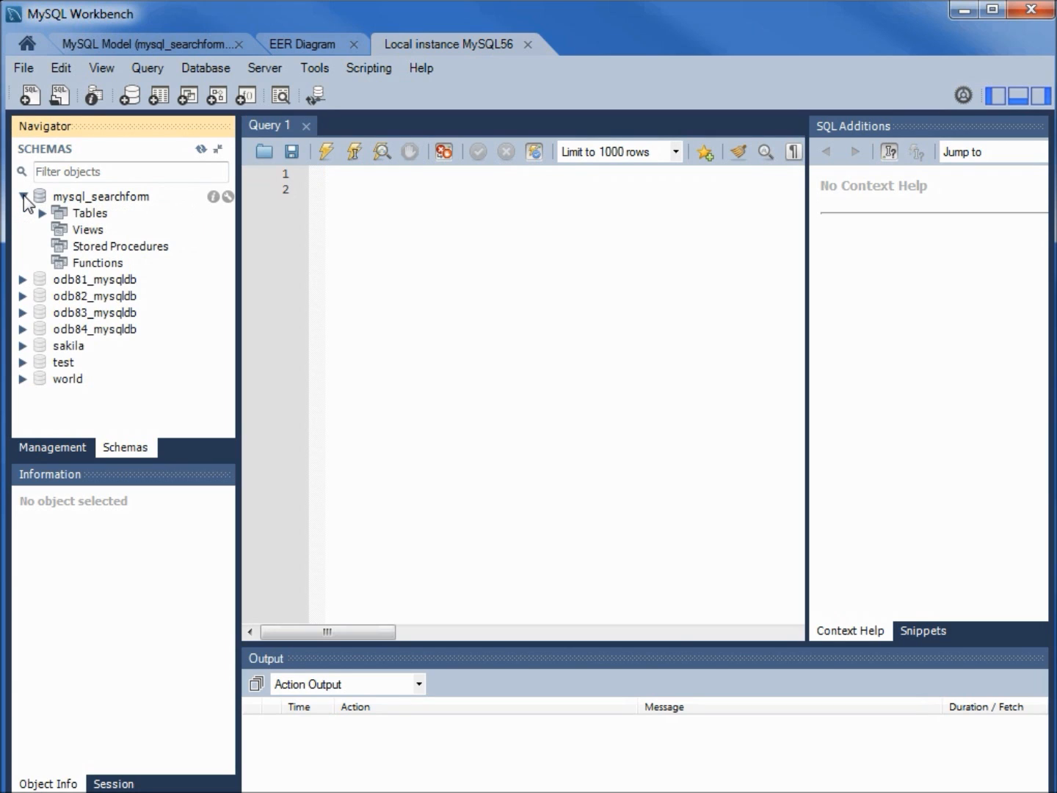
pyautogui.click(42, 213)
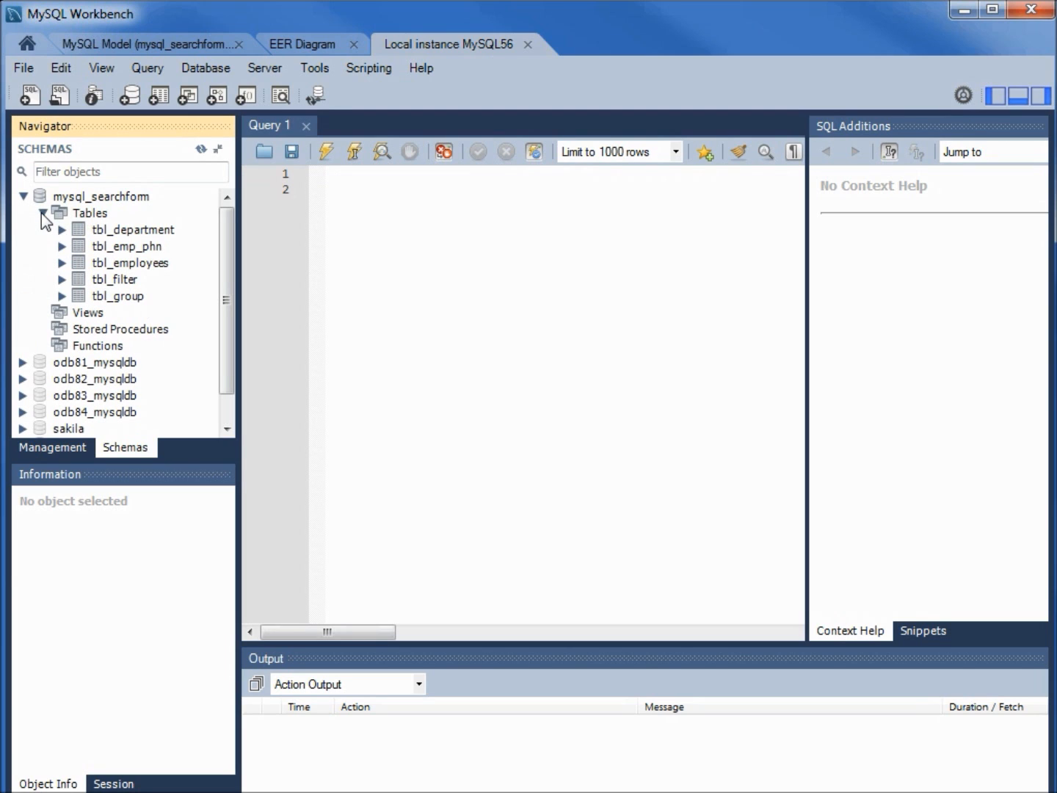
pyautogui.moveTo(159, 265)
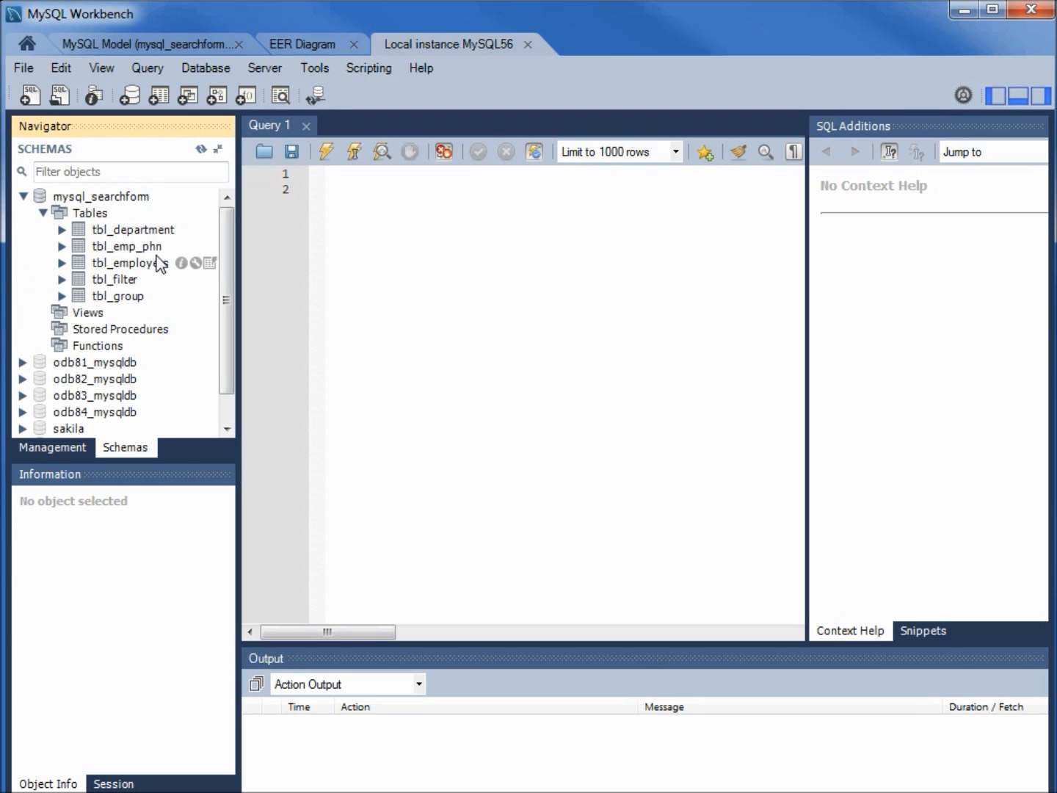
pyautogui.moveTo(139, 306)
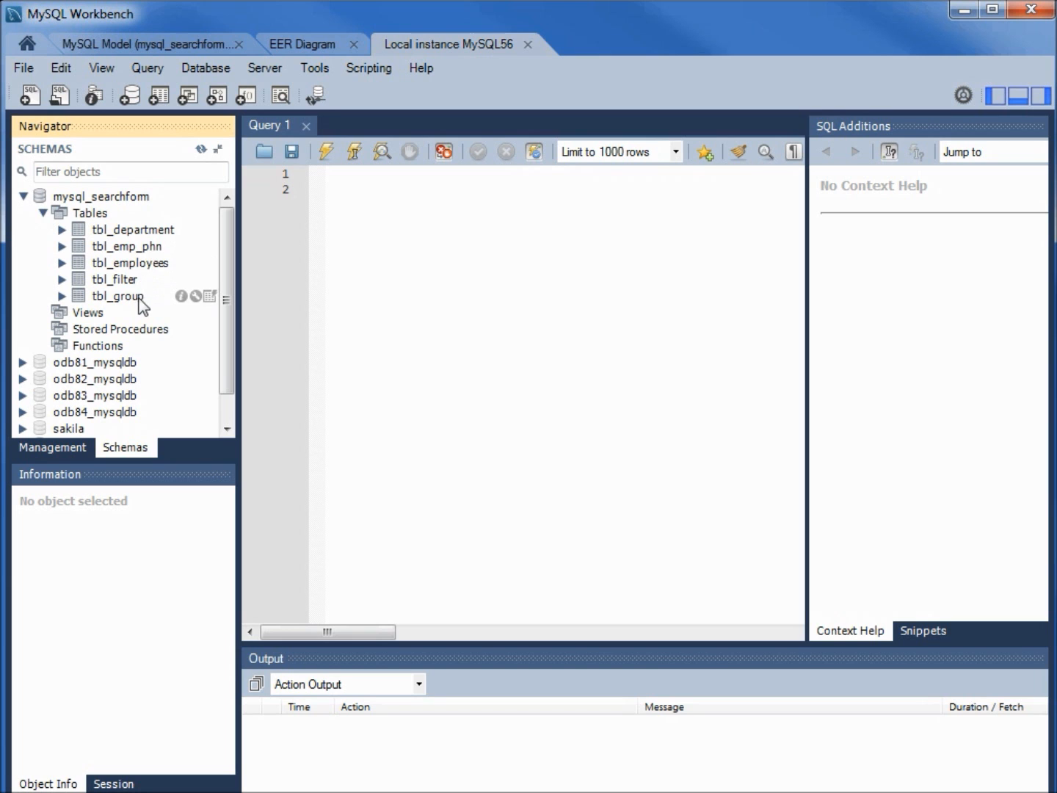